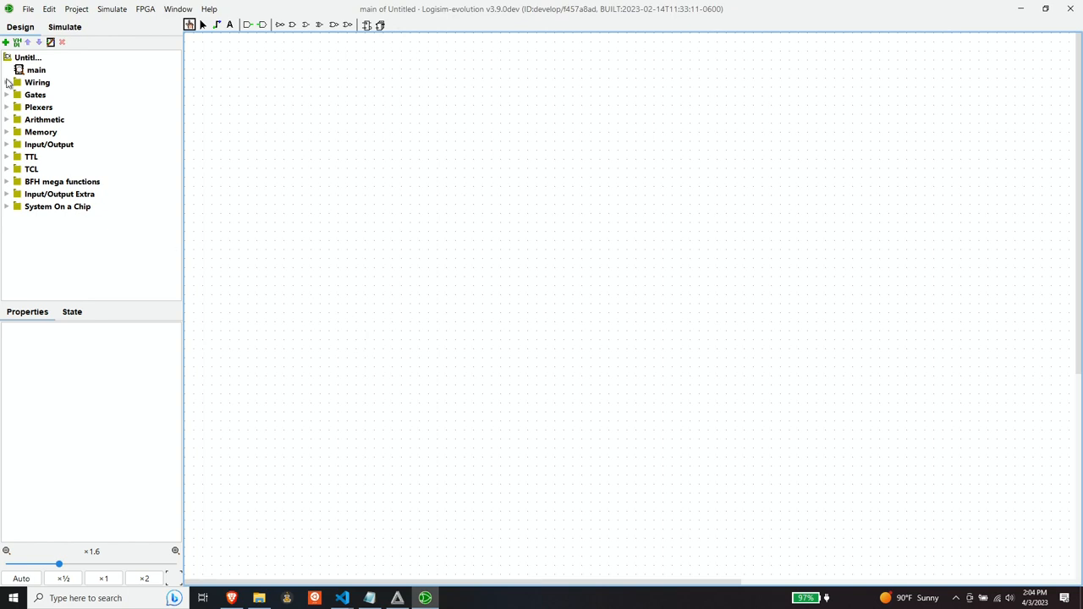
Place a Clock and a pin from Wiring, and make the pin an output.
left_click(7, 82)
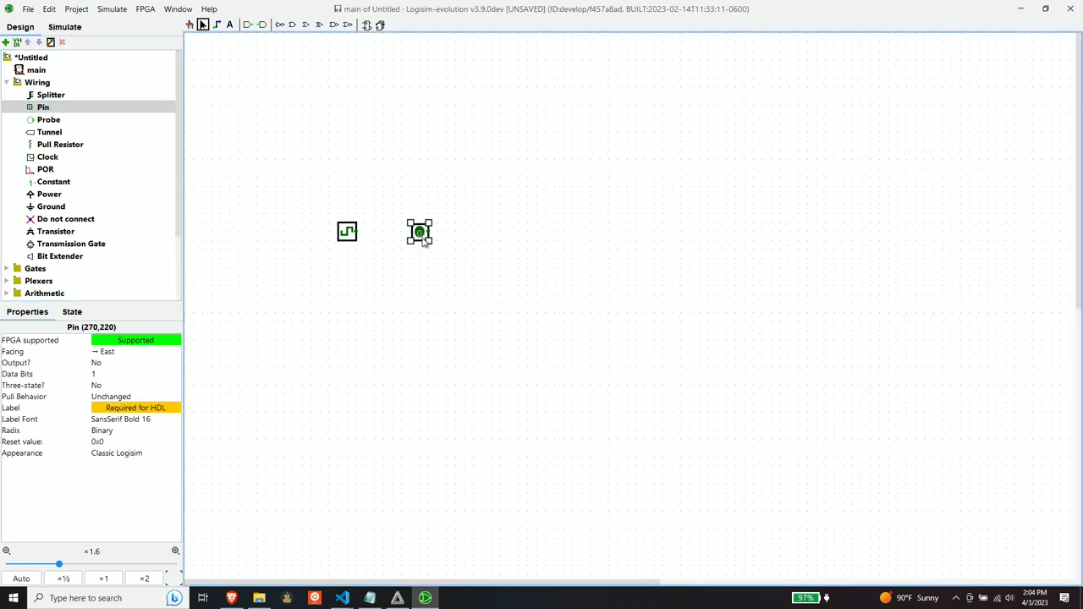
left_click(136, 351)
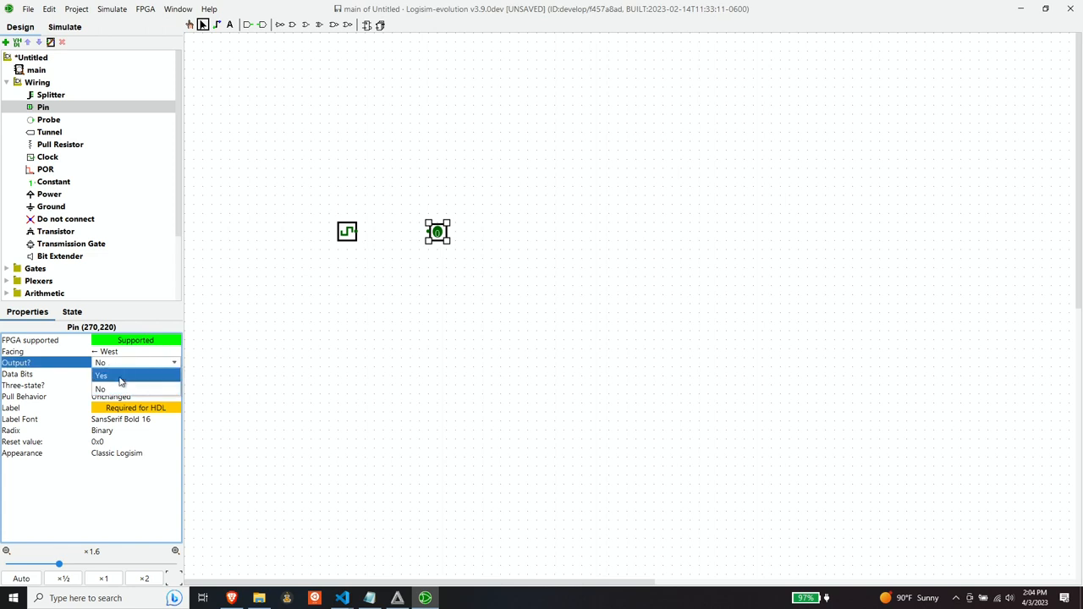
left_click(101, 375)
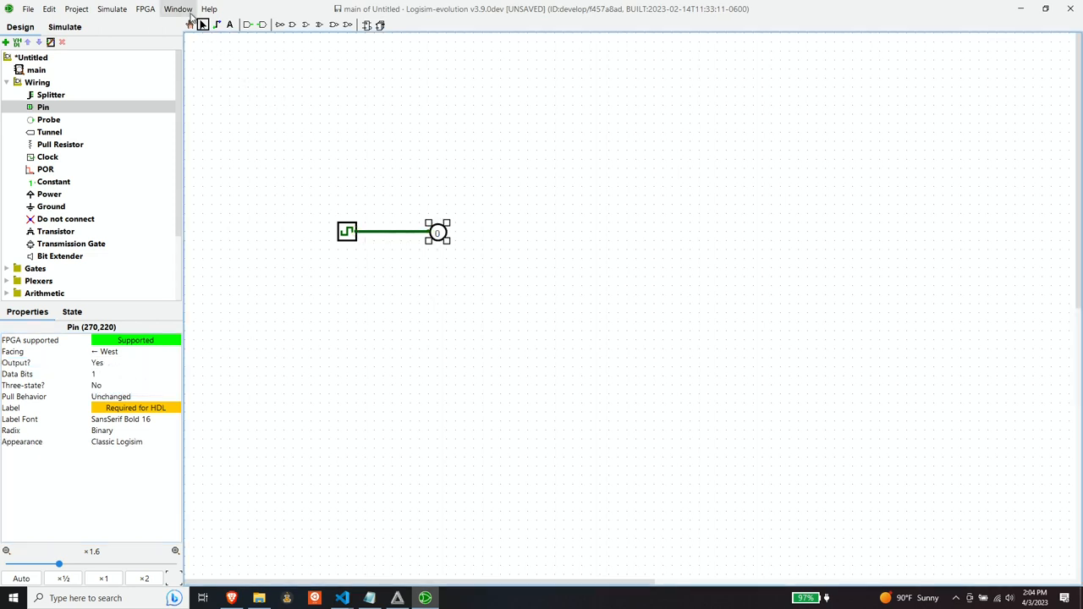
In Synthesize & Download, set divider 1, annotate the pin as Output_1, and execute.
left_click(145, 9)
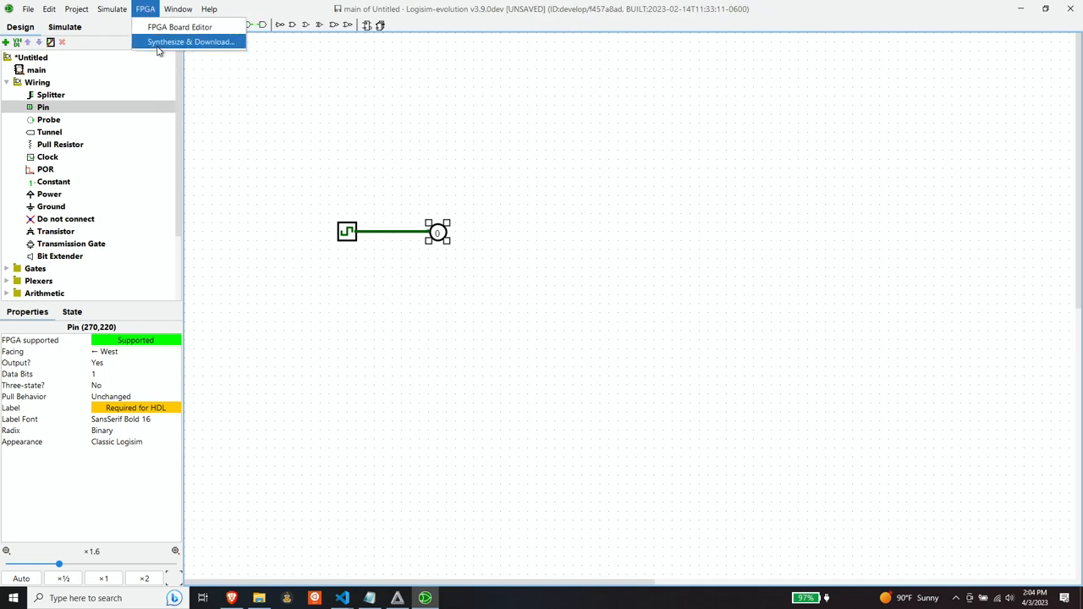
left_click(190, 41)
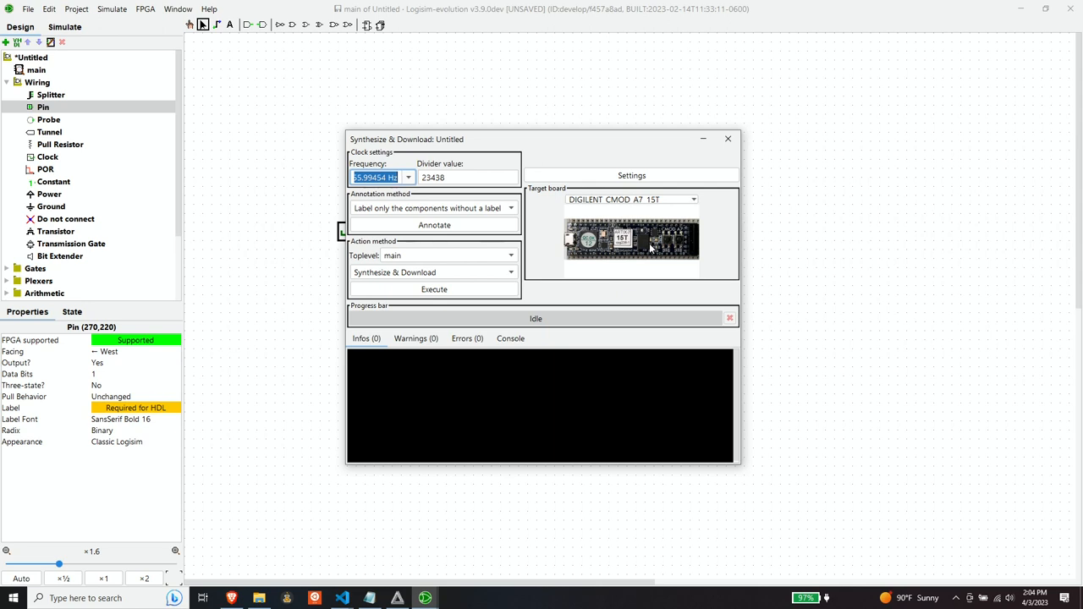
mouse_move(650, 251)
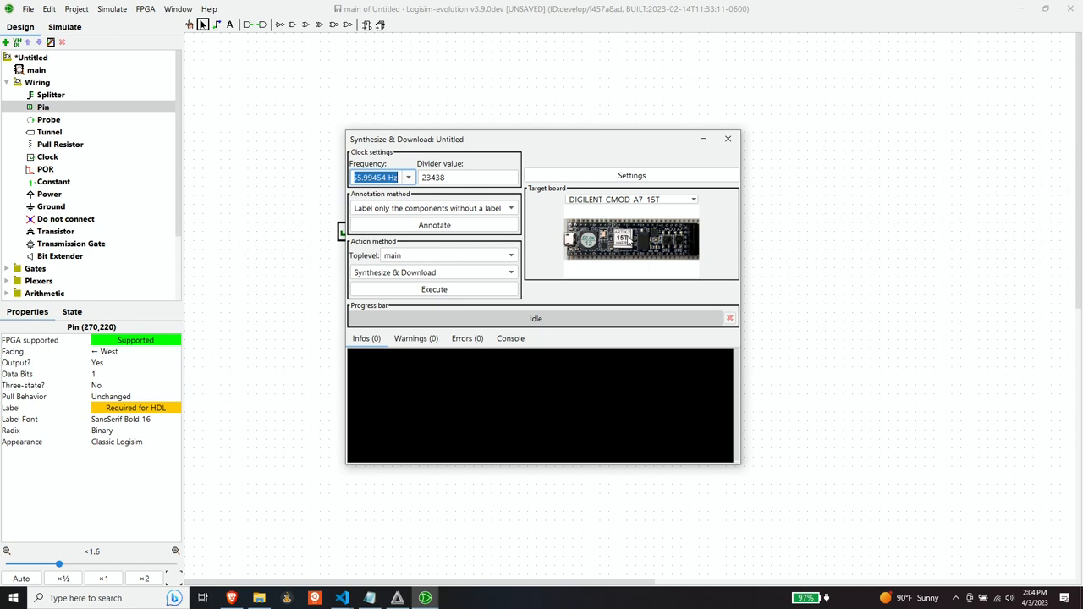
mouse_move(637, 262)
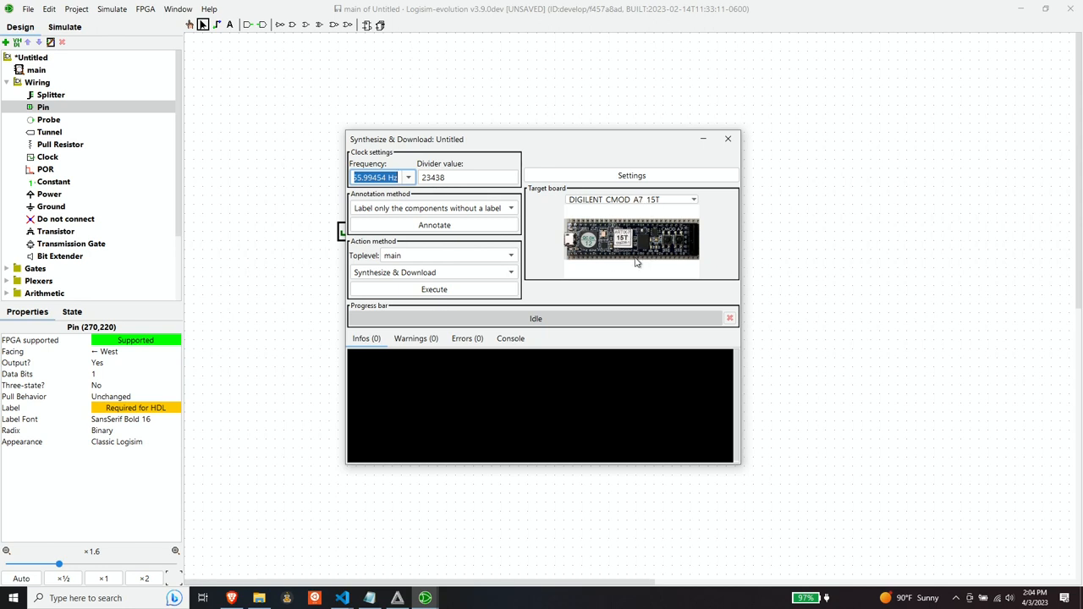
mouse_move(592, 232)
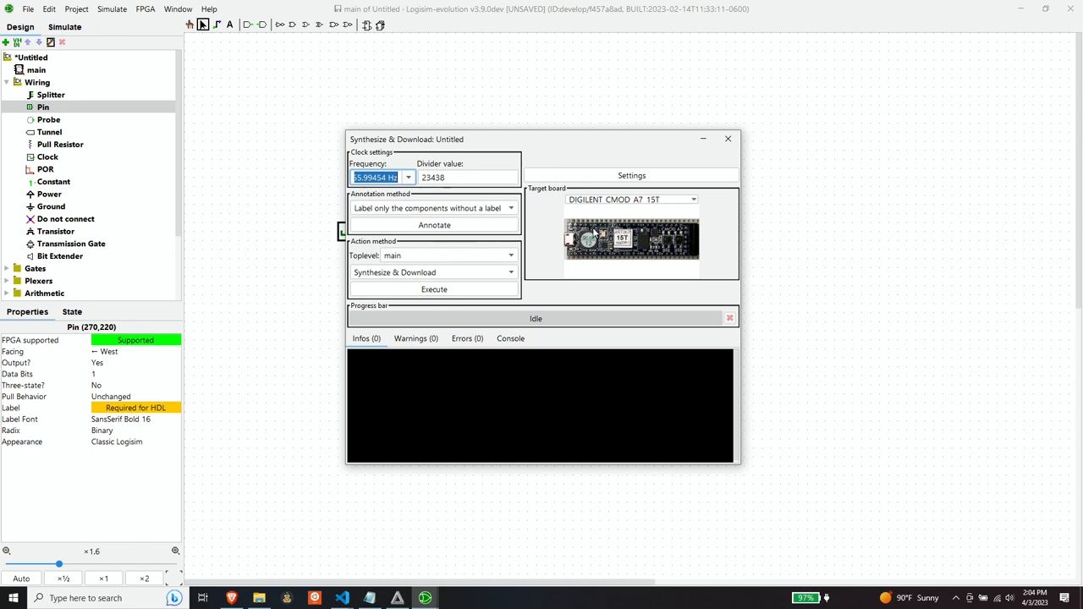
mouse_move(635, 246)
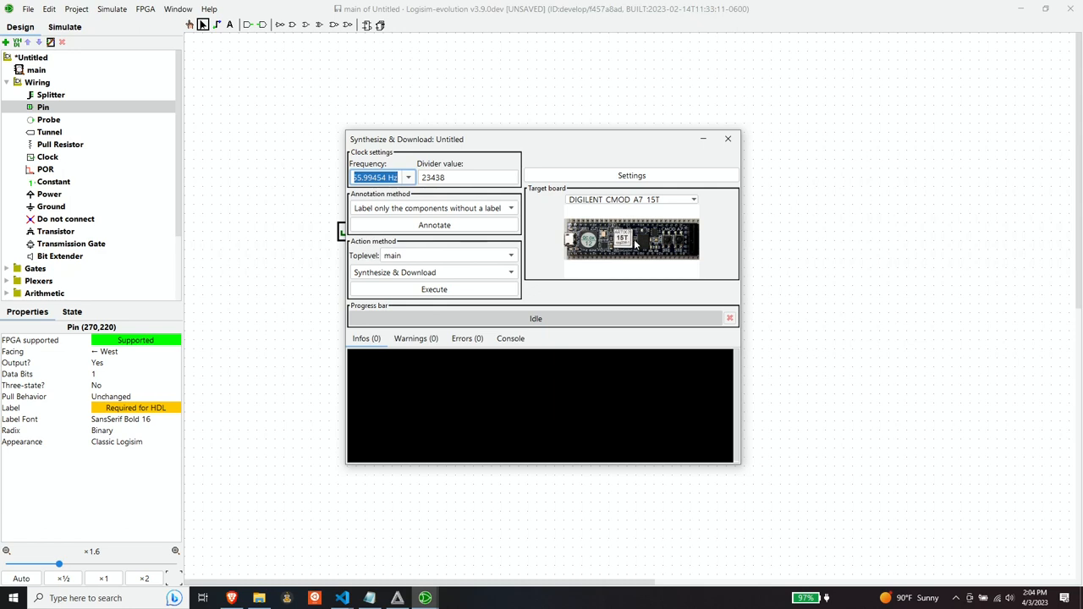
mouse_move(636, 247)
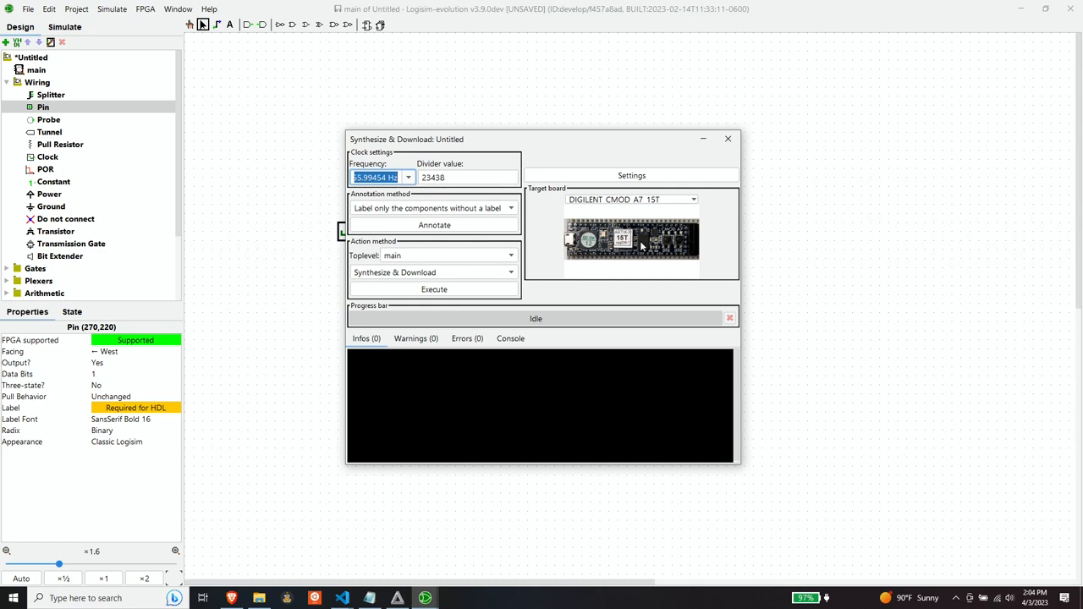
mouse_move(640, 248)
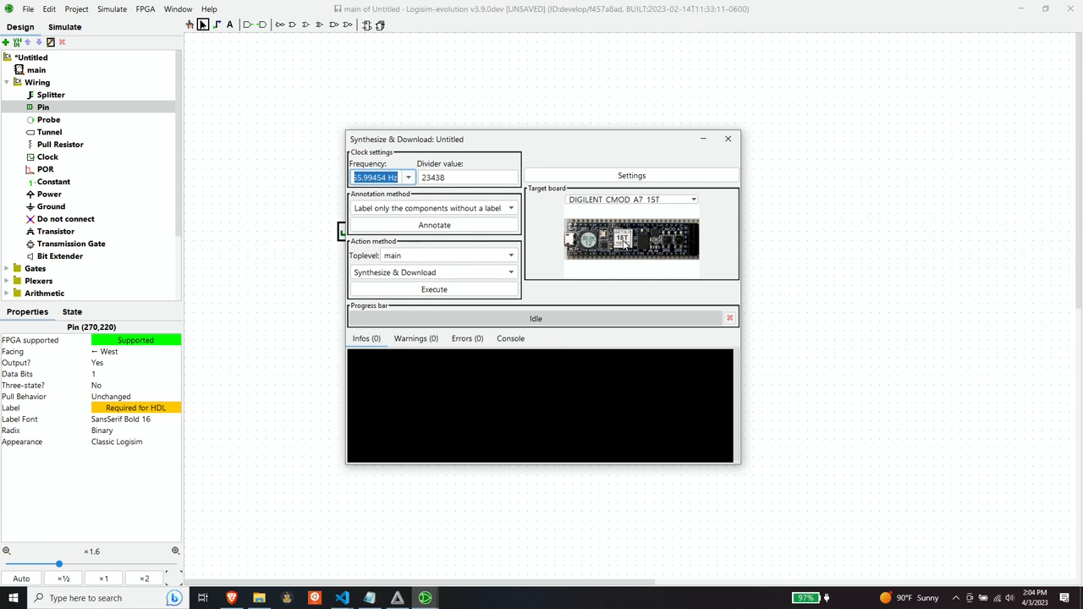
left_click(468, 177)
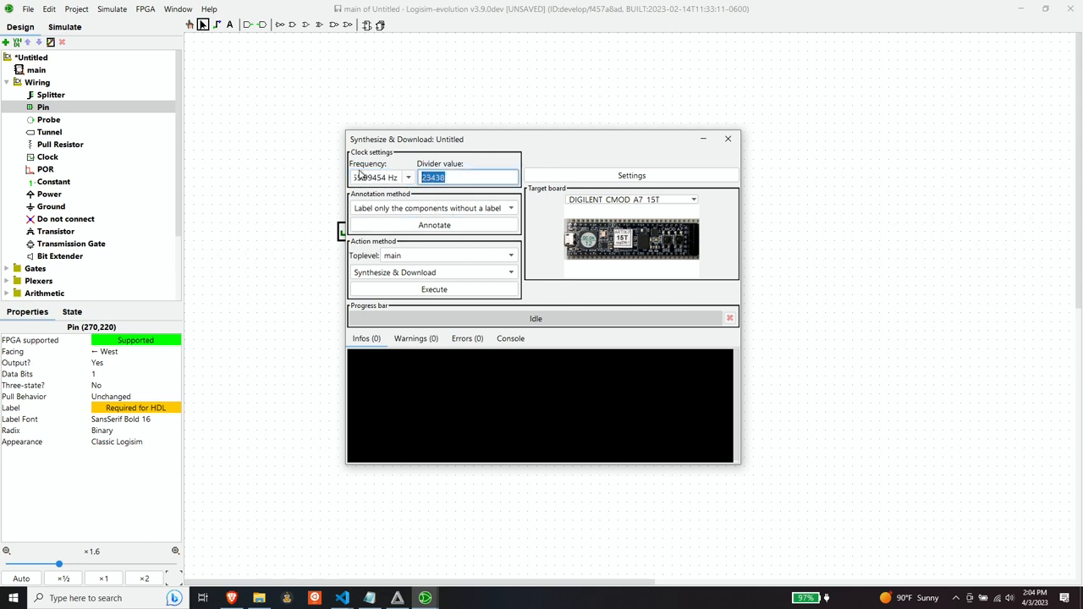
type("1")
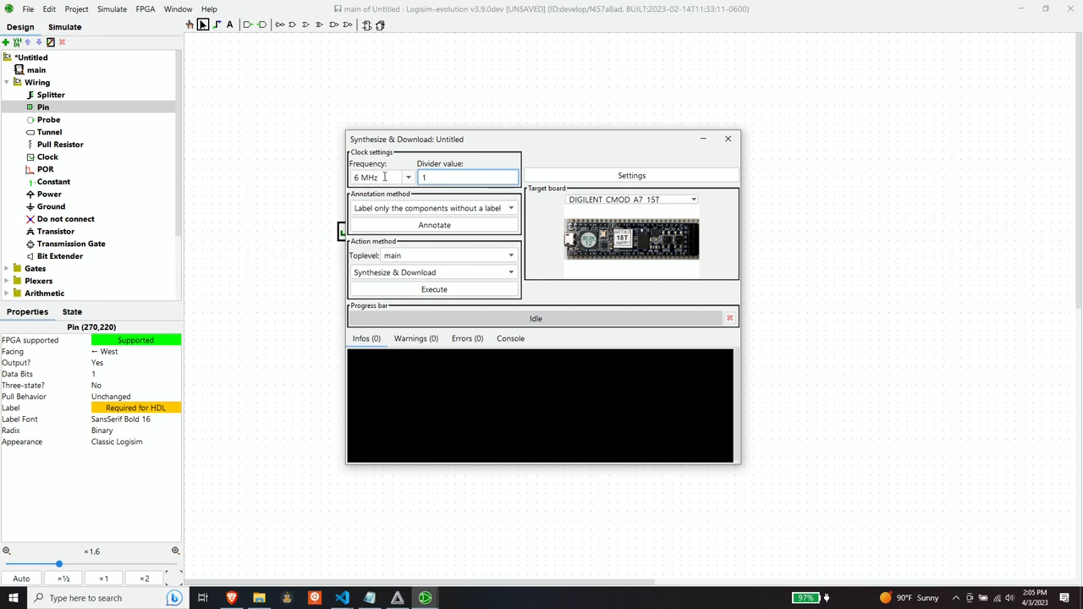
mouse_move(423, 211)
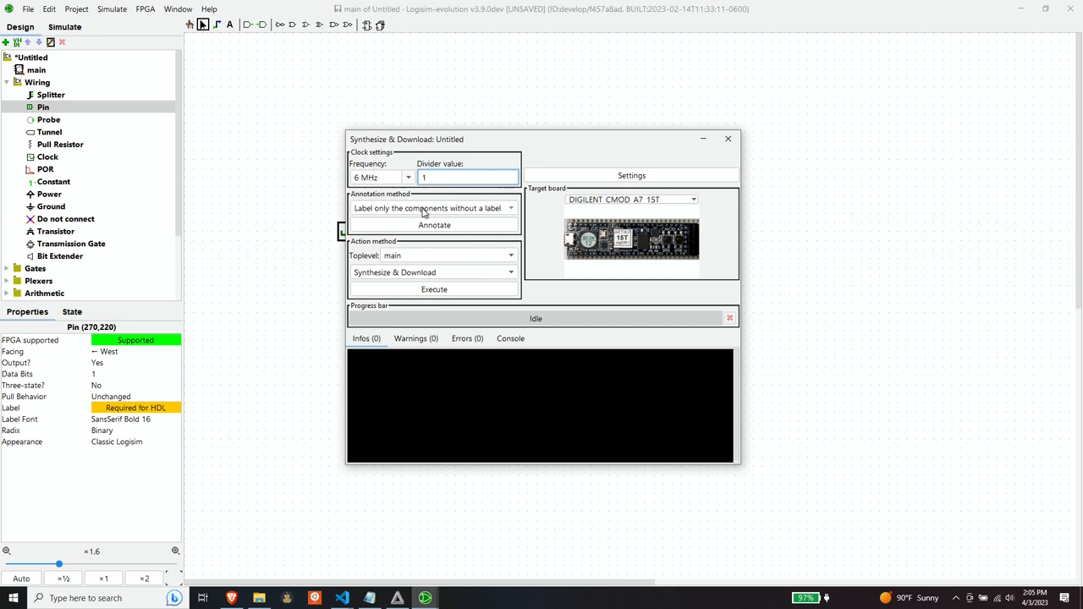
left_click(434, 225)
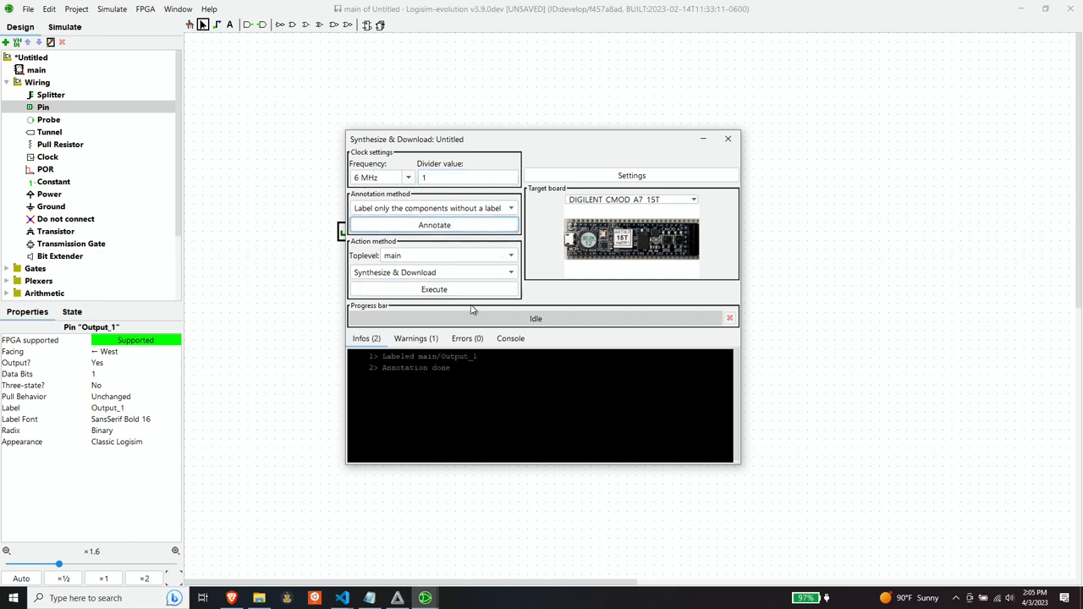
left_click(434, 289)
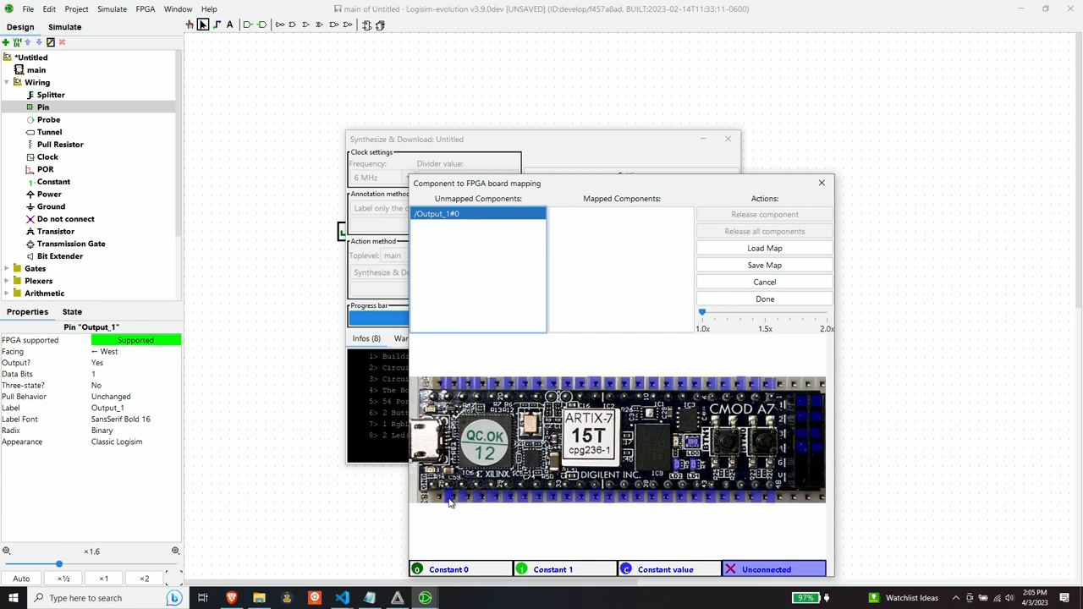
Map /Output_1#0 to a board pin and finish mapping so Vivado writes the bitstream.
left_click(451, 498)
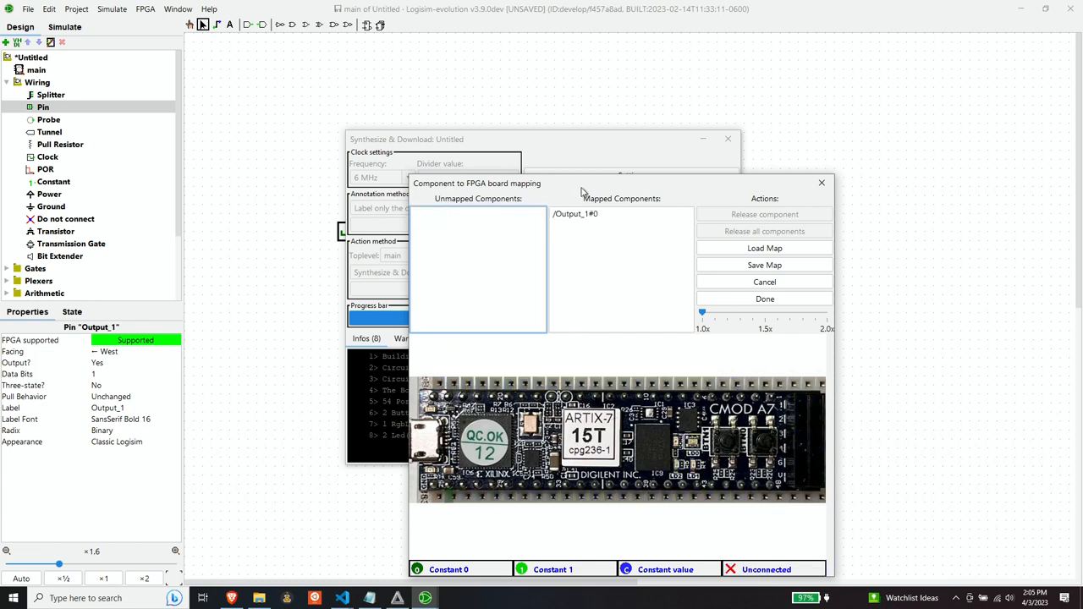
left_click(763, 299)
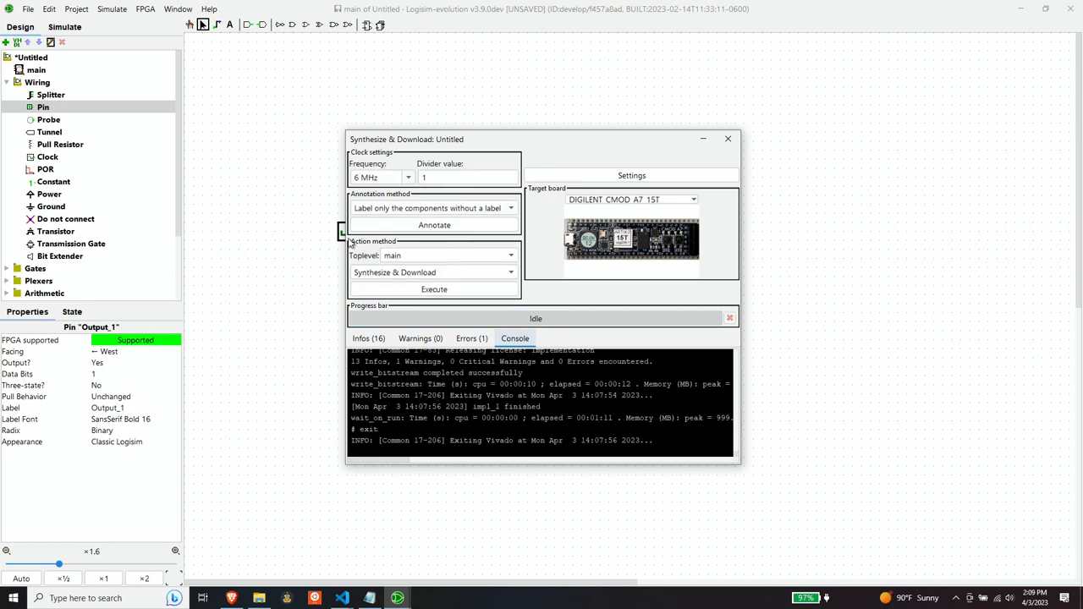
Launch Digilent Adept, reposition its window, and connect to the CmodA7 board.
left_click(14, 599)
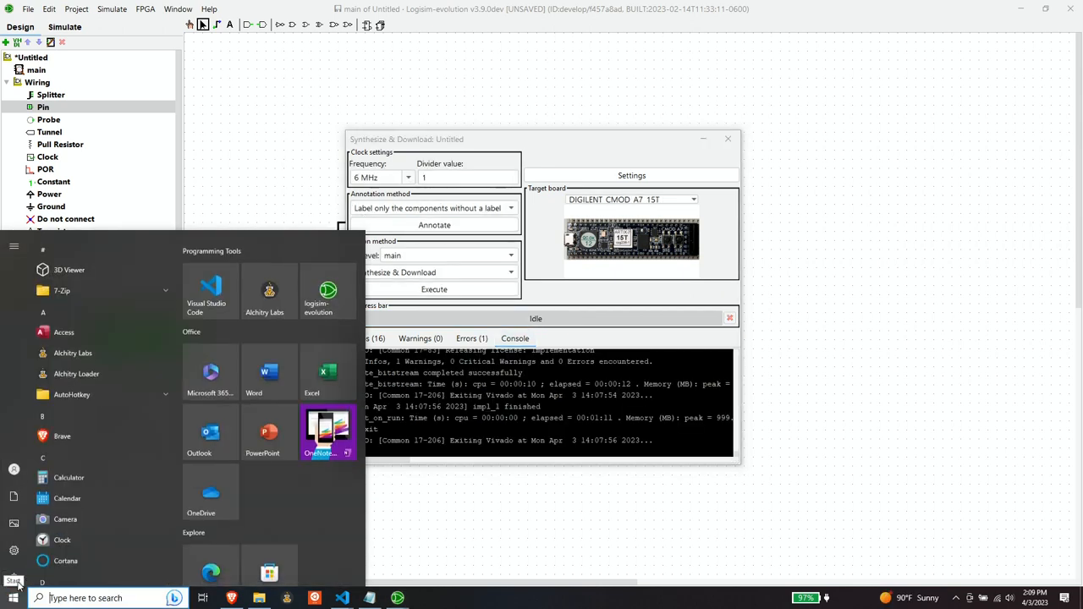
scroll("down", 3)
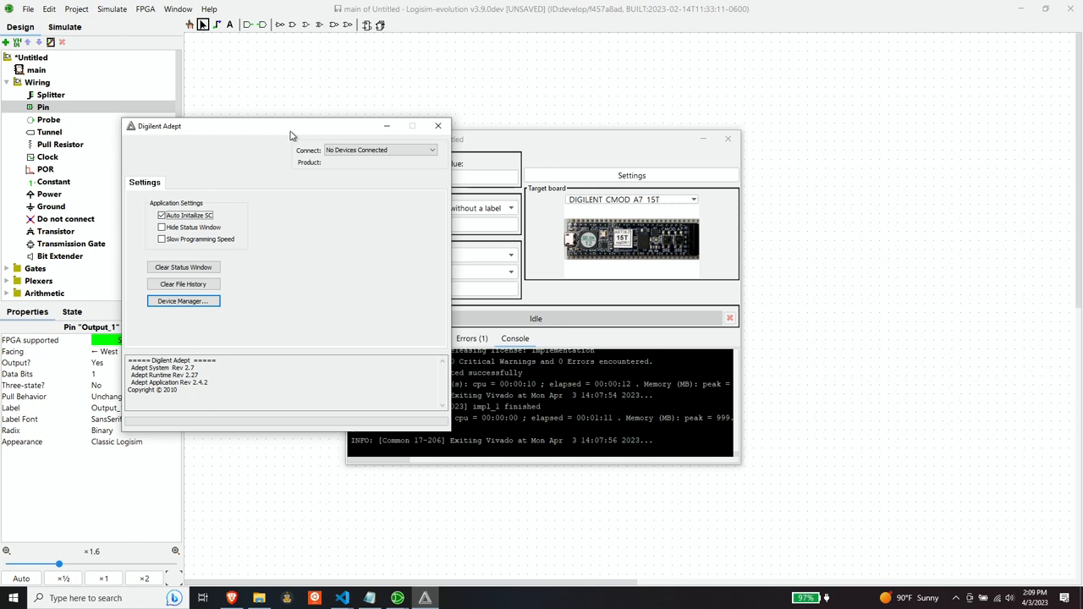
left_click_drag(292, 126, 404, 151)
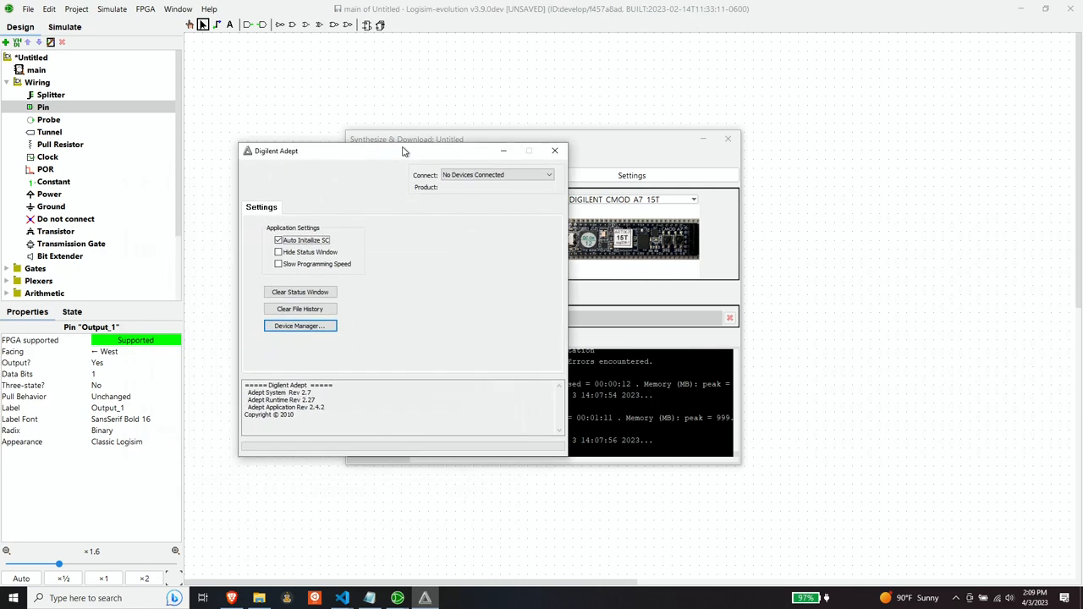
left_click_drag(402, 150, 345, 164)
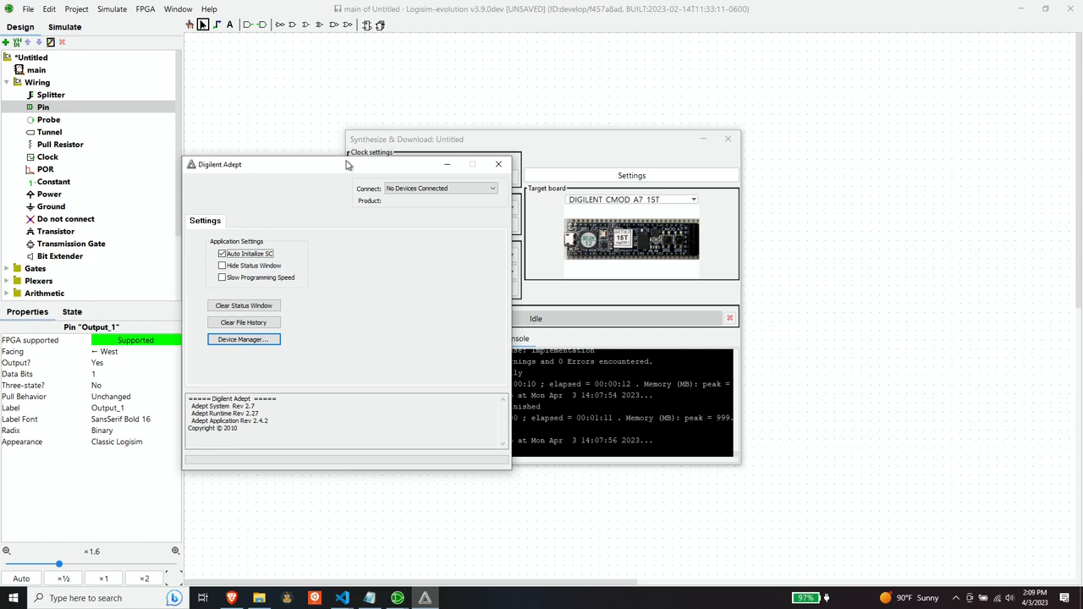
mouse_move(460, 267)
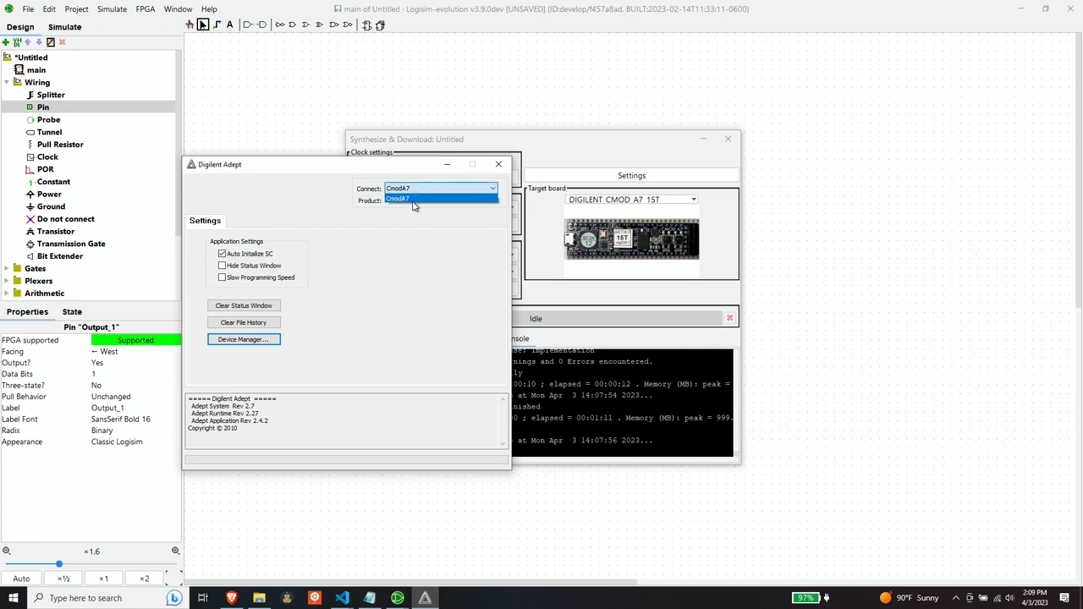
left_click(398, 198)
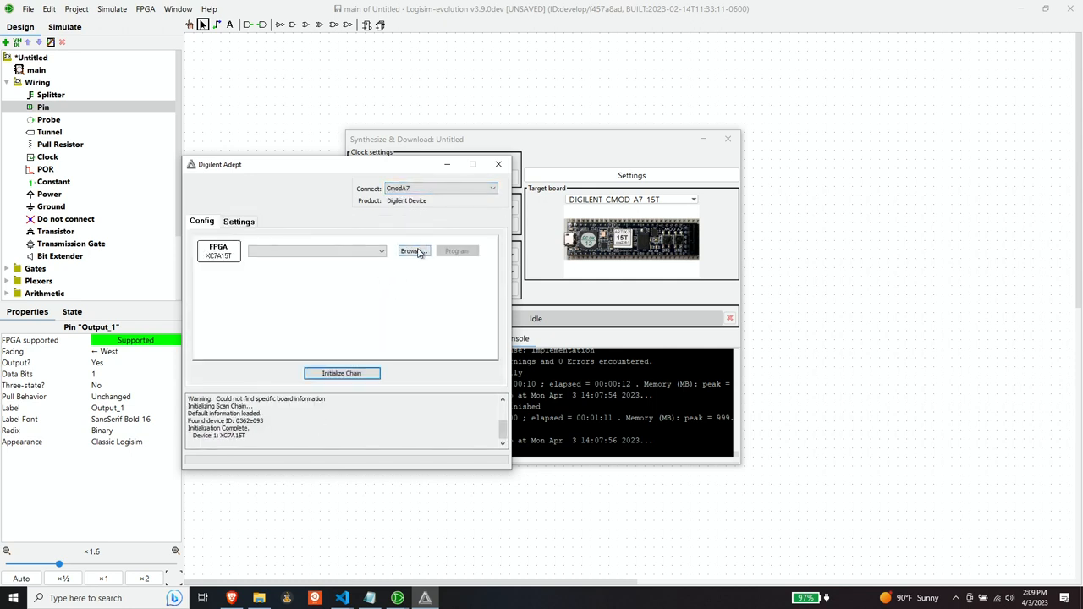
Browse for the logisimTopLevelShell.bit bitstream in the impl_1 folder.
left_click(412, 251)
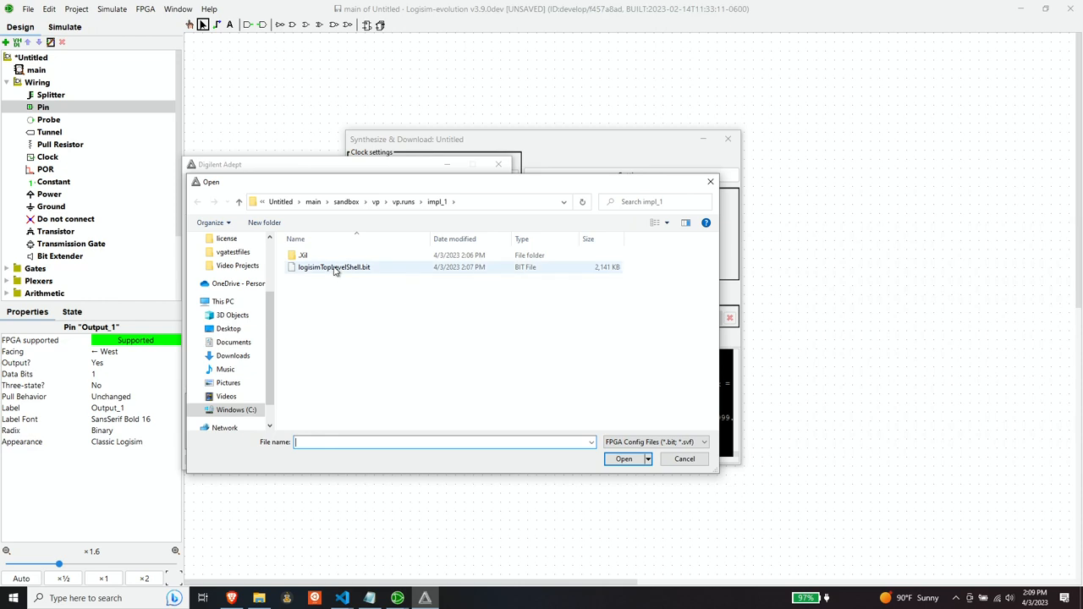
mouse_move(333, 268)
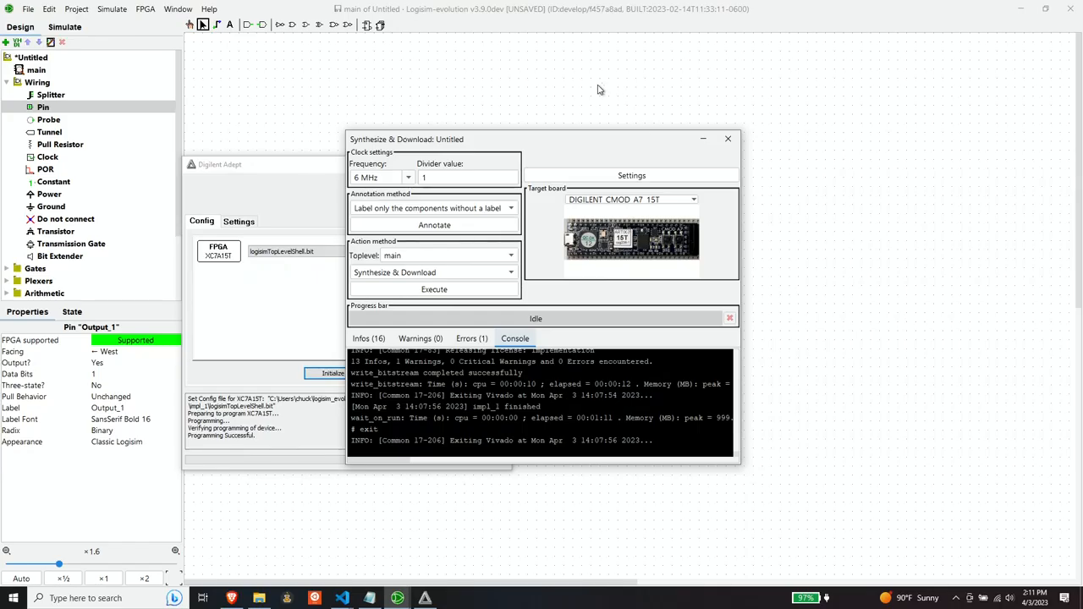
left_click(379, 178)
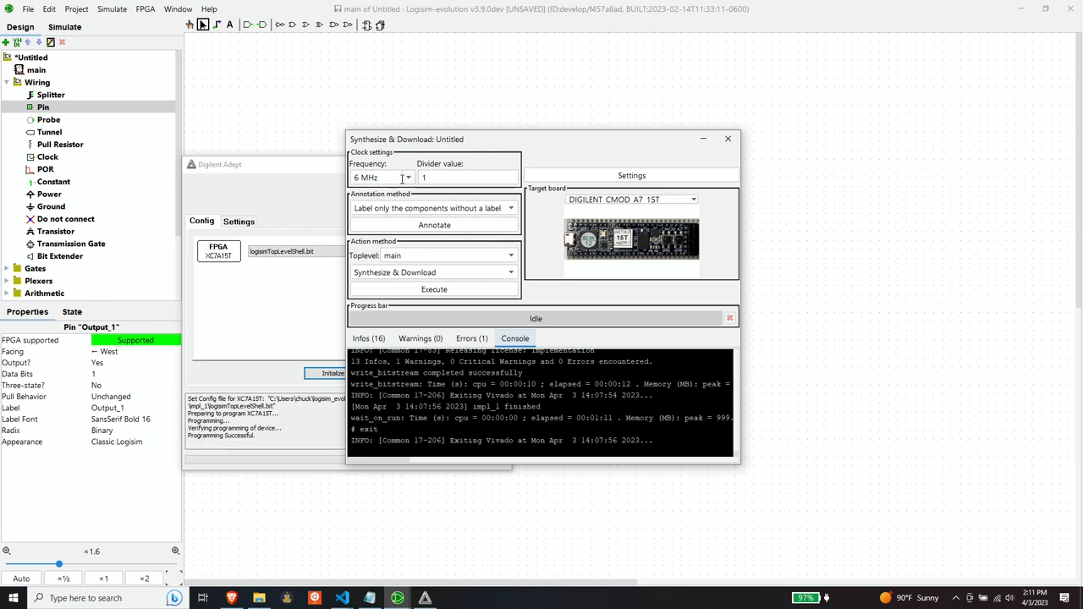
mouse_move(391, 201)
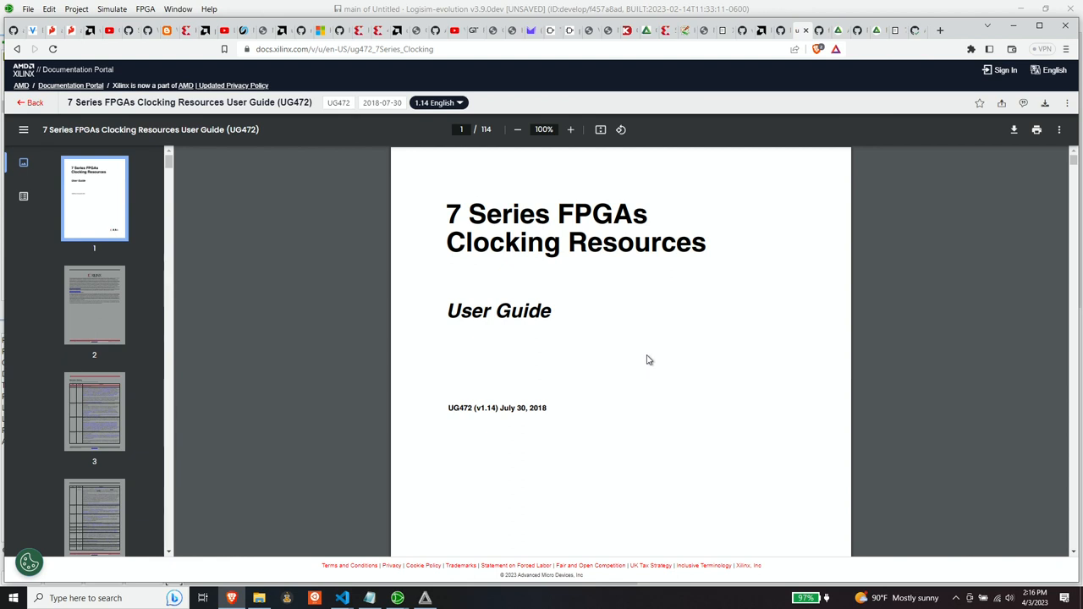
mouse_move(643, 356)
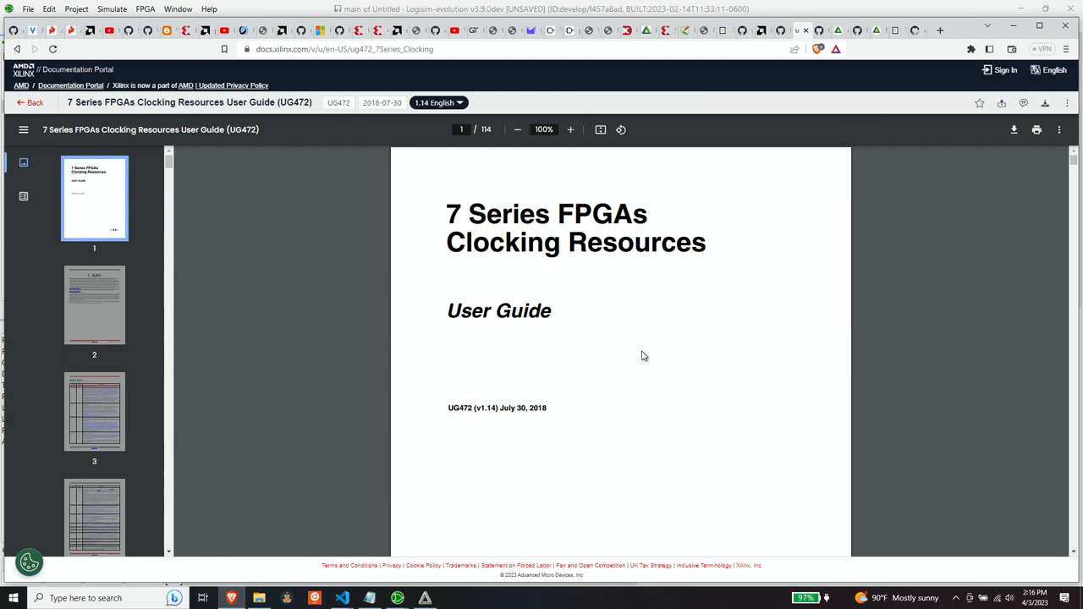
mouse_move(644, 352)
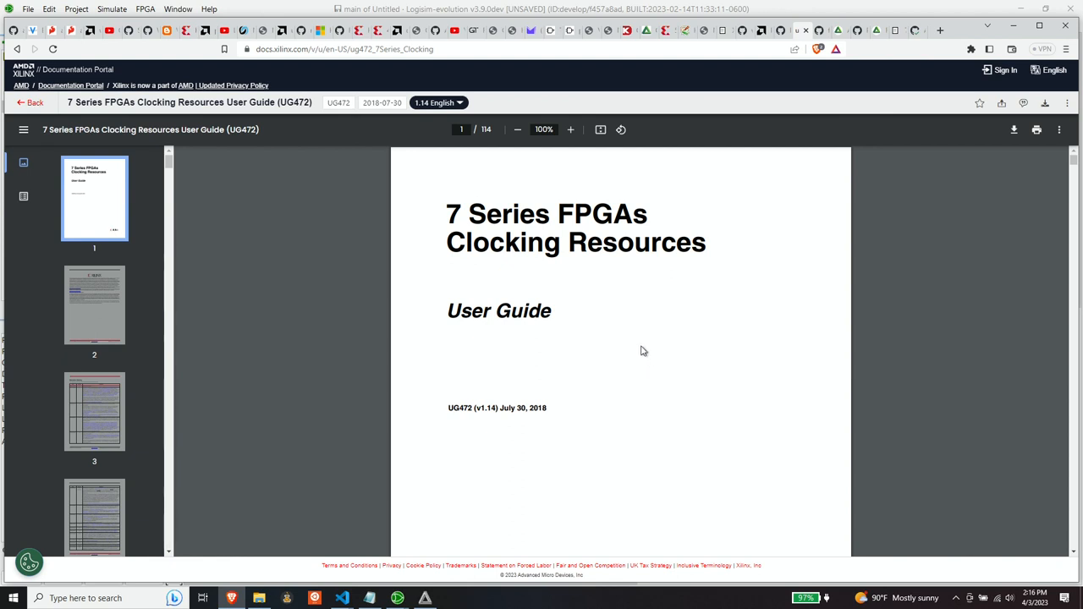
Scroll the UG472 PDF down to page 13, Chapter 1 Clocking Overview.
scroll("down", 3)
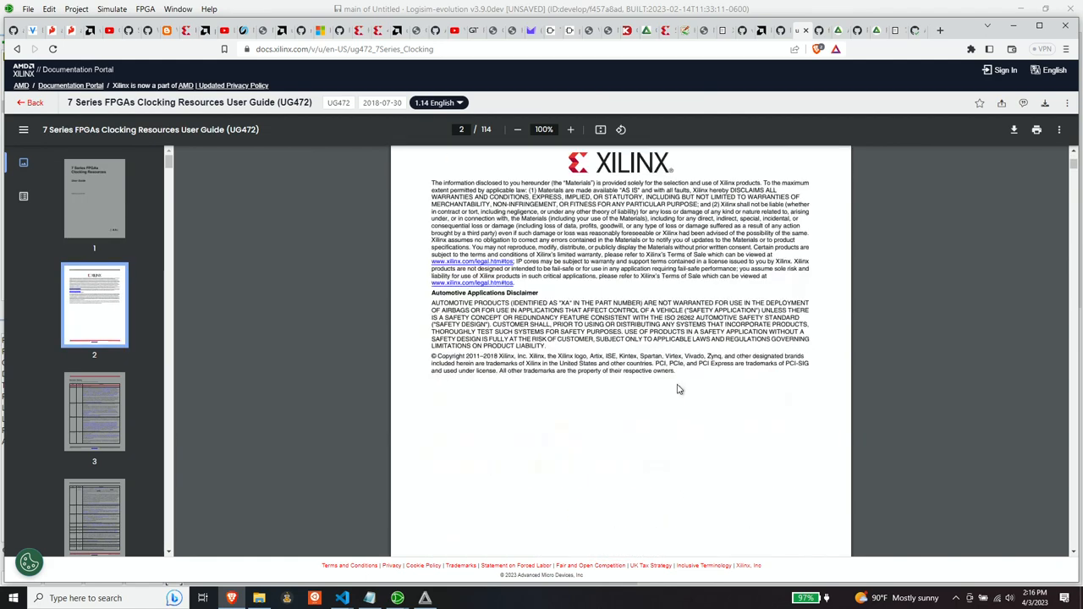
scroll("down", 3)
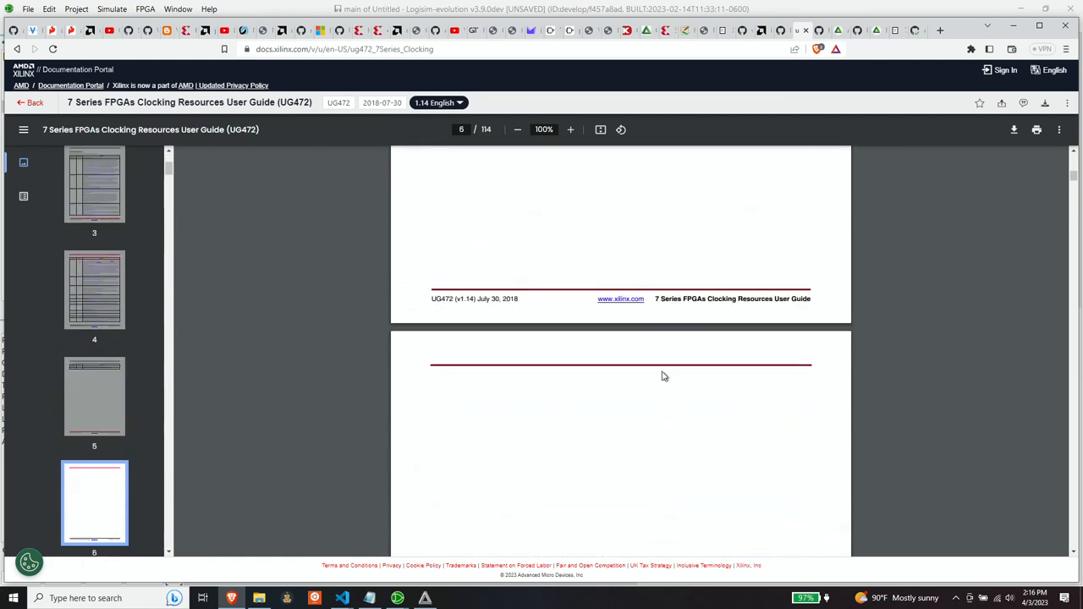
scroll("down", 3)
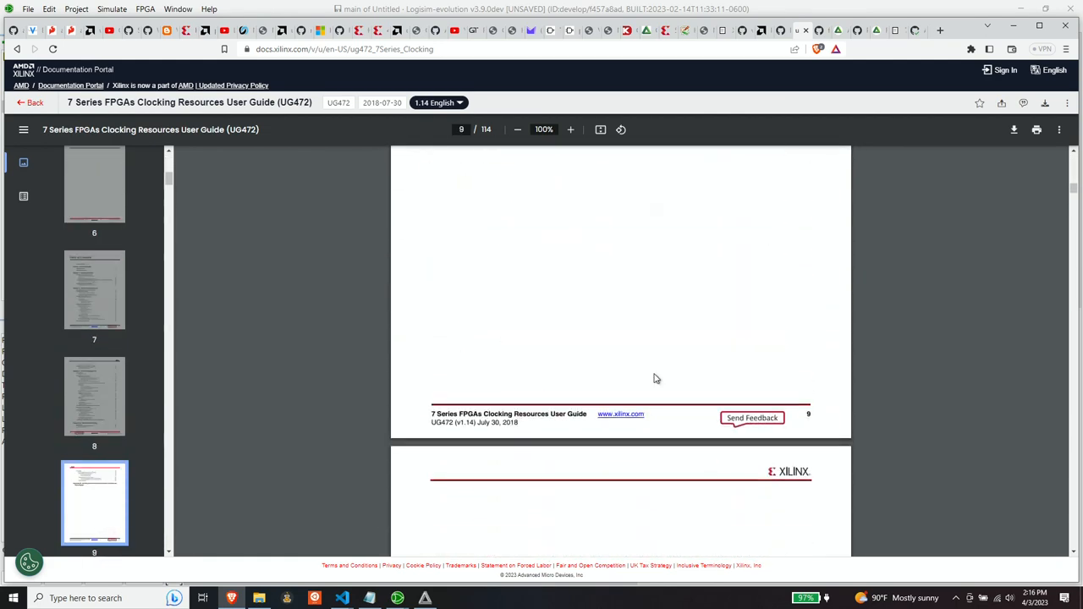
scroll("down", 3)
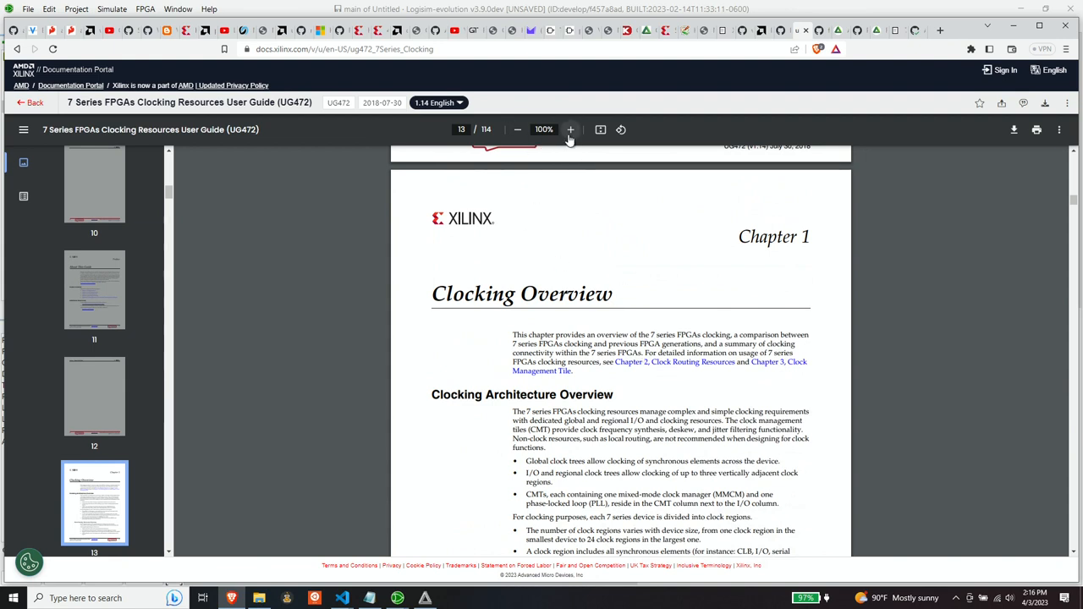
Zoom the guide to 150% and highlight 'clock frequency synthesis'.
left_click(569, 129)
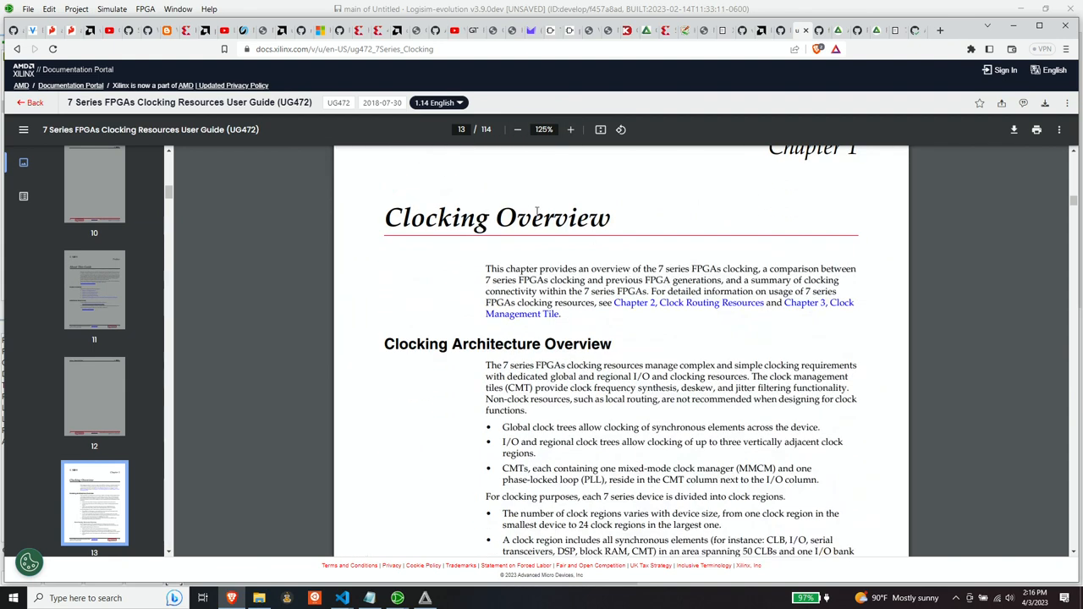
left_click(570, 130)
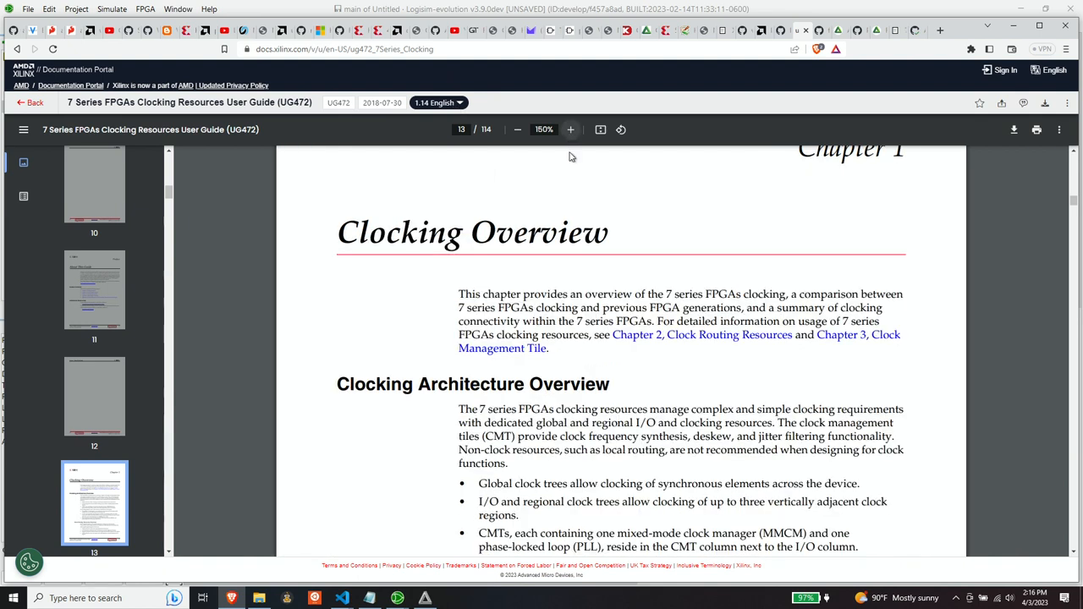
mouse_move(881, 368)
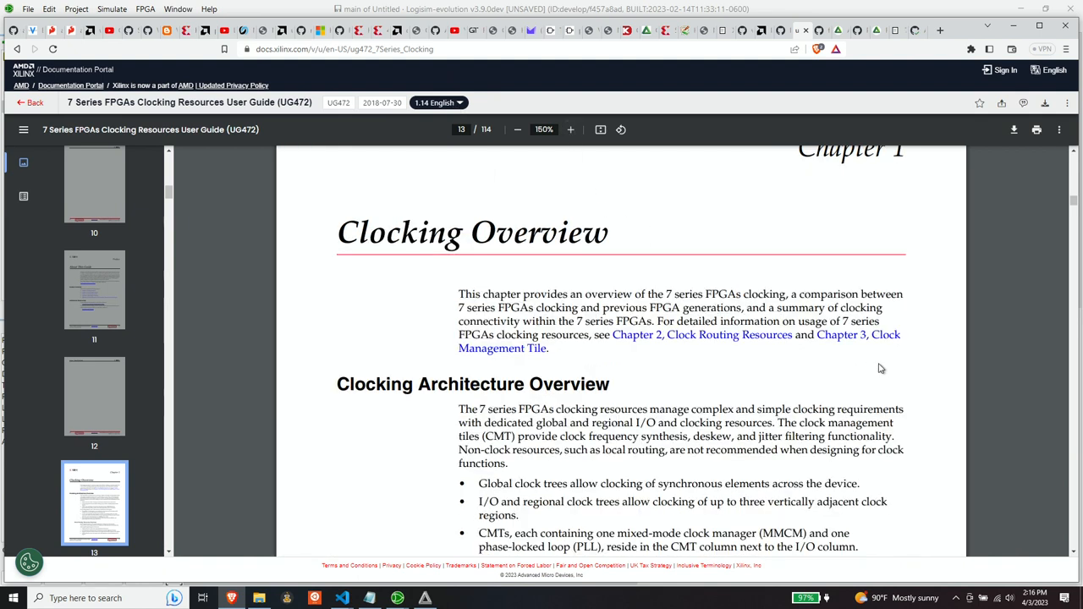
scroll("down", 3)
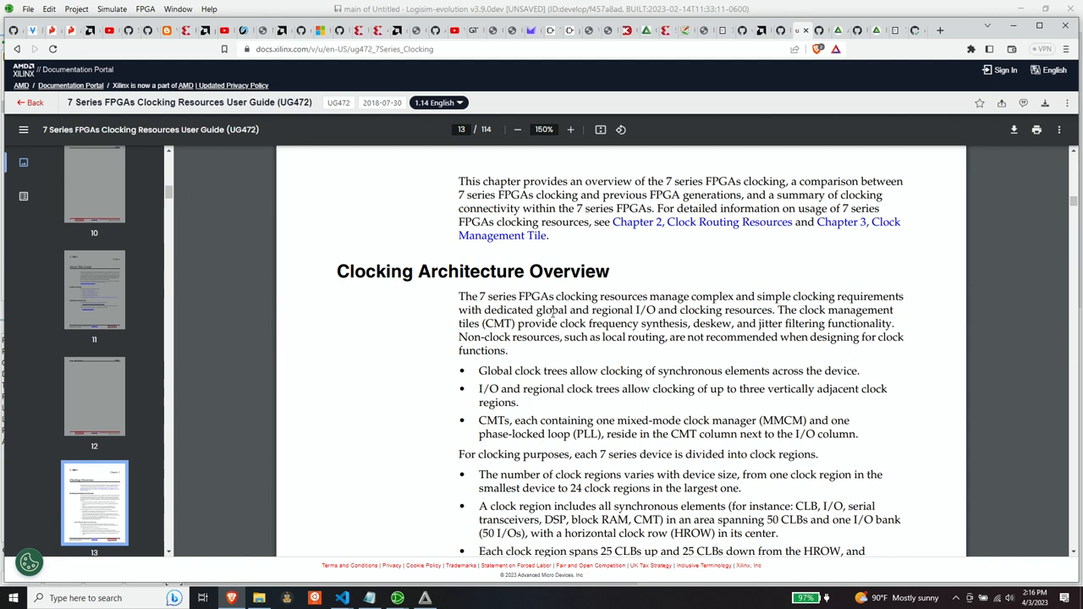
mouse_move(762, 312)
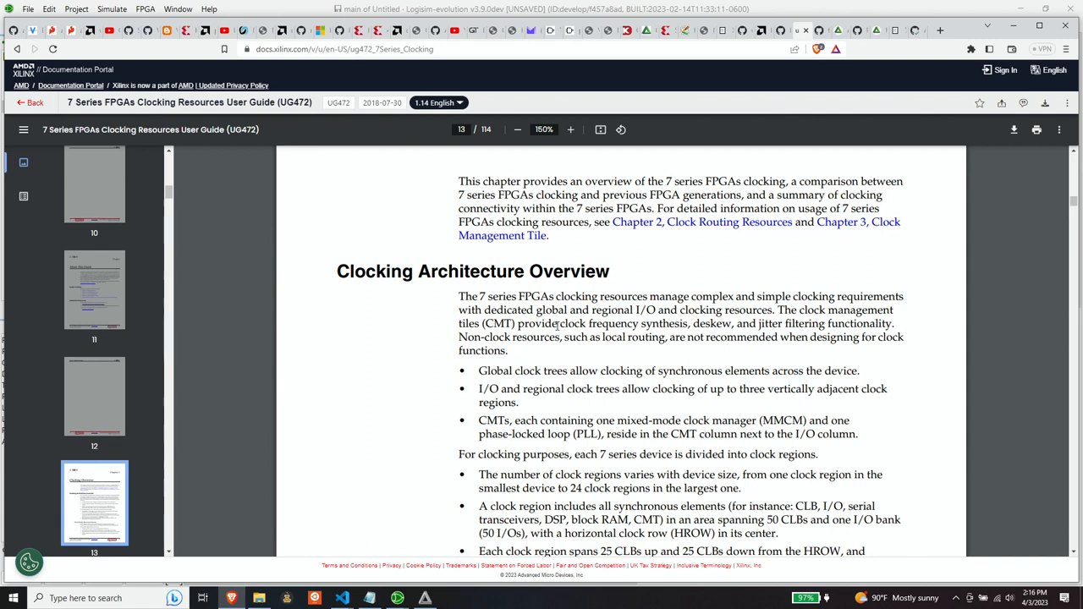
left_click_drag(555, 323, 690, 323)
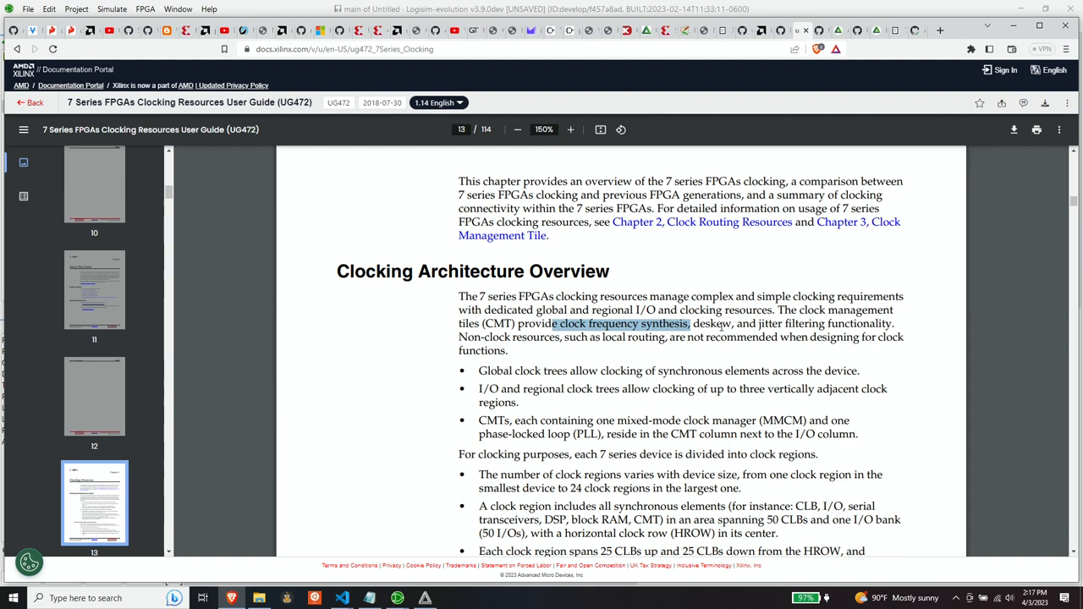
mouse_move(720, 325)
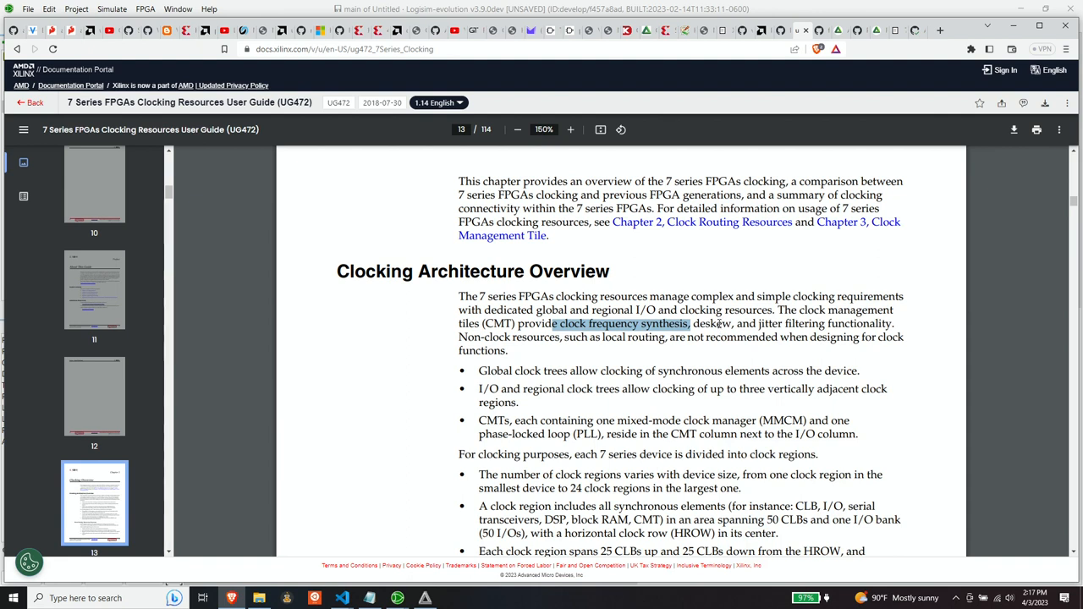
Read on past CMT Overview, highlighting 'to 24 CMTs' and 'MMCM'.
scroll("down", 3)
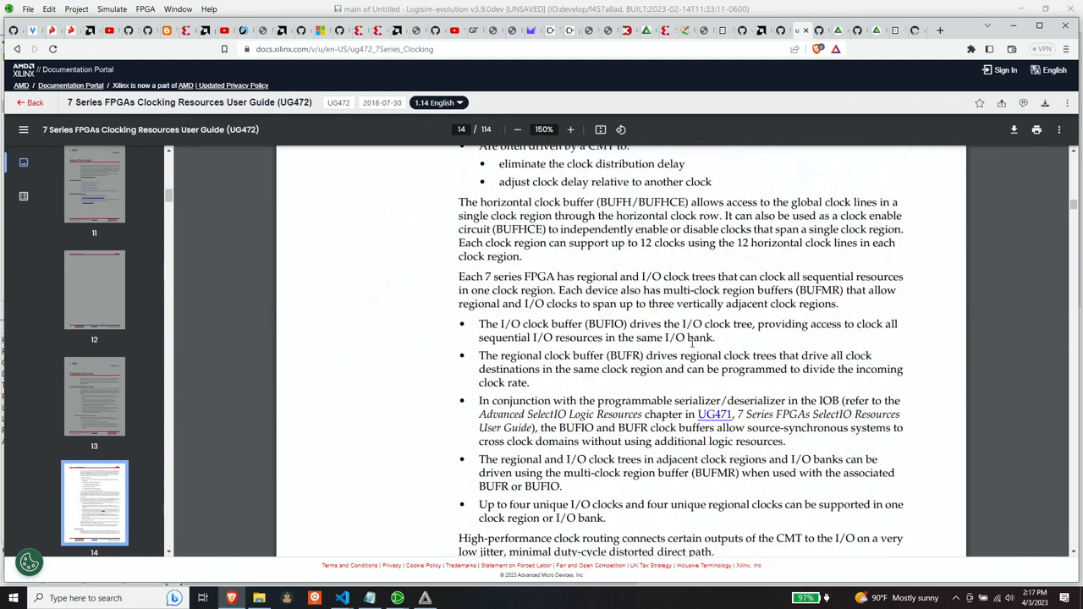
scroll("down", 3)
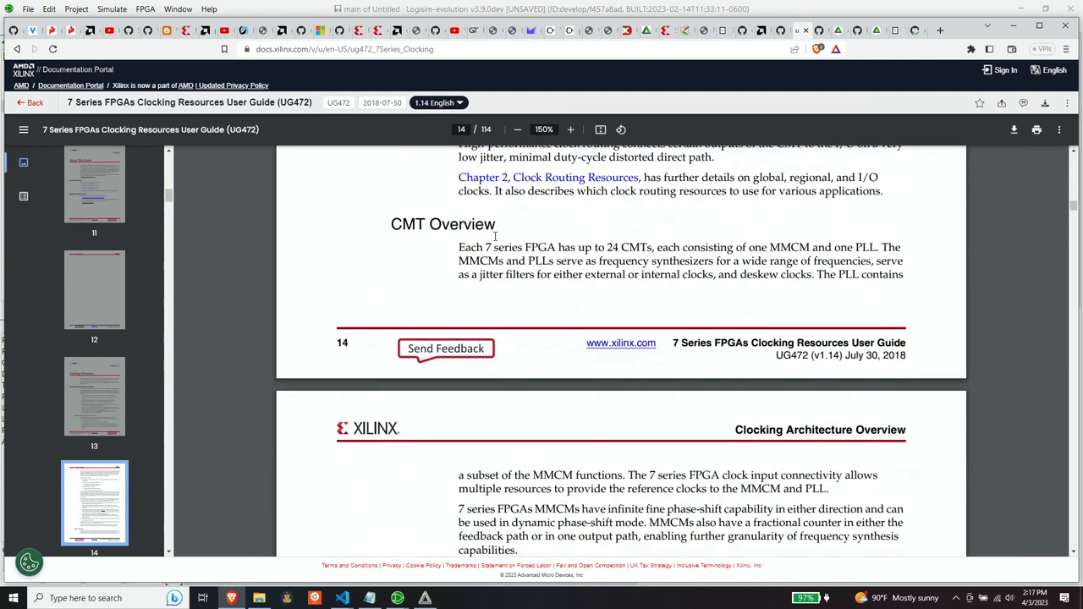
scroll("down", 3)
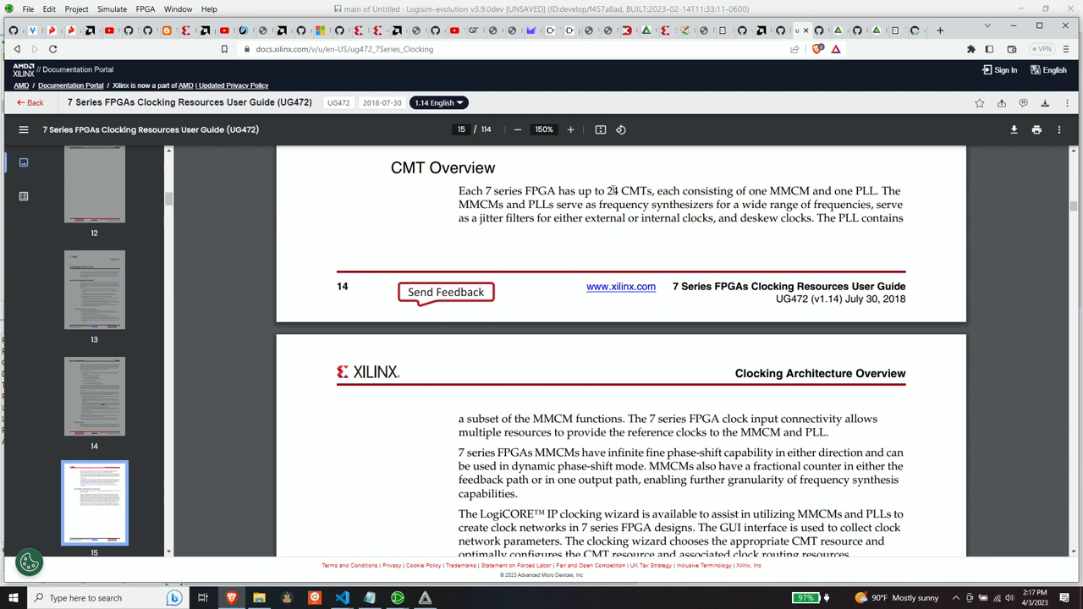
left_click_drag(596, 191, 652, 190)
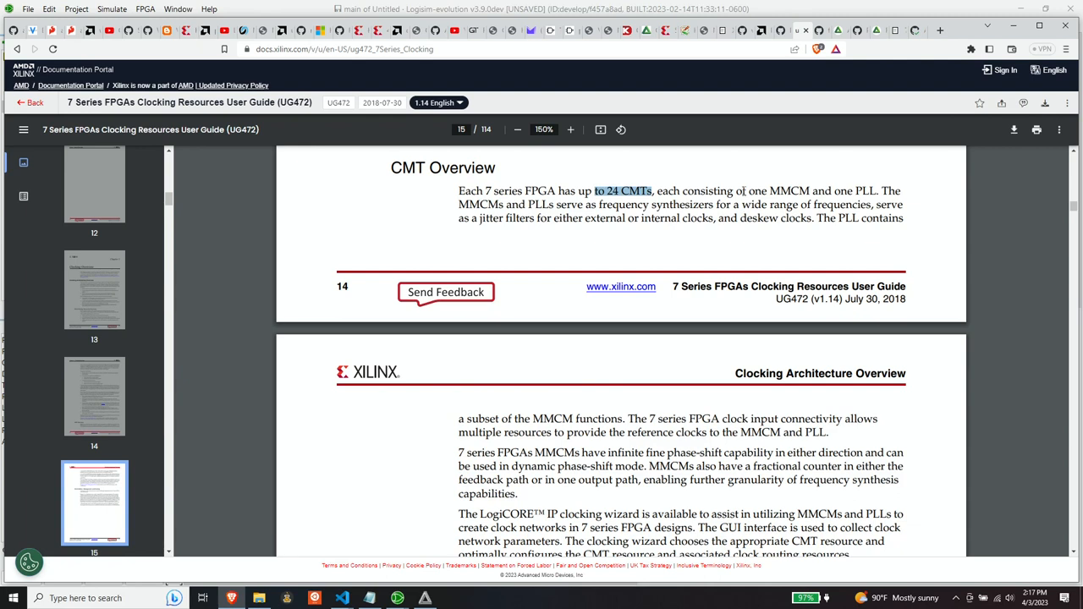
double_click(789, 190)
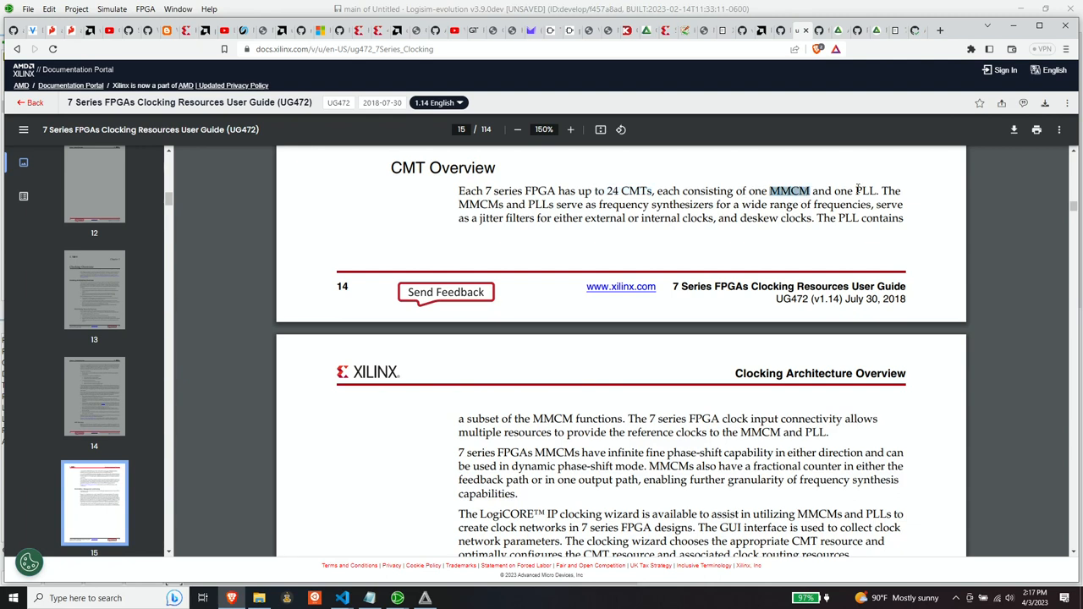
mouse_move(540, 208)
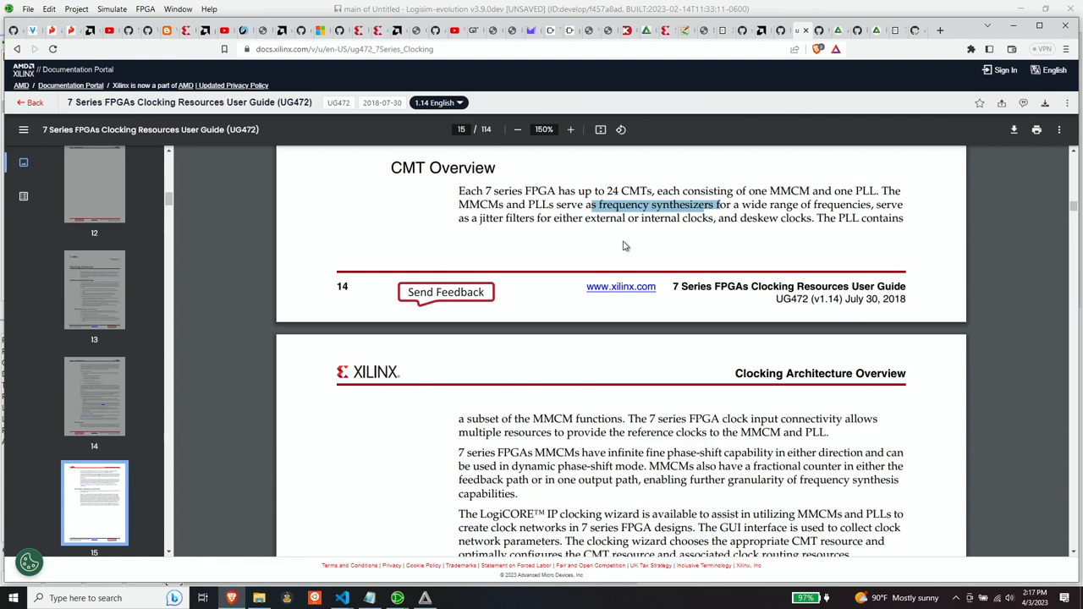
mouse_move(826, 239)
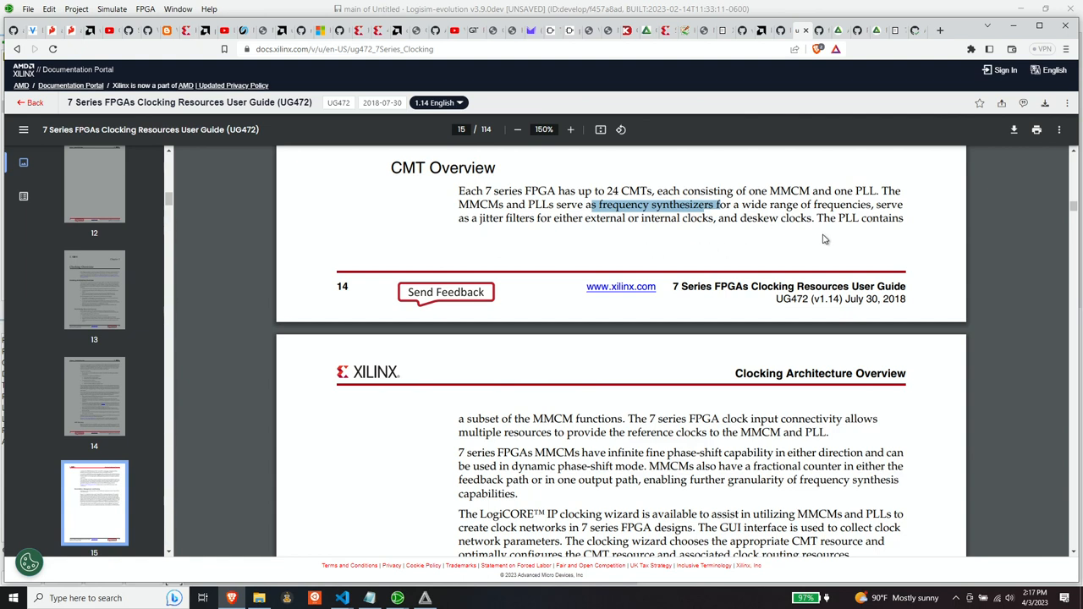
scroll("down", 3)
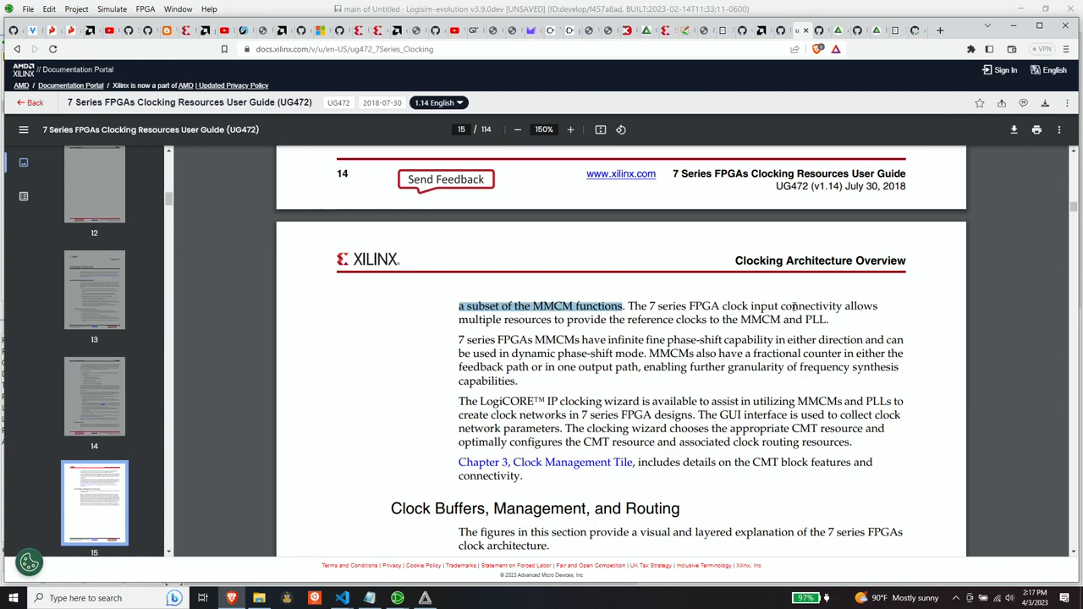
mouse_move(571, 329)
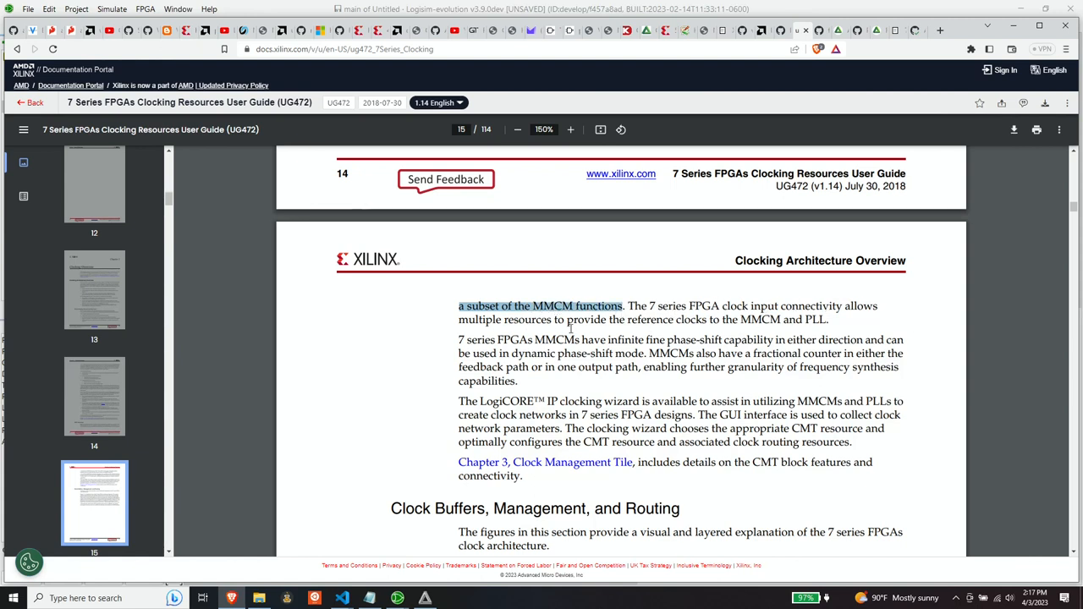
mouse_move(628, 327)
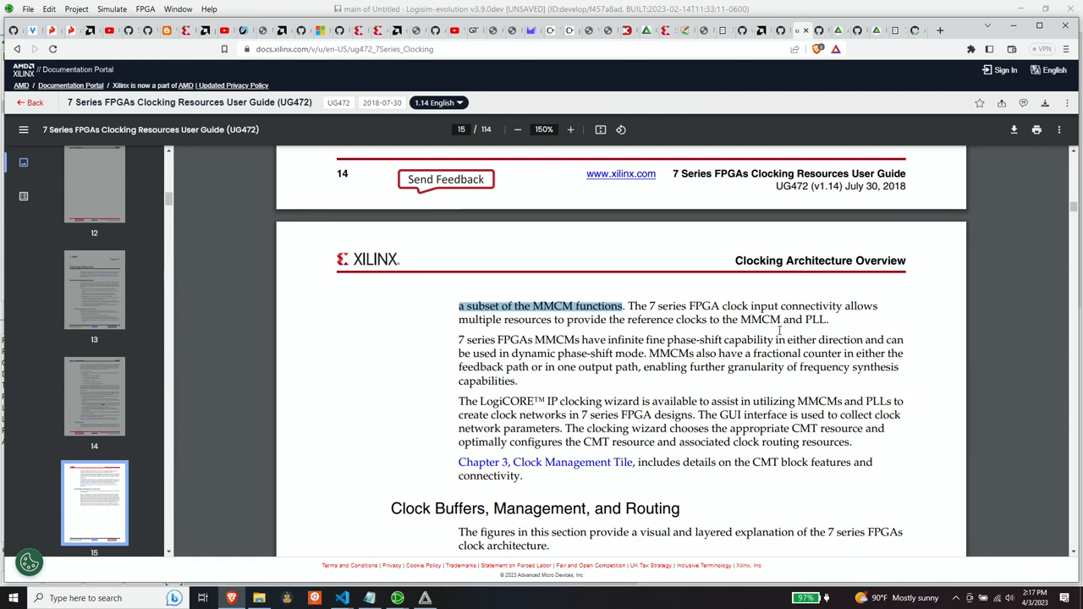
scroll("down", 3)
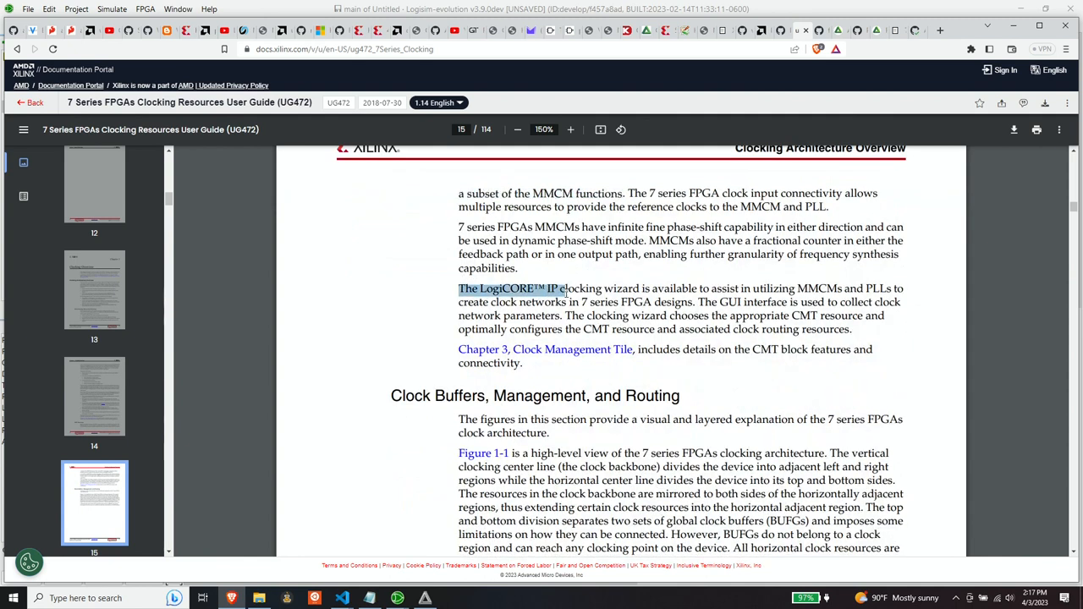
left_click_drag(555, 288, 709, 288)
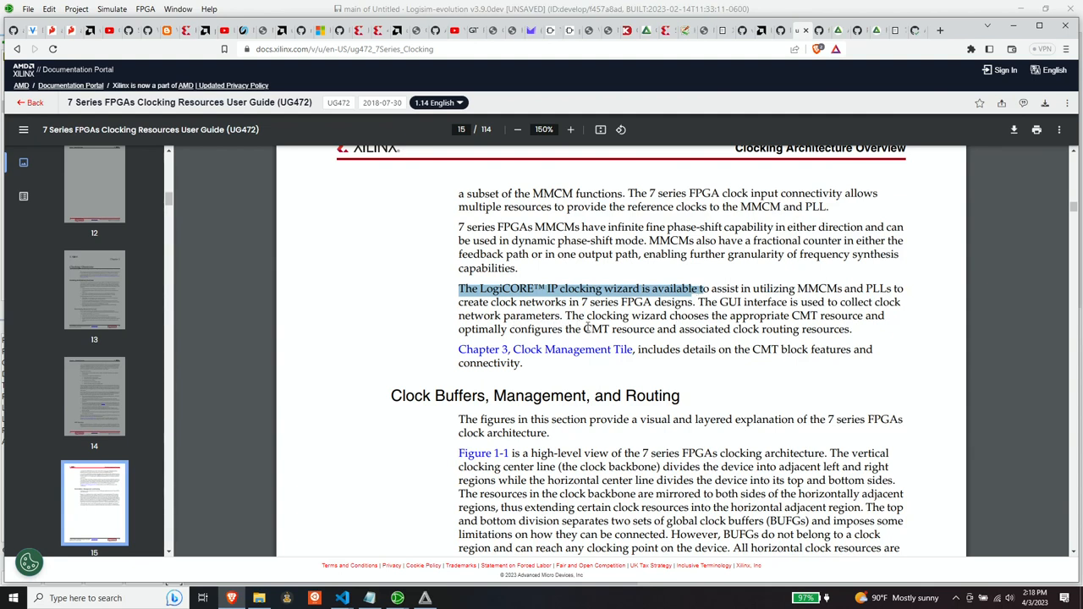
mouse_move(652, 327)
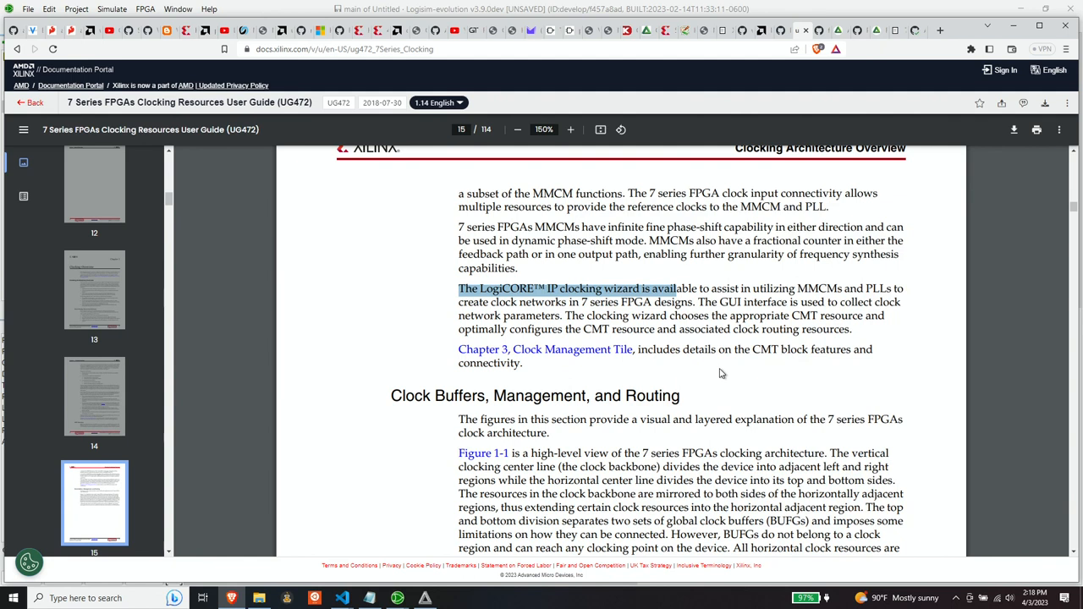
mouse_move(723, 361)
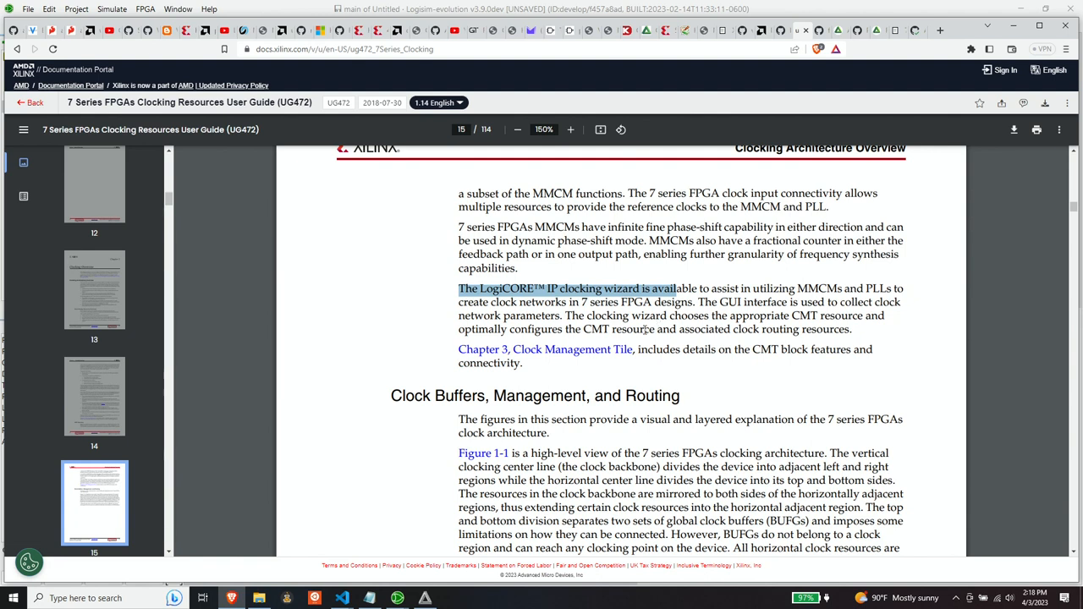
mouse_move(644, 330)
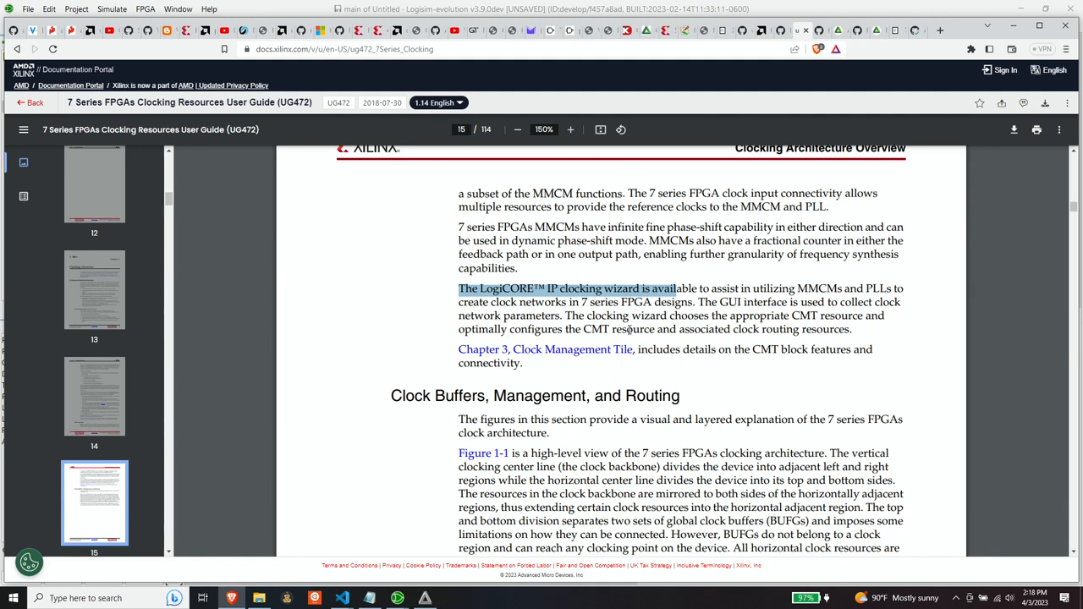
mouse_move(628, 329)
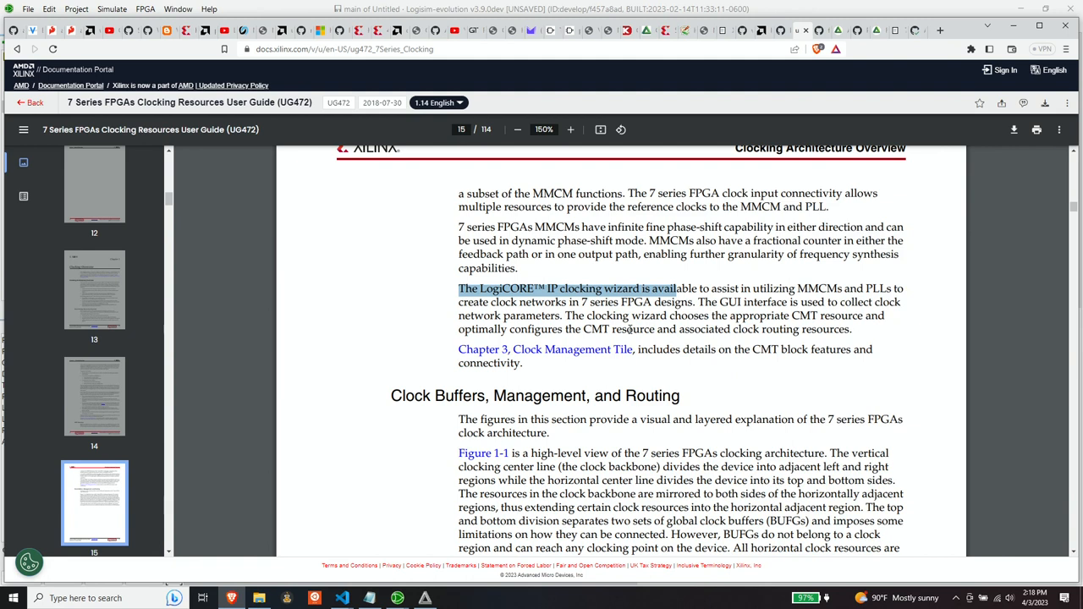
mouse_move(630, 330)
type("BUFH")
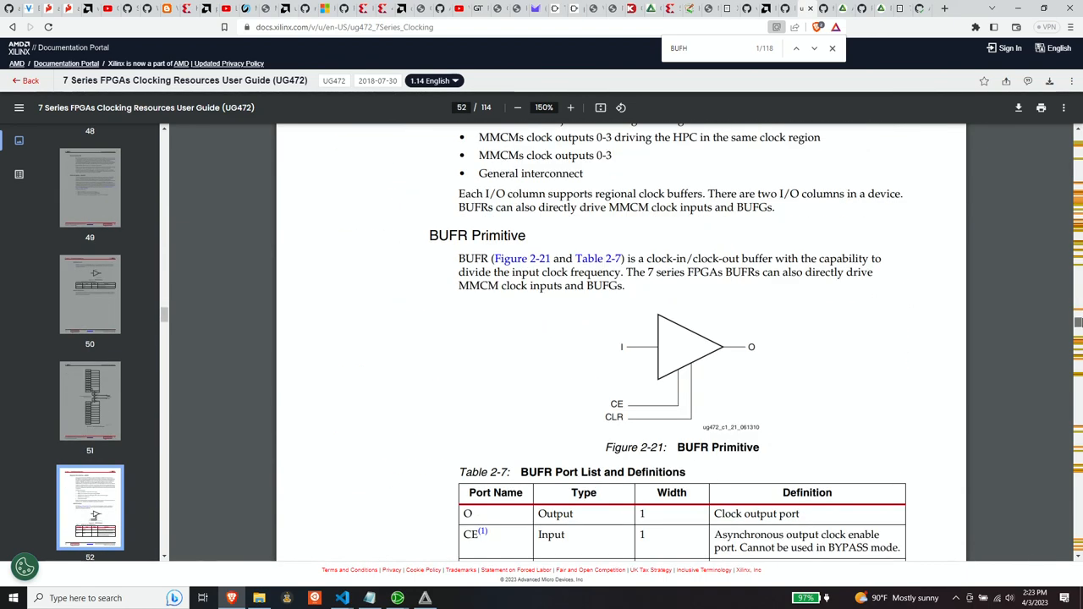
Scroll UG472 from page 57 past the BUFH/BUFHCE pages to page 65, Chapter 3.
scroll("down", 3)
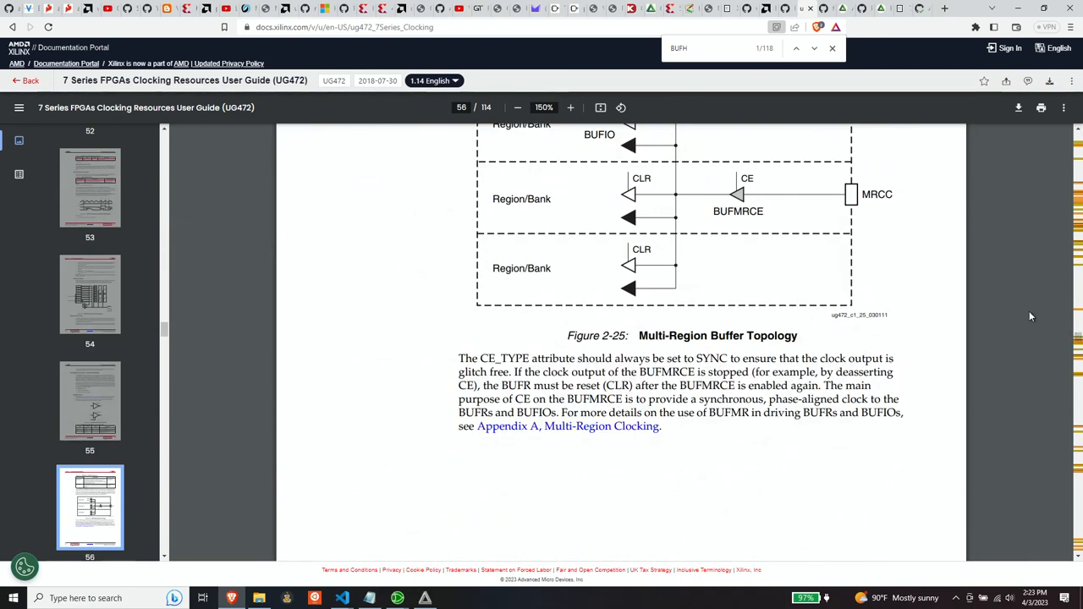
scroll("down", 3)
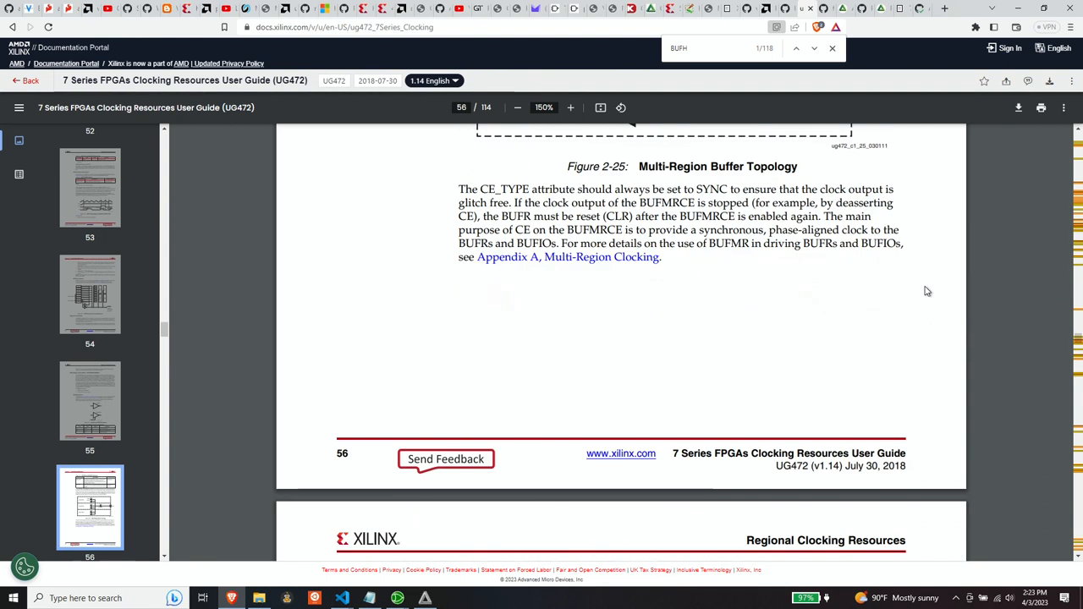
scroll("down", 3)
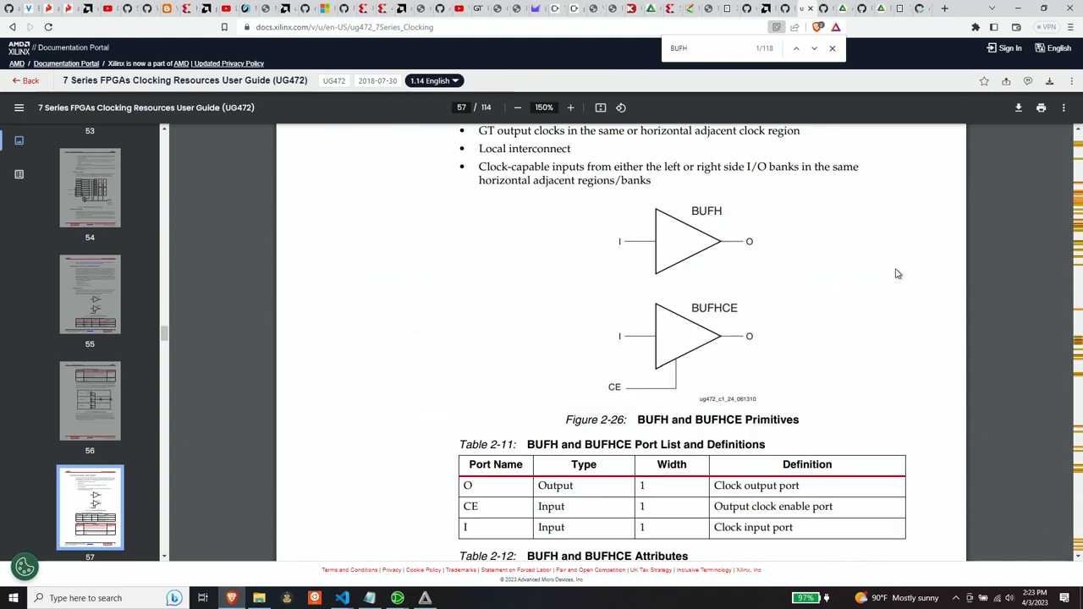
mouse_move(894, 272)
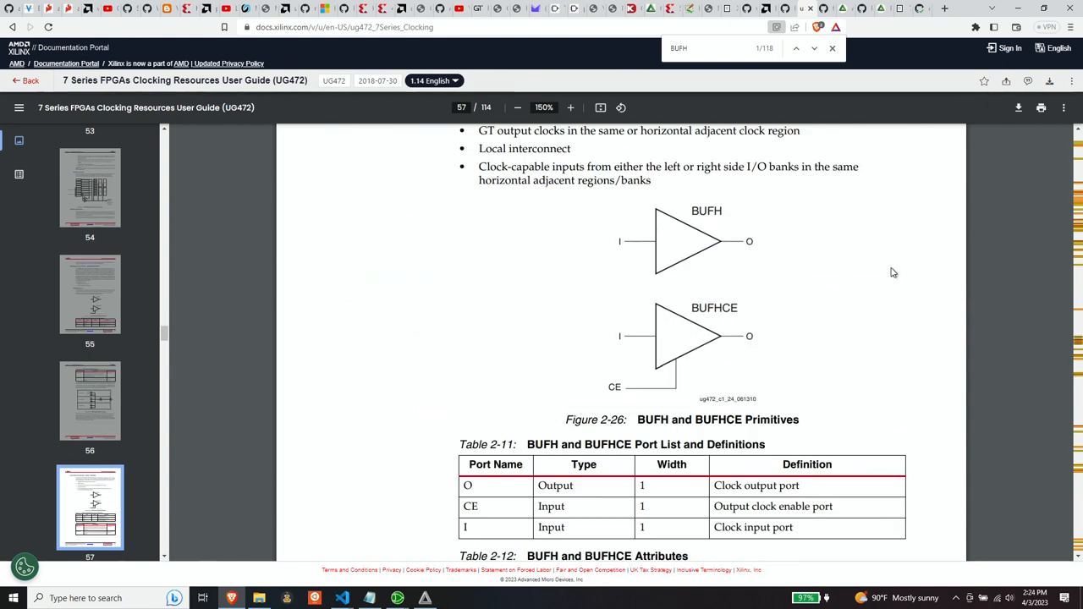
mouse_move(880, 267)
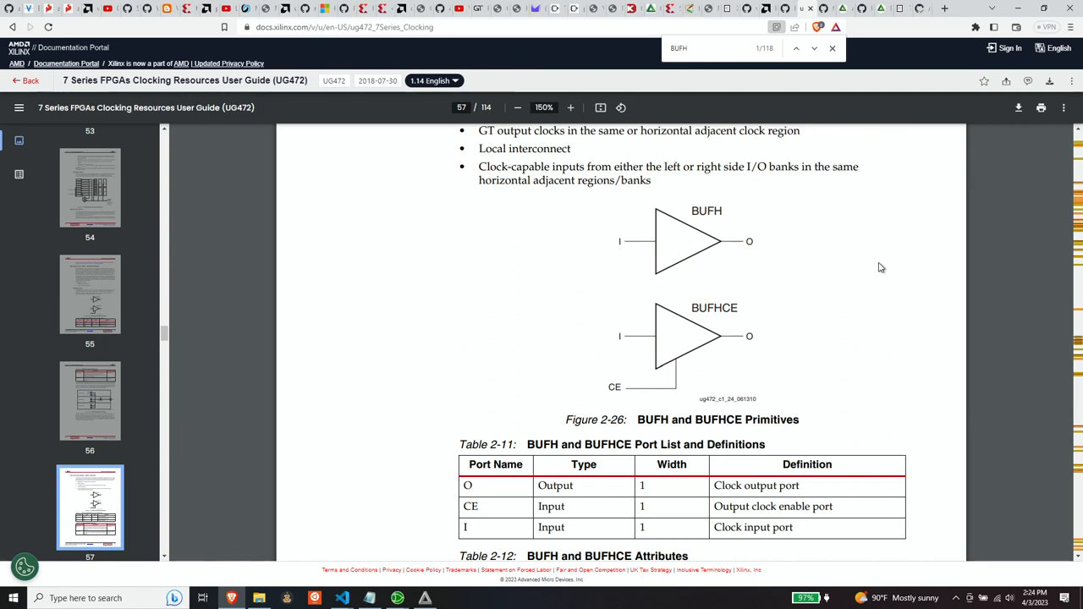
scroll("down", 3)
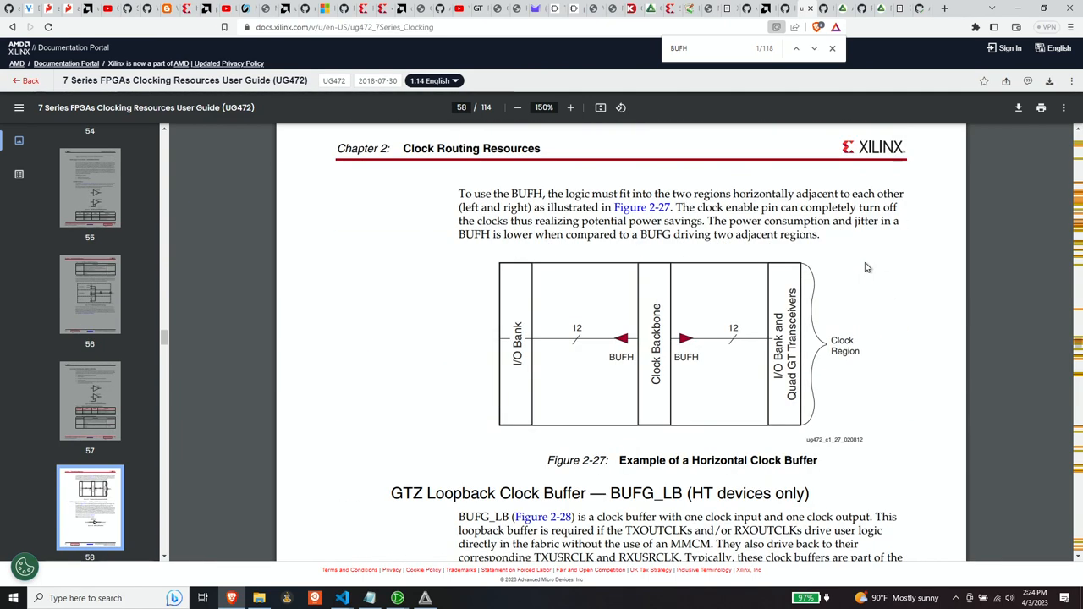
scroll("down", 3)
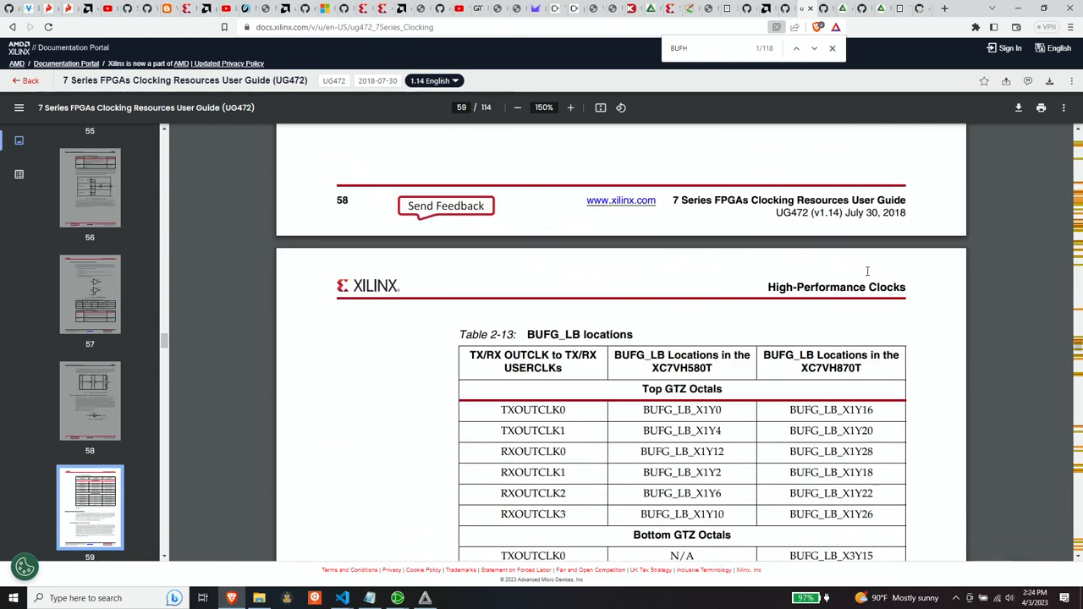
scroll("down", 3)
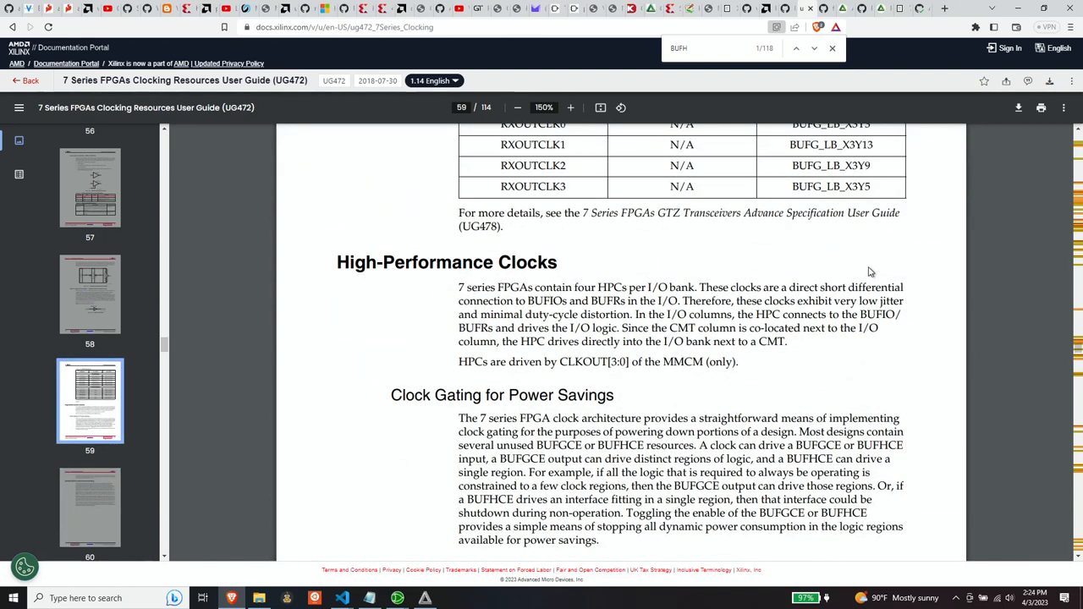
scroll("down", 3)
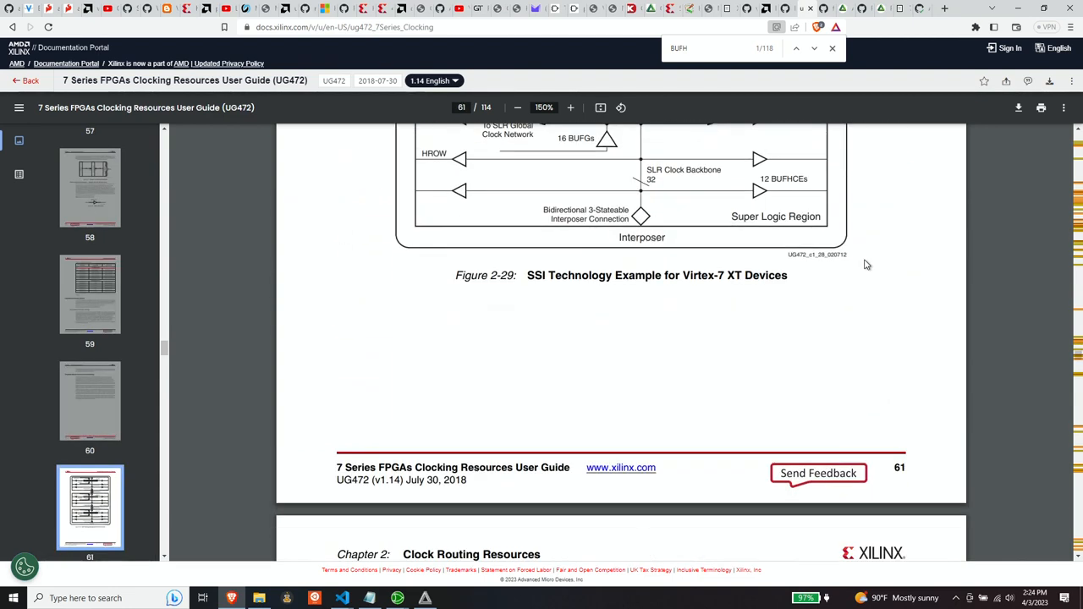
scroll("down", 3)
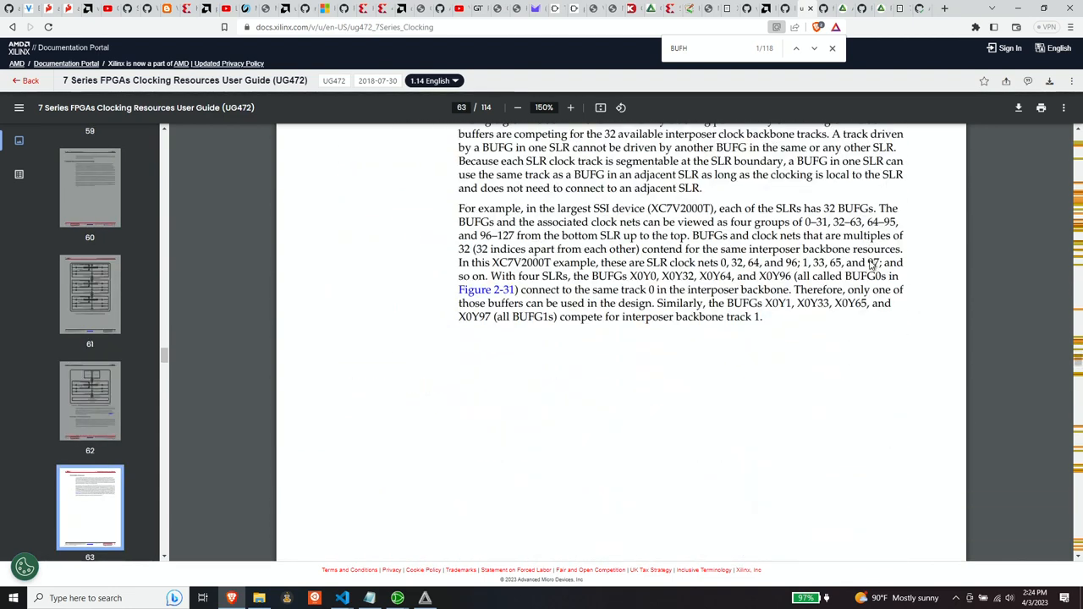
scroll("down", 3)
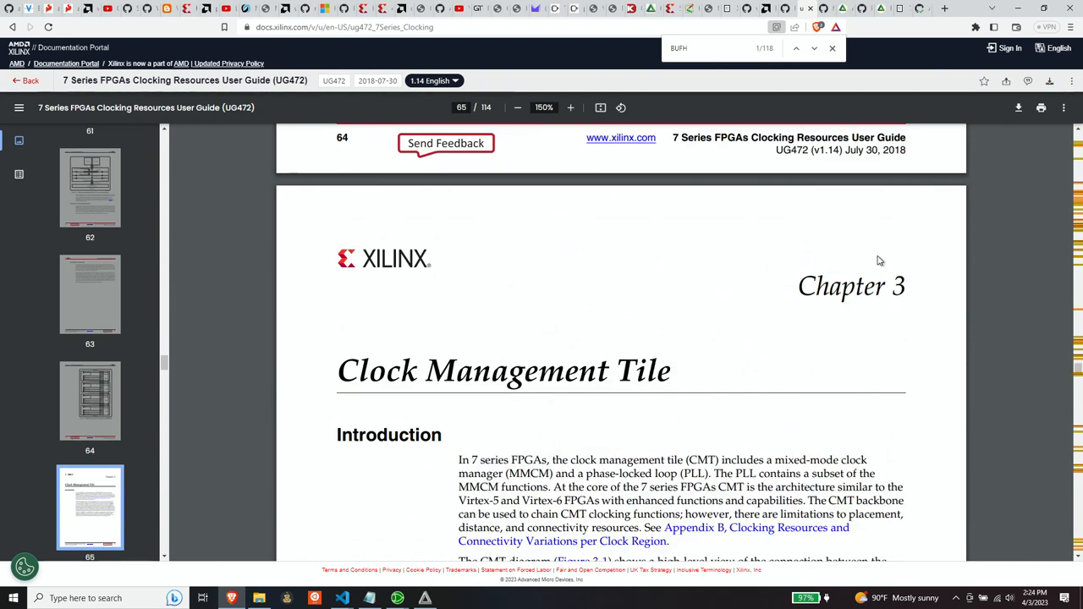
mouse_move(886, 253)
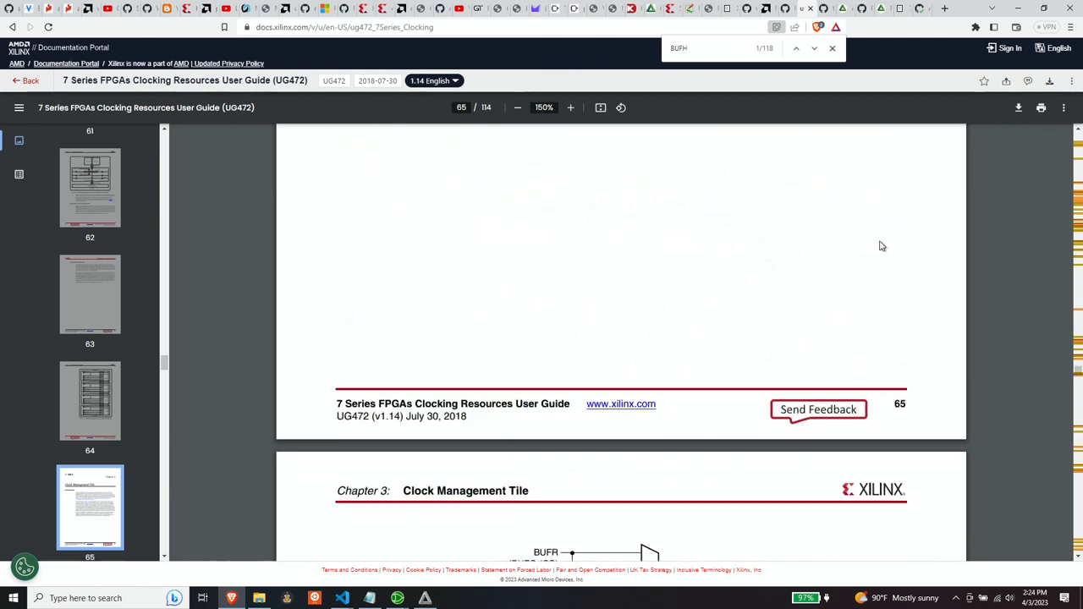
Scroll on to page 66, where the PLL is described as an MMCM subset.
scroll("down", 3)
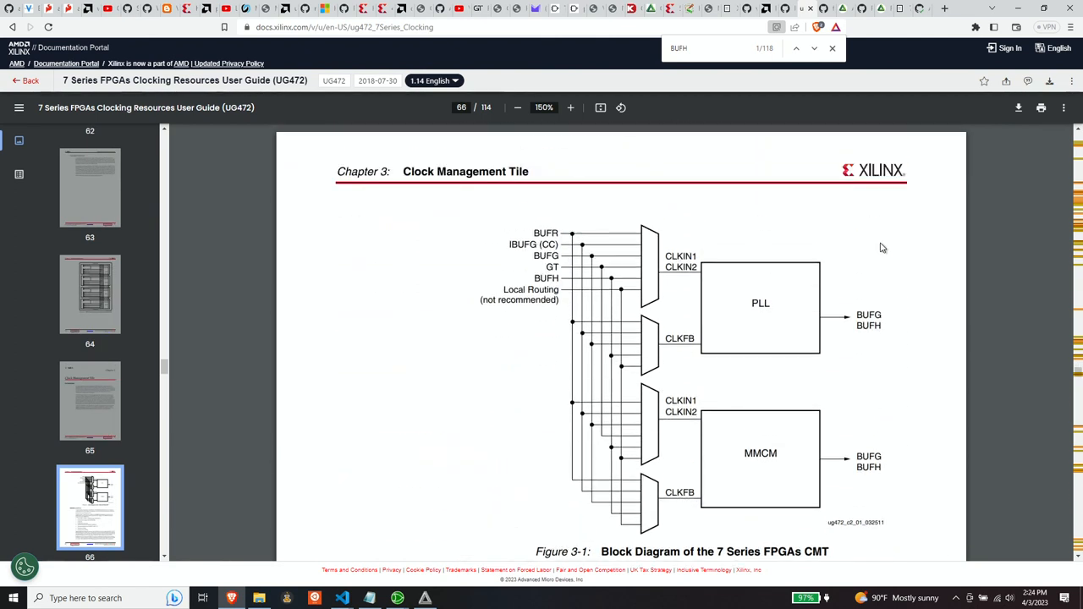
mouse_move(844, 308)
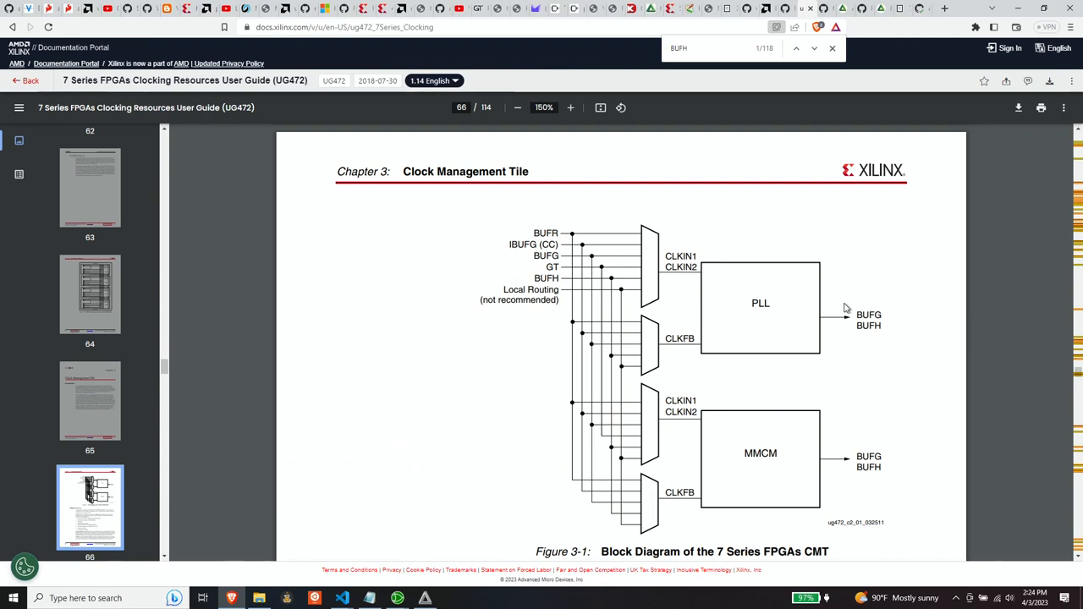
mouse_move(769, 300)
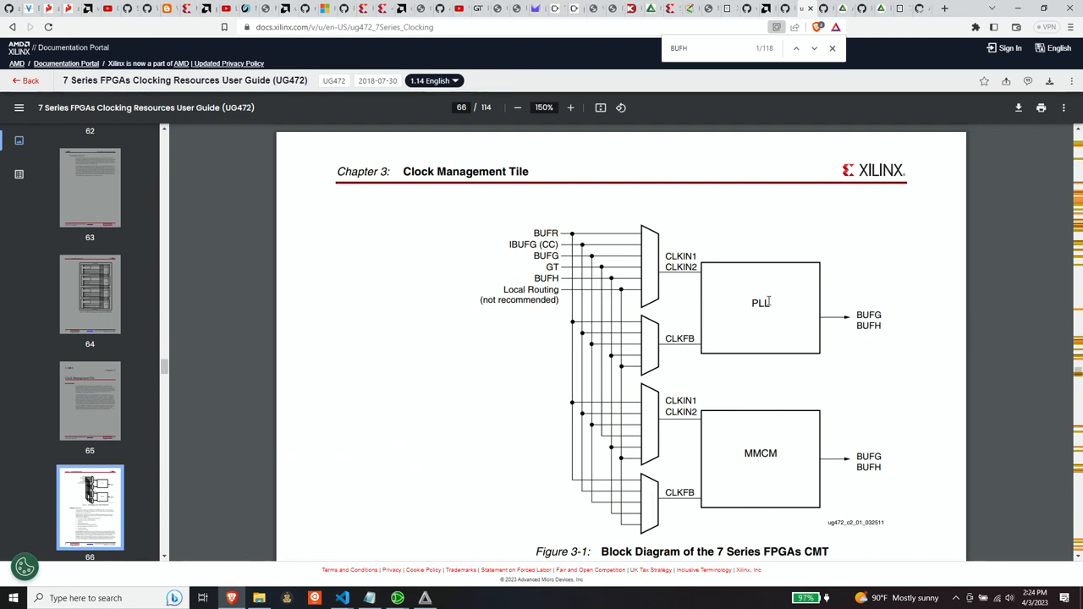
mouse_move(786, 467)
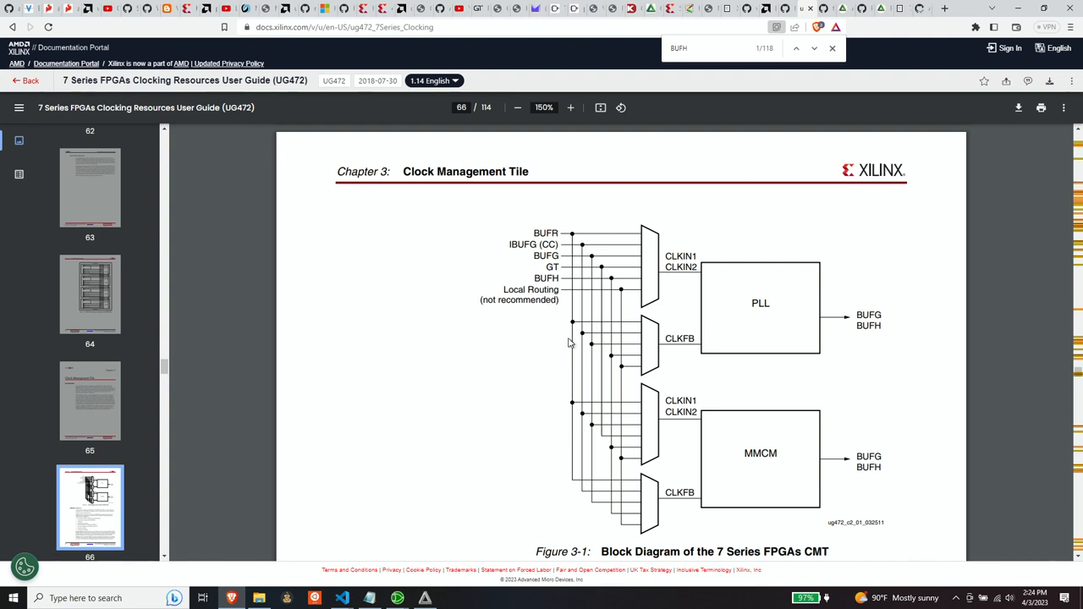
mouse_move(539, 246)
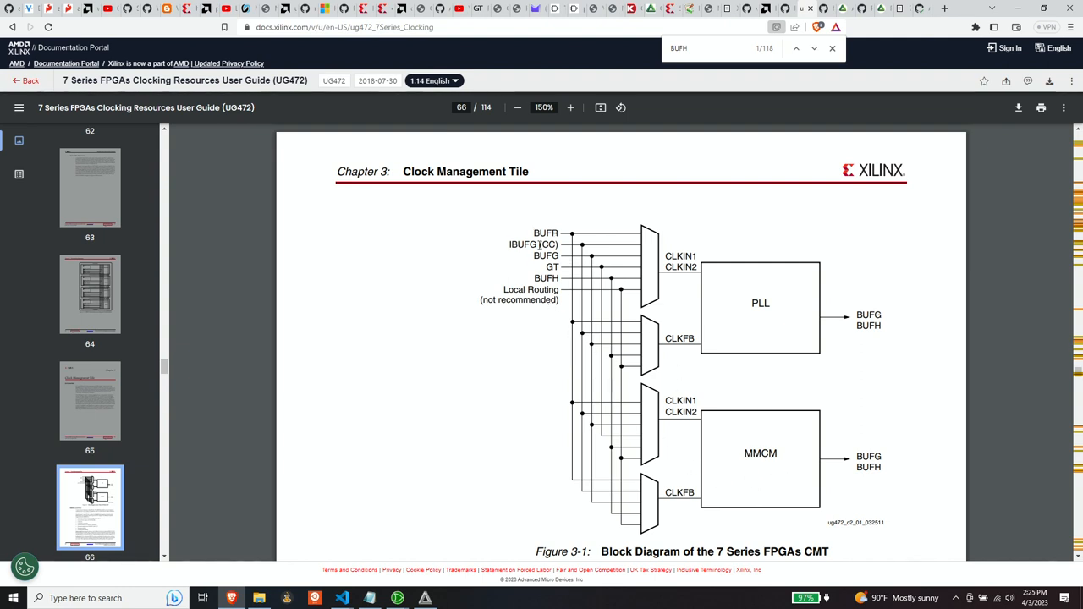
mouse_move(679, 404)
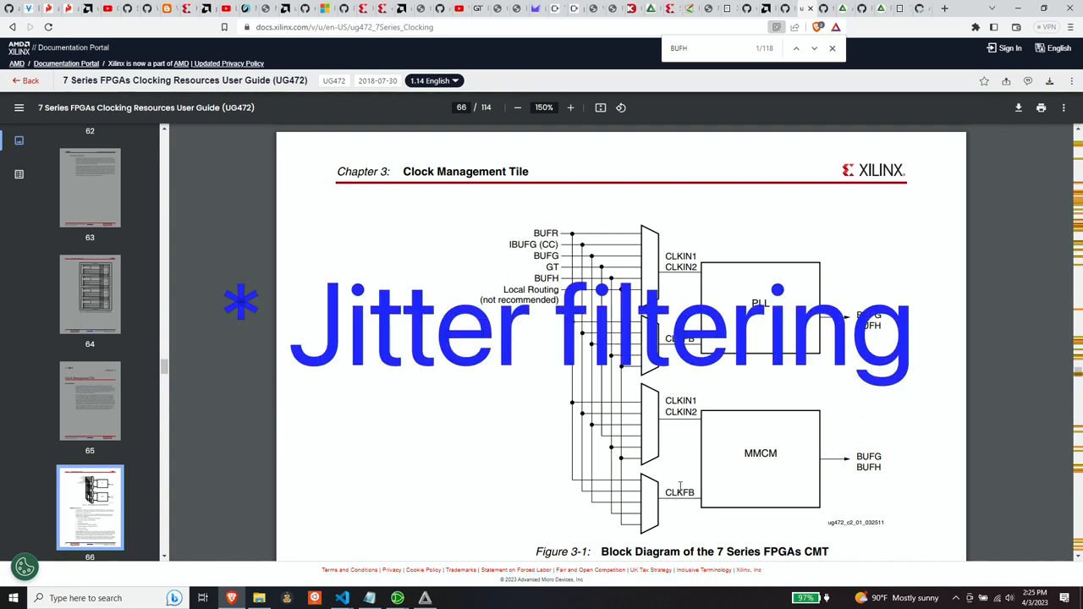
mouse_move(749, 480)
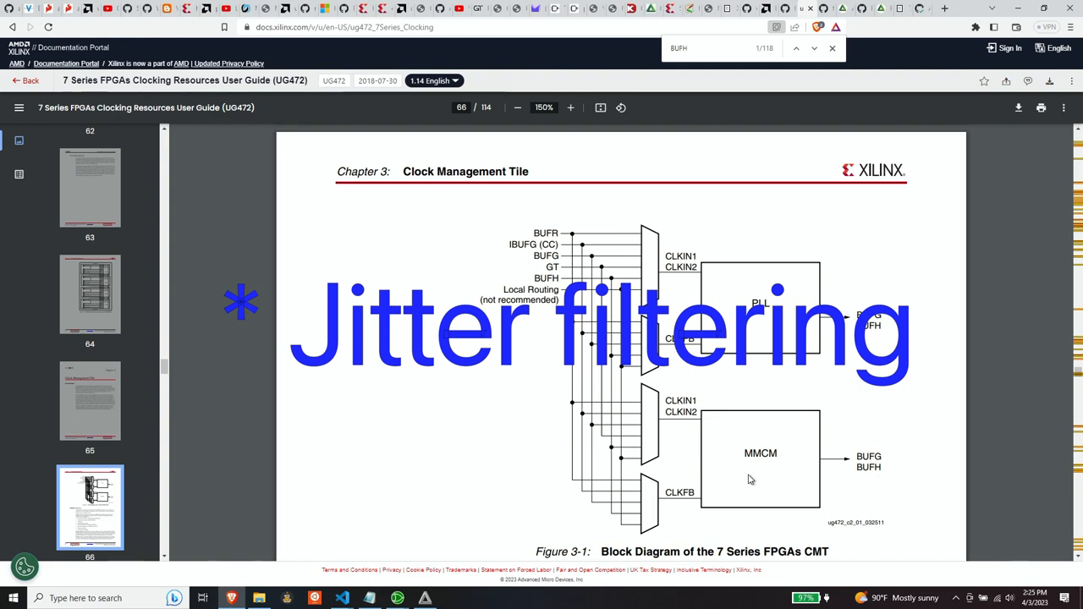
mouse_move(583, 320)
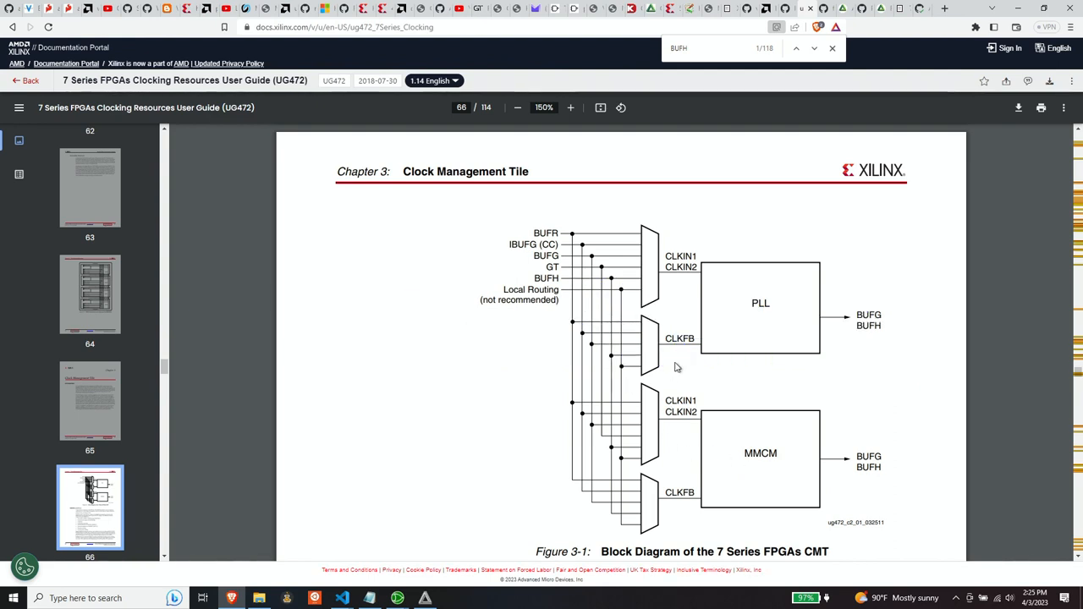
mouse_move(633, 423)
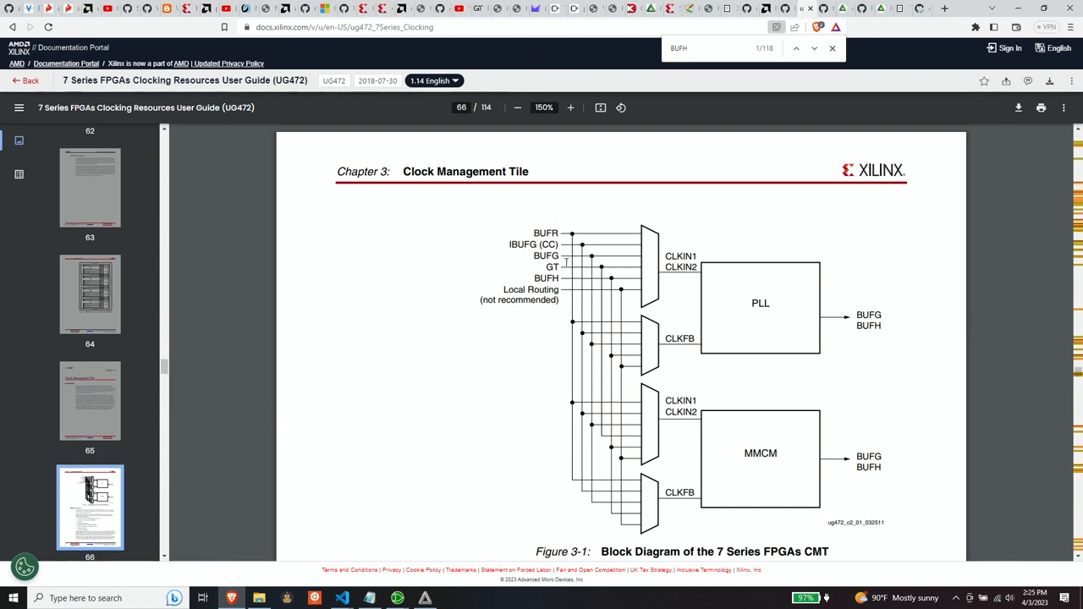
mouse_move(558, 321)
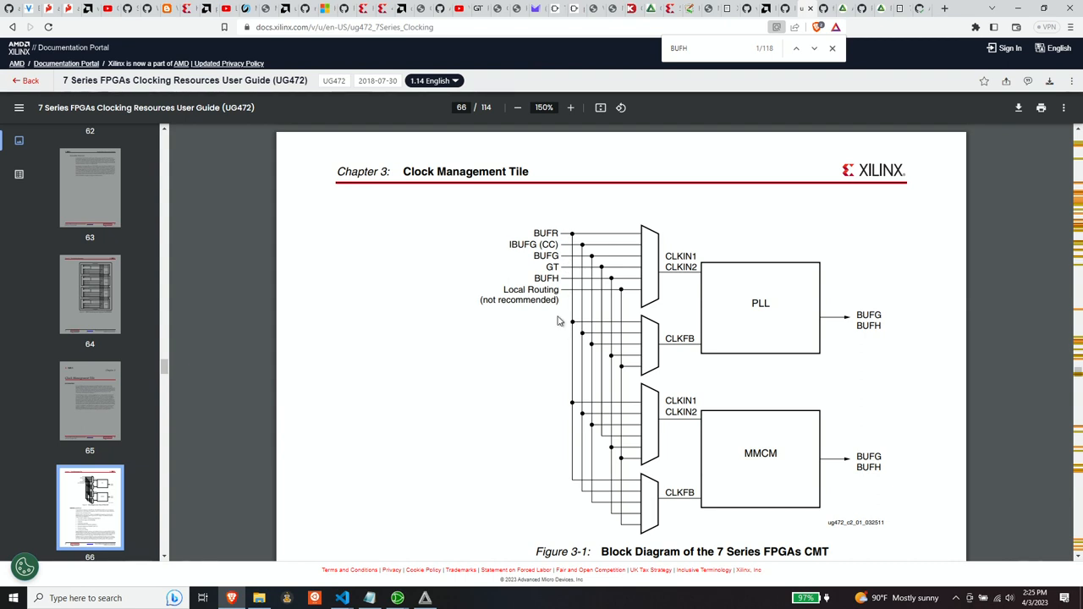
mouse_move(539, 245)
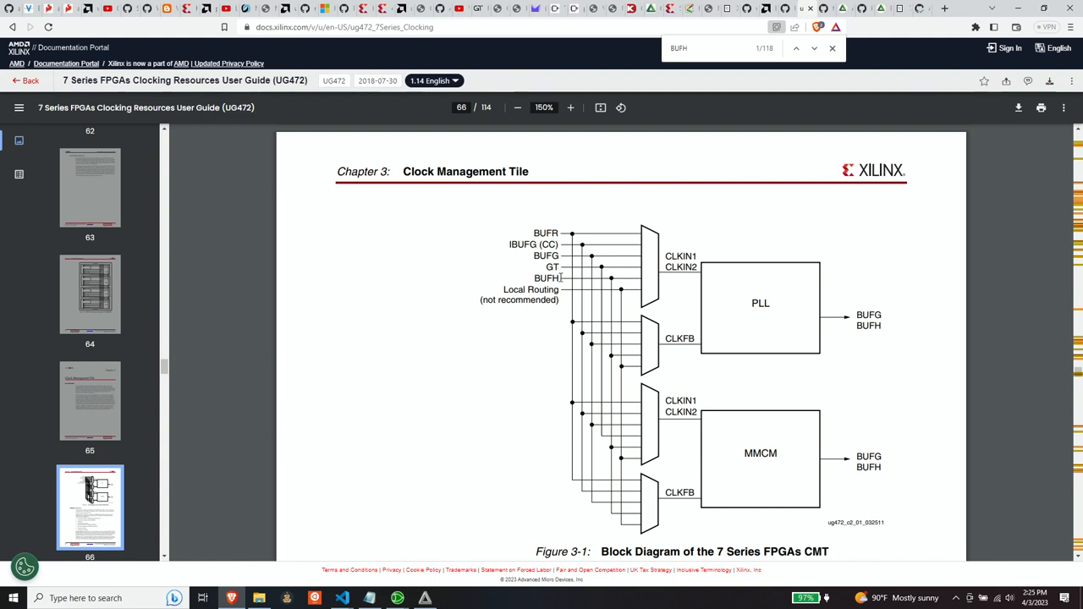
mouse_move(558, 275)
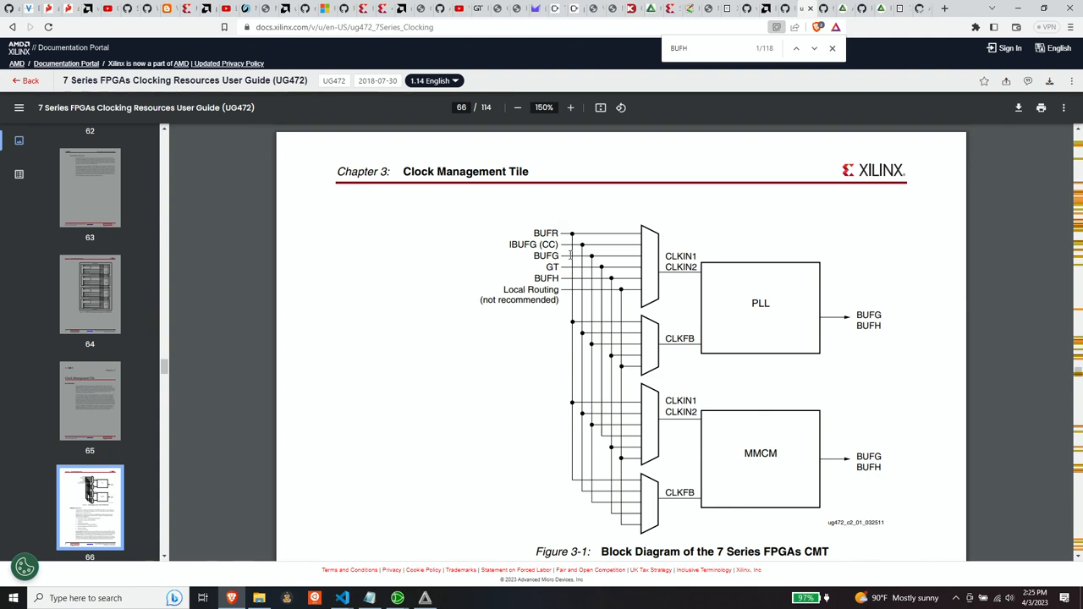
mouse_move(489, 247)
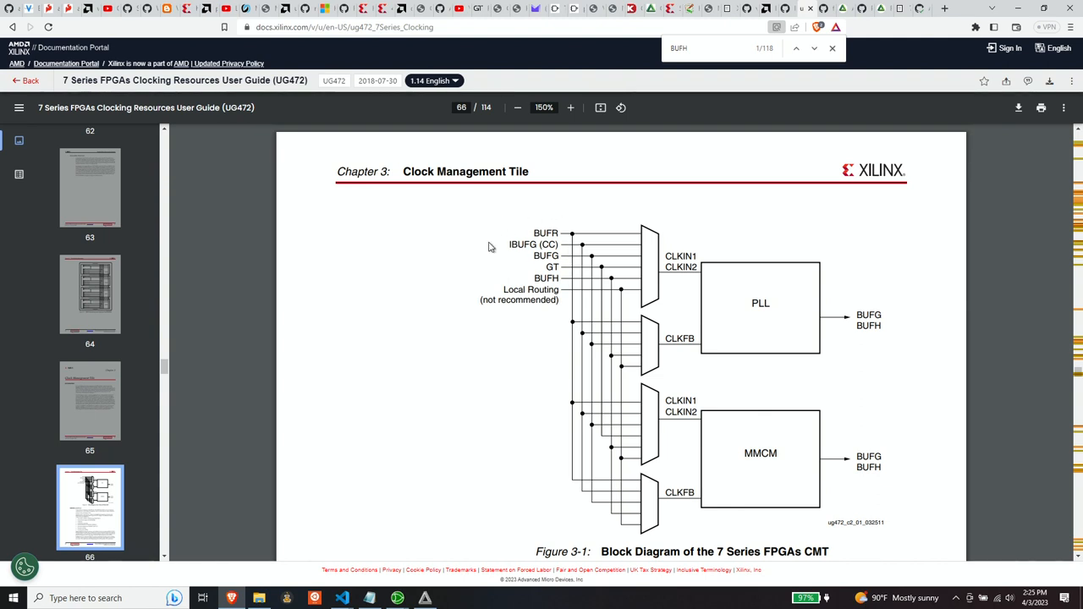
mouse_move(495, 262)
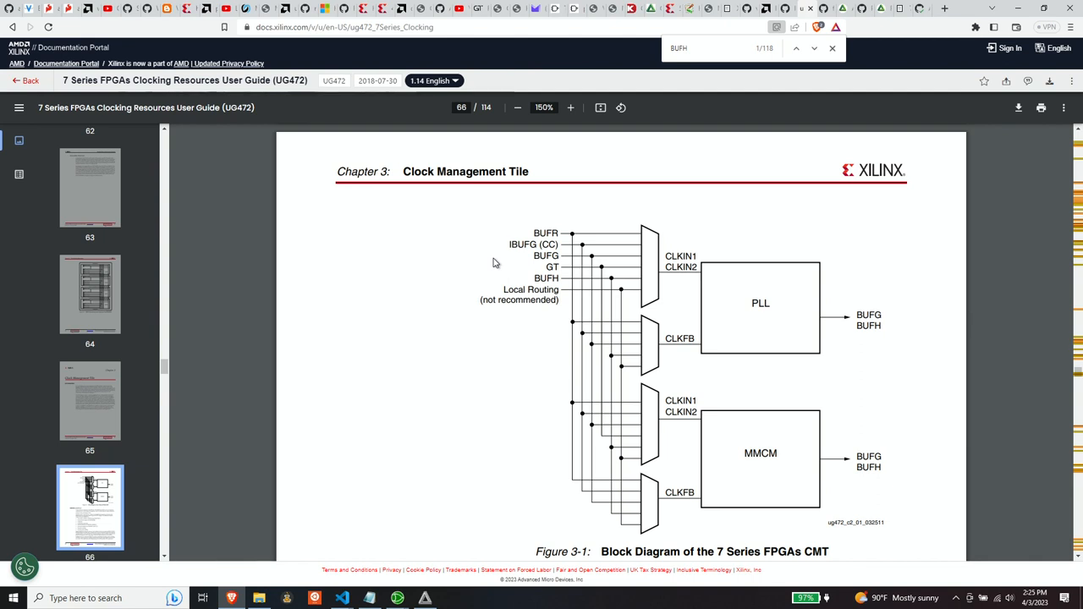
mouse_move(517, 283)
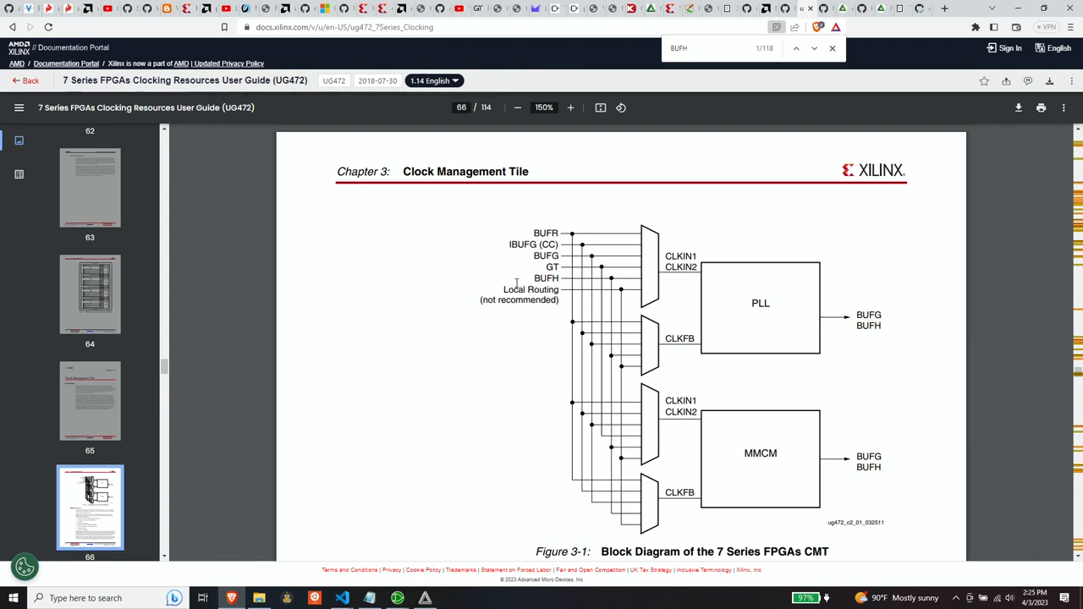
mouse_move(481, 289)
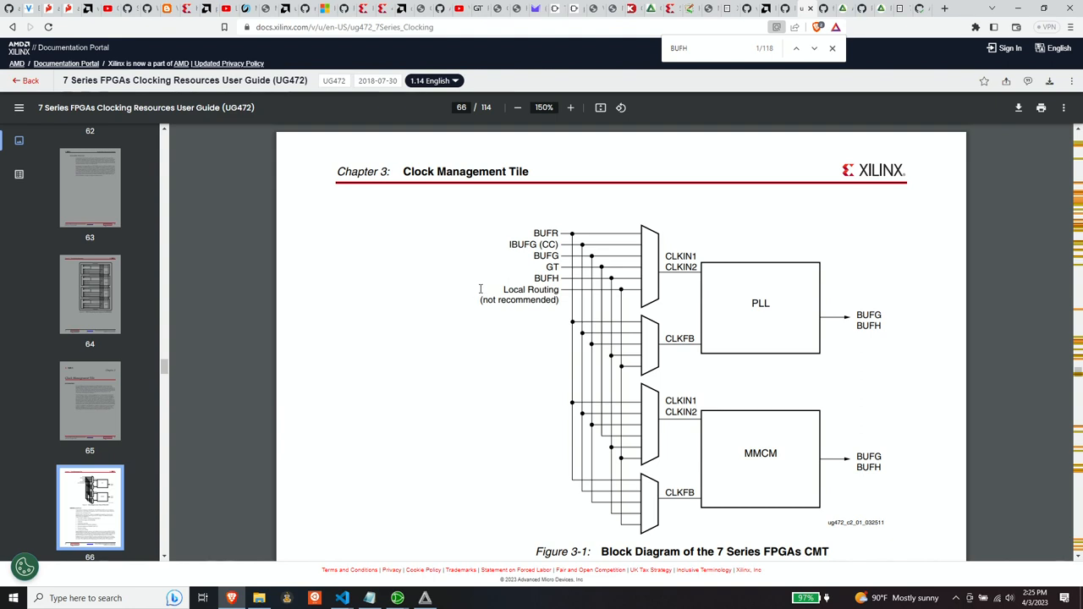
mouse_move(463, 300)
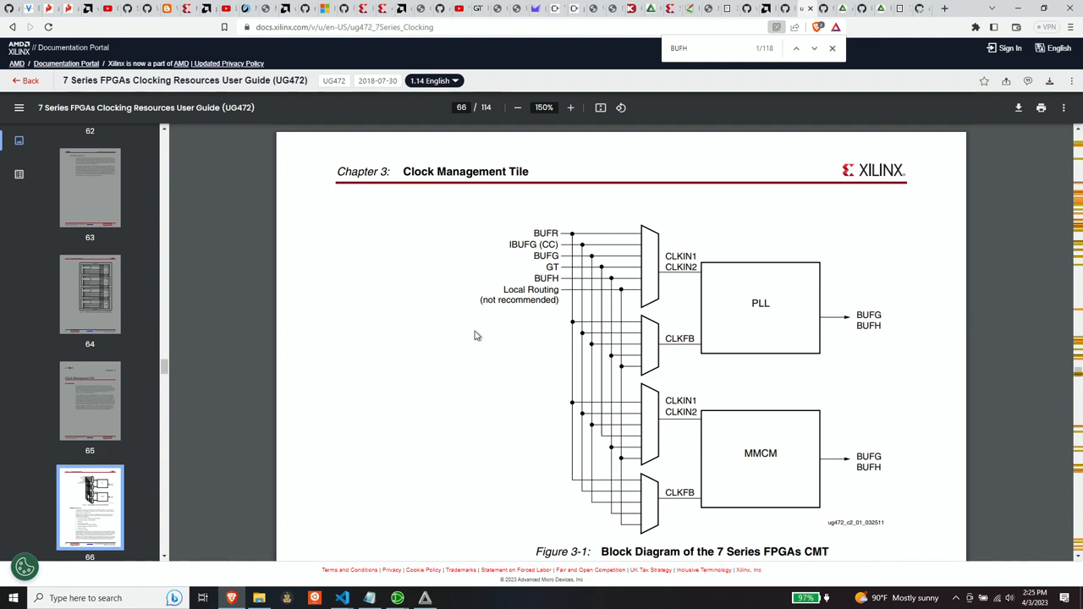
mouse_move(479, 334)
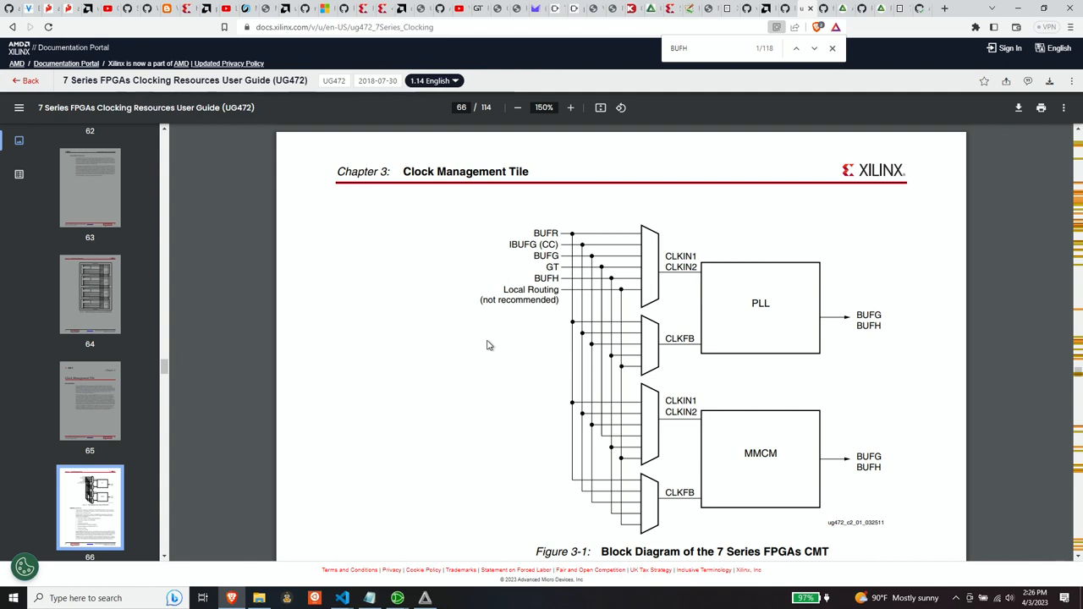
mouse_move(542, 323)
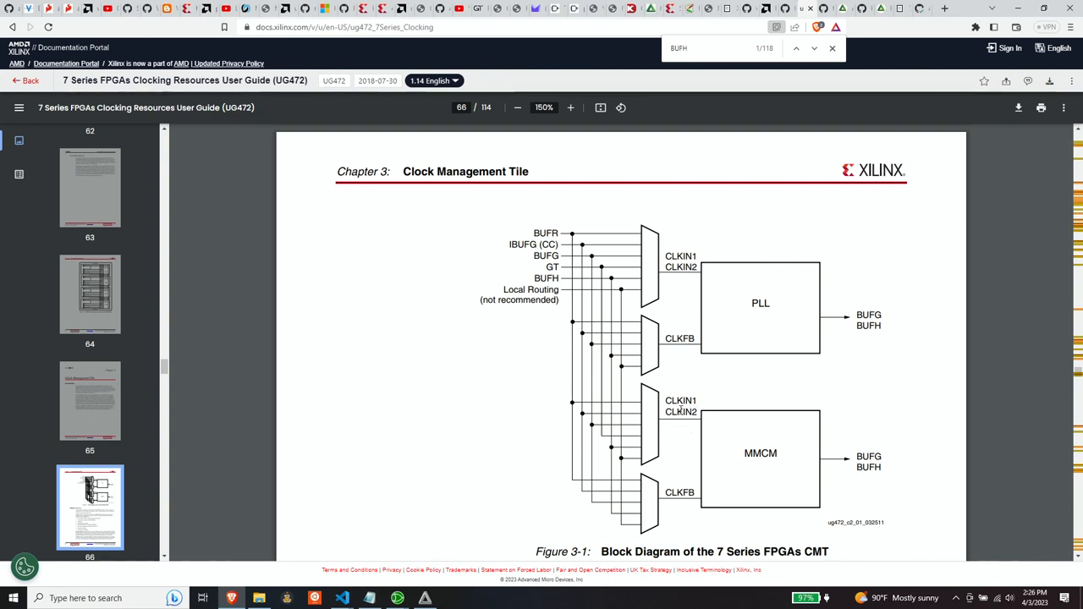
mouse_move(736, 491)
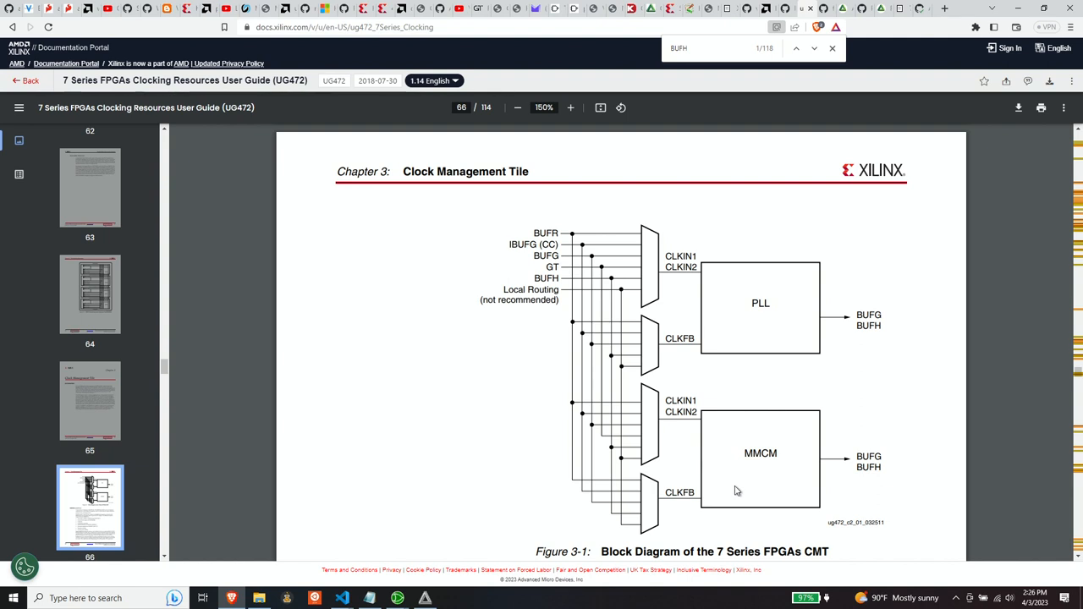
mouse_move(765, 452)
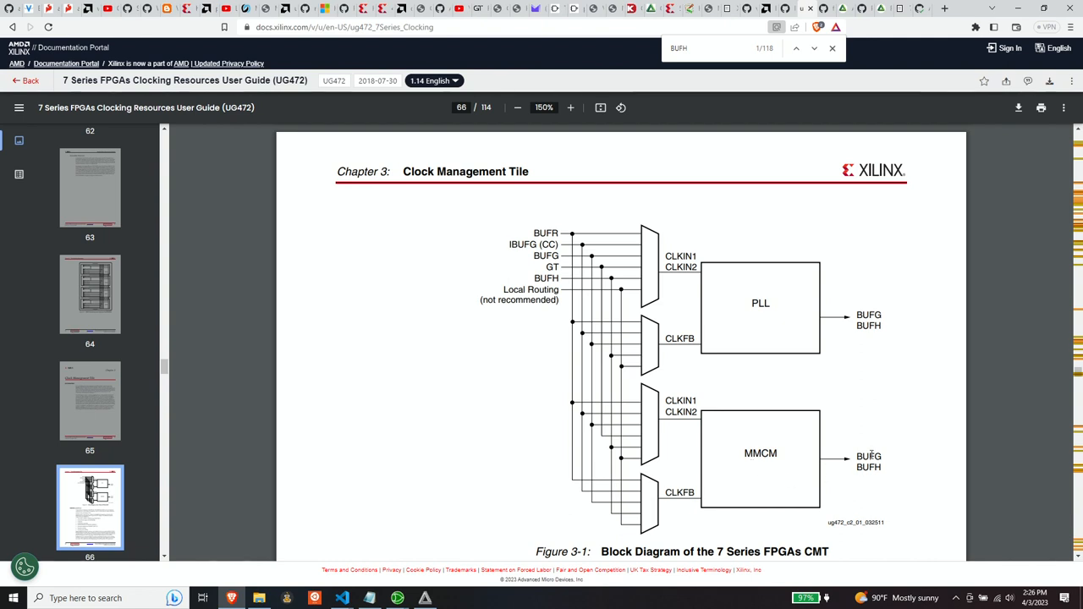
mouse_move(873, 456)
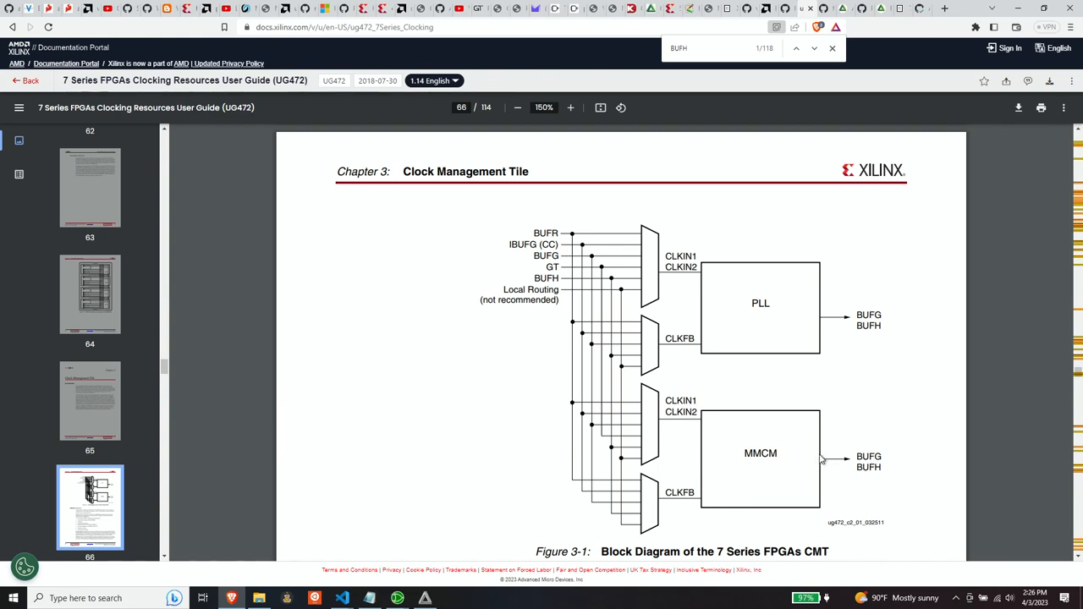
scroll("down", 3)
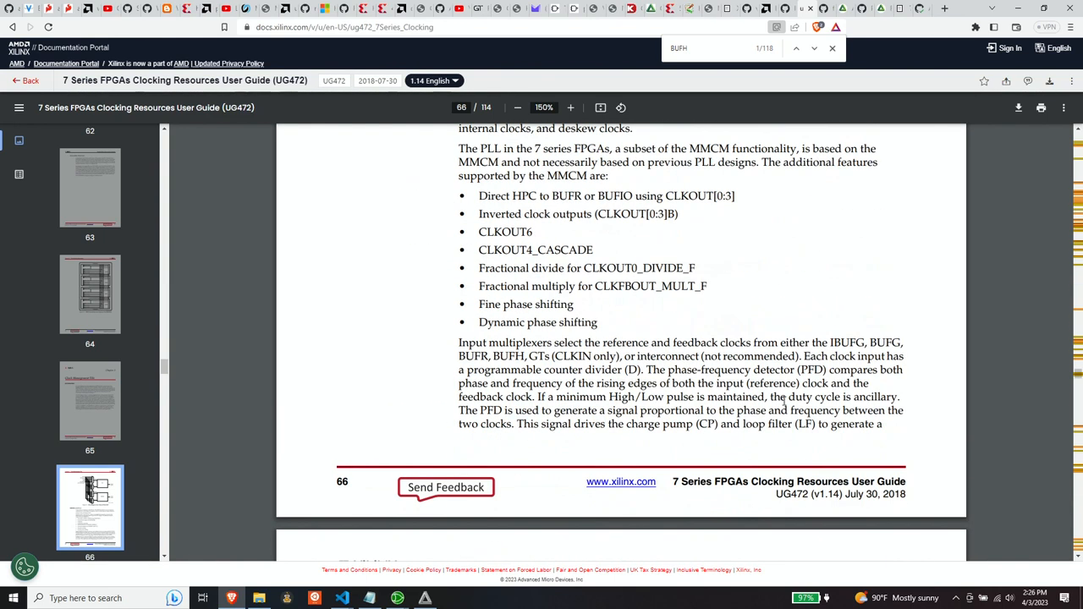
Scroll to page 67 to reveal Figure 3-2, the detailed MMCM block diagram.
scroll("down", 3)
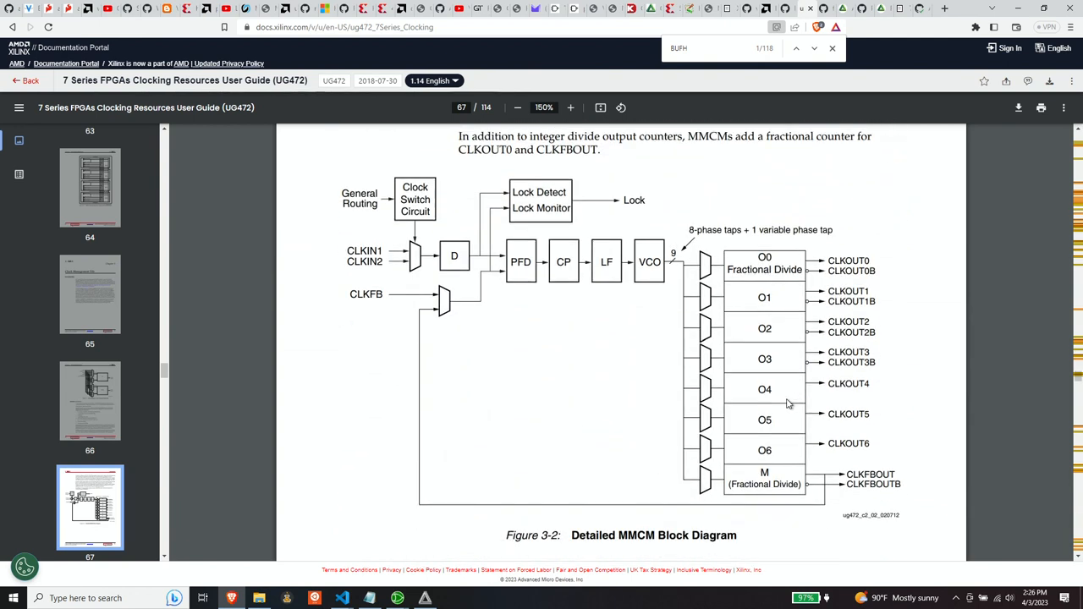
mouse_move(914, 391)
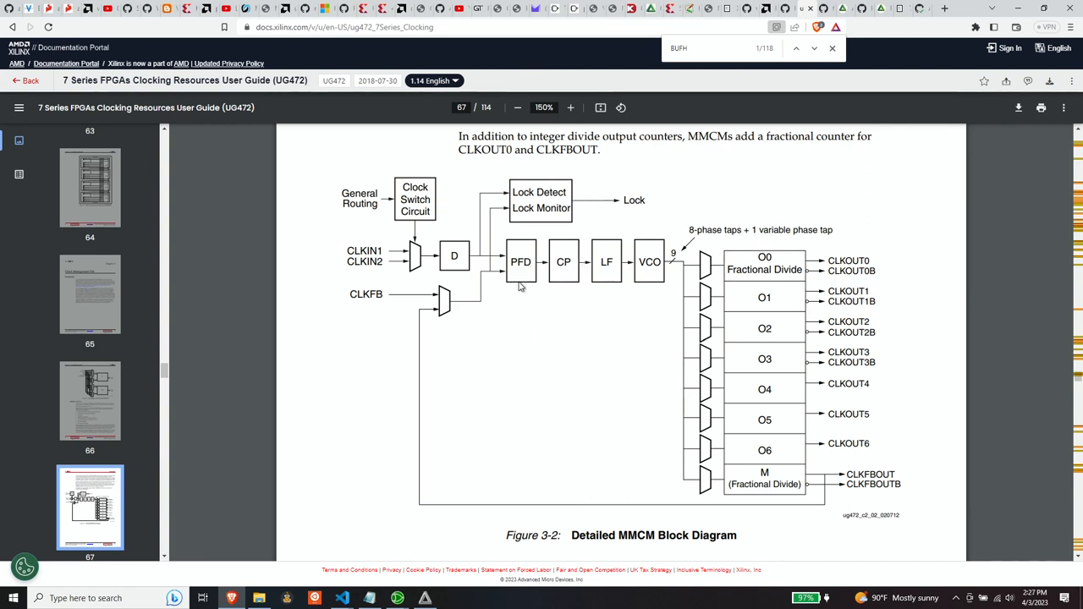
mouse_move(610, 256)
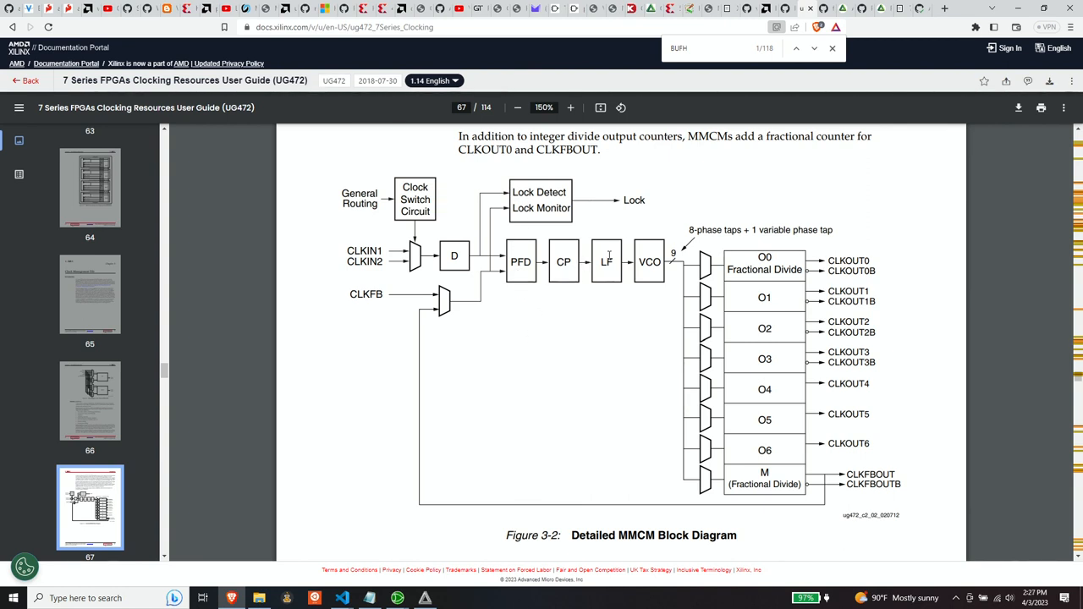
mouse_move(570, 306)
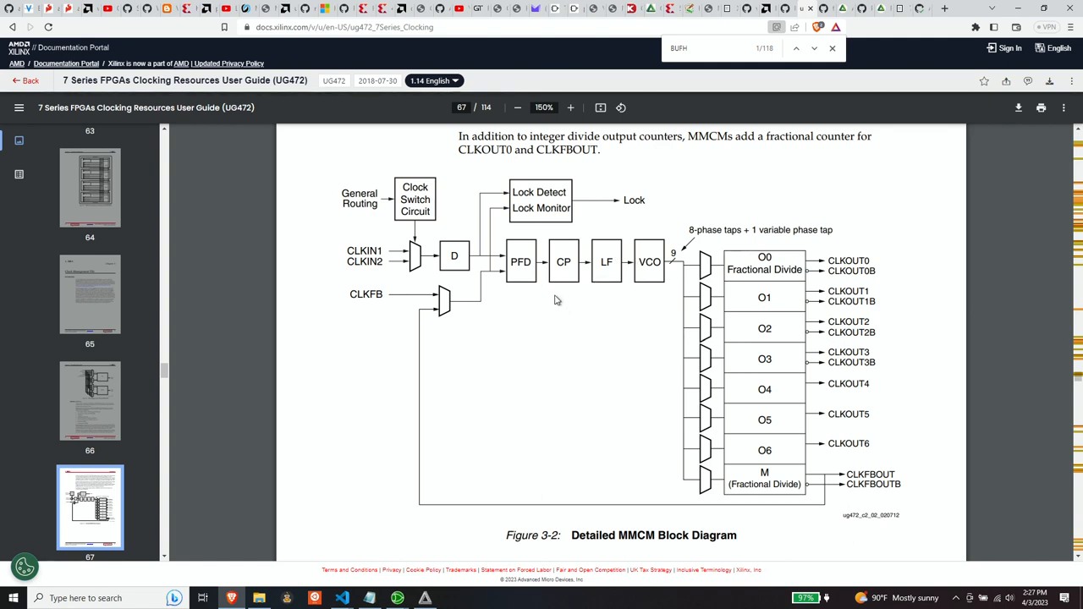
mouse_move(548, 298)
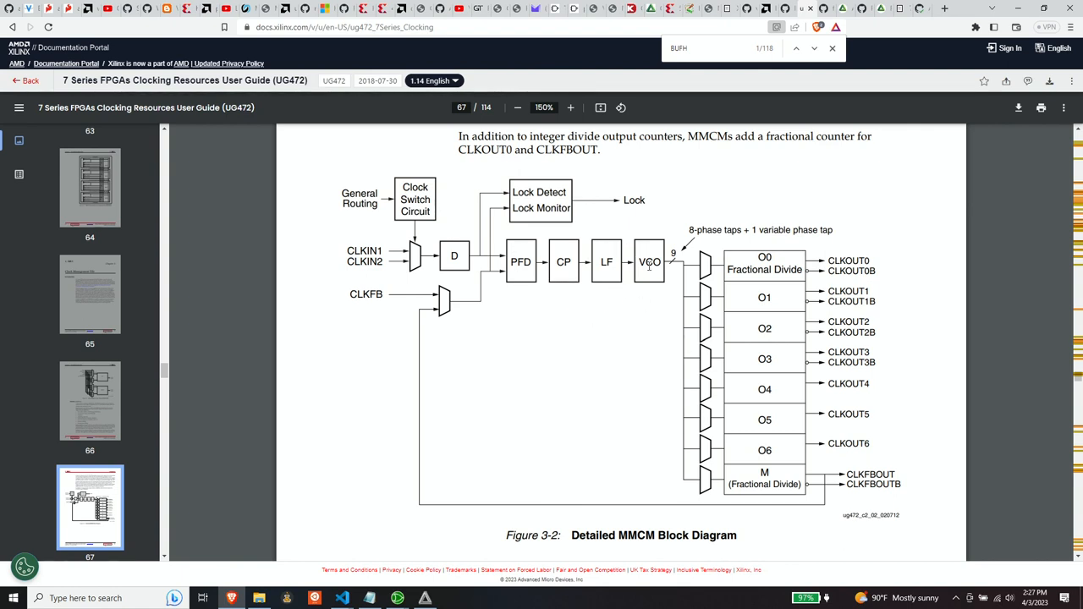
mouse_move(563, 309)
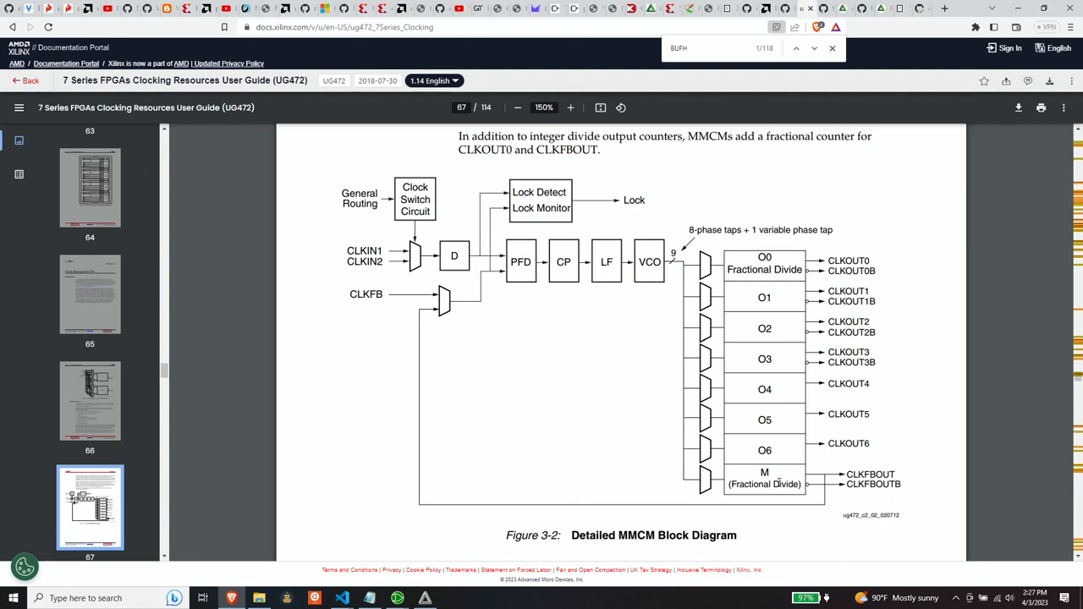
mouse_move(770, 430)
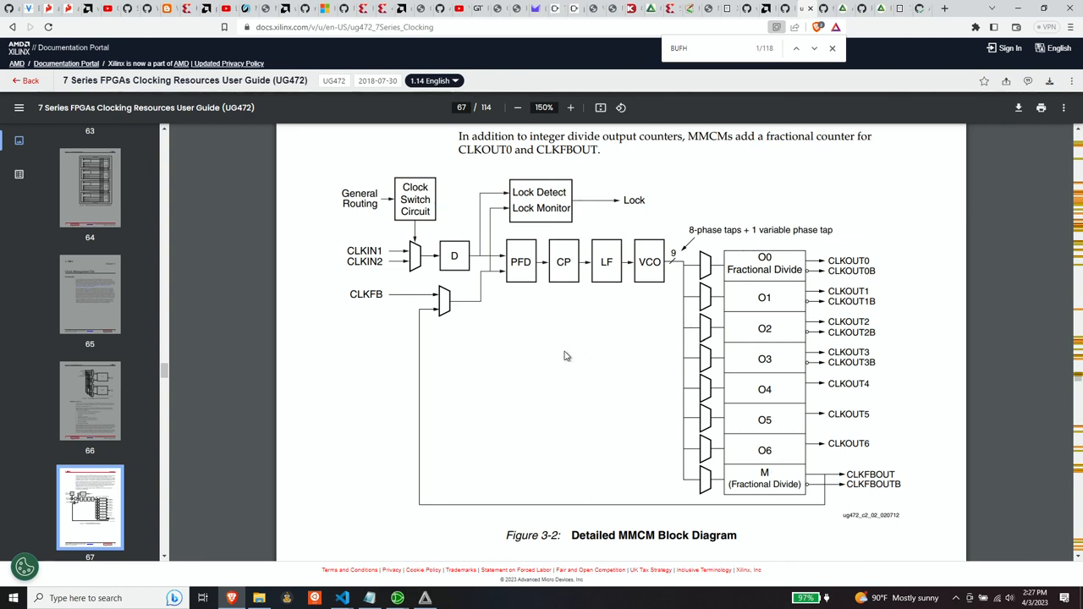
mouse_move(660, 380)
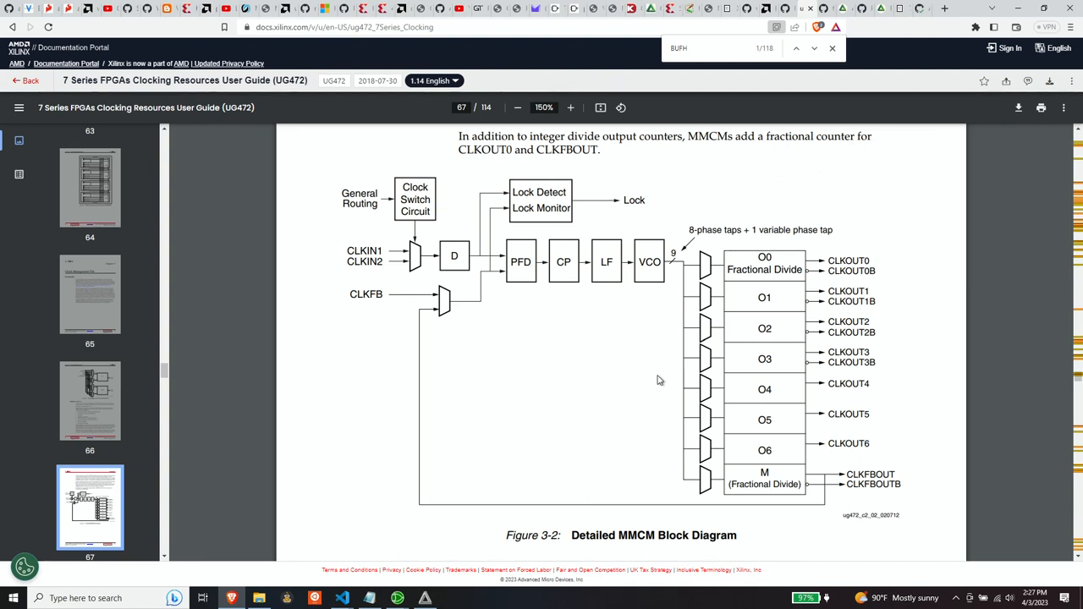
mouse_move(616, 427)
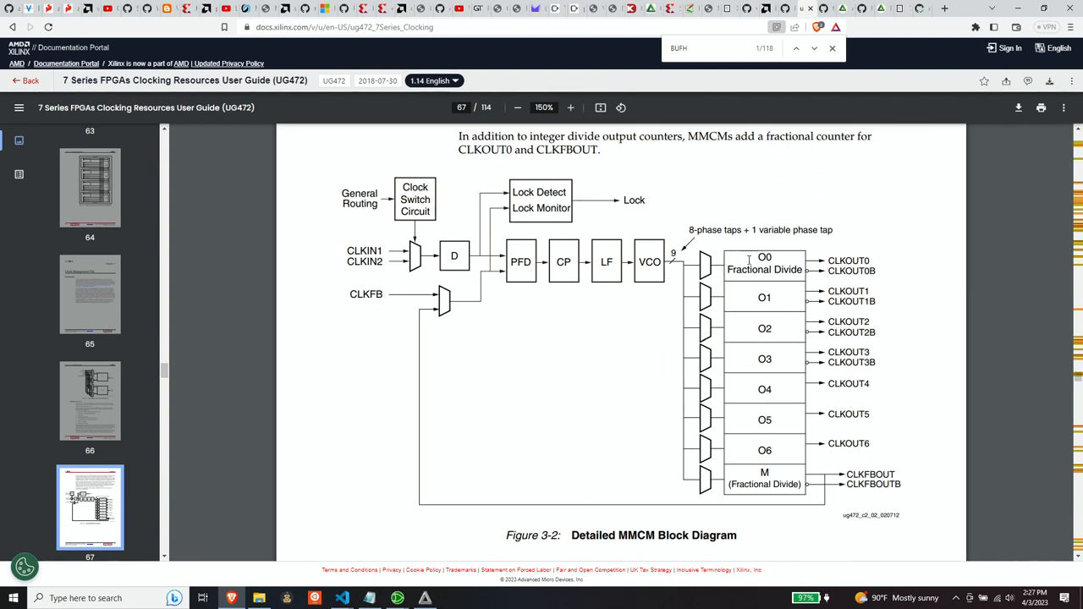
mouse_move(752, 273)
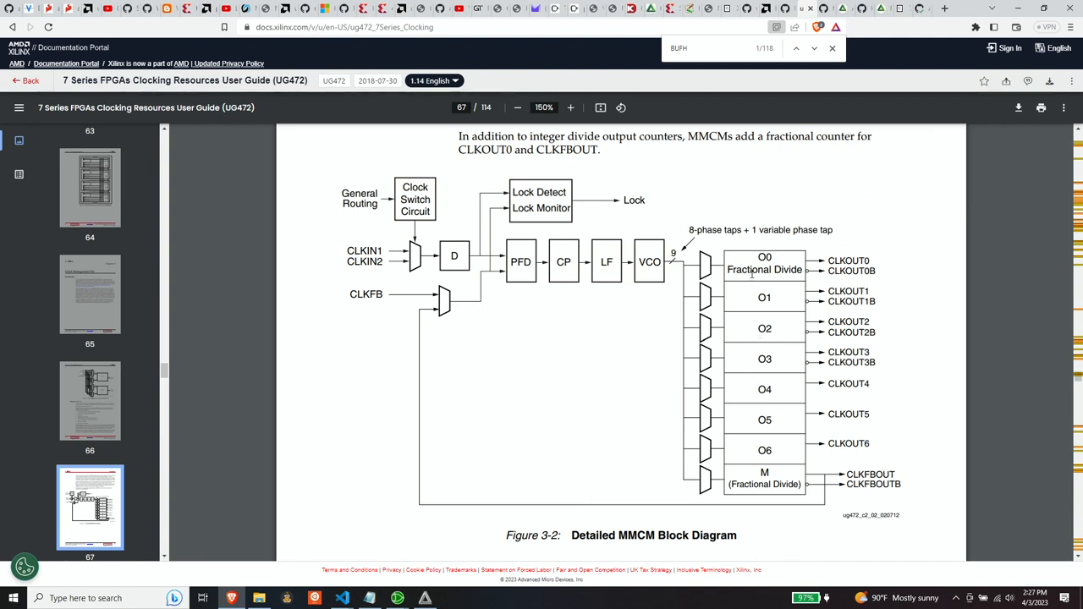
mouse_move(760, 296)
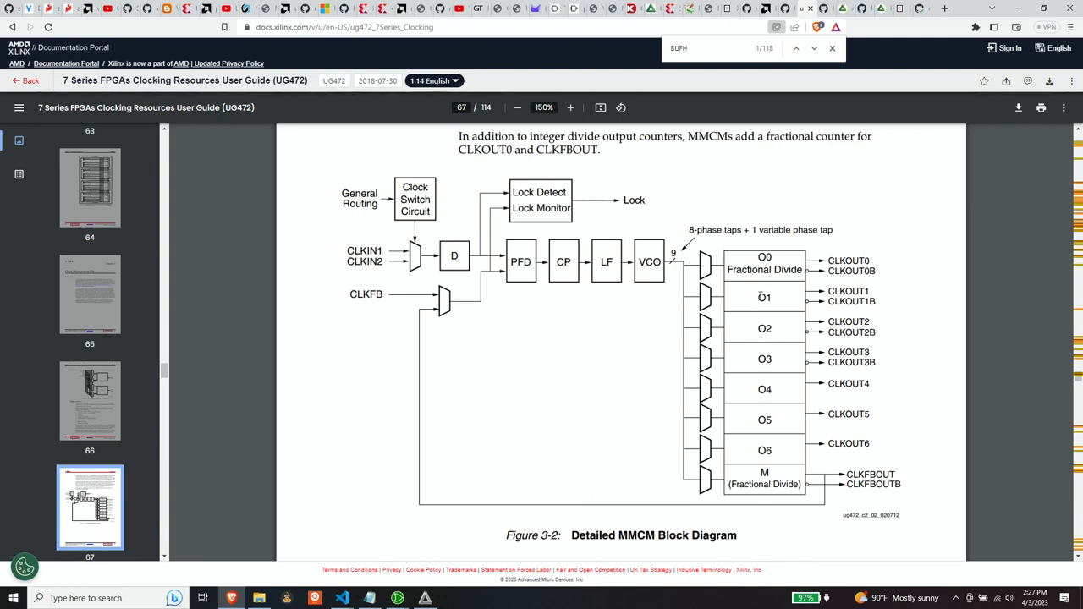
mouse_move(781, 438)
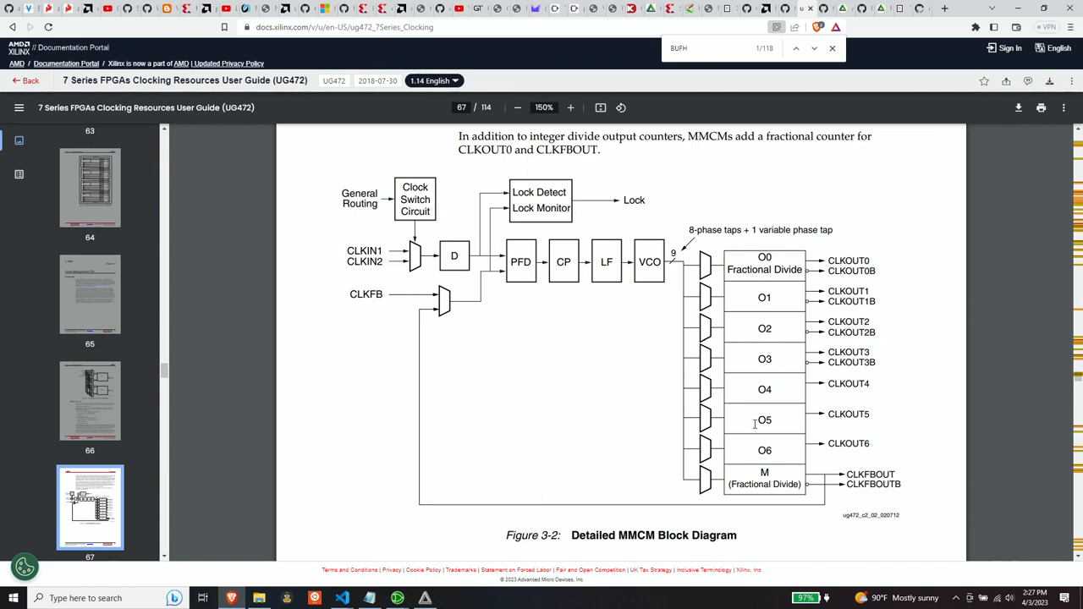
mouse_move(765, 435)
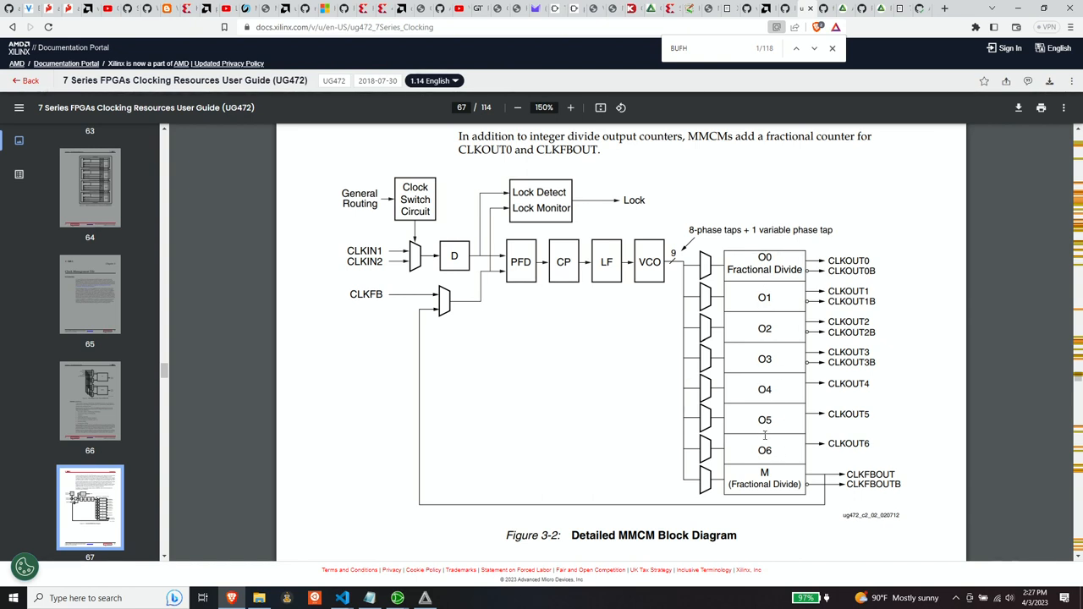
mouse_move(736, 295)
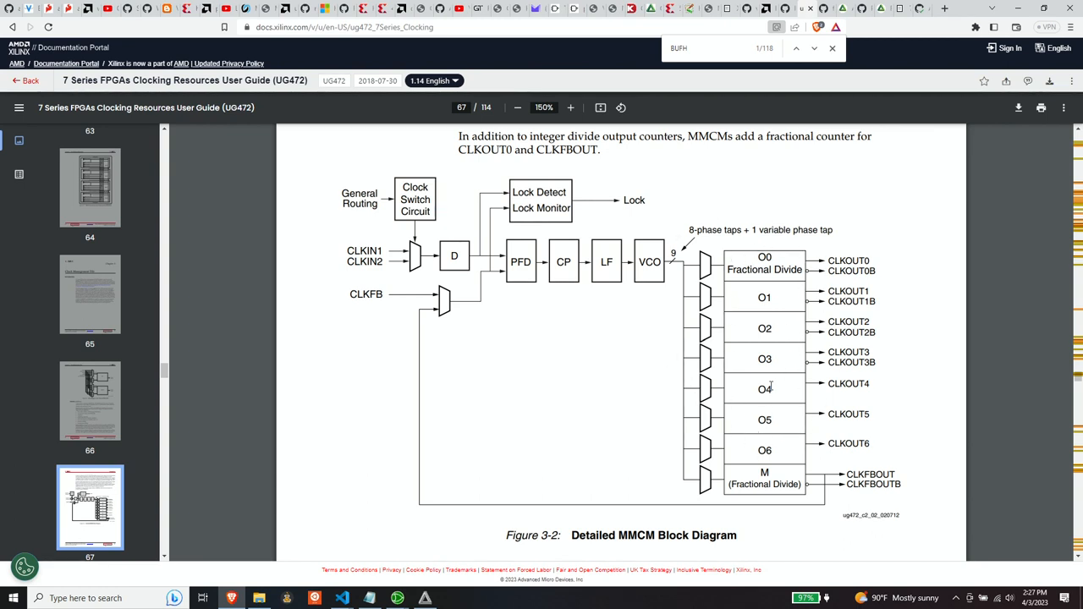
mouse_move(747, 416)
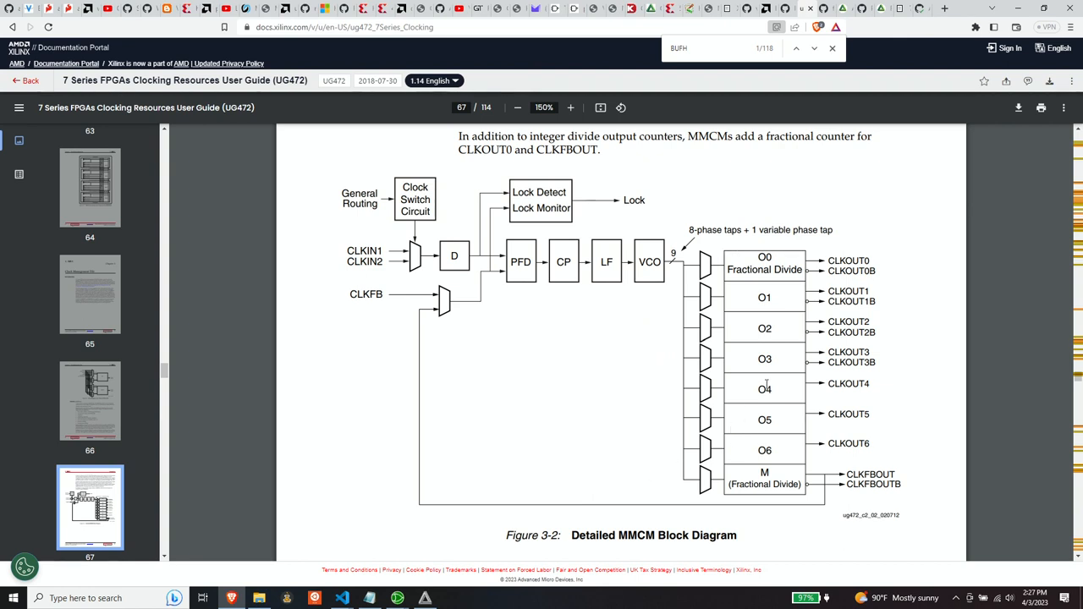
mouse_move(718, 368)
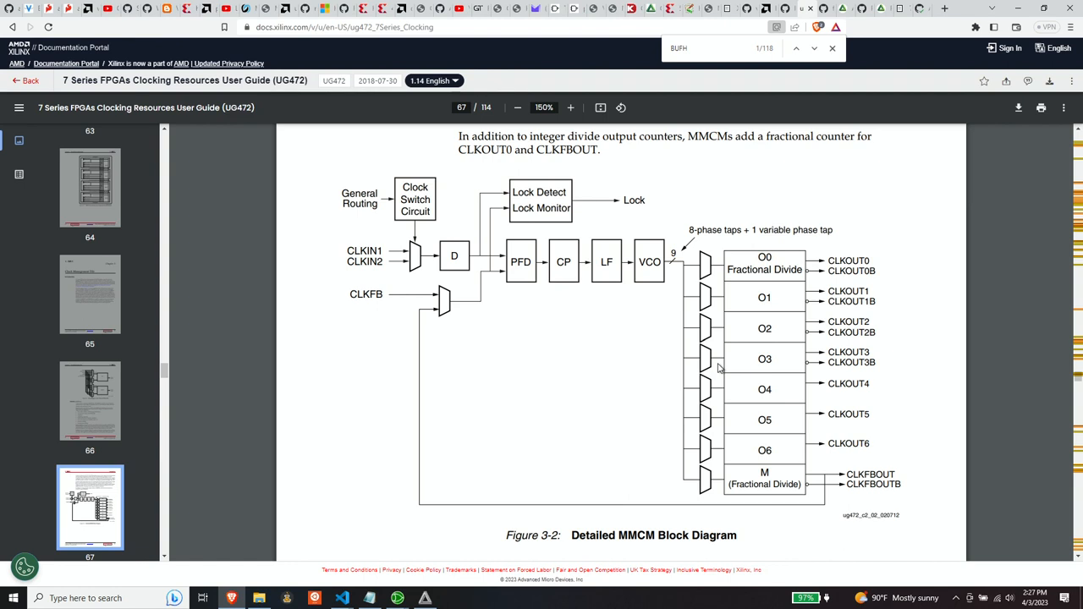
mouse_move(753, 254)
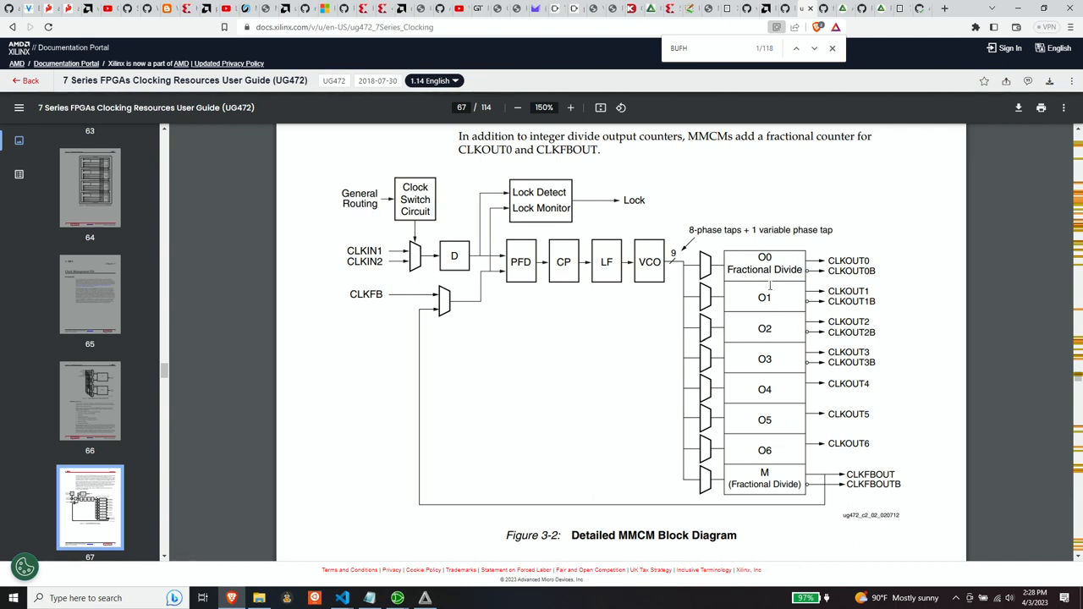
mouse_move(687, 385)
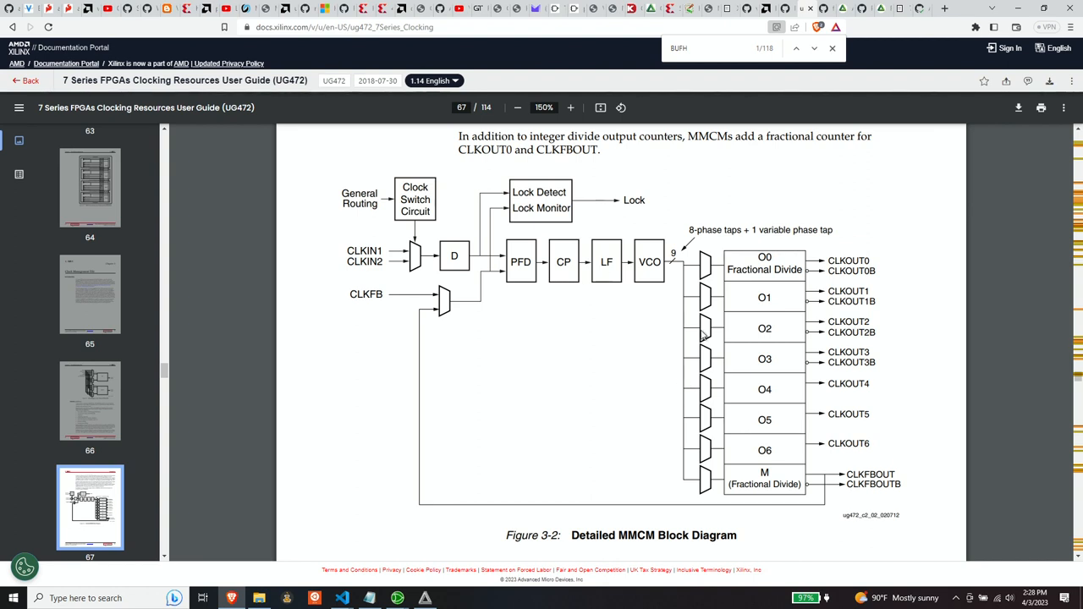
mouse_move(669, 433)
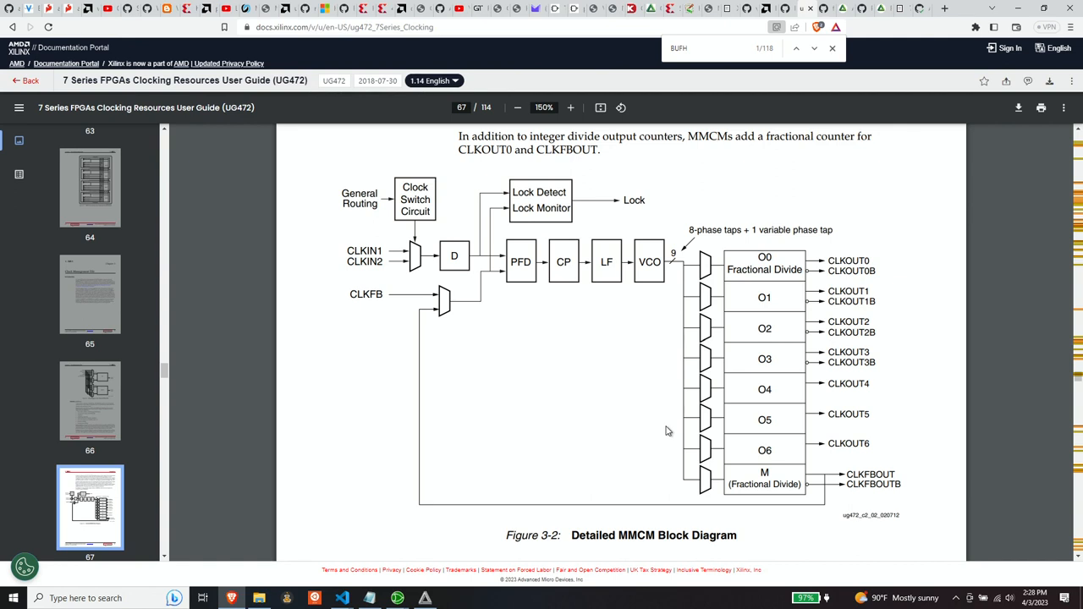
mouse_move(666, 427)
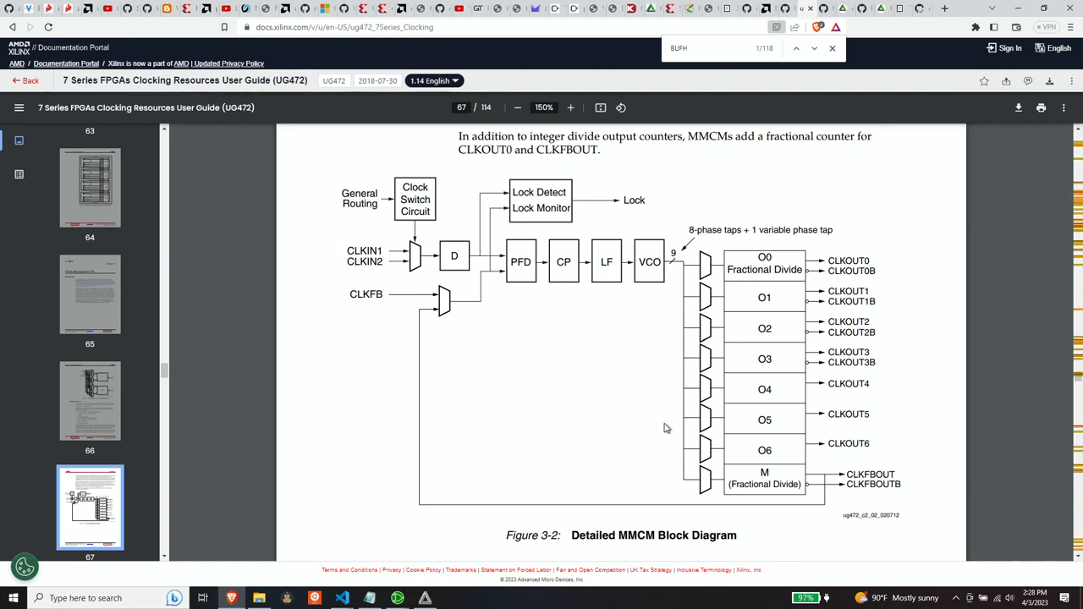
mouse_move(667, 419)
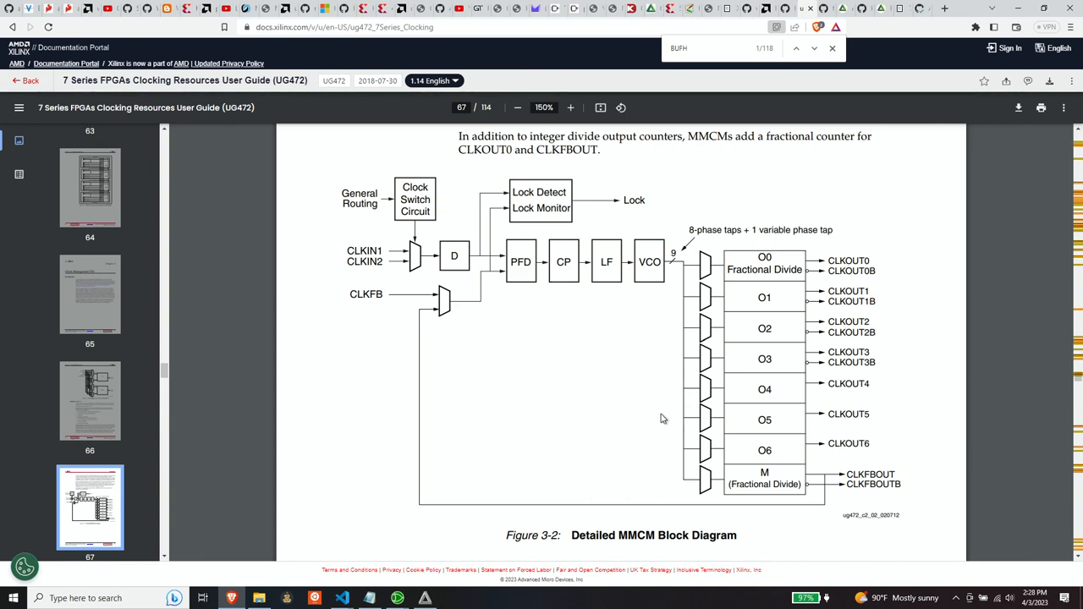
mouse_move(659, 408)
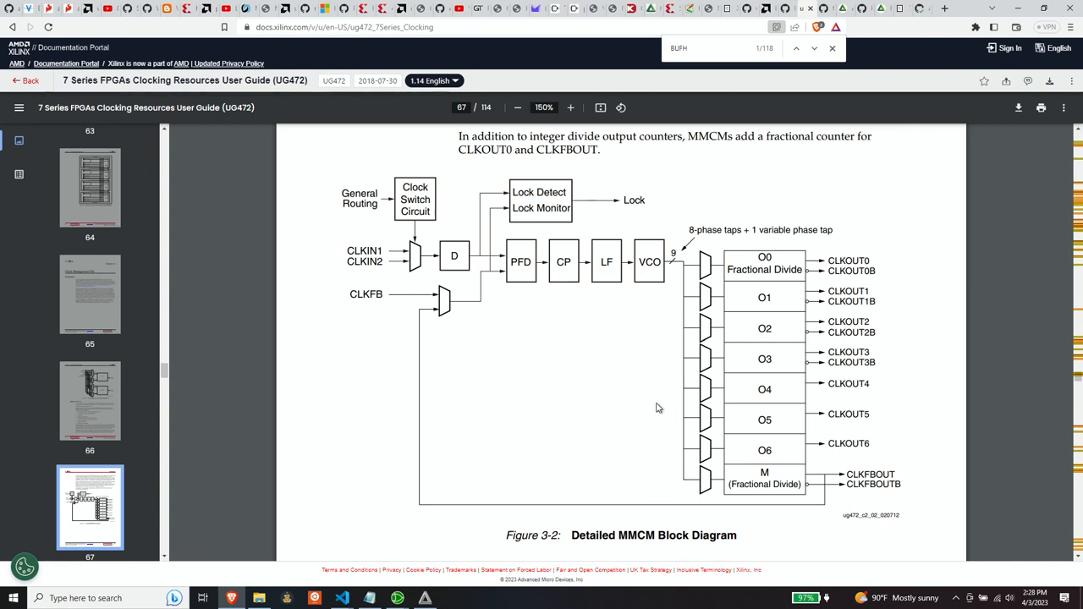
mouse_move(644, 394)
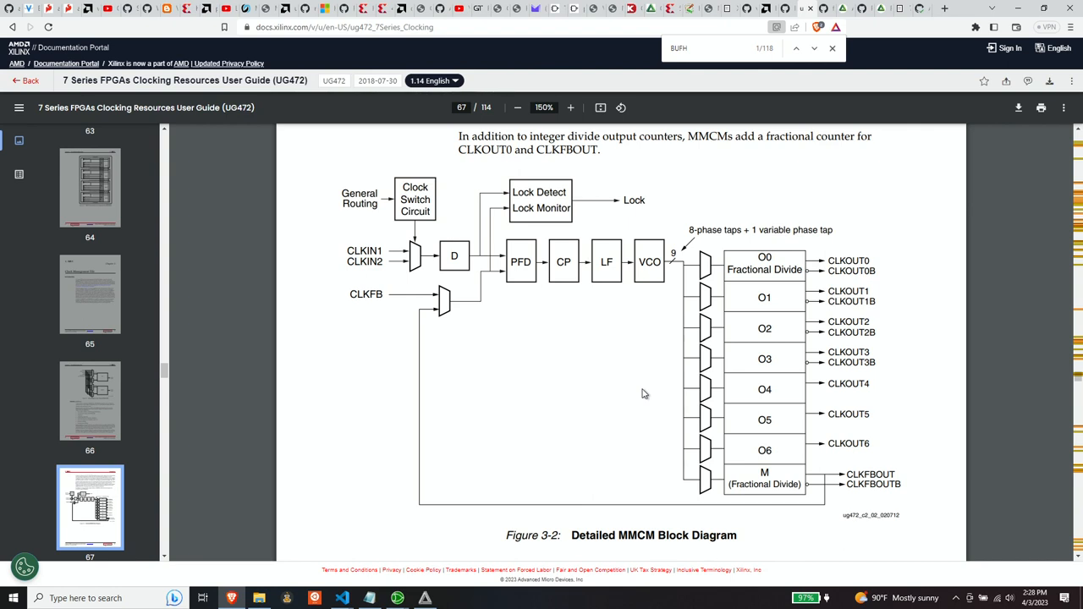
mouse_move(650, 369)
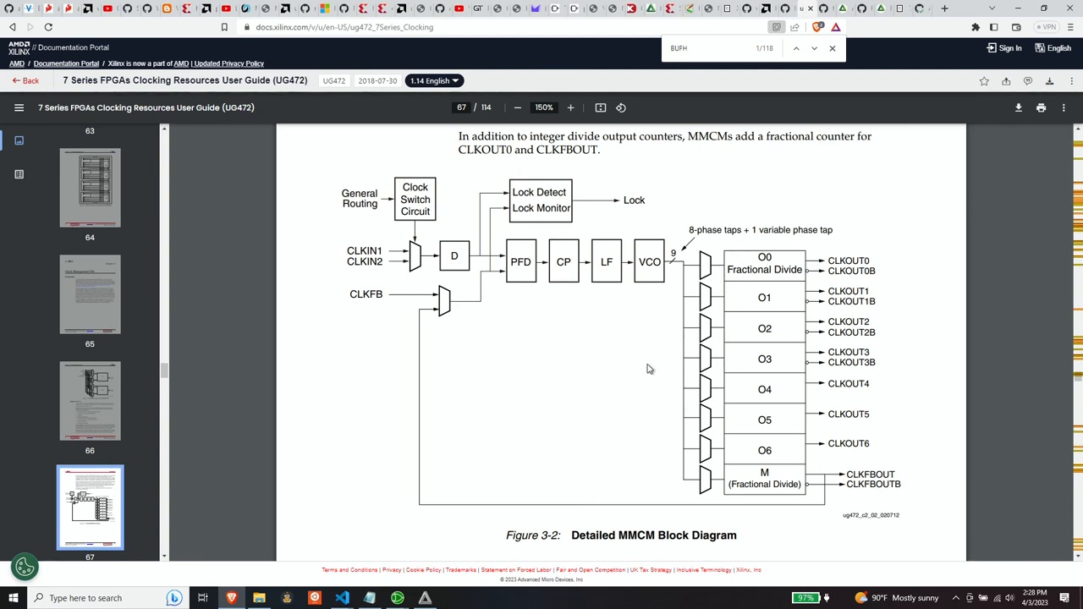
mouse_move(607, 384)
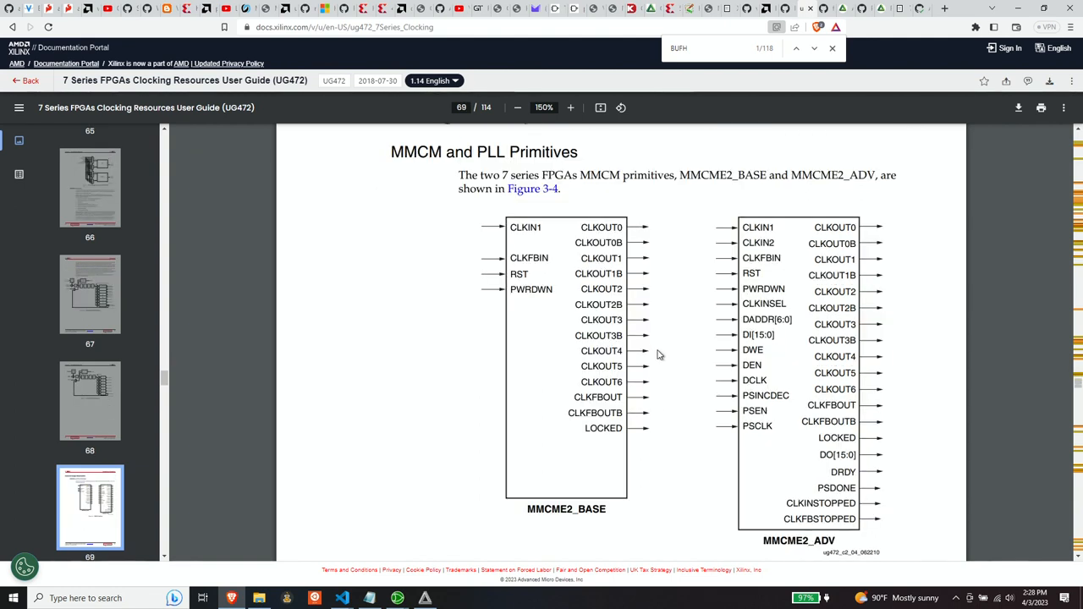
mouse_move(657, 331)
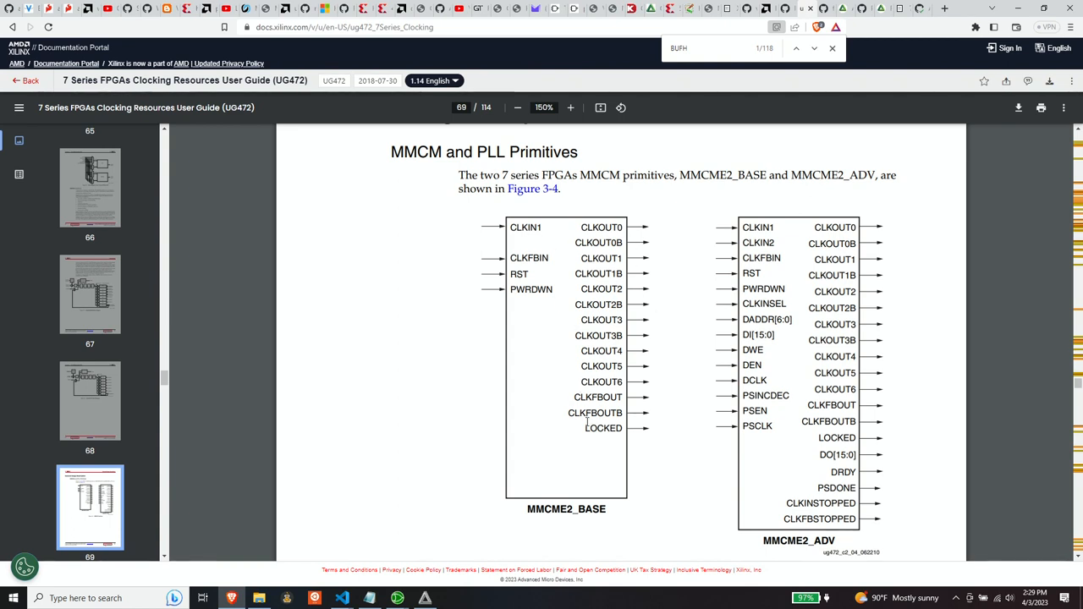
mouse_move(612, 504)
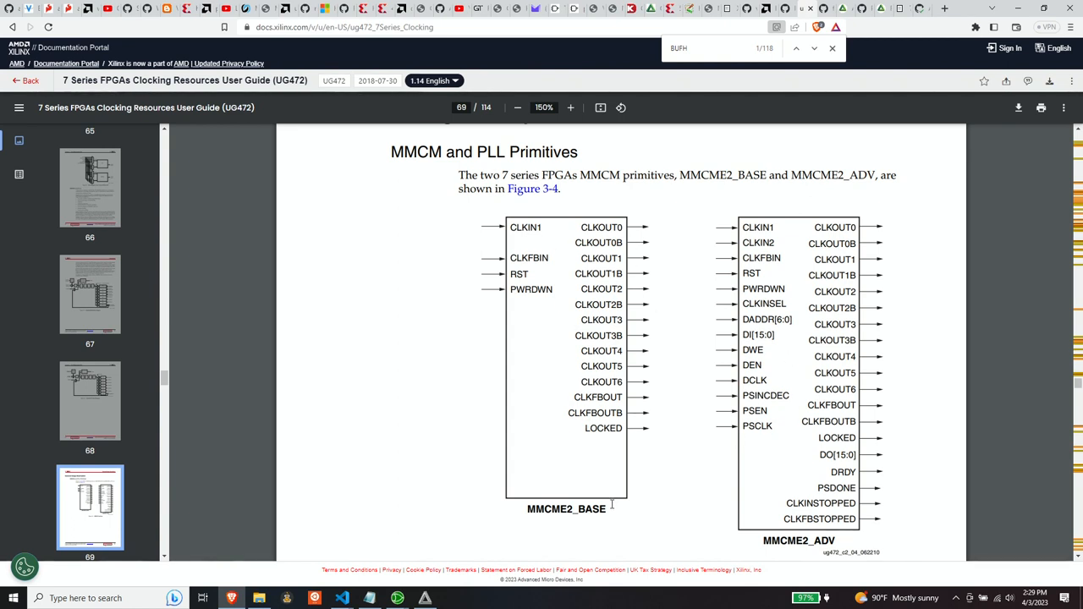
mouse_move(677, 454)
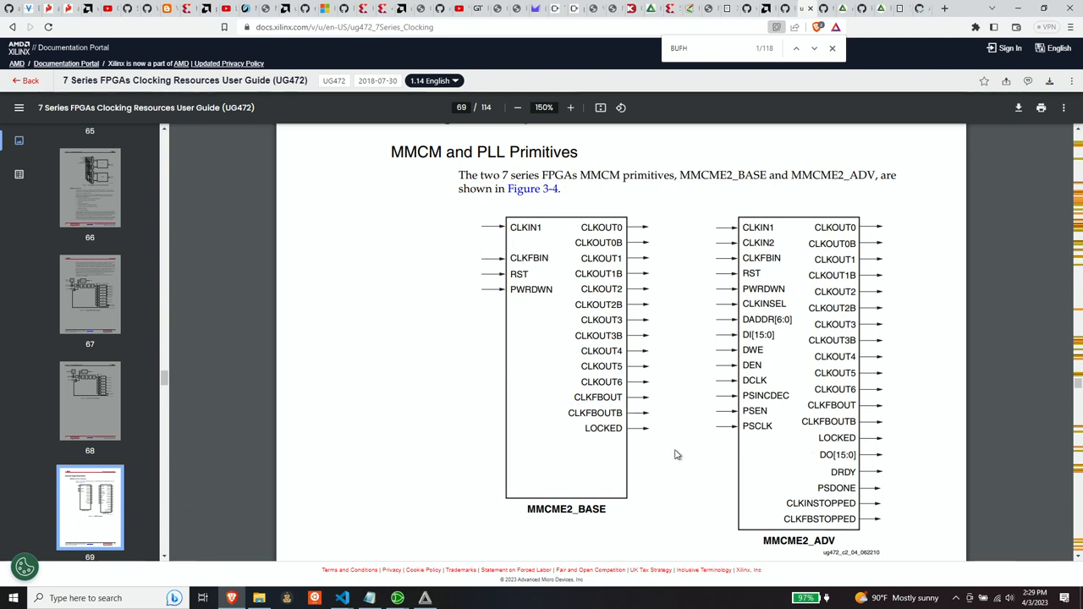
mouse_move(831, 379)
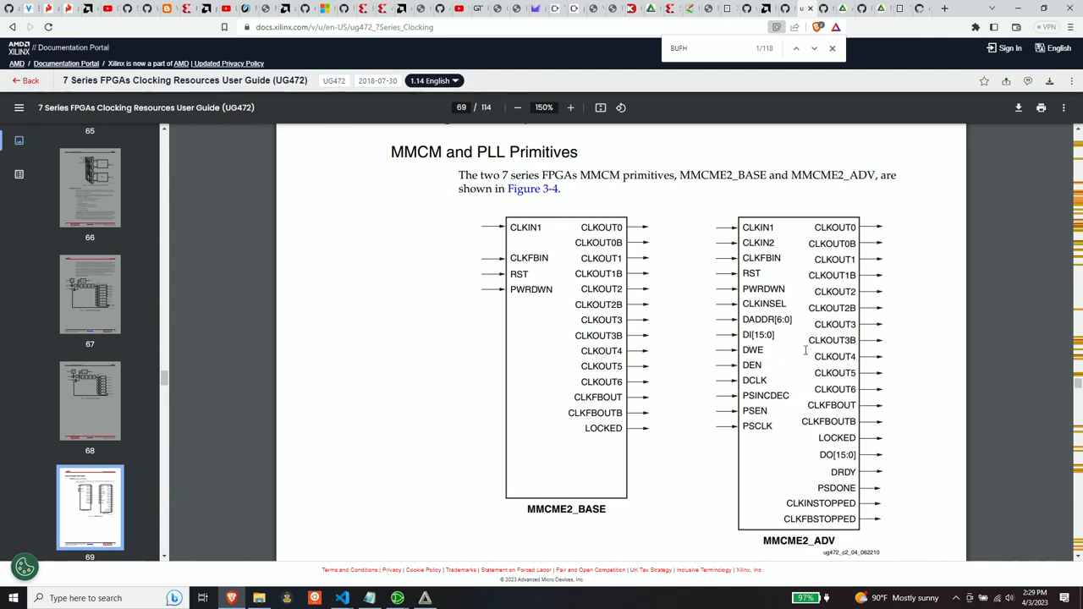
mouse_move(567, 354)
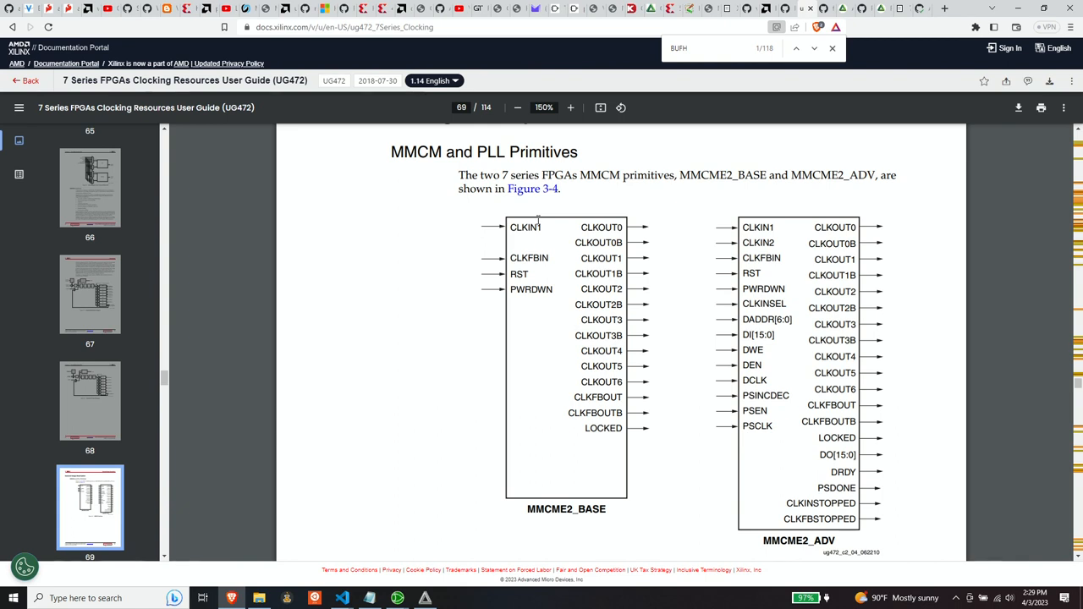
mouse_move(599, 316)
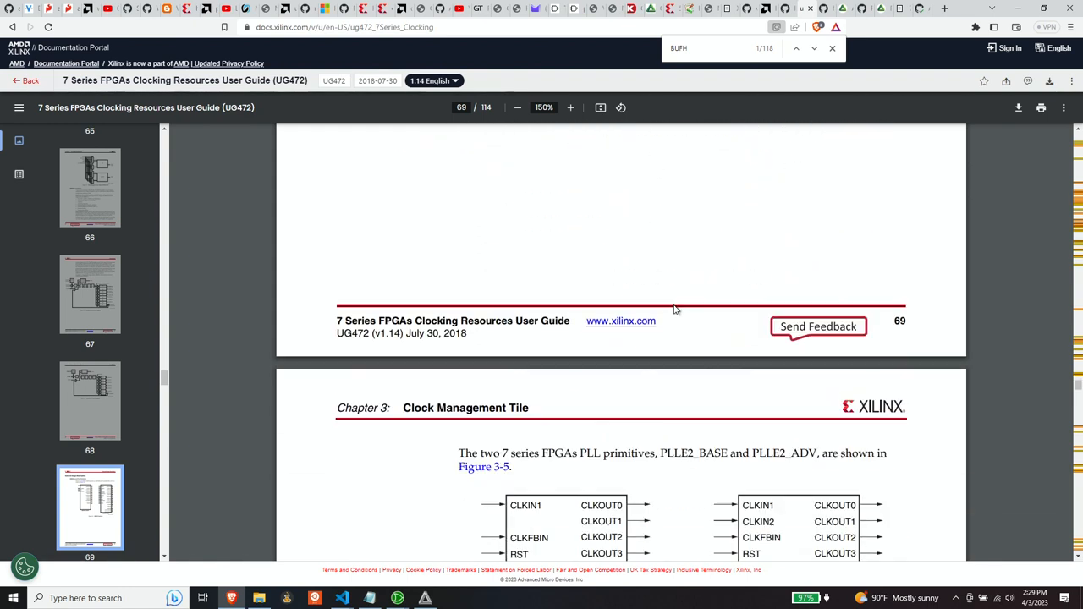
Scroll to page 70's Table 3-1 and highlight the LOCKED and PWRDWN port names.
scroll("down", 3)
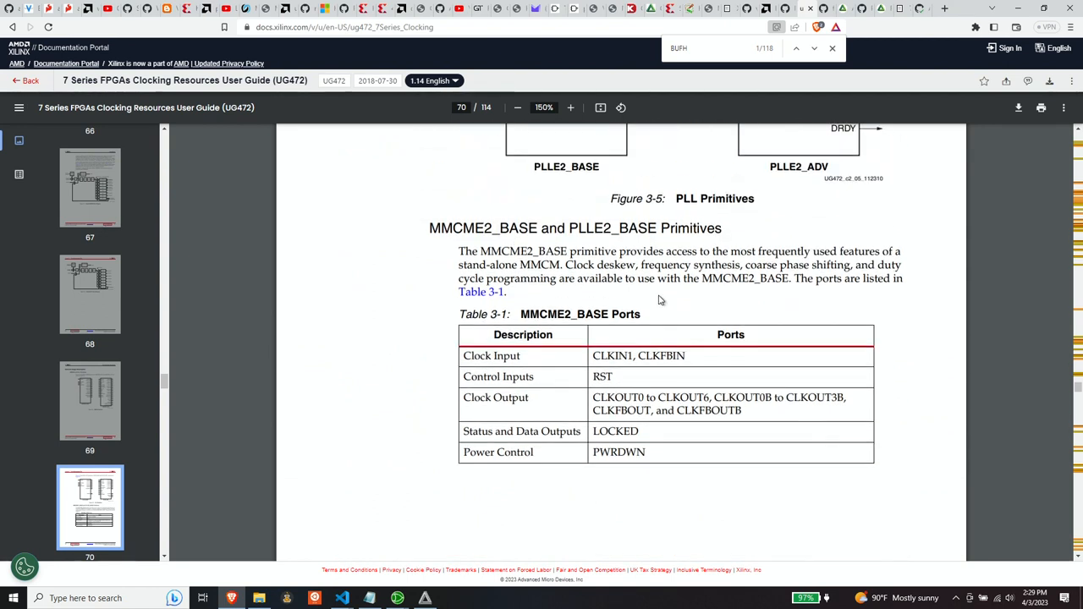
mouse_move(664, 305)
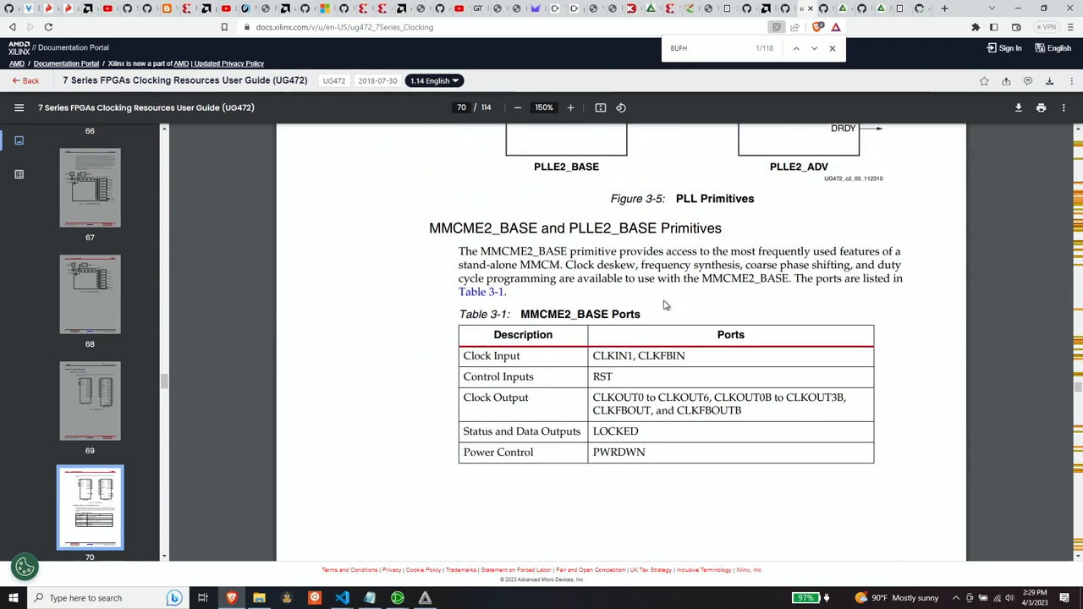
scroll("down", 3)
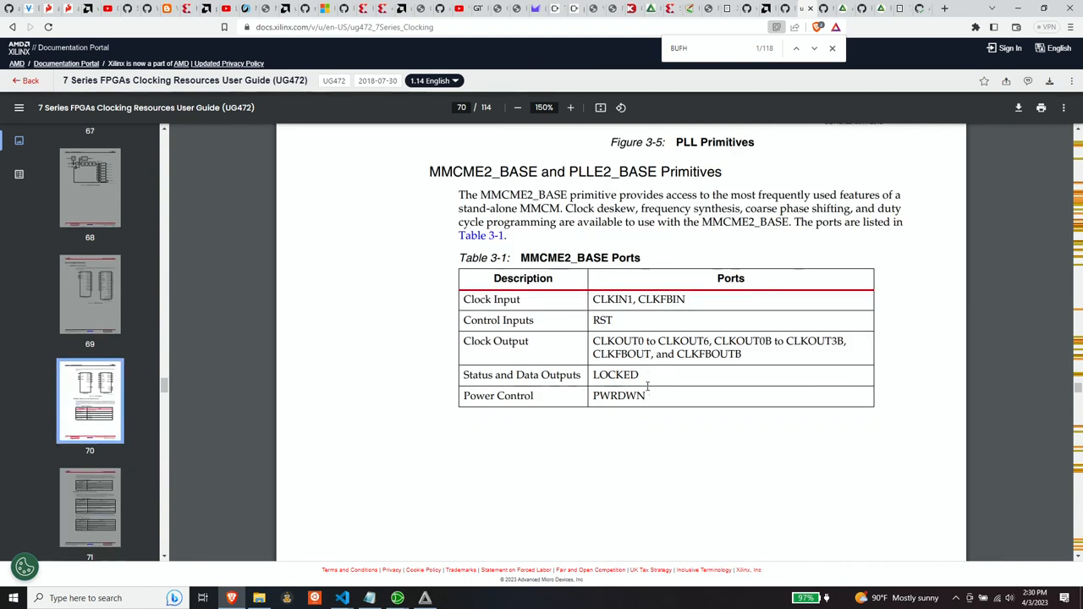
mouse_move(633, 384)
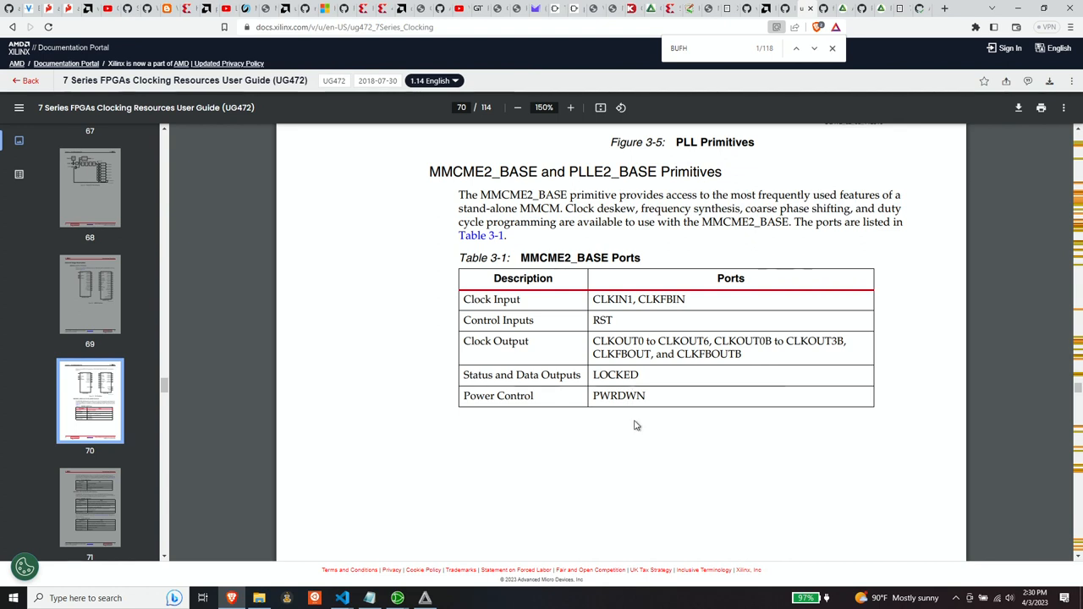
mouse_move(629, 428)
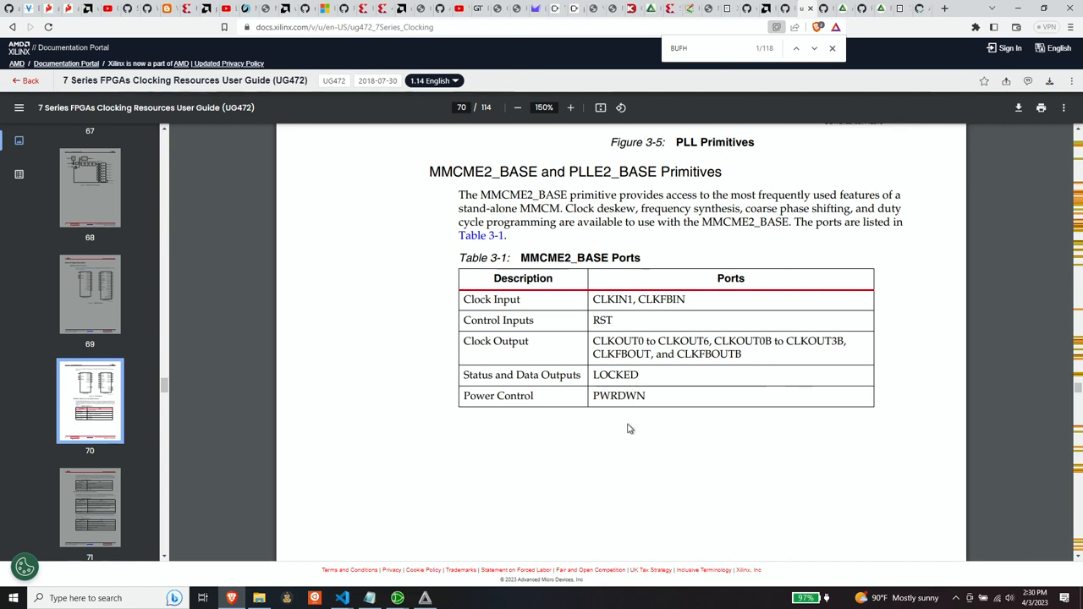
mouse_move(611, 336)
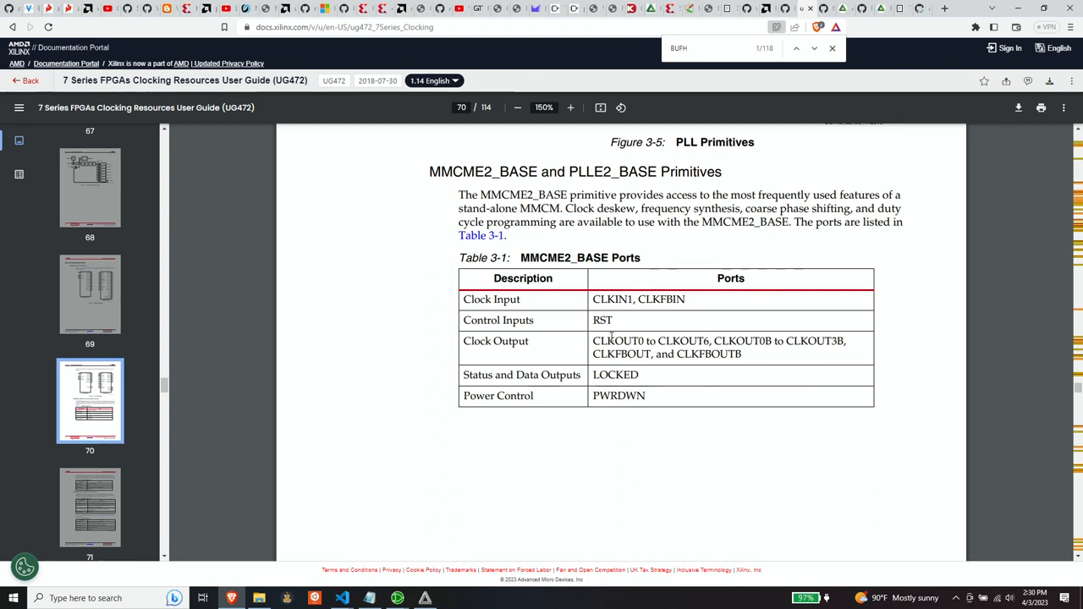
mouse_move(579, 252)
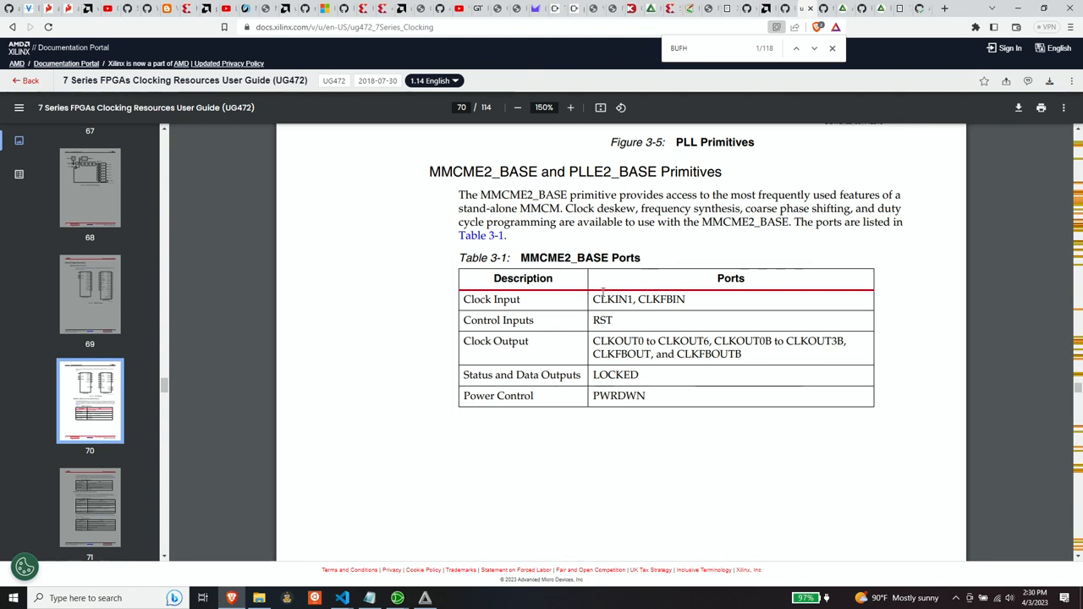
double_click(611, 299)
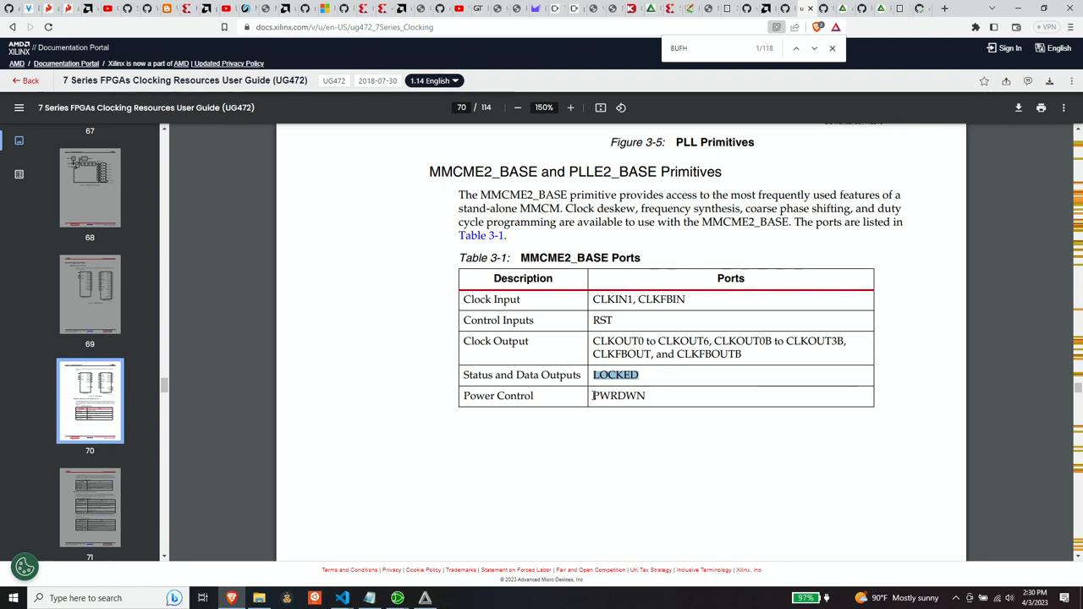
double_click(619, 395)
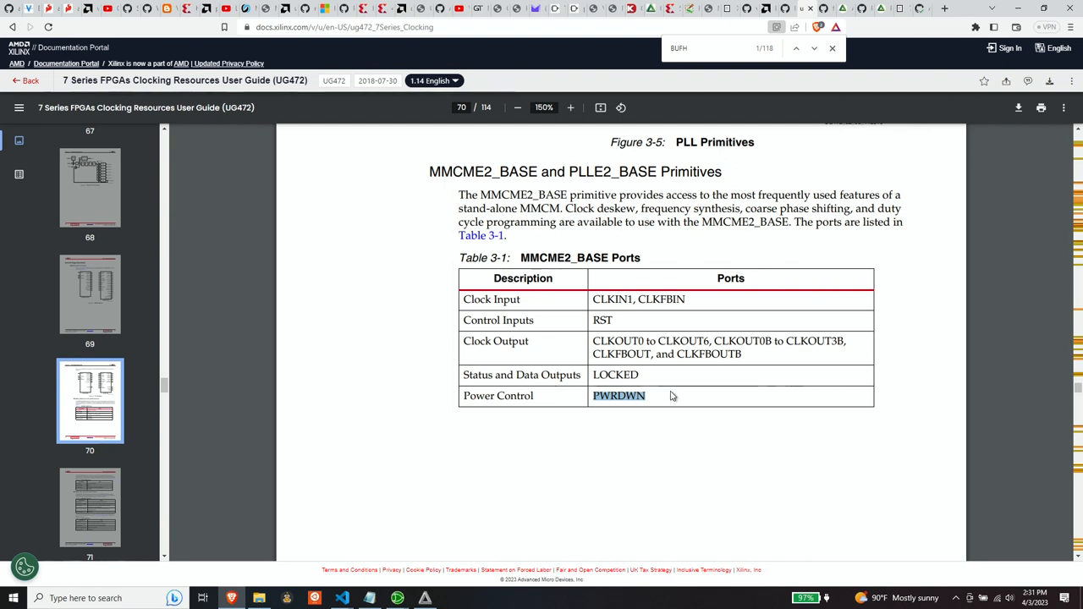
mouse_move(671, 387)
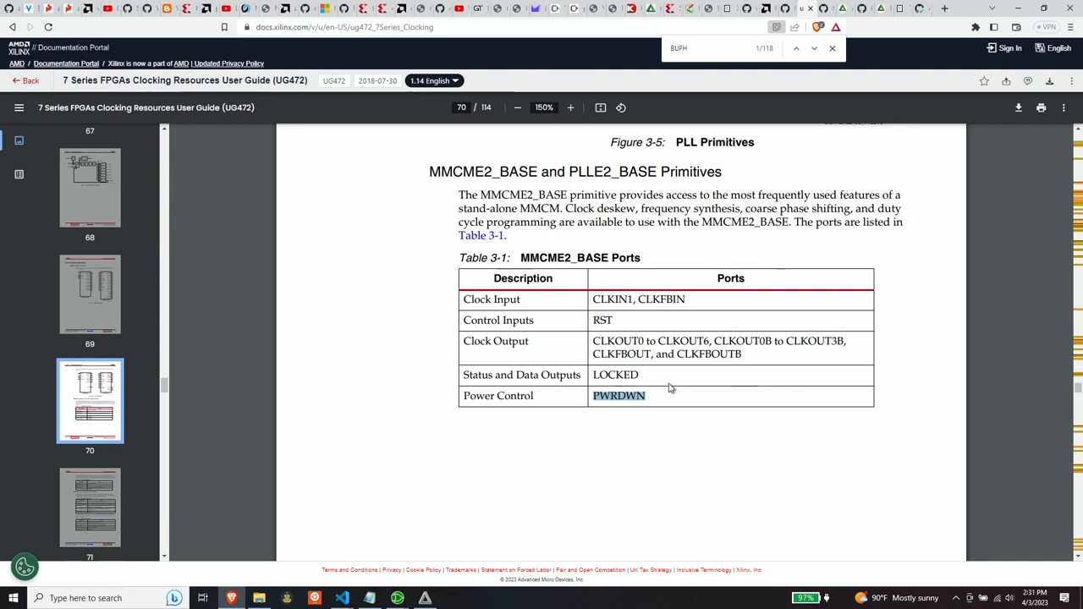
Scroll the guide down to page 72's VCO and output frequency Equations 3-1 and 3-2.
scroll("down", 3)
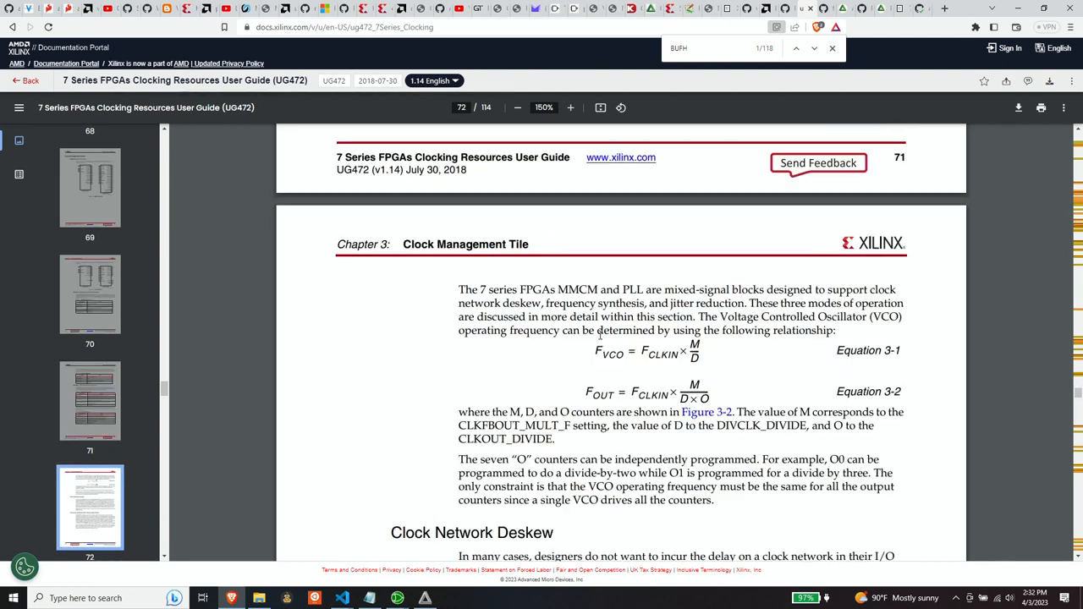
scroll("down", 3)
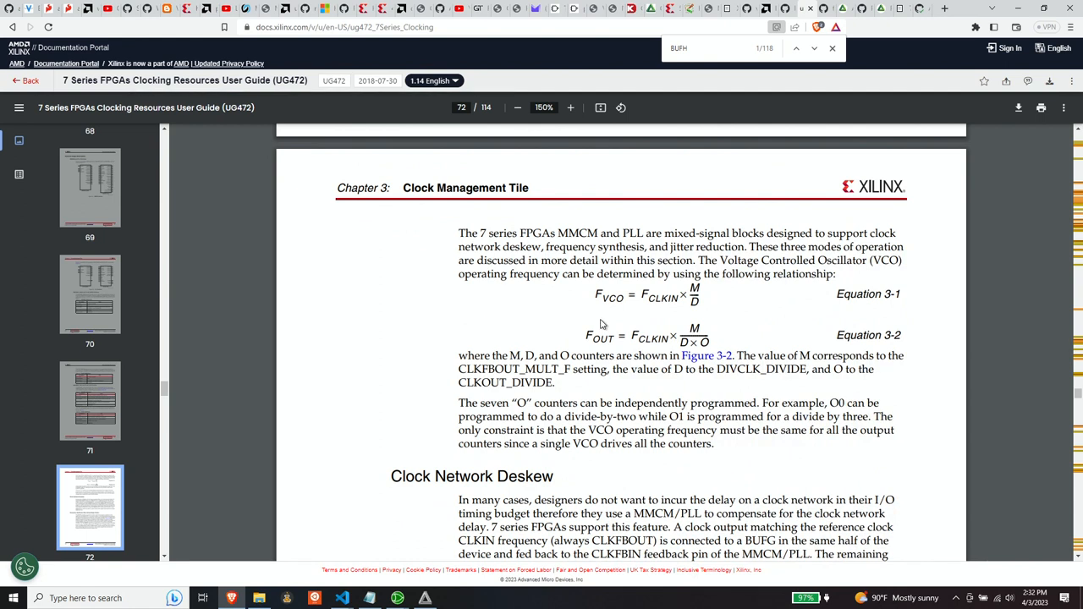
mouse_move(619, 302)
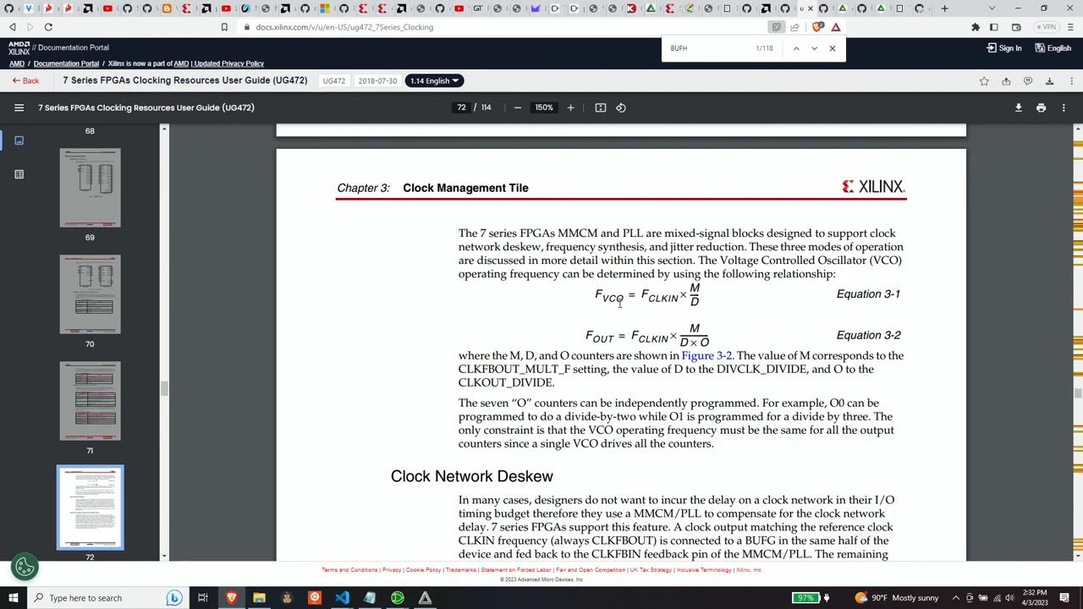
mouse_move(625, 321)
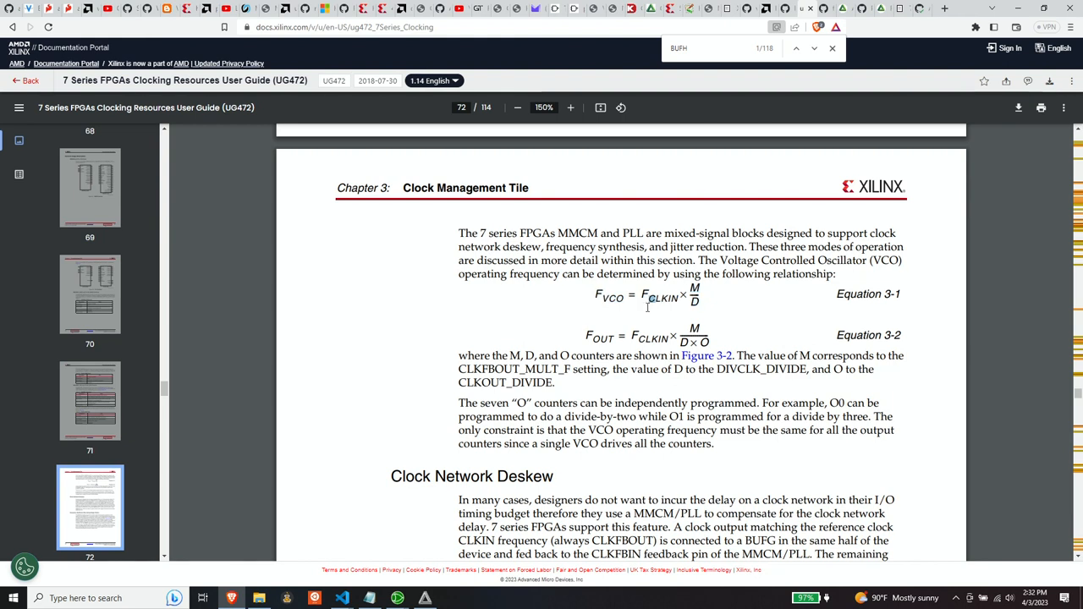
double_click(665, 297)
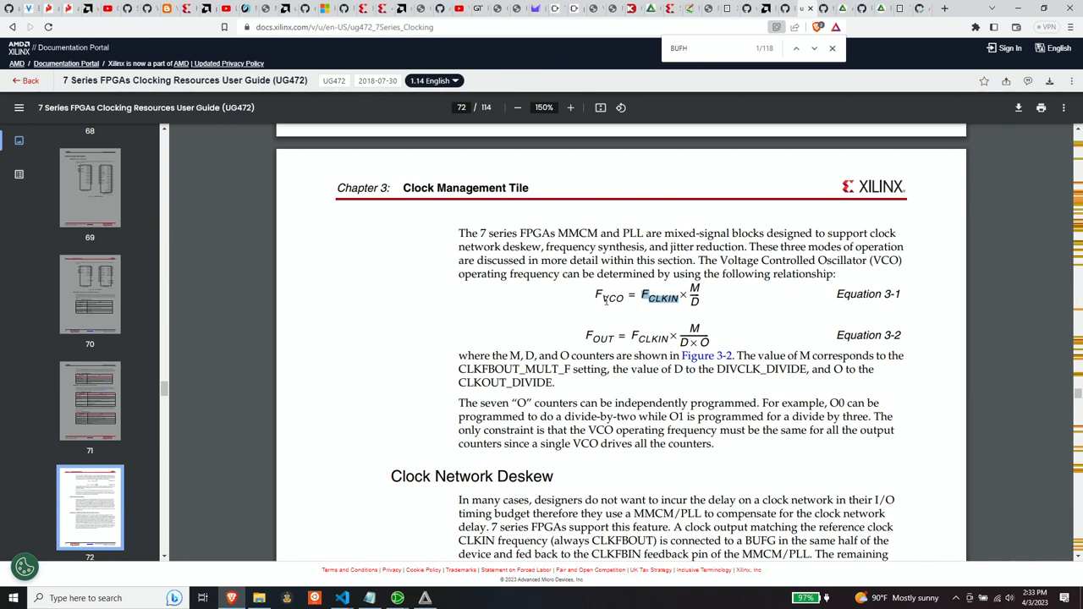
mouse_move(616, 311)
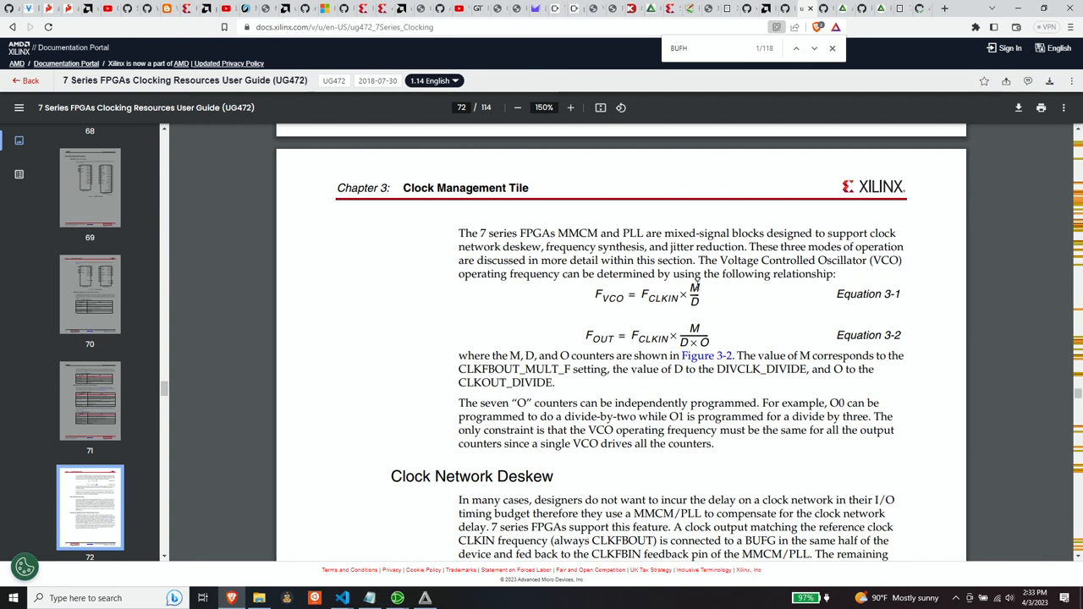
mouse_move(707, 298)
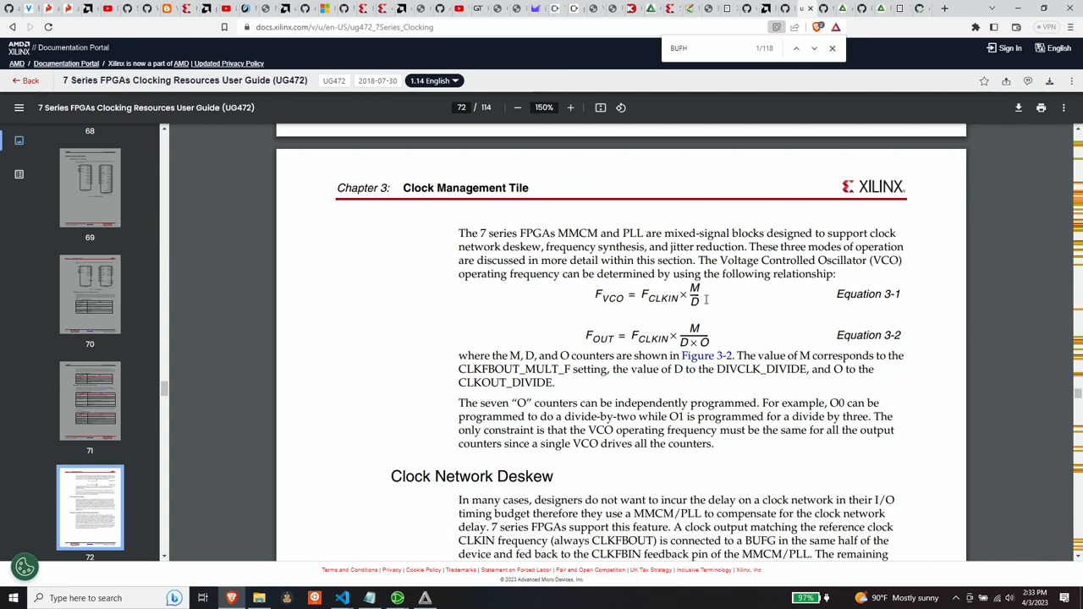
mouse_move(707, 299)
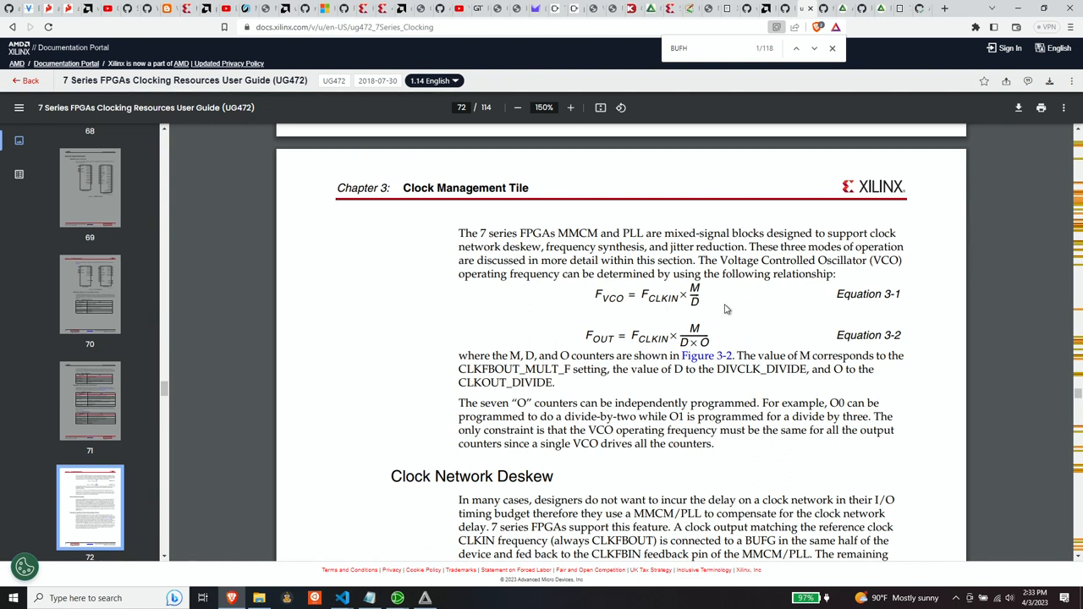
mouse_move(717, 297)
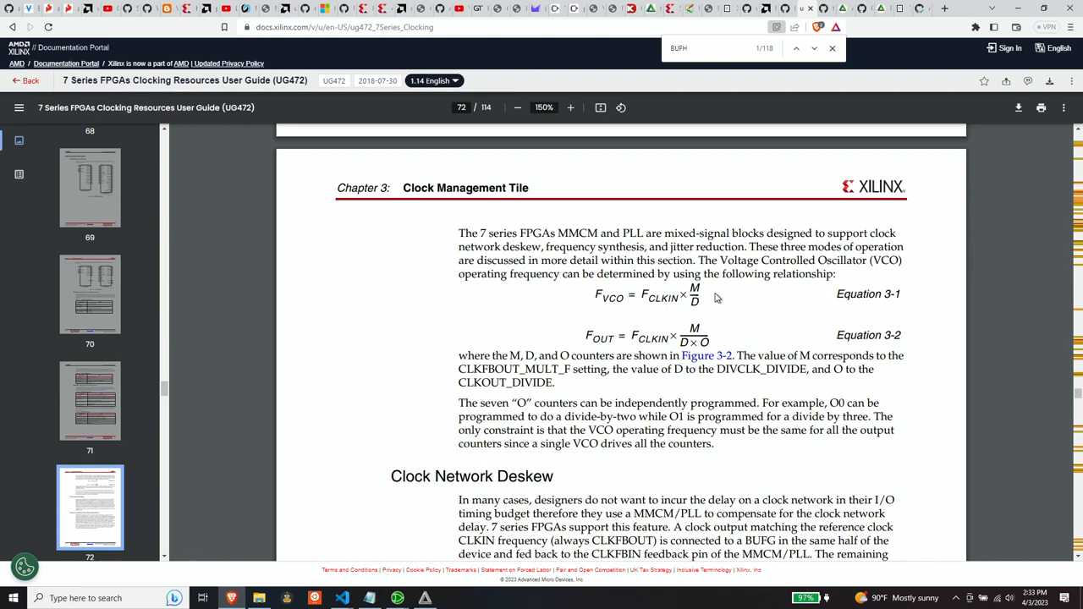
mouse_move(625, 337)
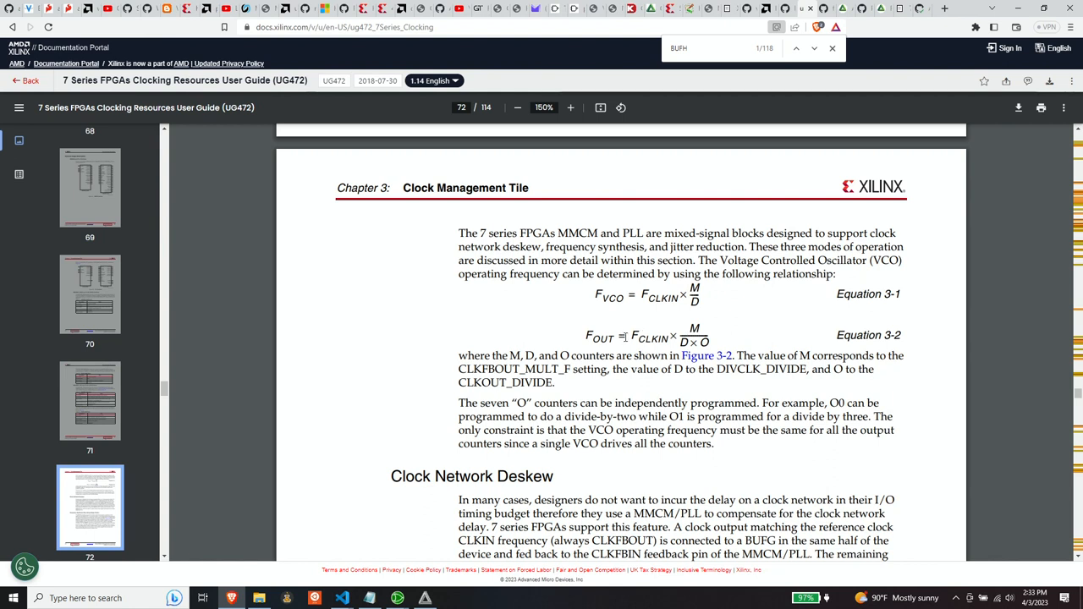
mouse_move(627, 326)
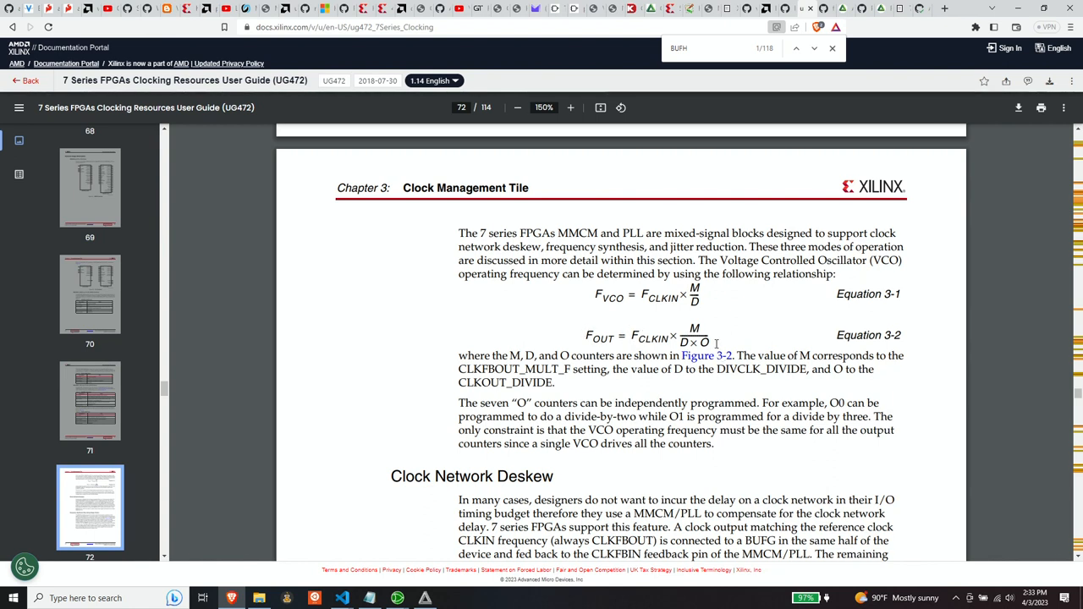
left_click_drag(717, 343, 889, 554)
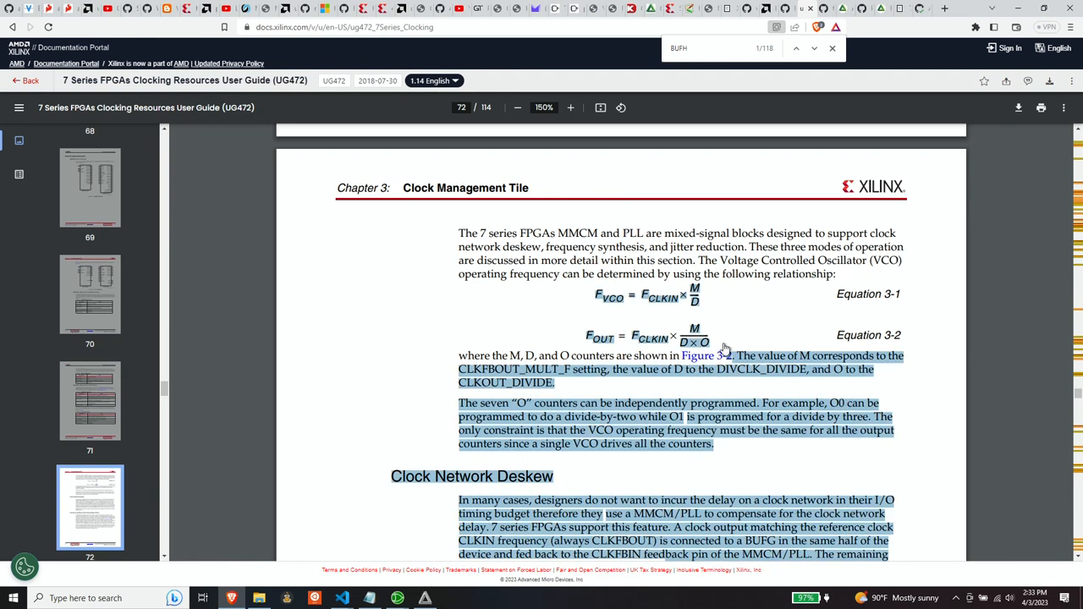
left_click(724, 350)
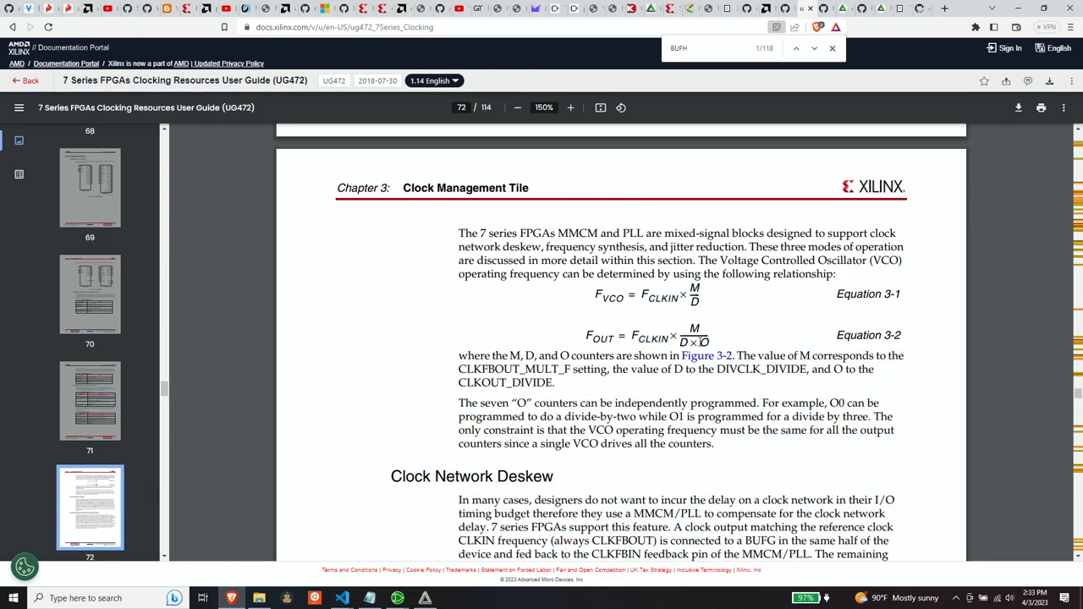
mouse_move(714, 343)
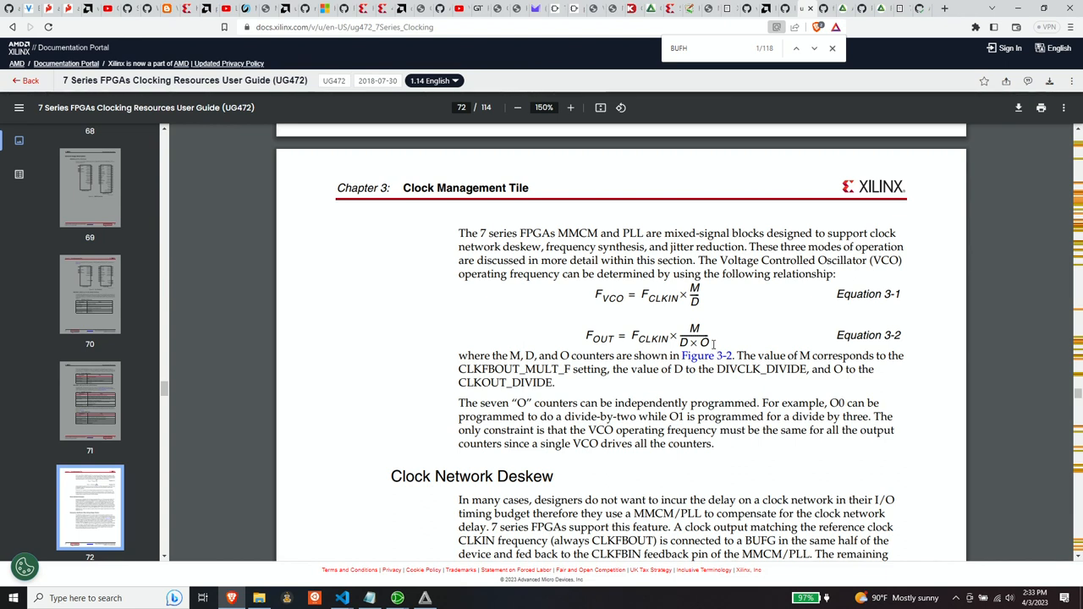
mouse_move(712, 343)
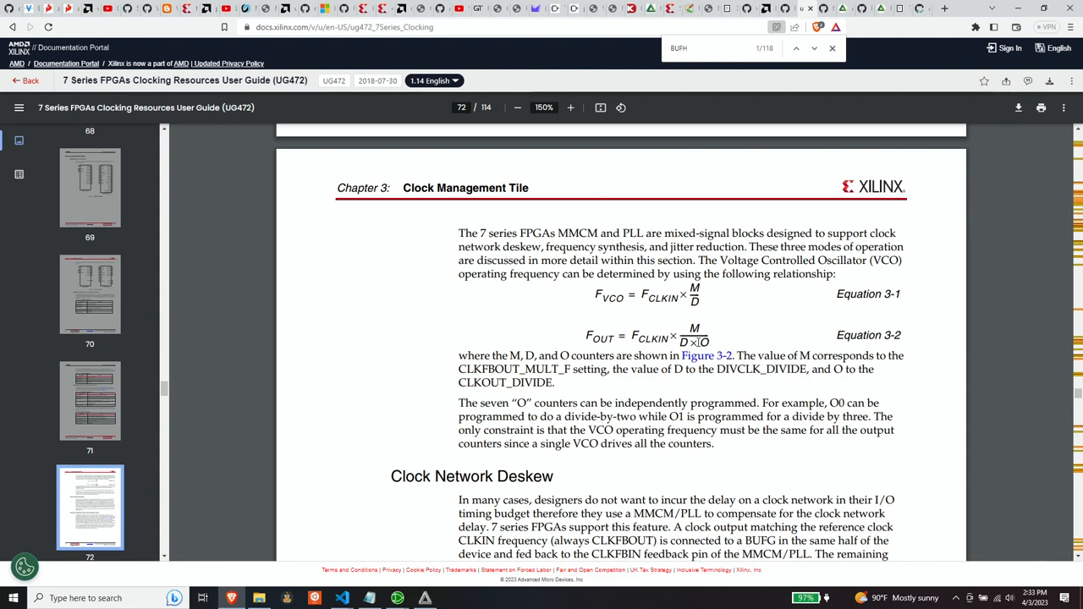
mouse_move(667, 286)
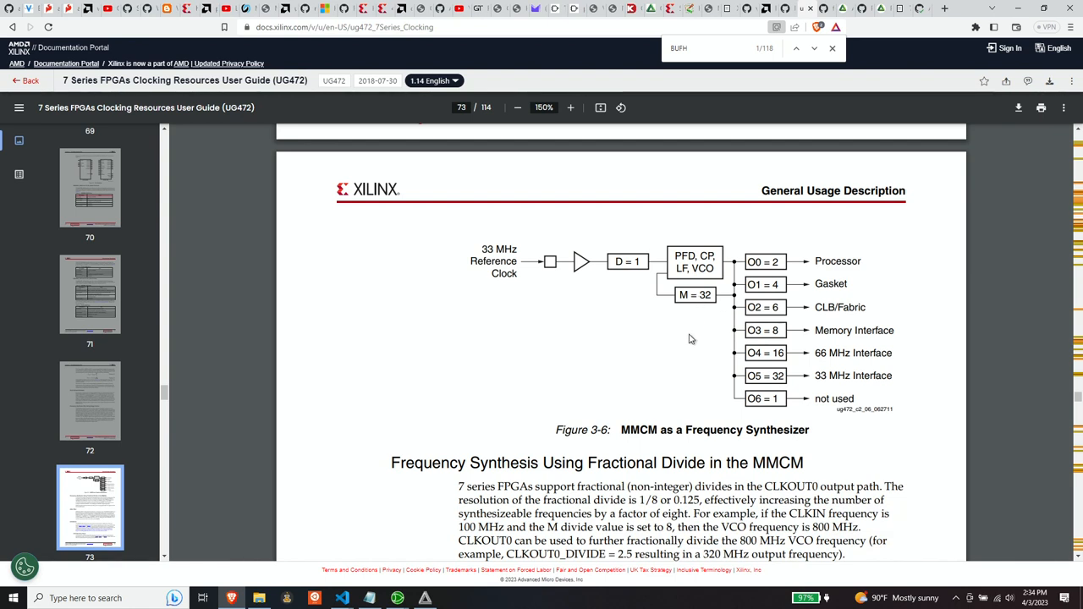
mouse_move(696, 332)
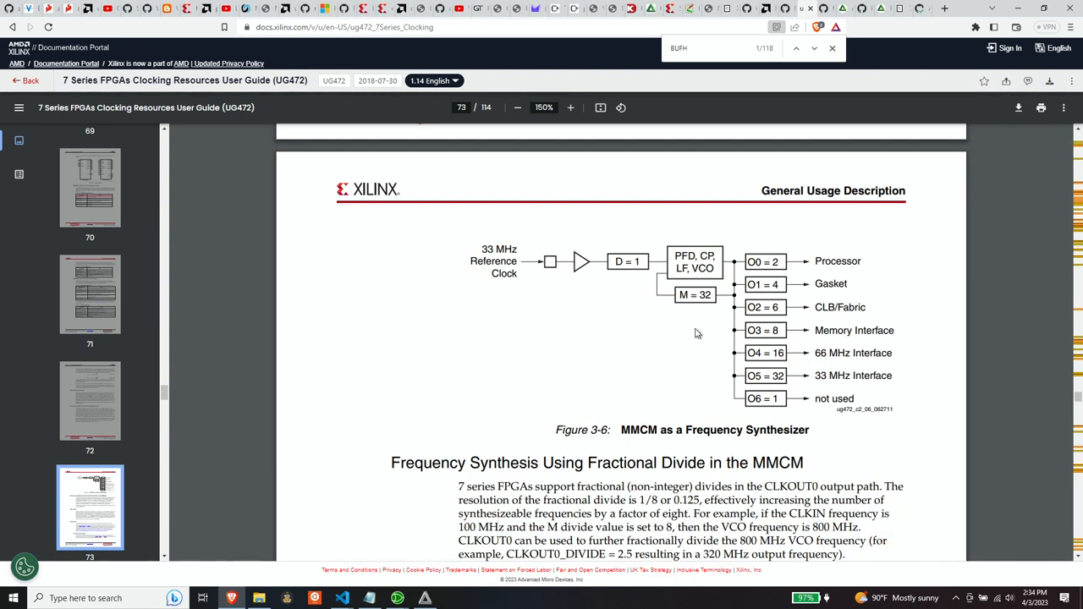
mouse_move(505, 263)
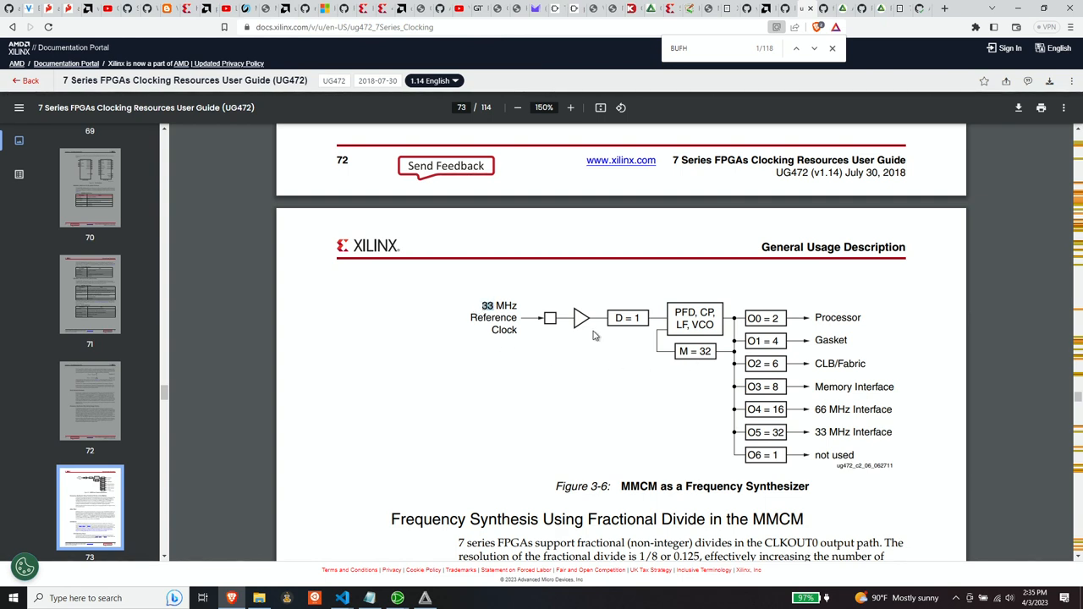
mouse_move(668, 345)
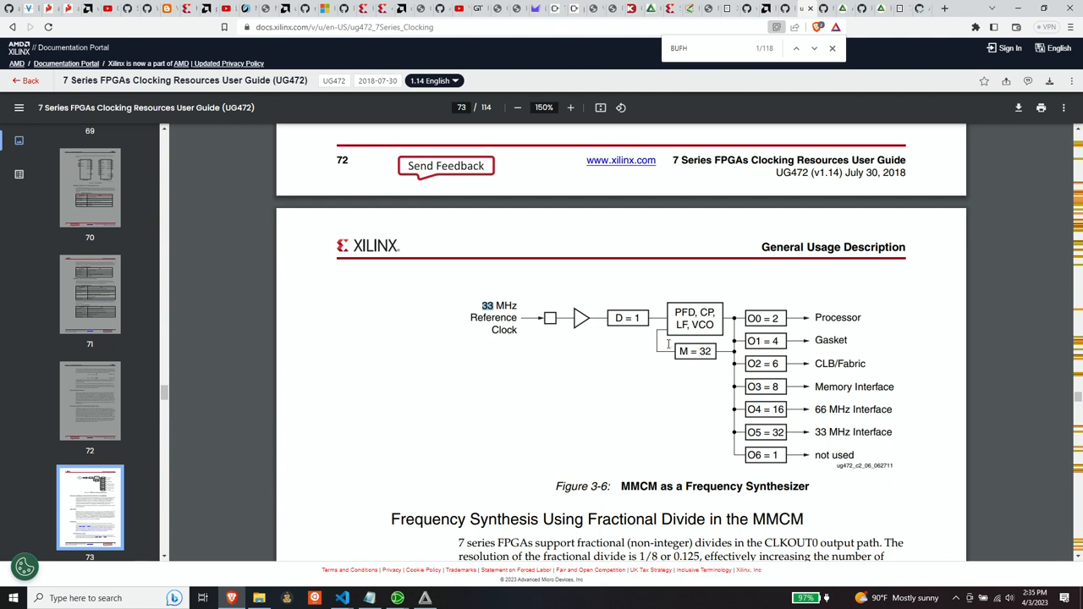
mouse_move(623, 355)
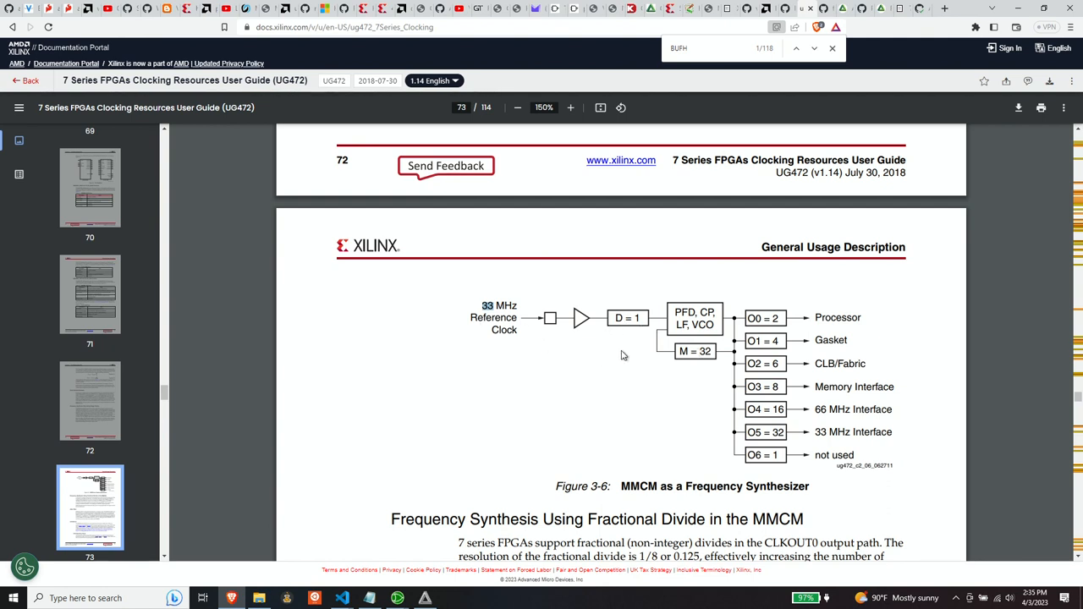
mouse_move(684, 387)
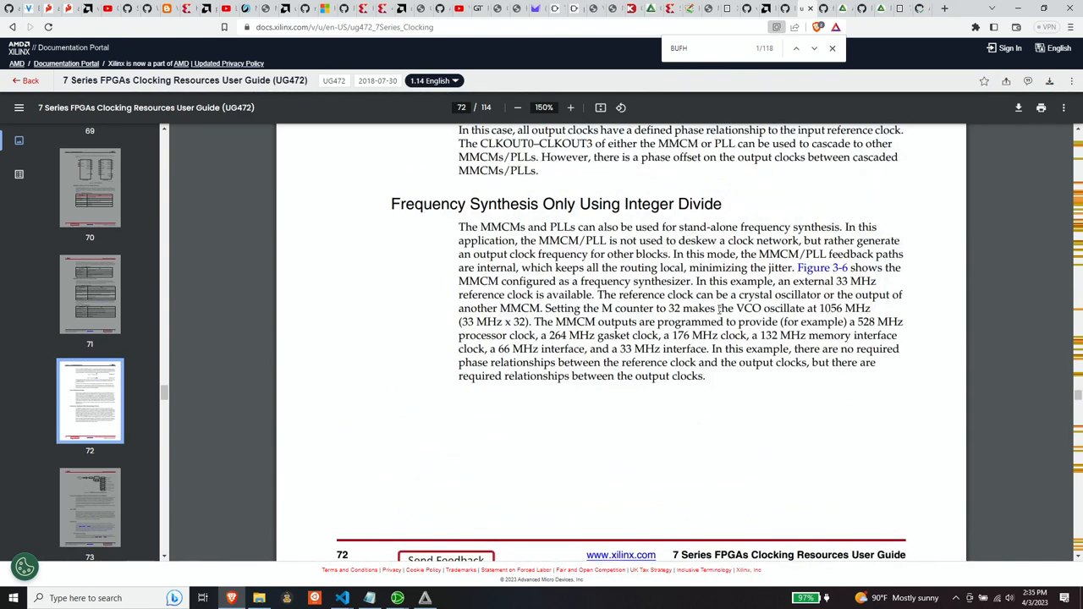
Select '1056 MHz' in page 72's integer-divide frequency synthesis example.
left_click_drag(738, 295, 579, 308)
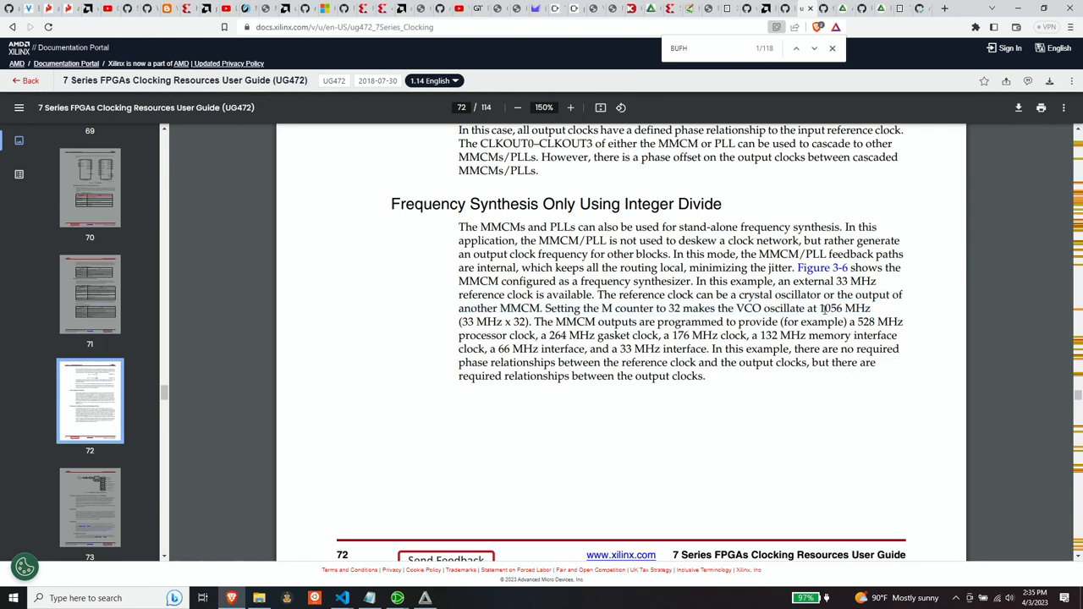
double_click(831, 308)
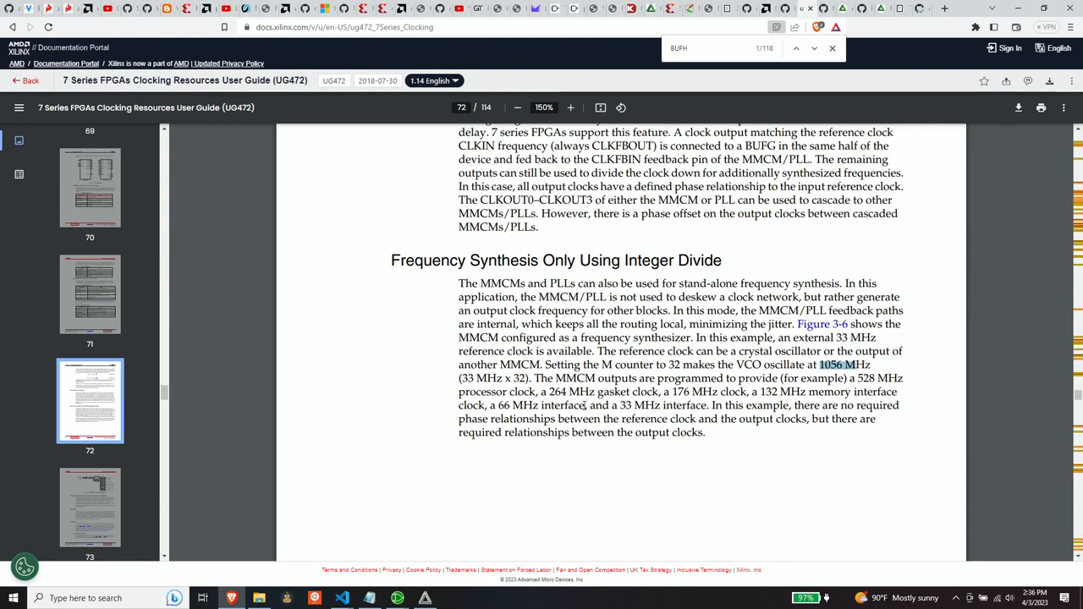
Scroll to page 73 until Figure 3-6, MMCM as a Frequency Synthesizer with M = 32, is fully visible.
scroll("down", 3)
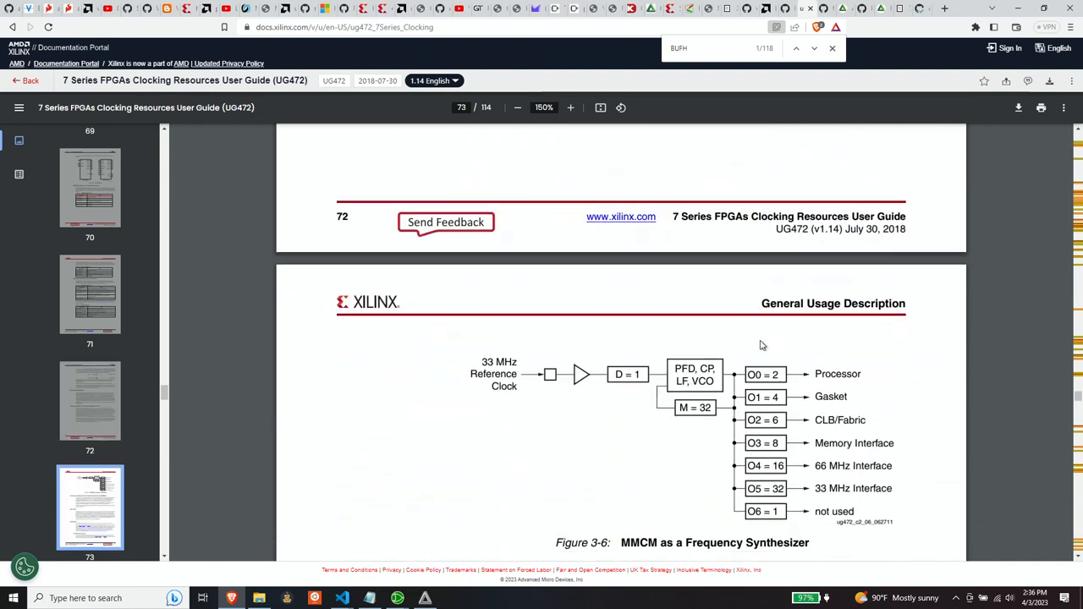
scroll("down", 3)
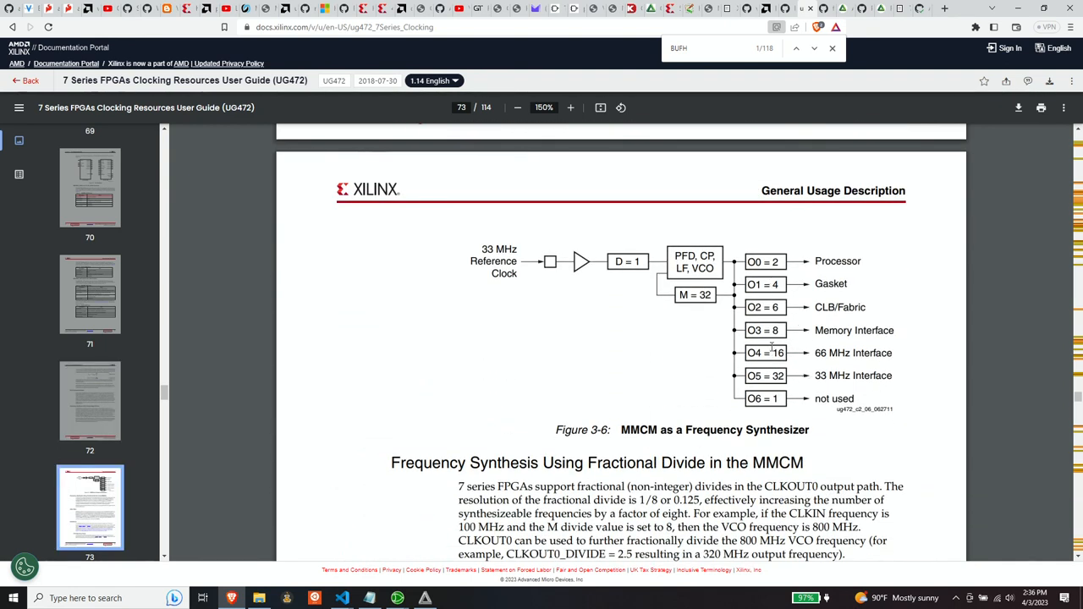
mouse_move(766, 263)
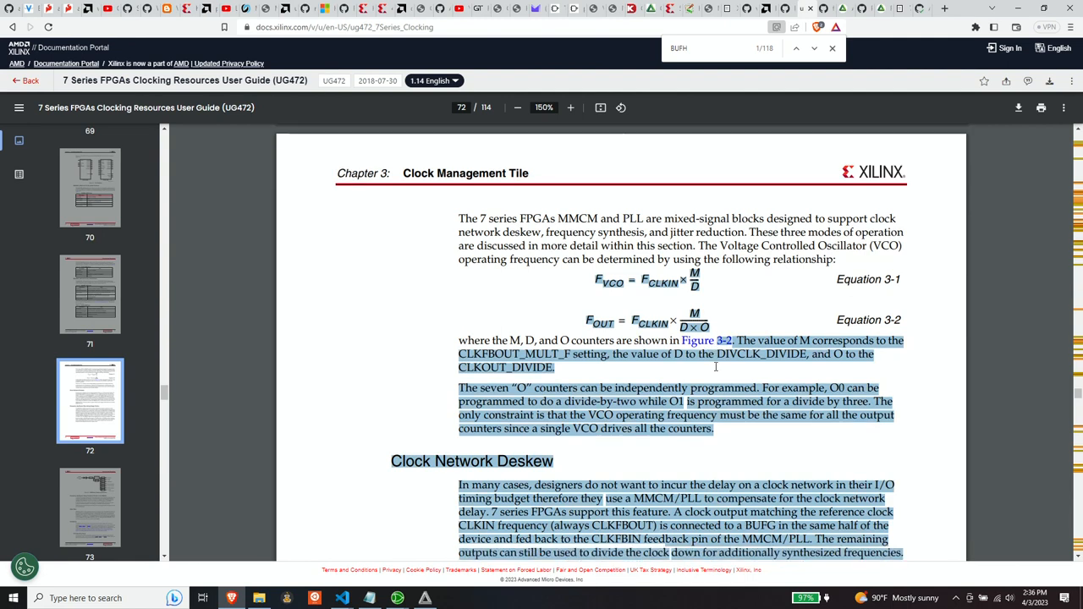
scroll("down", 3)
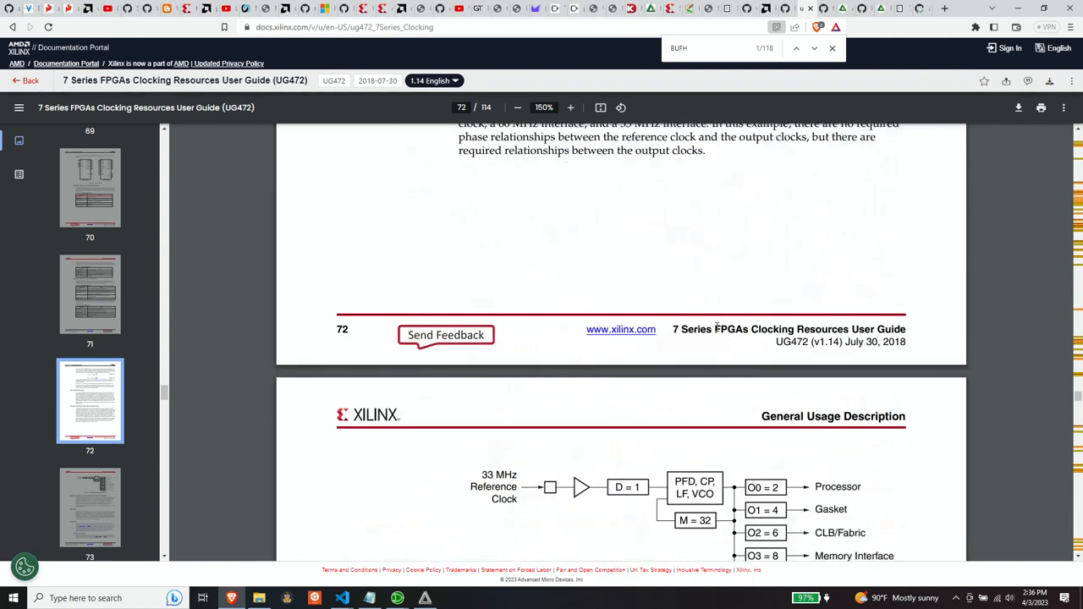
scroll("down", 3)
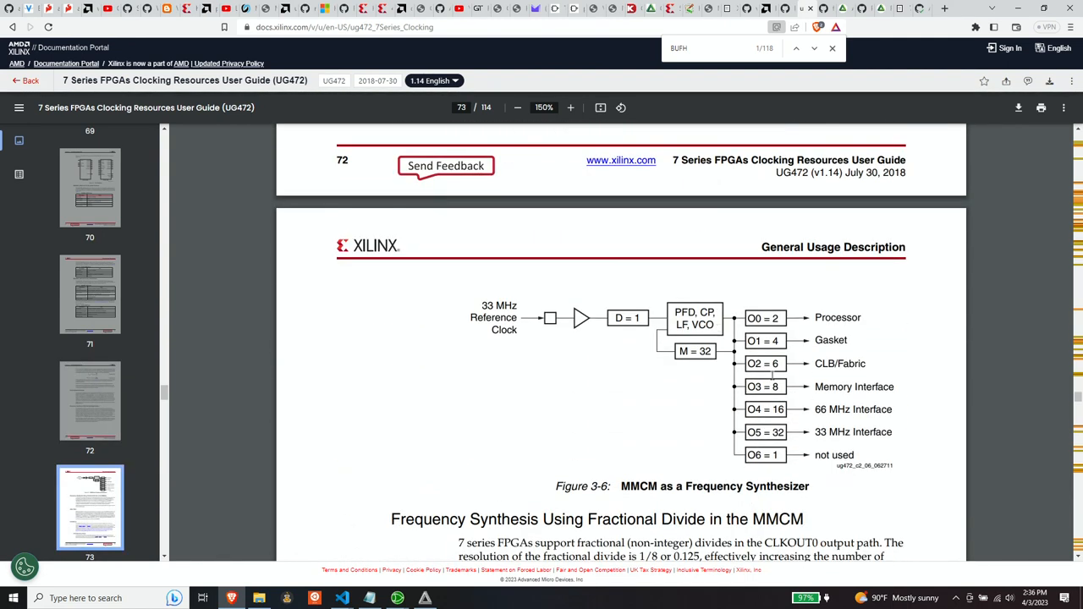
mouse_move(766, 438)
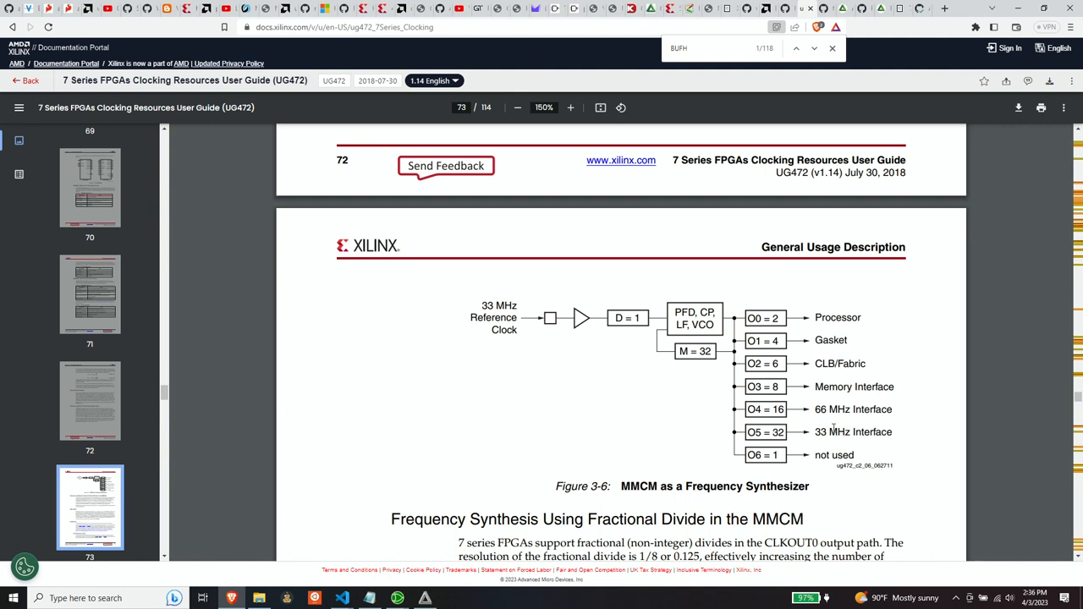
mouse_move(792, 444)
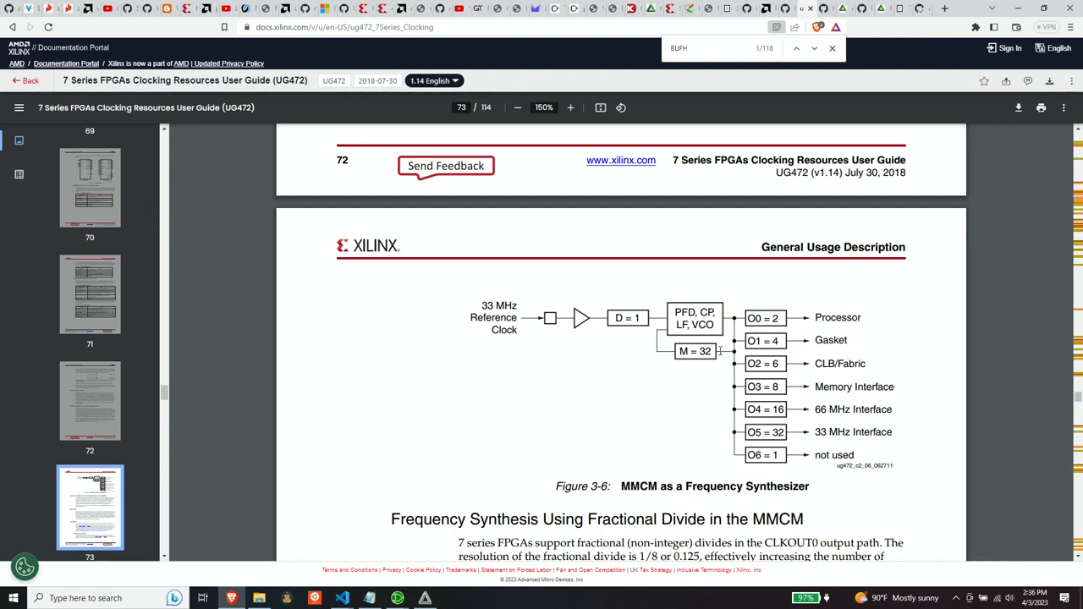
mouse_move(711, 414)
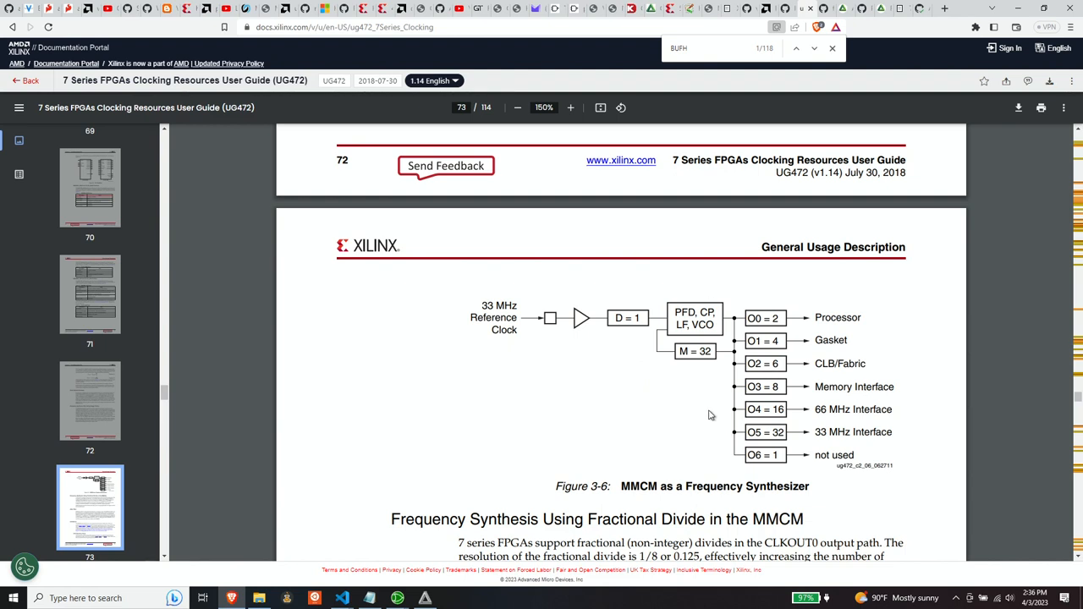
mouse_move(686, 402)
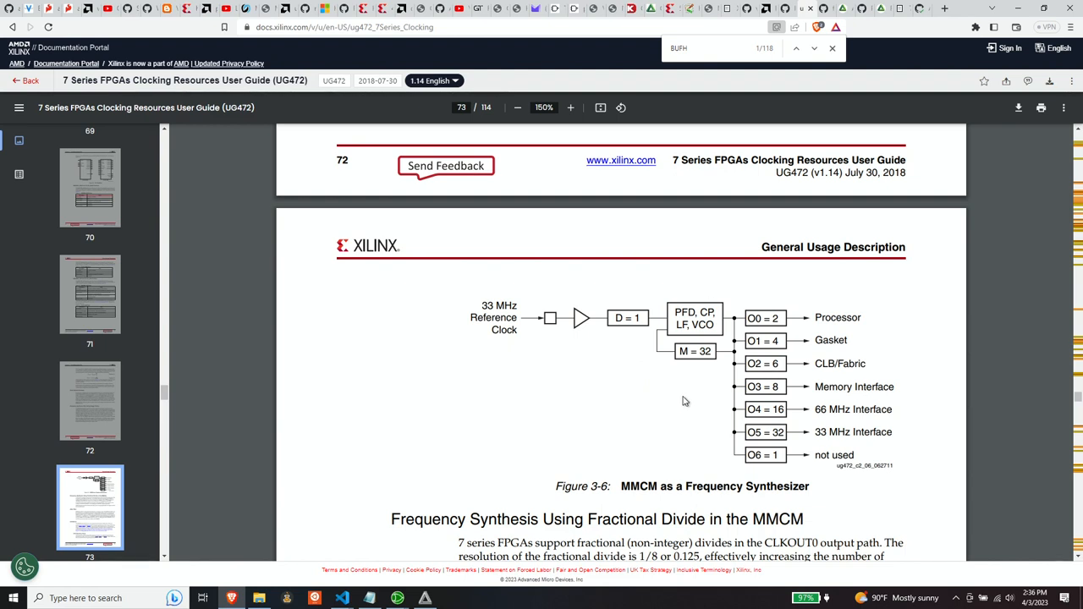
mouse_move(642, 385)
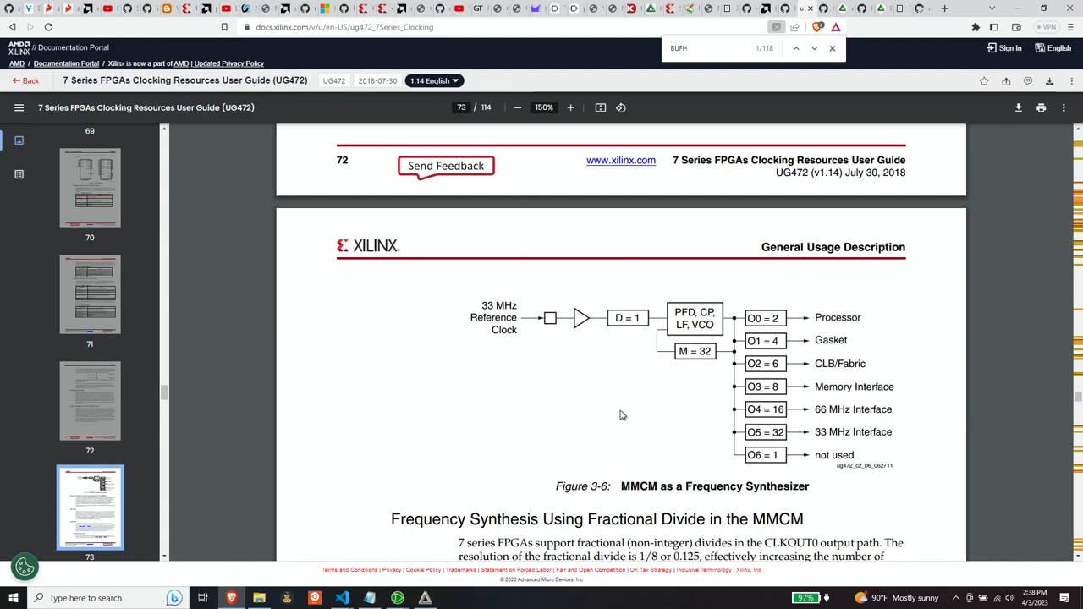
mouse_move(617, 407)
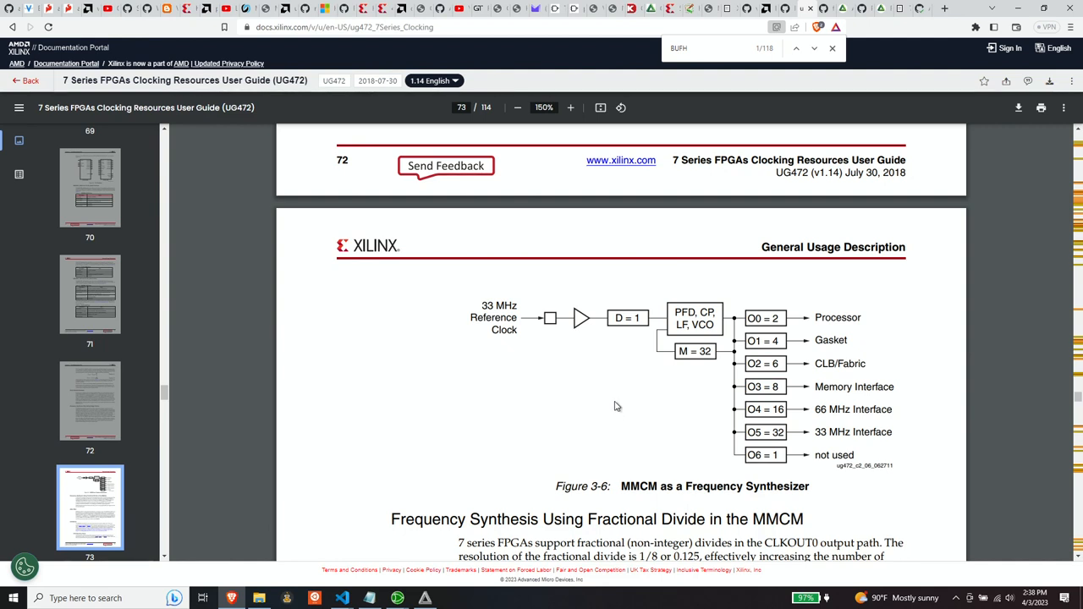
mouse_move(771, 347)
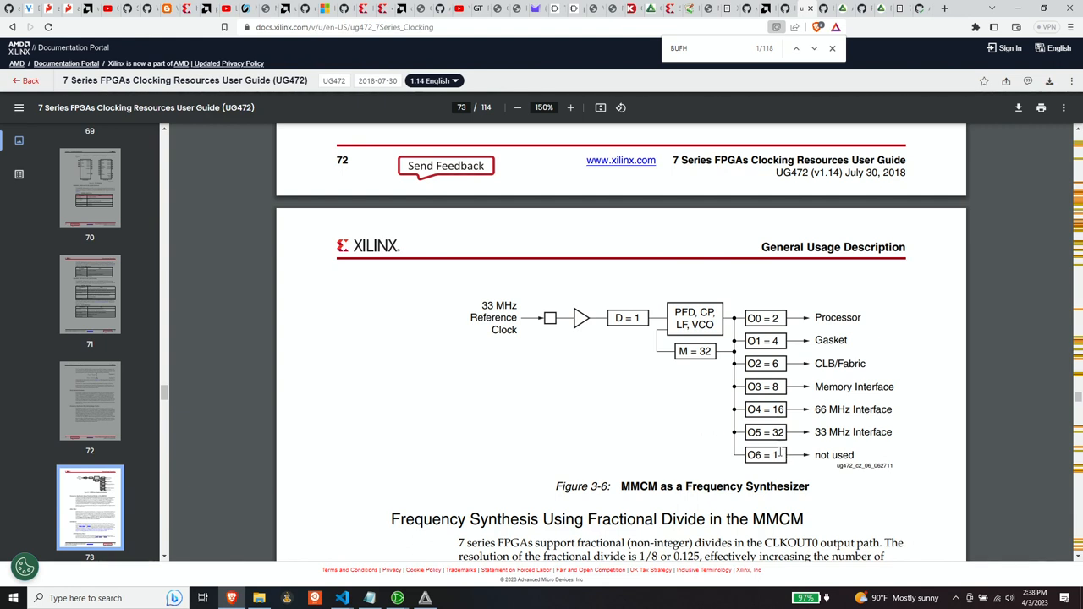
mouse_move(707, 420)
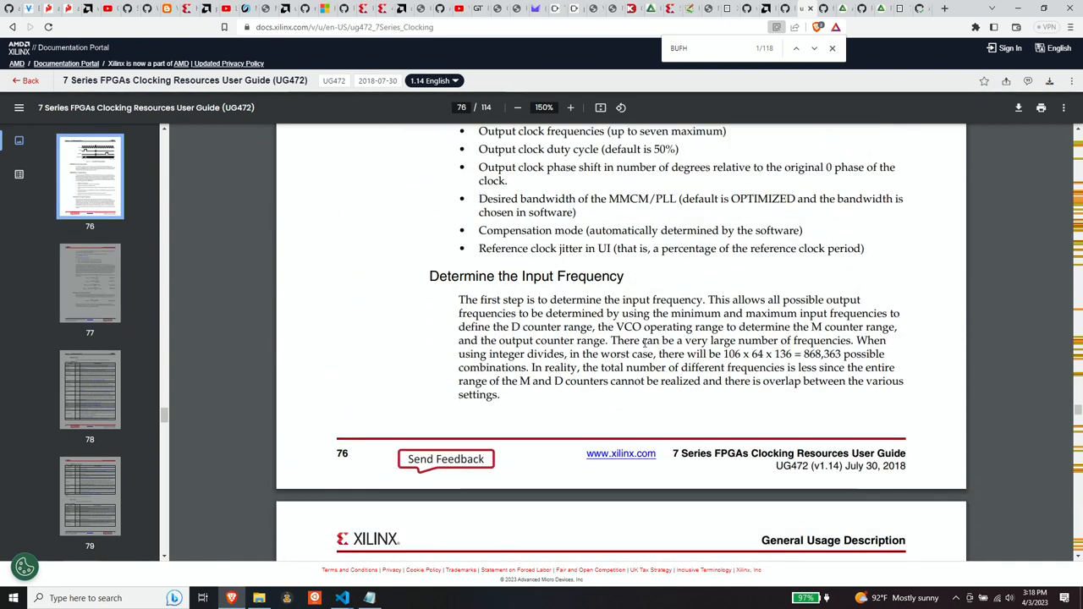
scroll("down", 3)
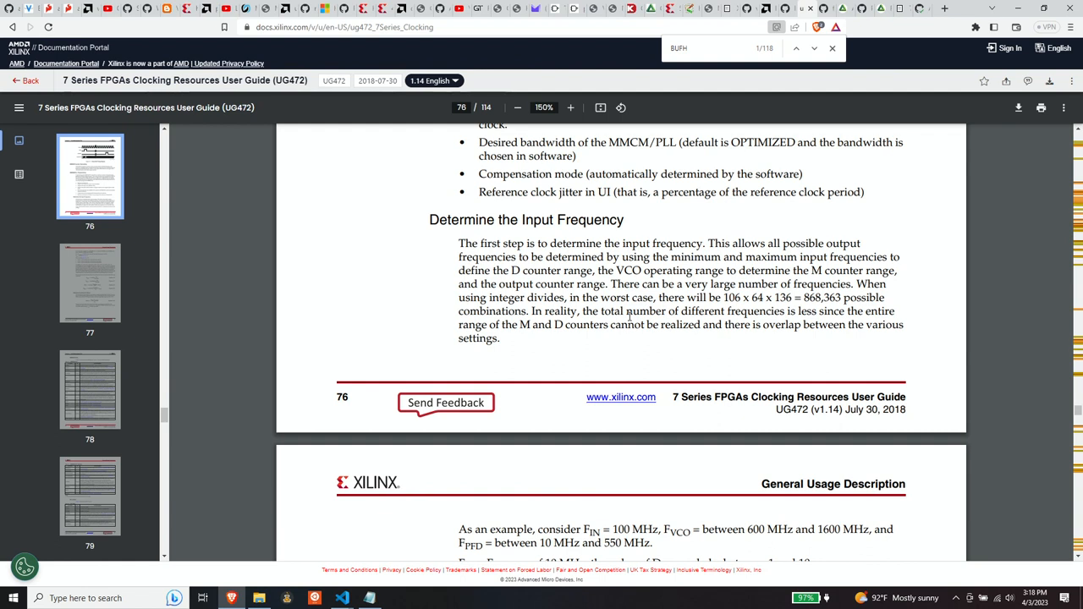
mouse_move(628, 316)
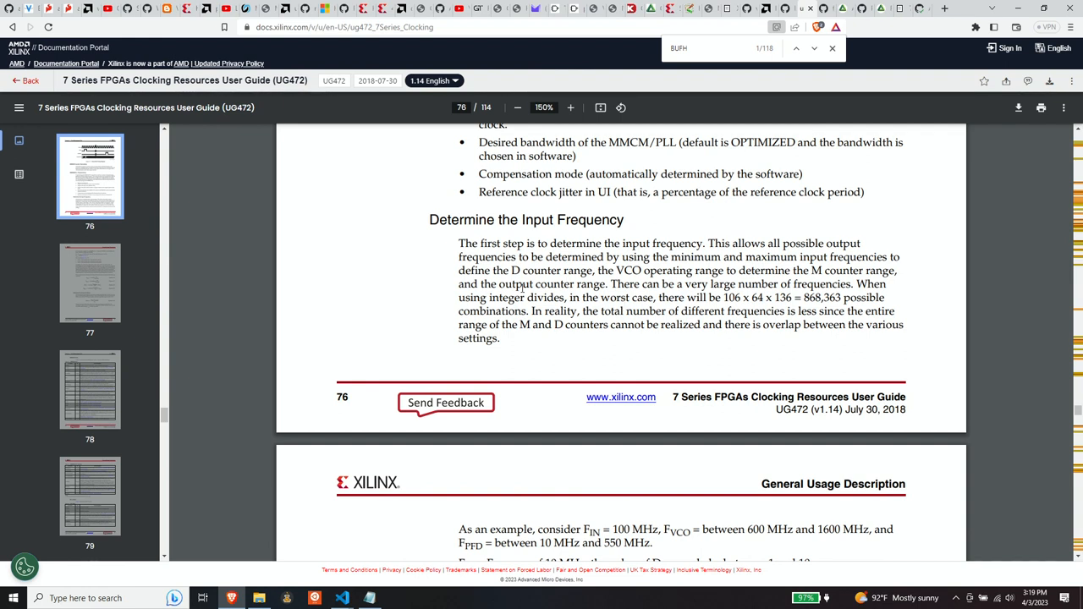
mouse_move(651, 347)
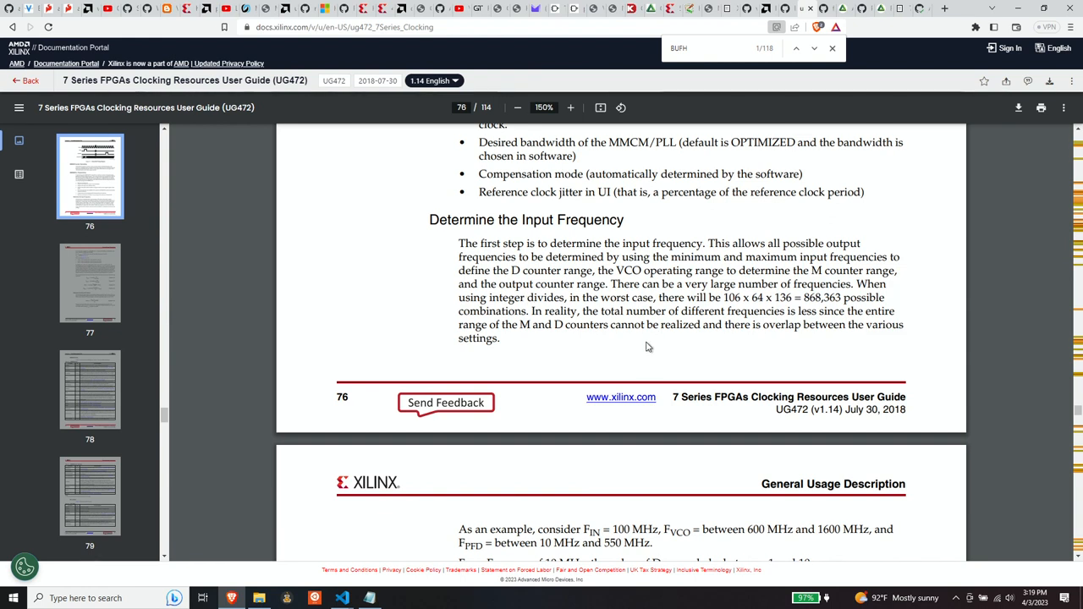
mouse_move(642, 341)
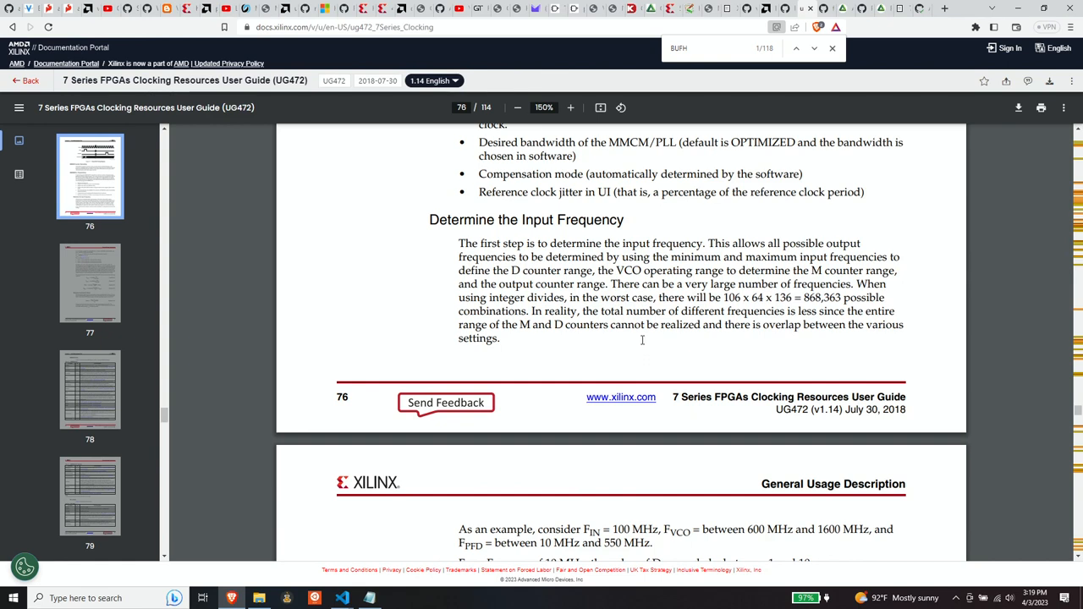
mouse_move(622, 323)
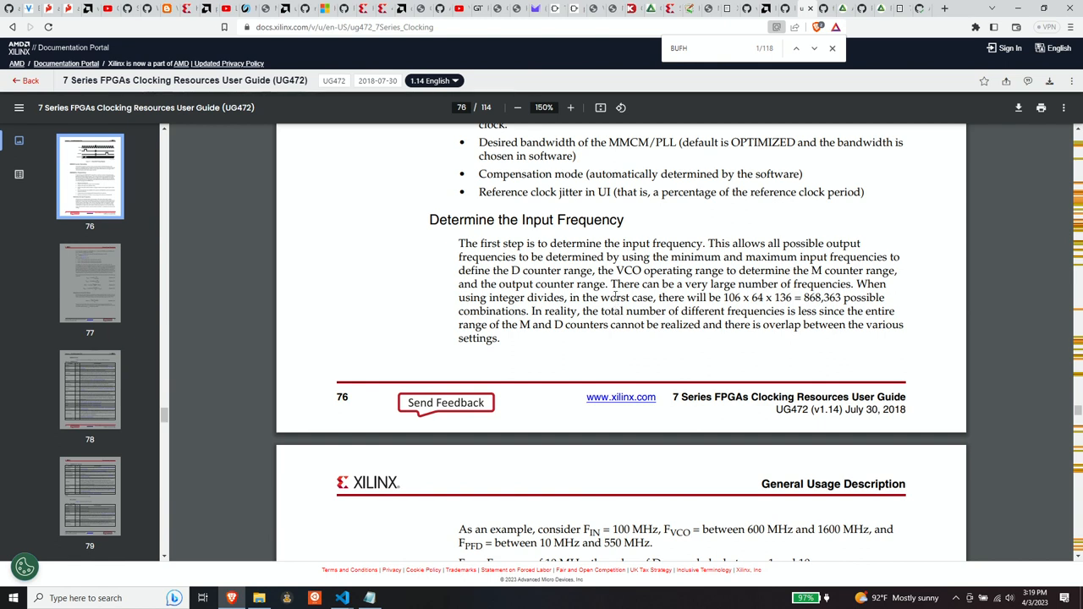
Look through Table 3-7's MMCM attributes, then return to page 77's 100 MHz D/M example.
scroll("down", 3)
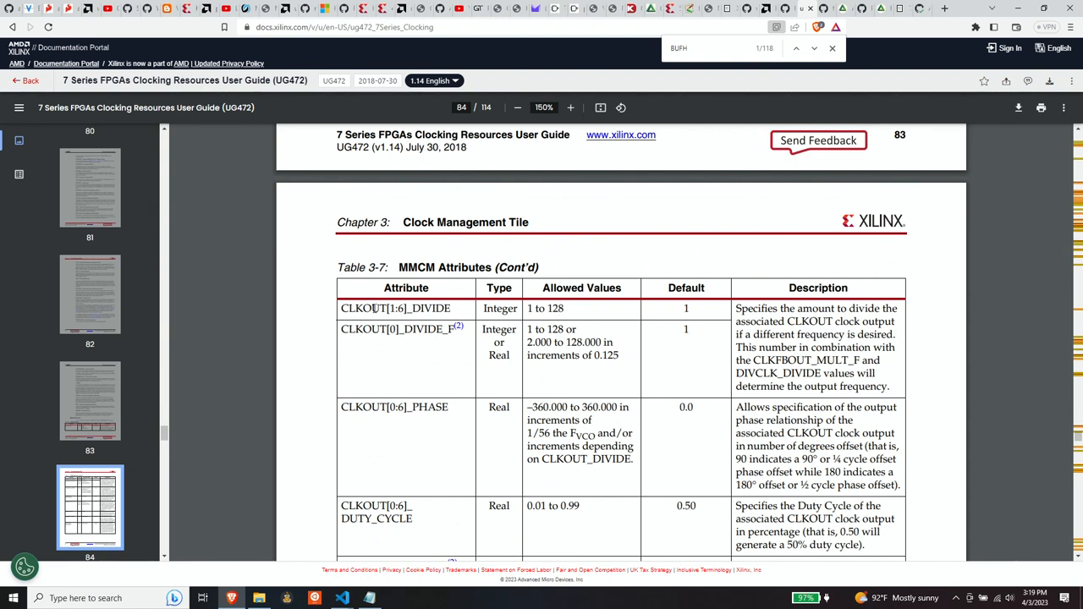
mouse_move(592, 330)
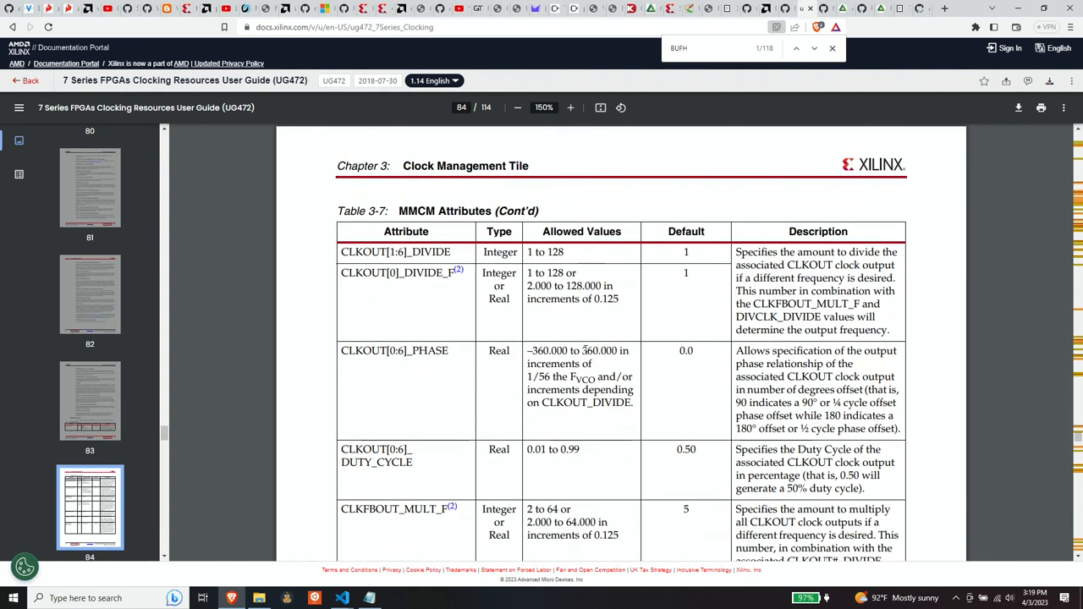
scroll("down", 3)
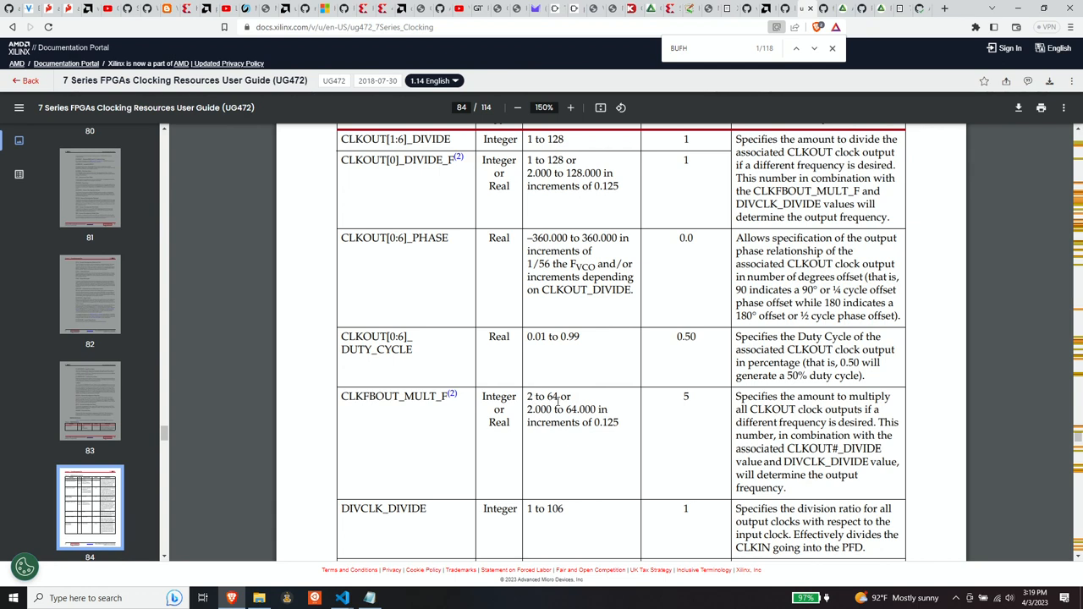
mouse_move(616, 447)
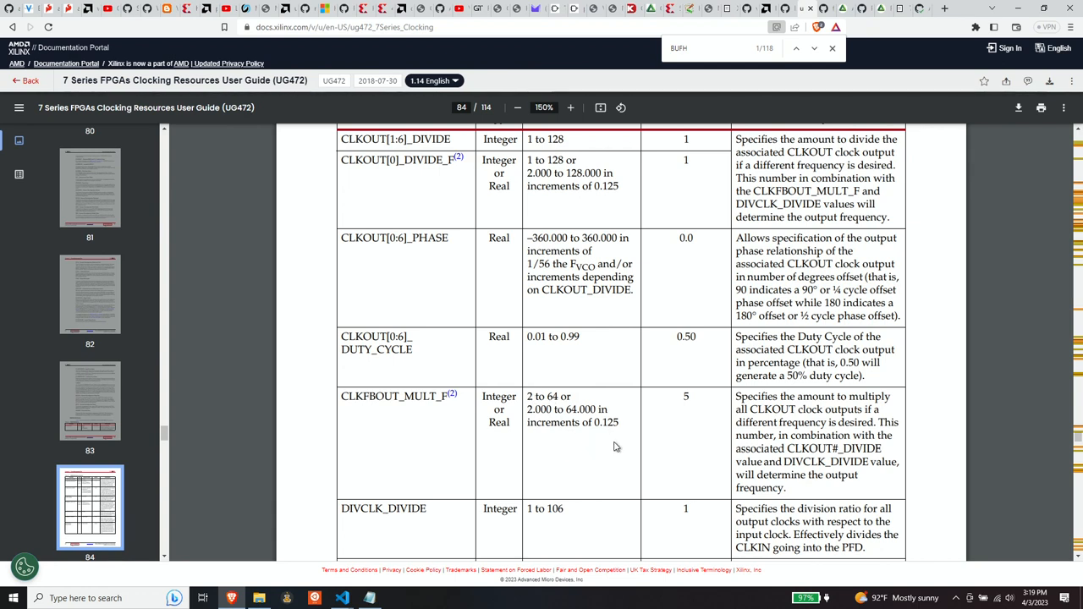
mouse_move(576, 448)
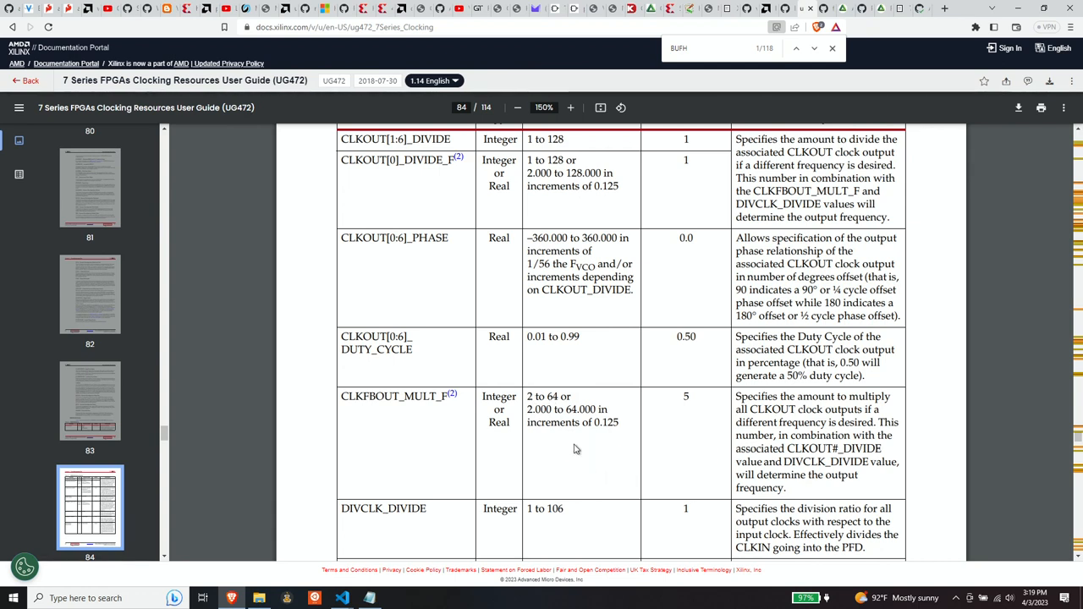
scroll("down", 3)
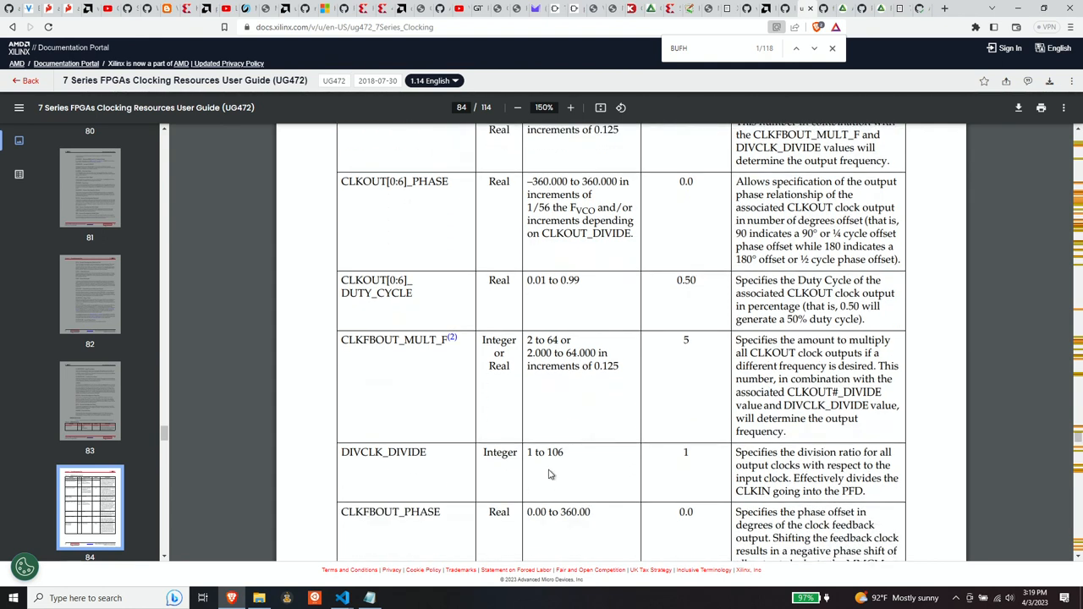
mouse_move(564, 472)
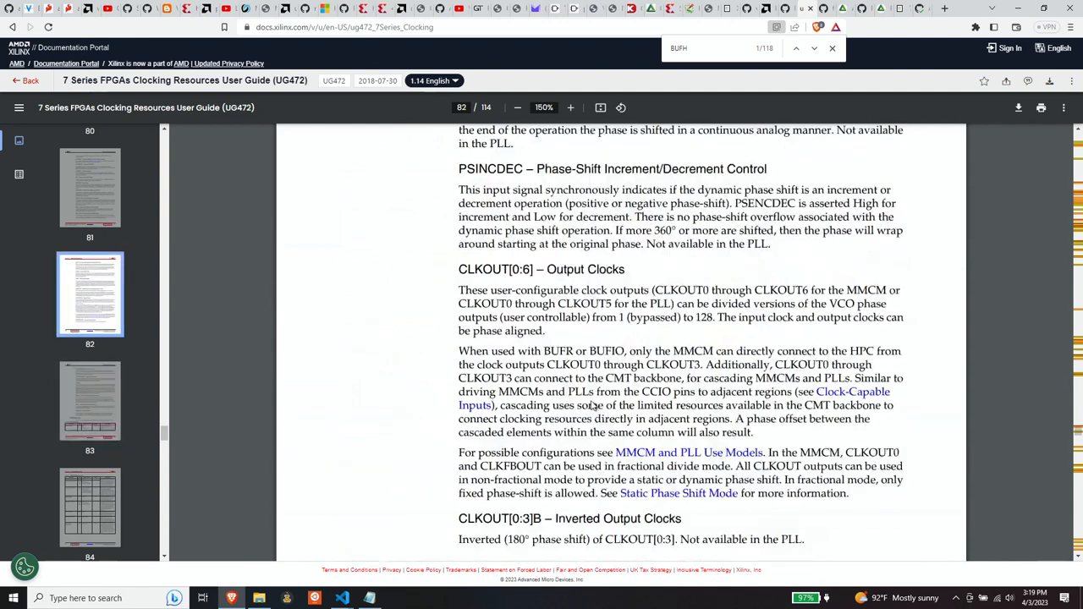
scroll("down", 3)
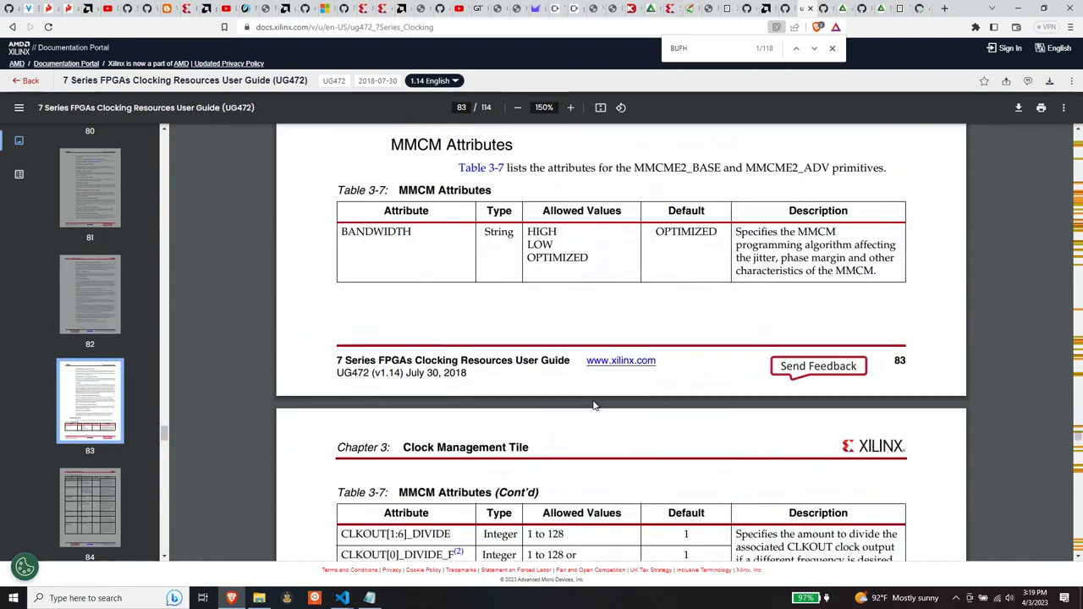
scroll("down", 3)
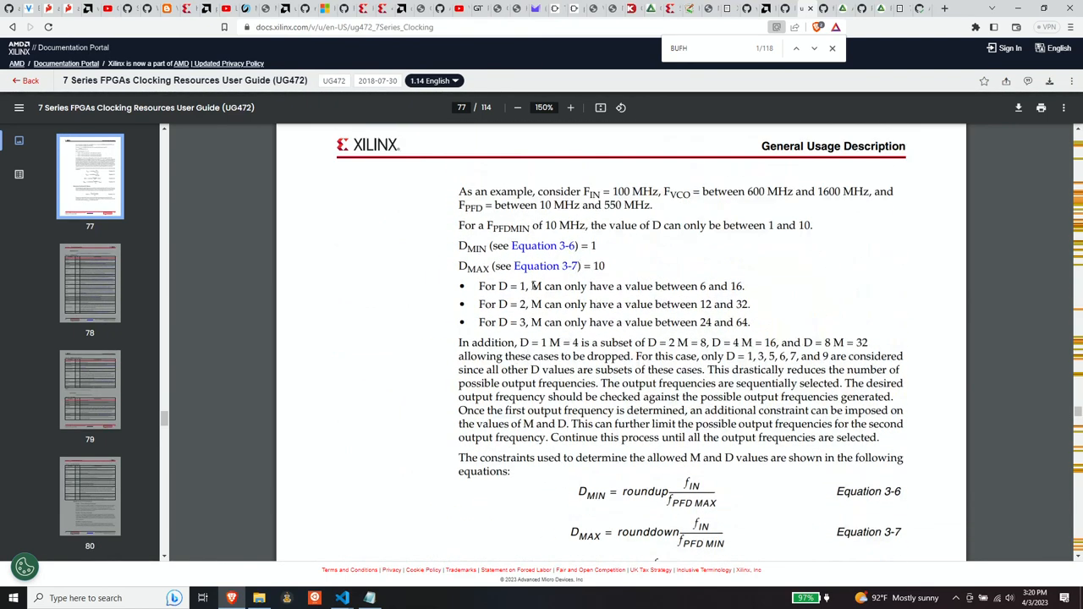
Highlight the 100 MHz input frequency and scroll down to Equations 3-6 to 3-9.
scroll("down", 3)
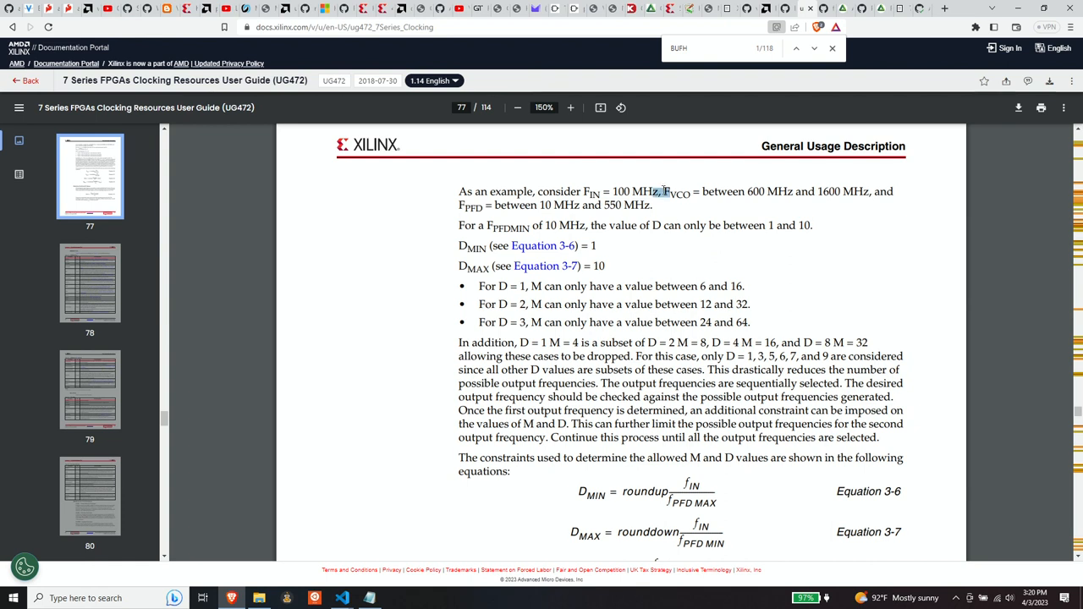
left_click_drag(669, 191, 867, 191)
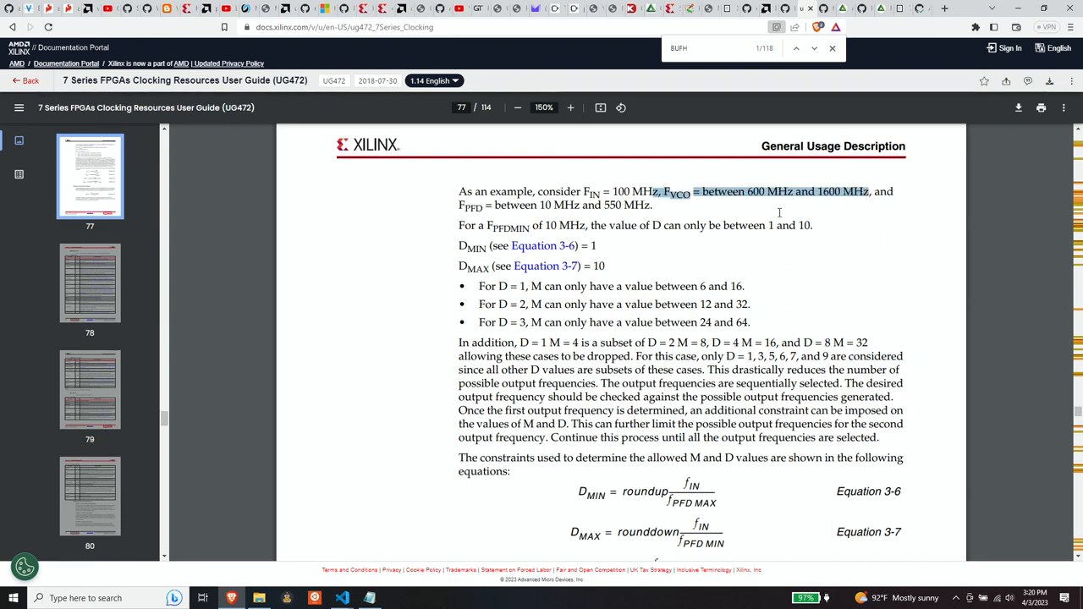
mouse_move(831, 213)
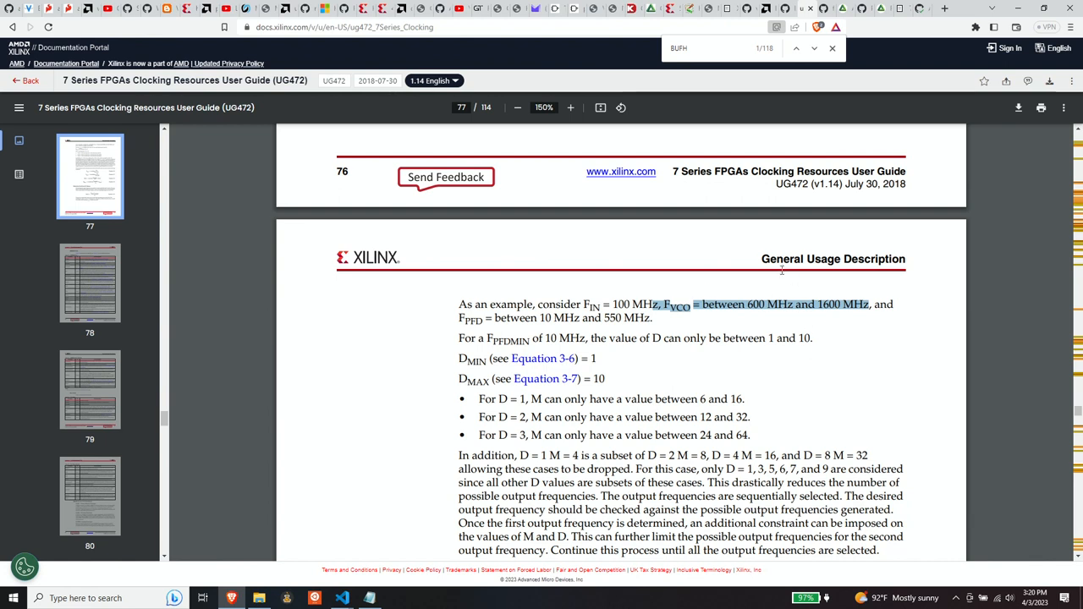
mouse_move(685, 389)
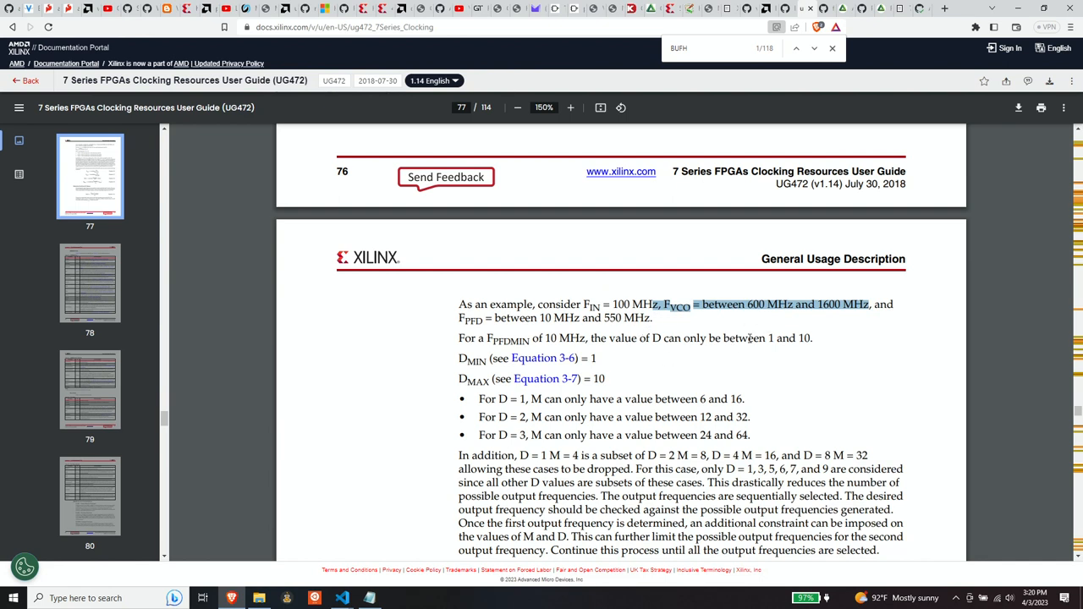
mouse_move(711, 325)
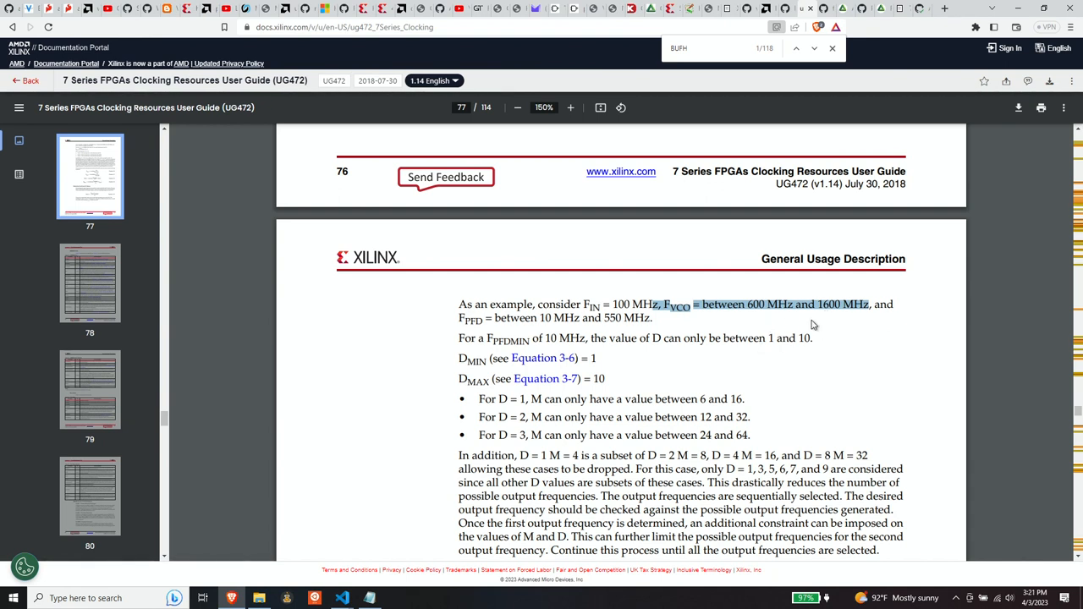
scroll("down", 3)
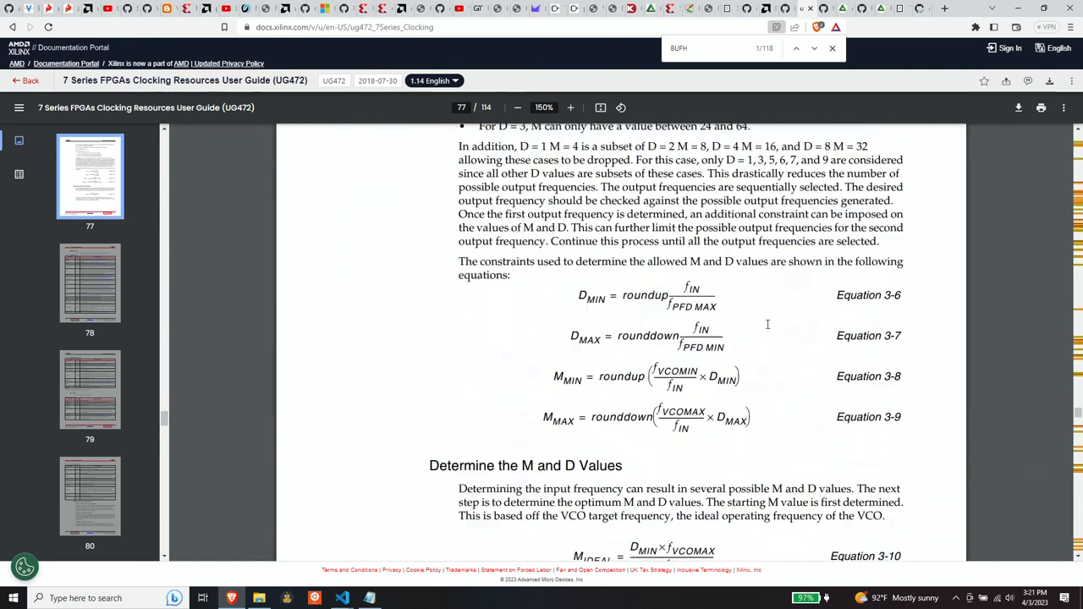
Highlight the paragraph on choosing M near the VCO's ideal point, then scroll to Equation 3-10.
scroll("down", 3)
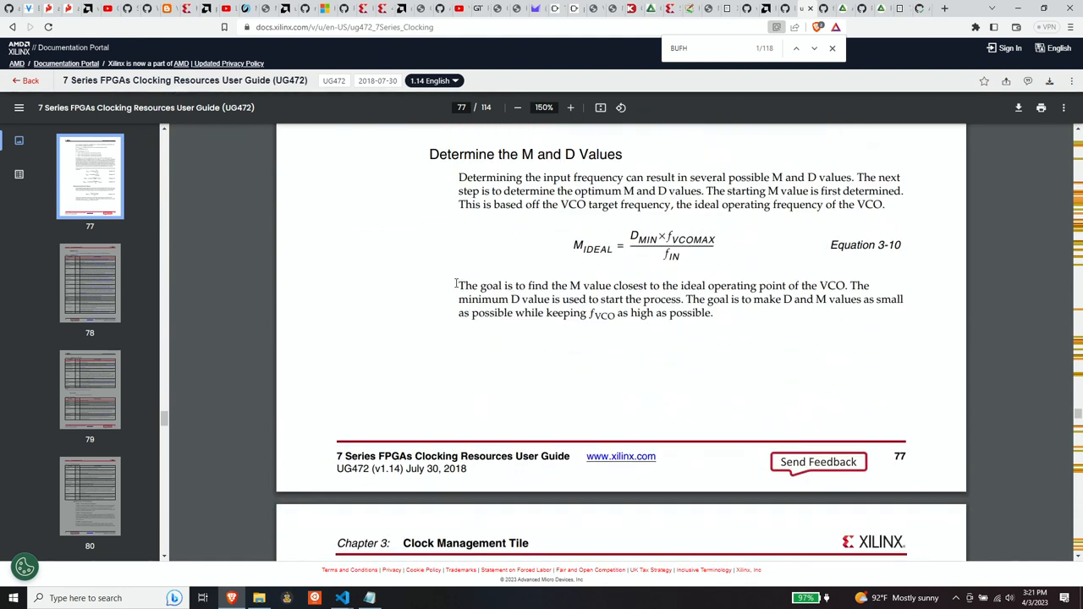
left_click_drag(458, 285, 755, 285)
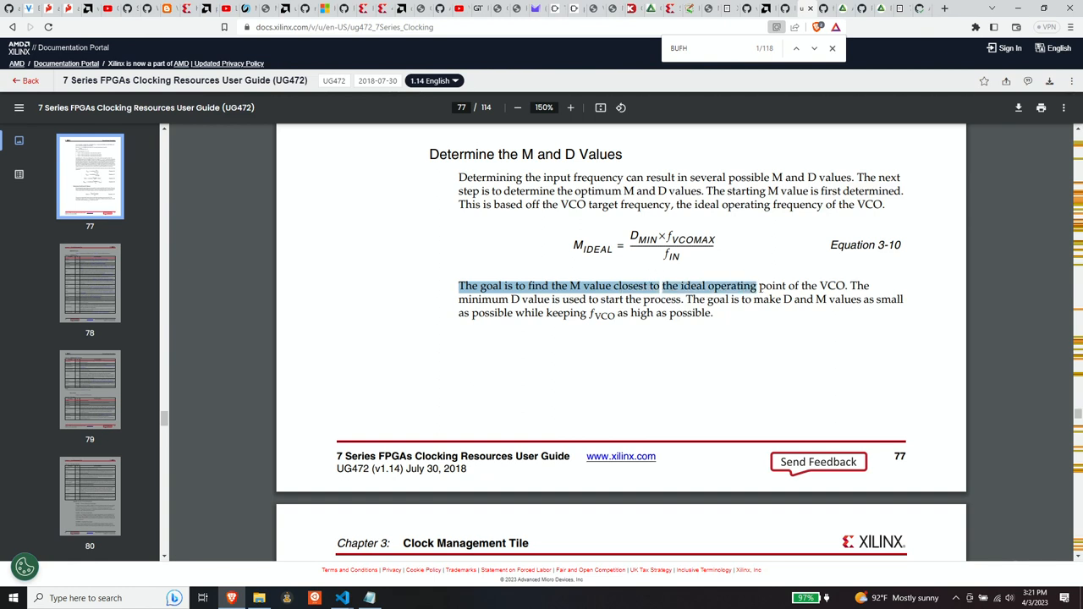
left_click_drag(756, 285, 845, 285)
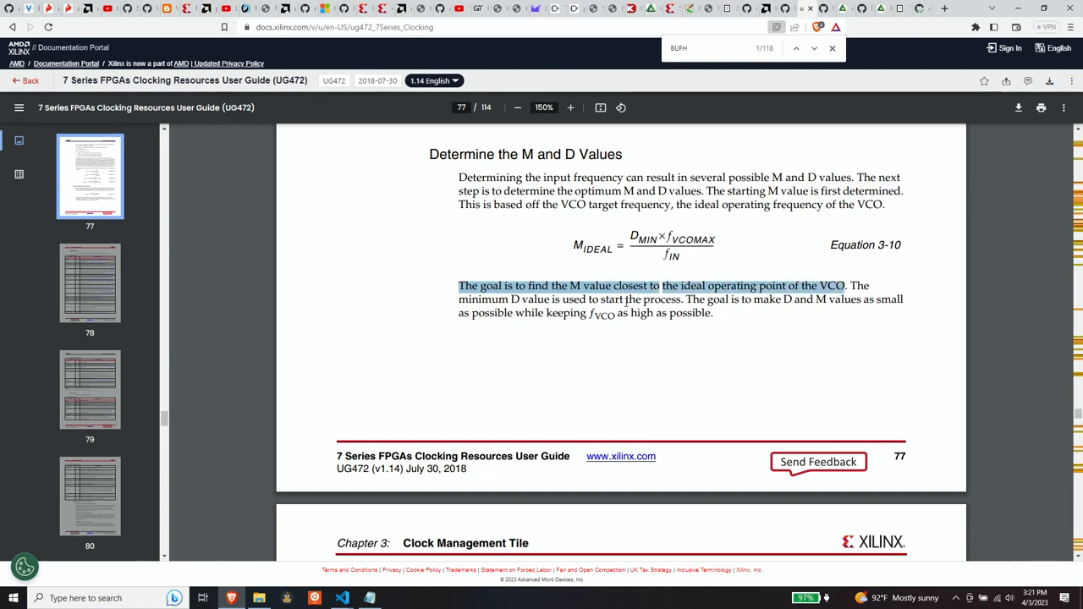
mouse_move(852, 319)
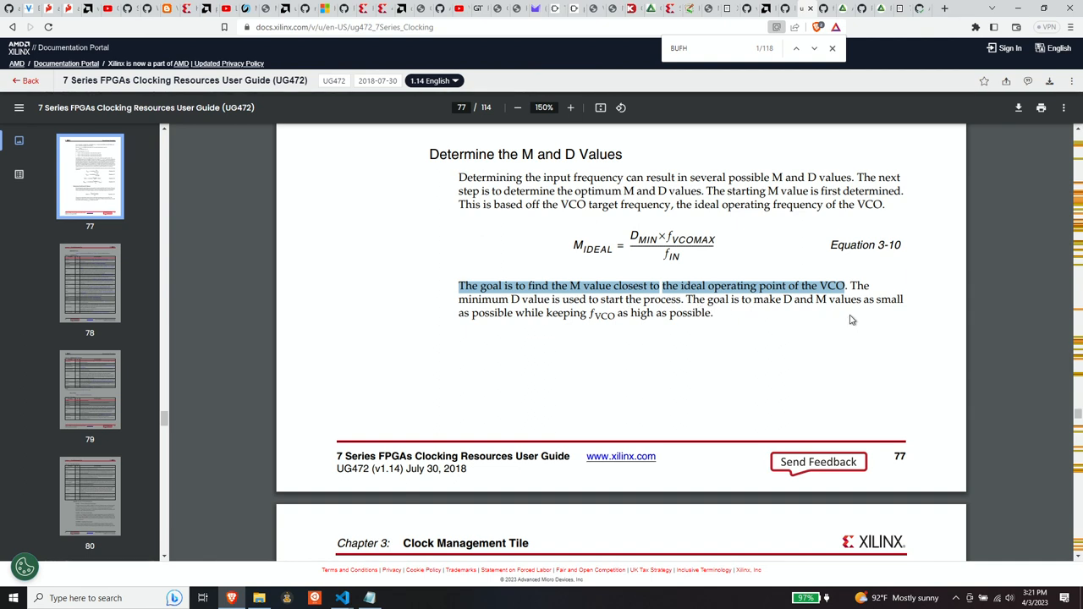
mouse_move(584, 337)
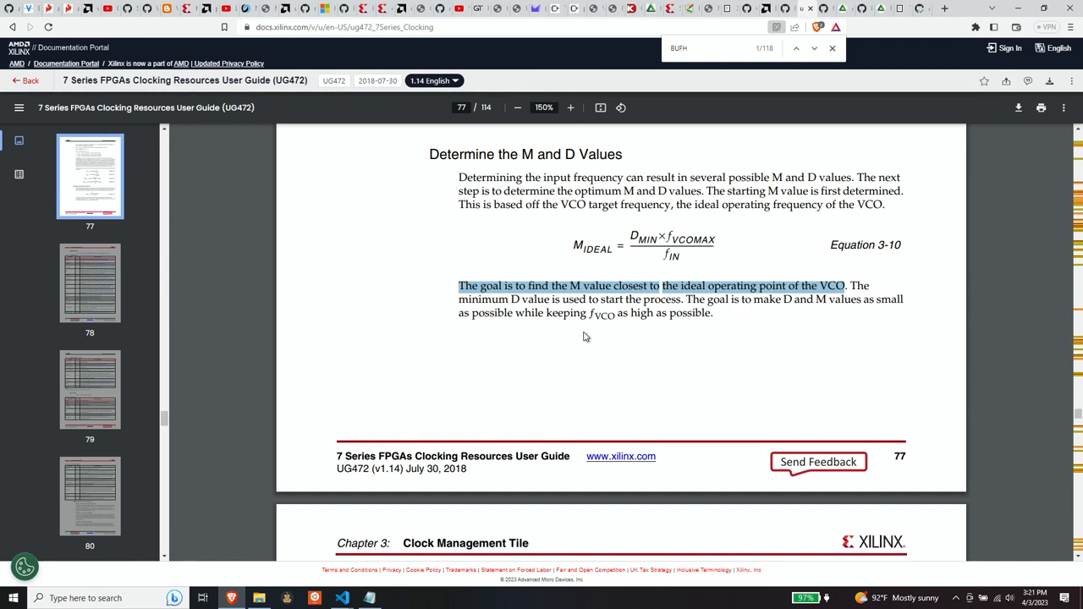
mouse_move(658, 328)
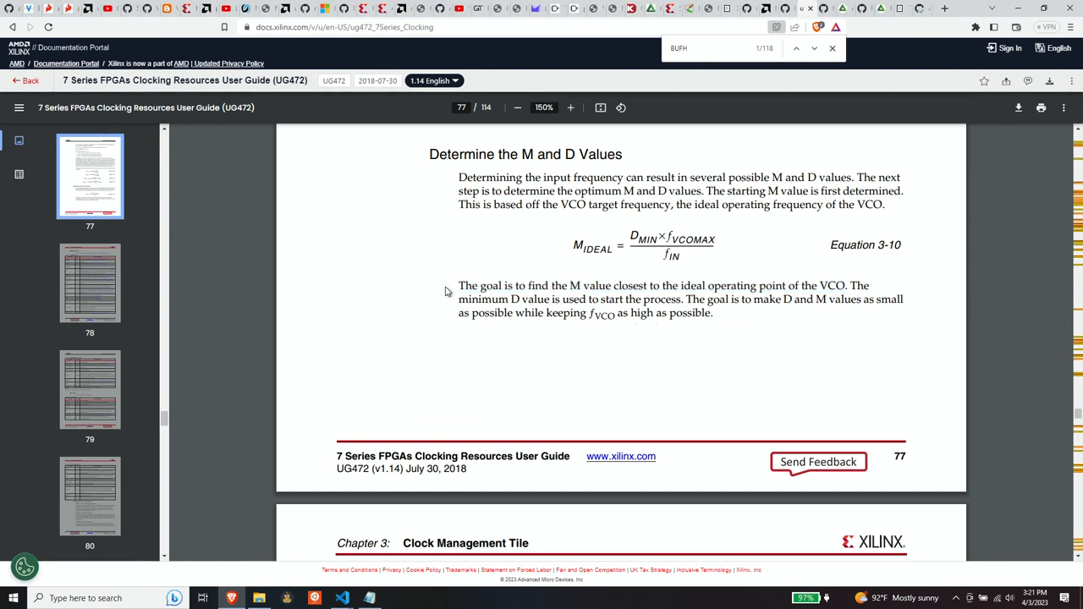
left_click_drag(458, 285, 713, 313)
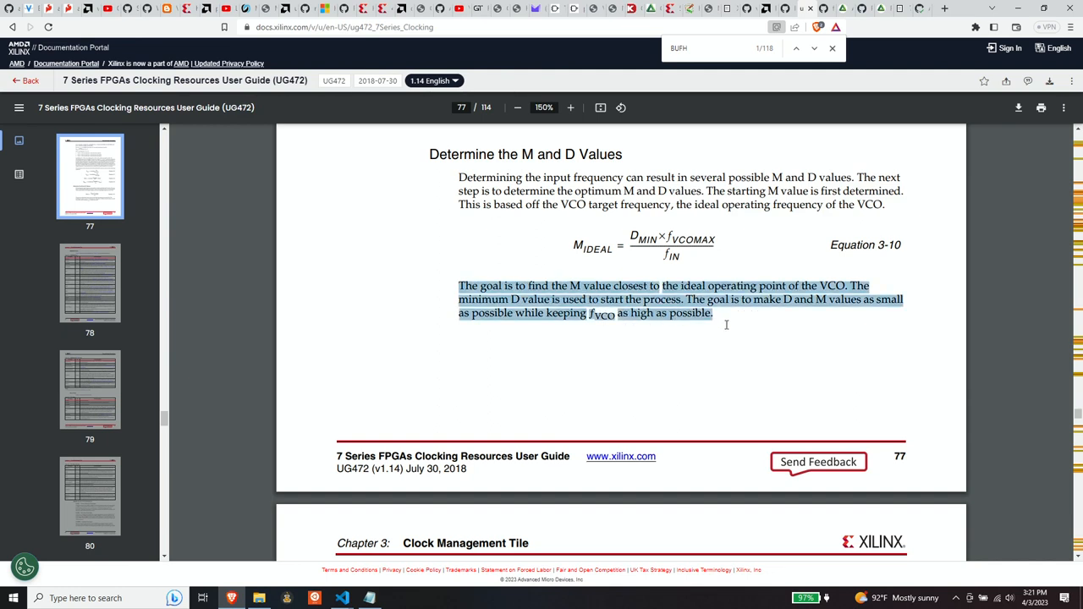
mouse_move(835, 374)
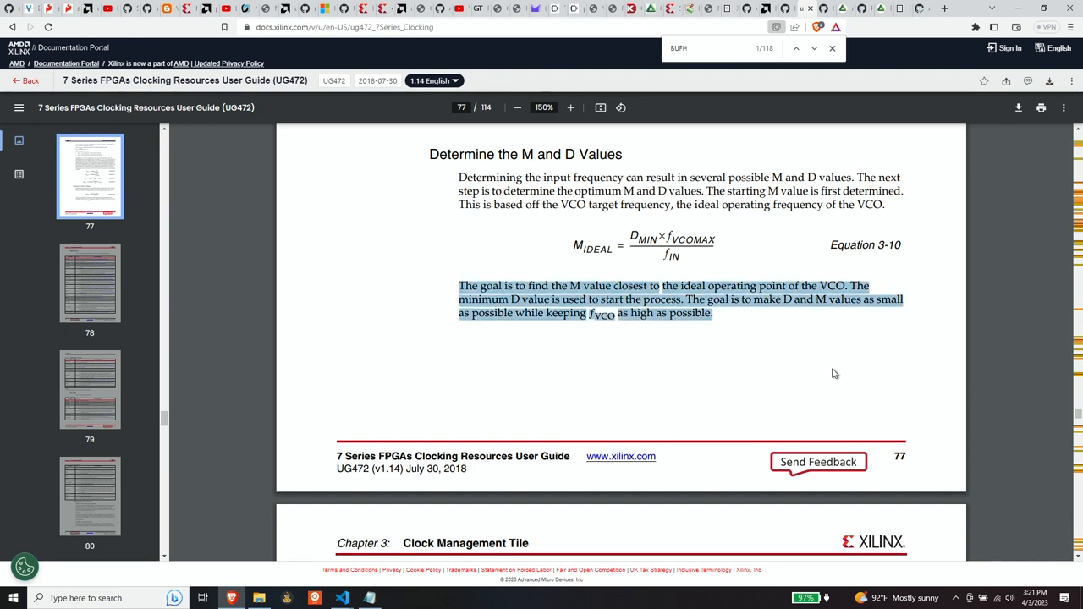
scroll("down", 3)
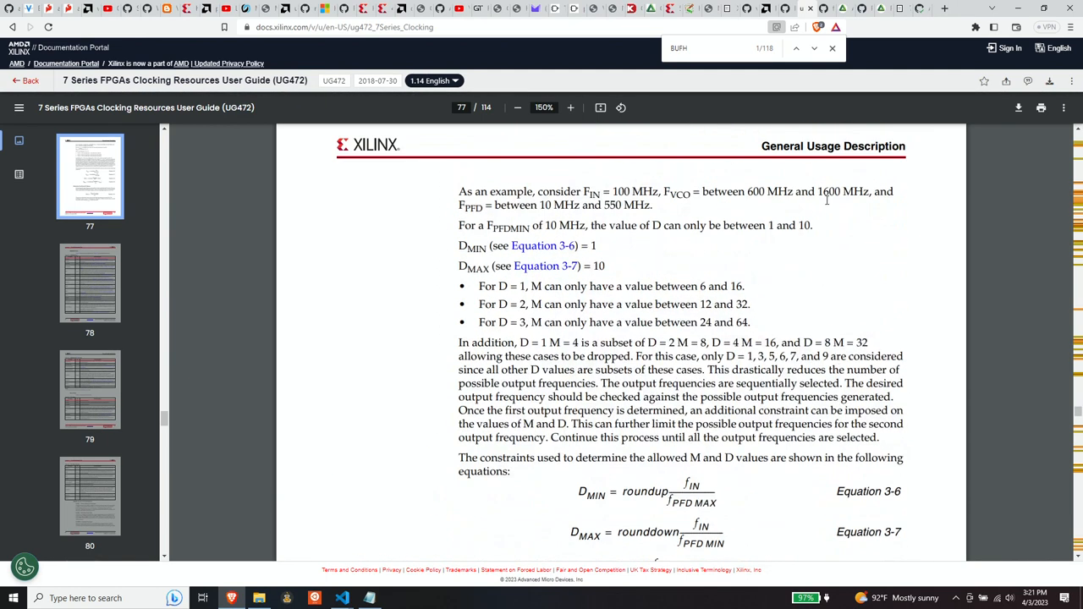
scroll("down", 3)
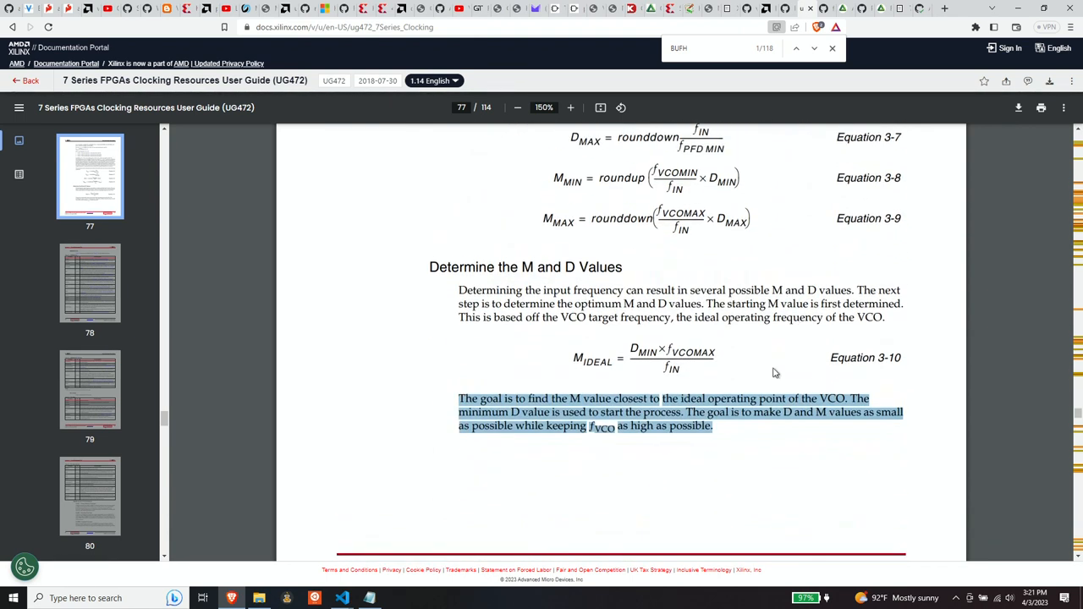
mouse_move(767, 469)
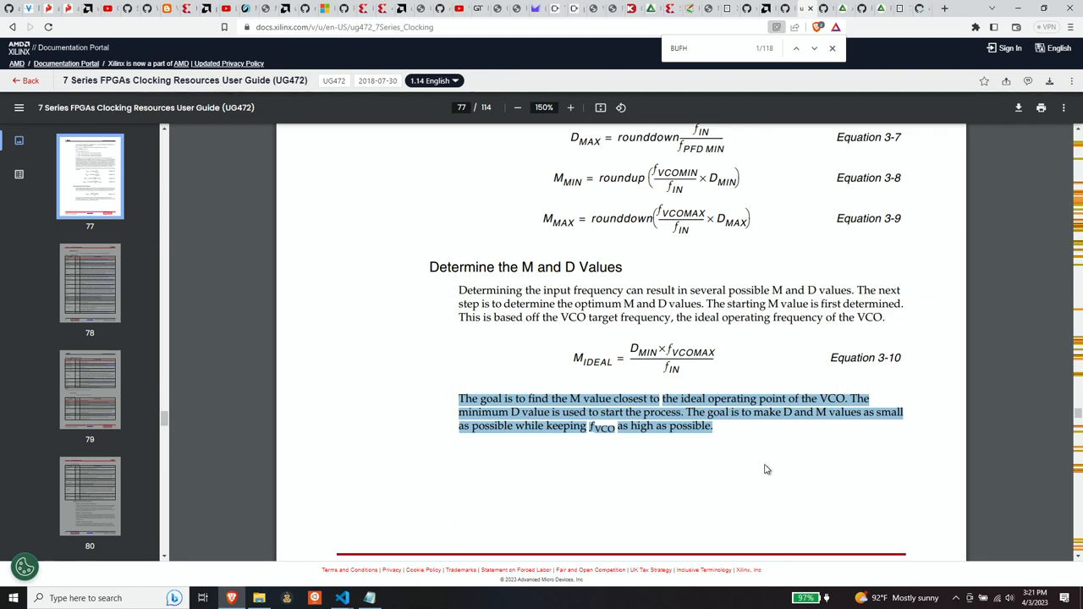
mouse_move(717, 233)
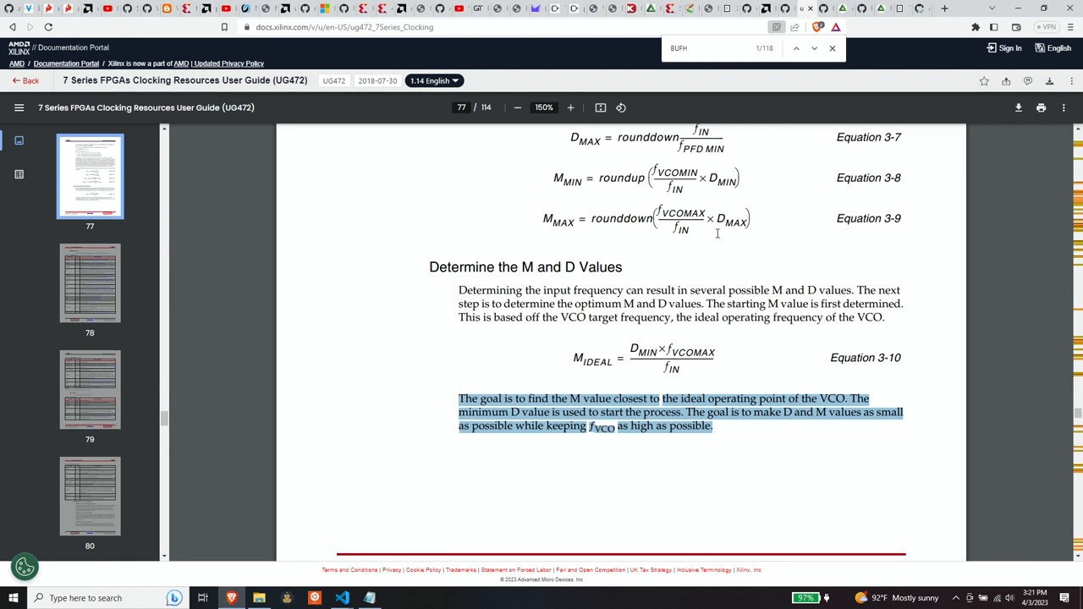
mouse_move(774, 457)
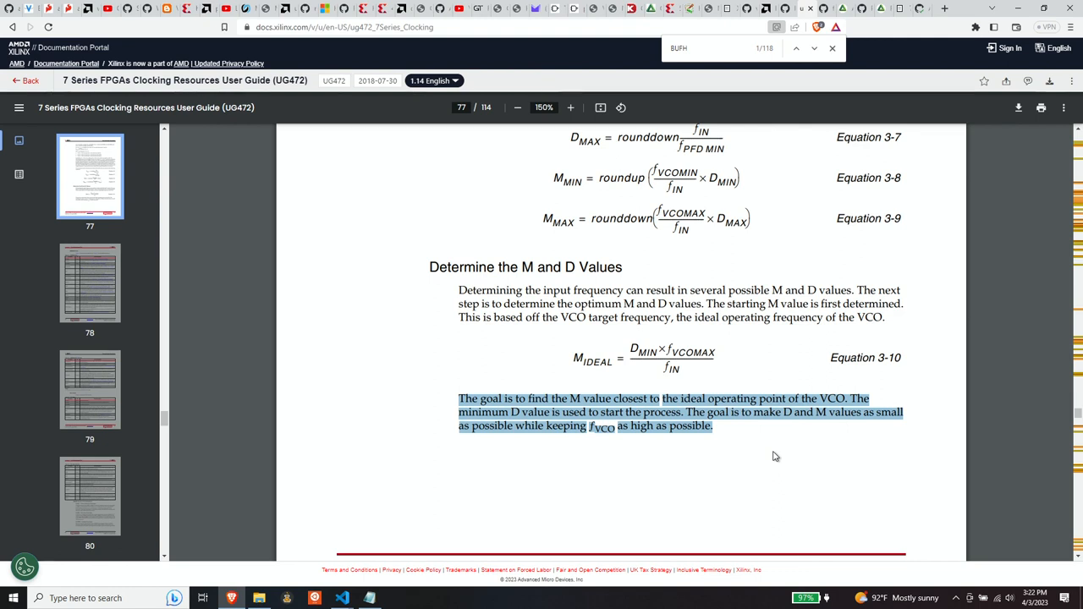
Bring Logisim-evolution to the front, showing the empty main circuit of an Untitled project.
left_click(397, 598)
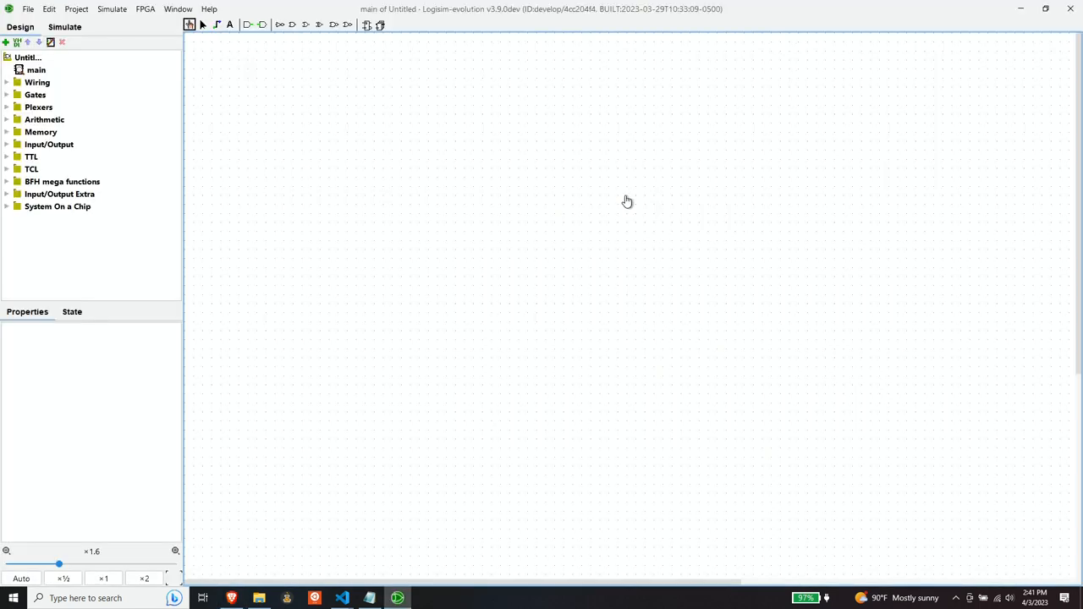
mouse_move(456, 246)
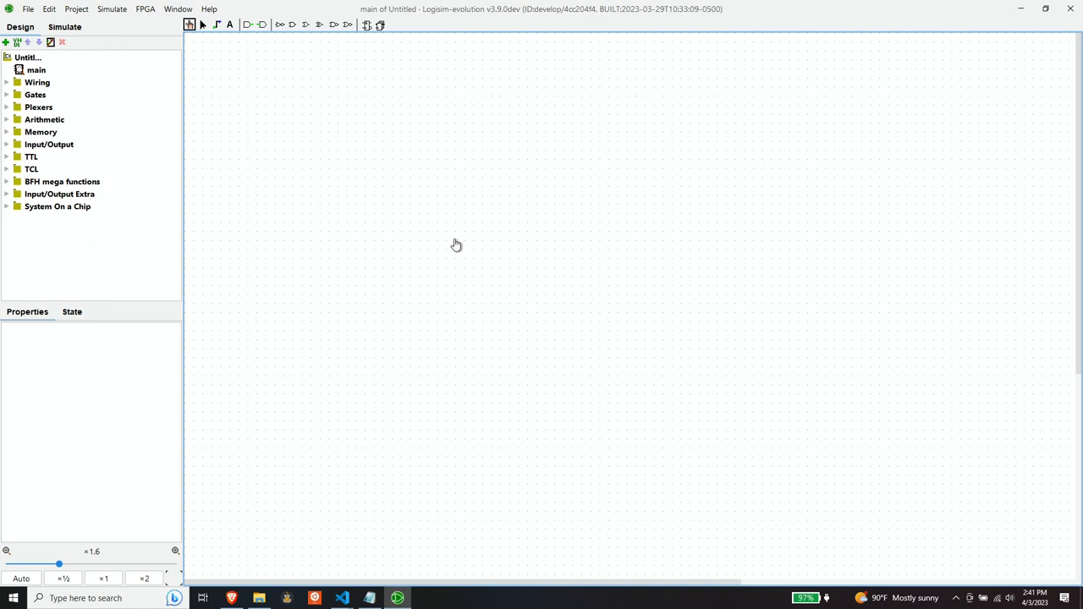
mouse_move(485, 137)
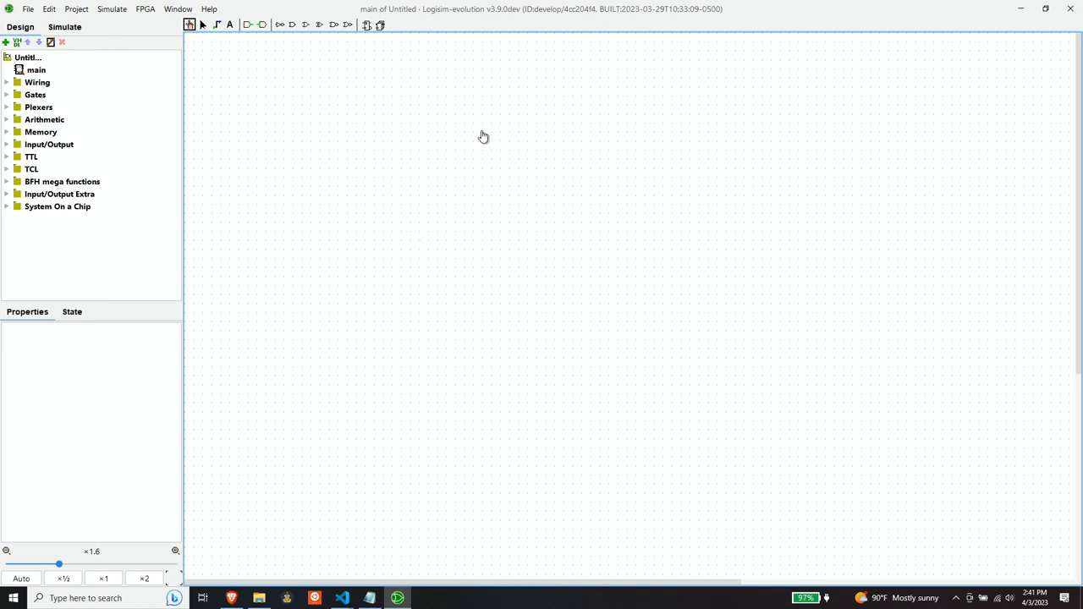
mouse_move(480, 134)
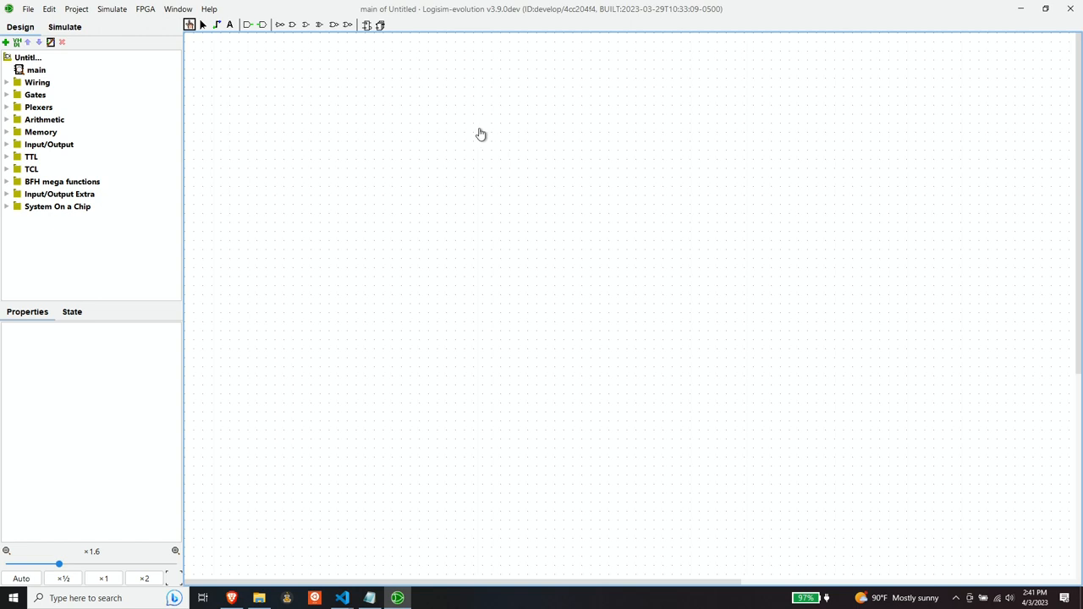
mouse_move(456, 123)
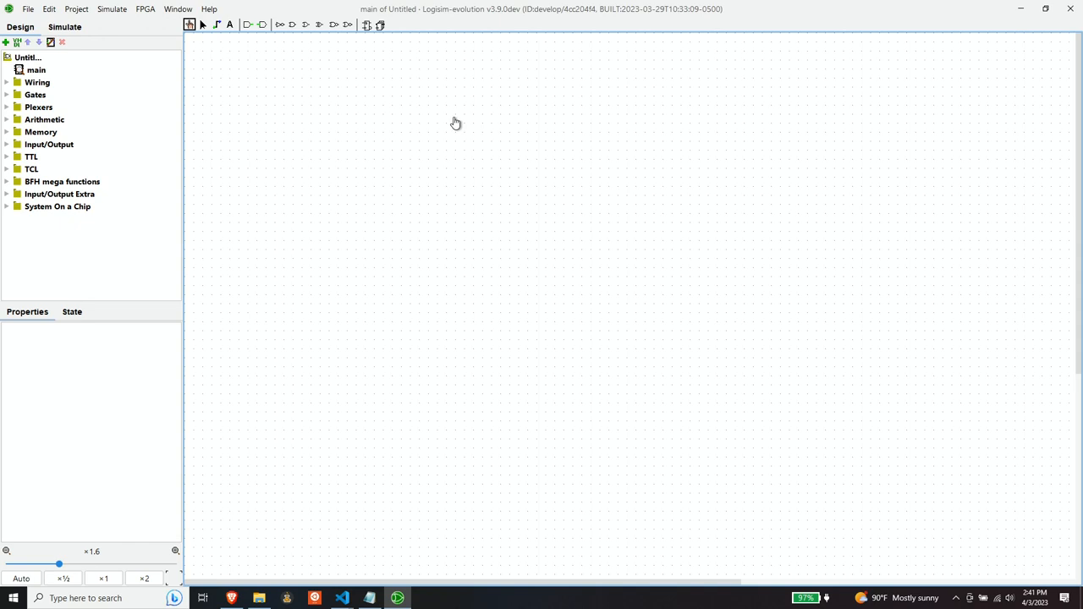
mouse_move(454, 120)
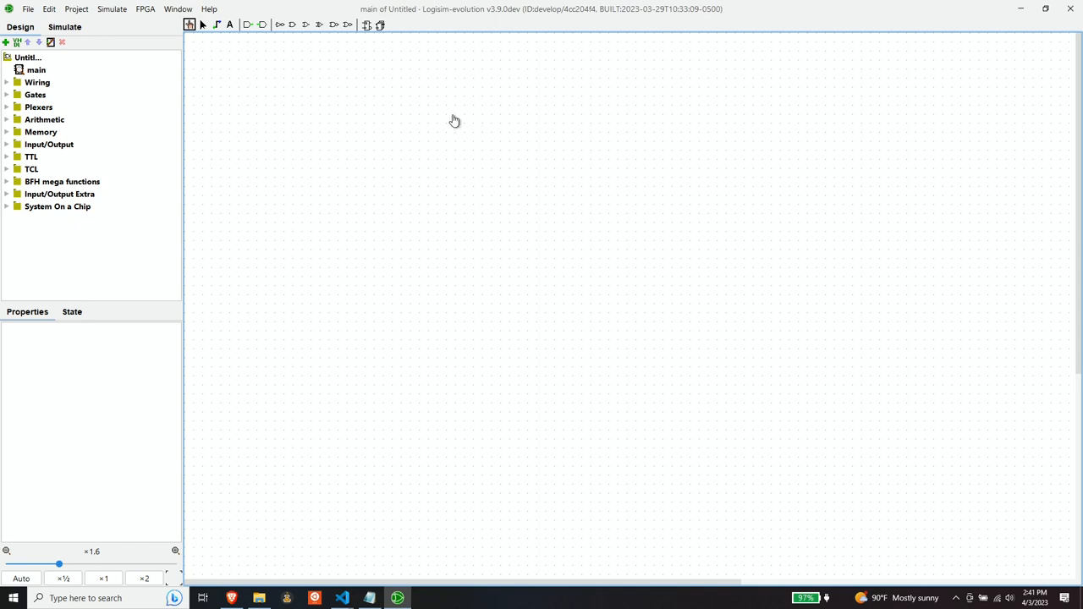
mouse_move(450, 116)
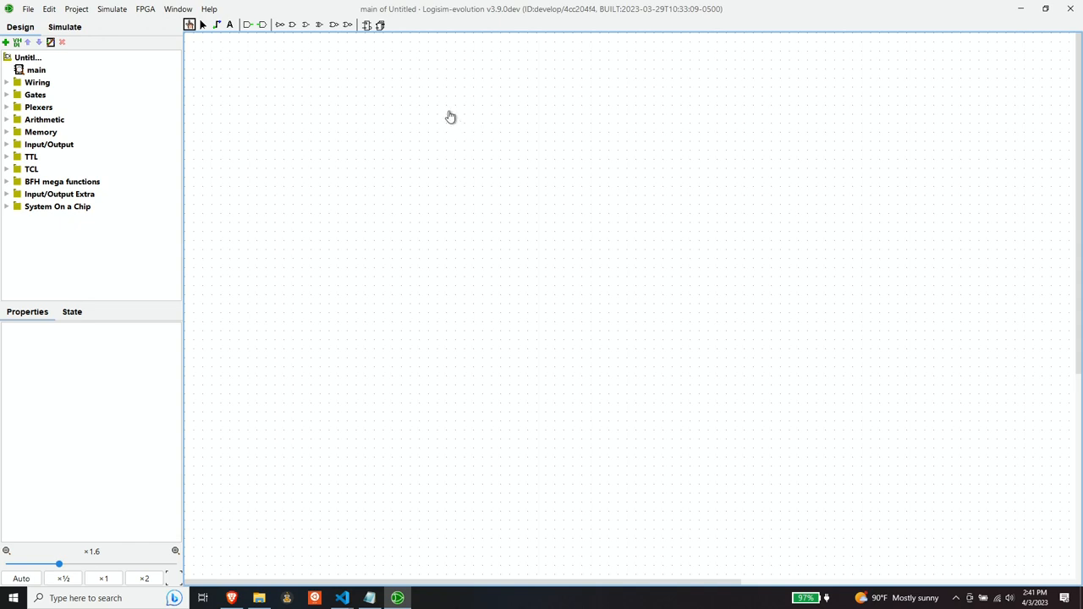
mouse_move(393, 192)
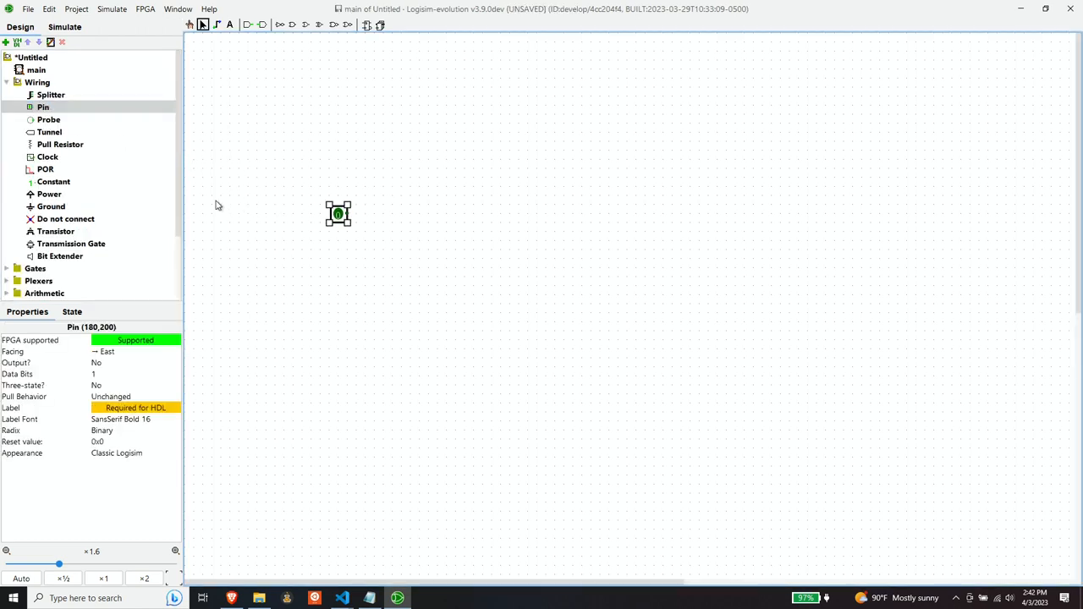
Make the pin a west-facing output and wire the clock directly to it.
left_click(47, 157)
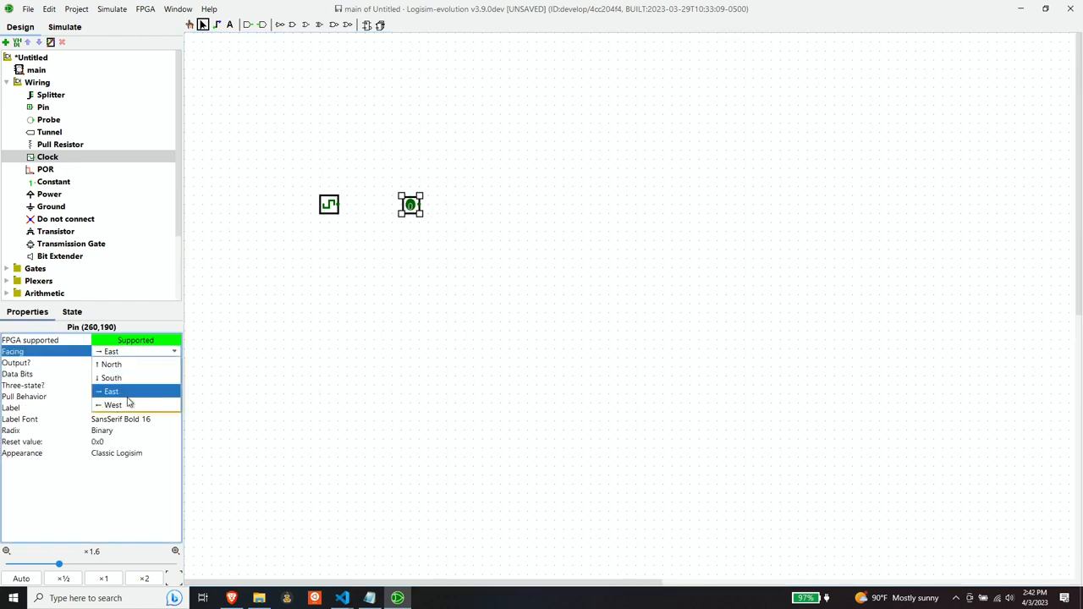
left_click(113, 405)
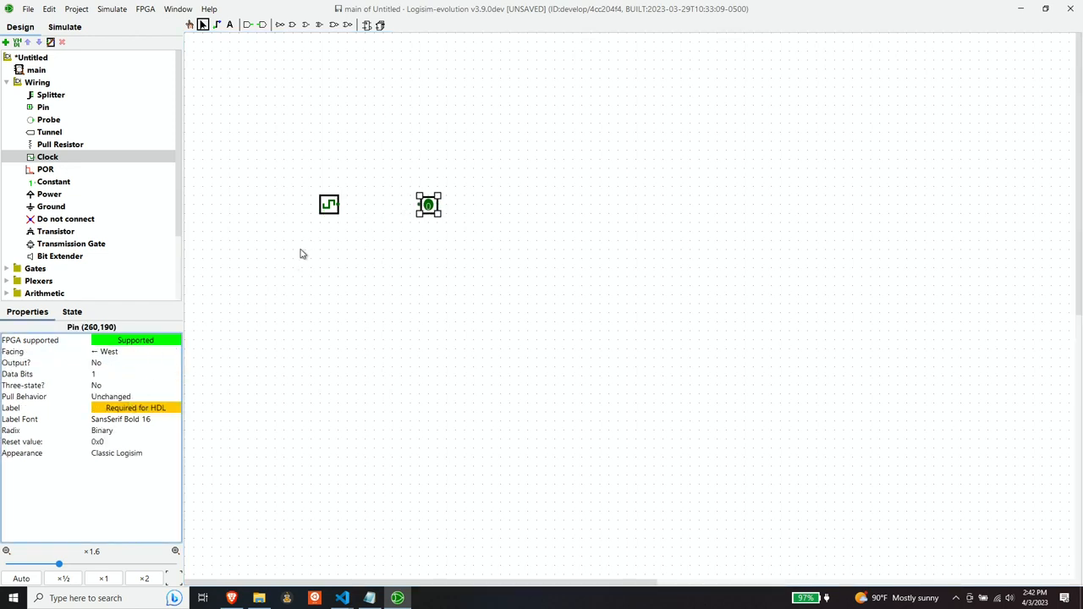
left_click(330, 203)
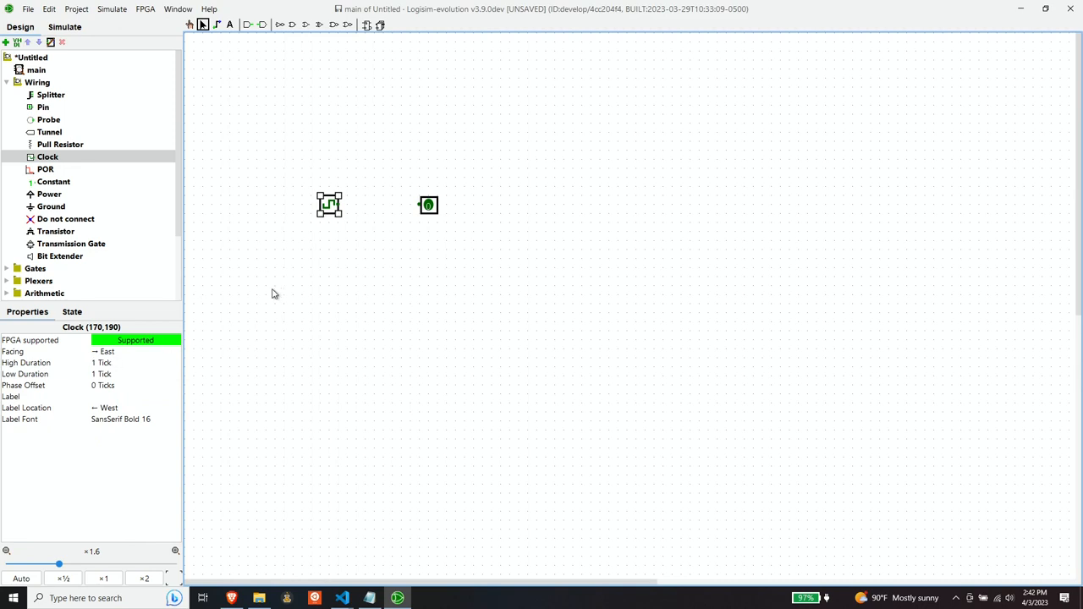
left_click(428, 205)
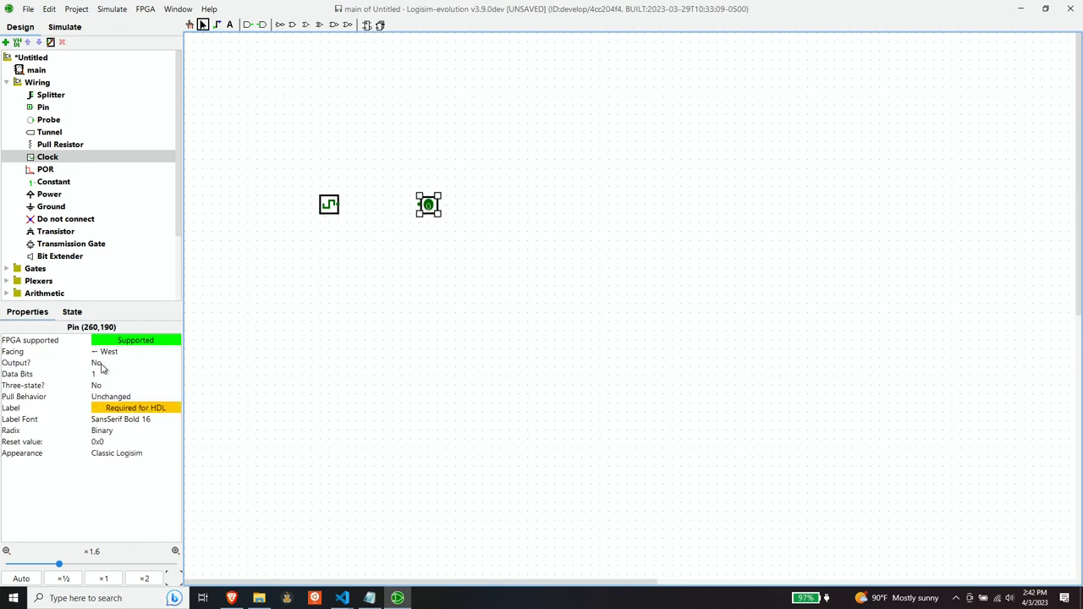
left_click(118, 363)
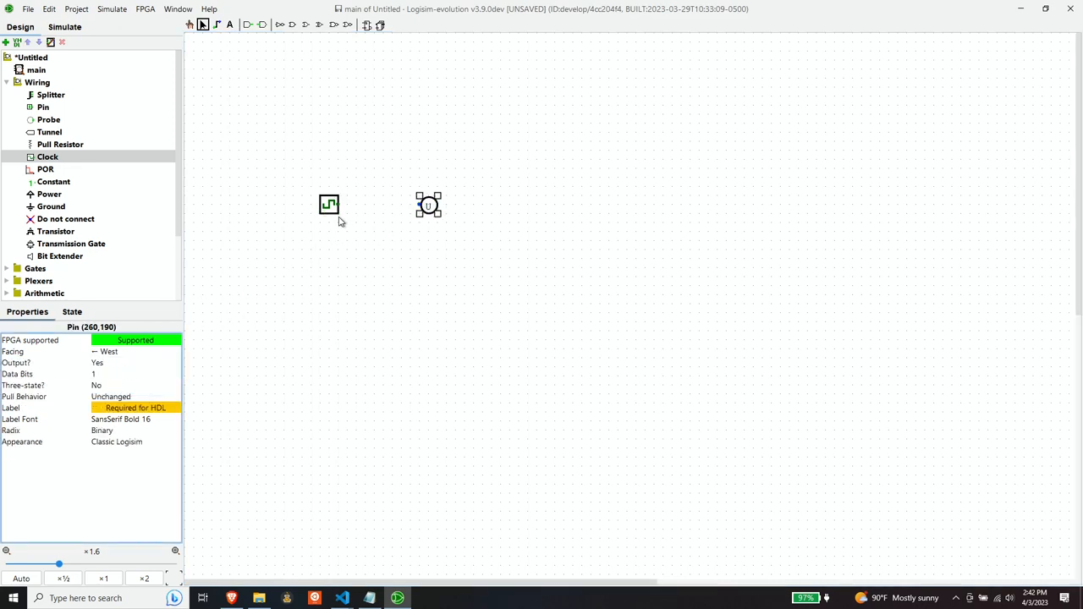
left_click_drag(338, 204, 419, 205)
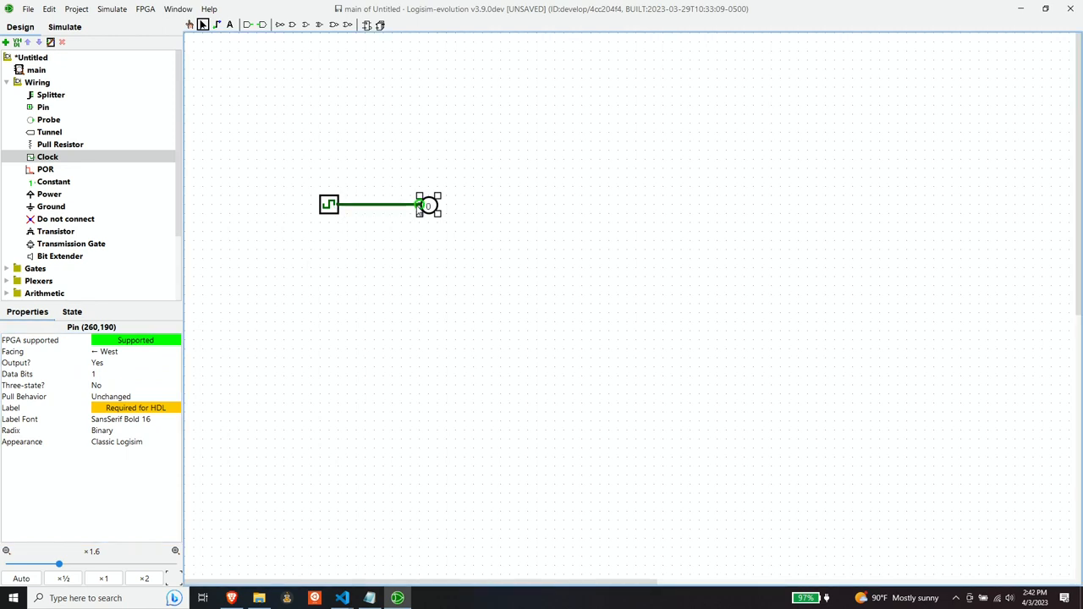
In FPGA Synthesize & Download, set pre-multiplier 64, pre-divider 8 and divider 2.
left_click(145, 9)
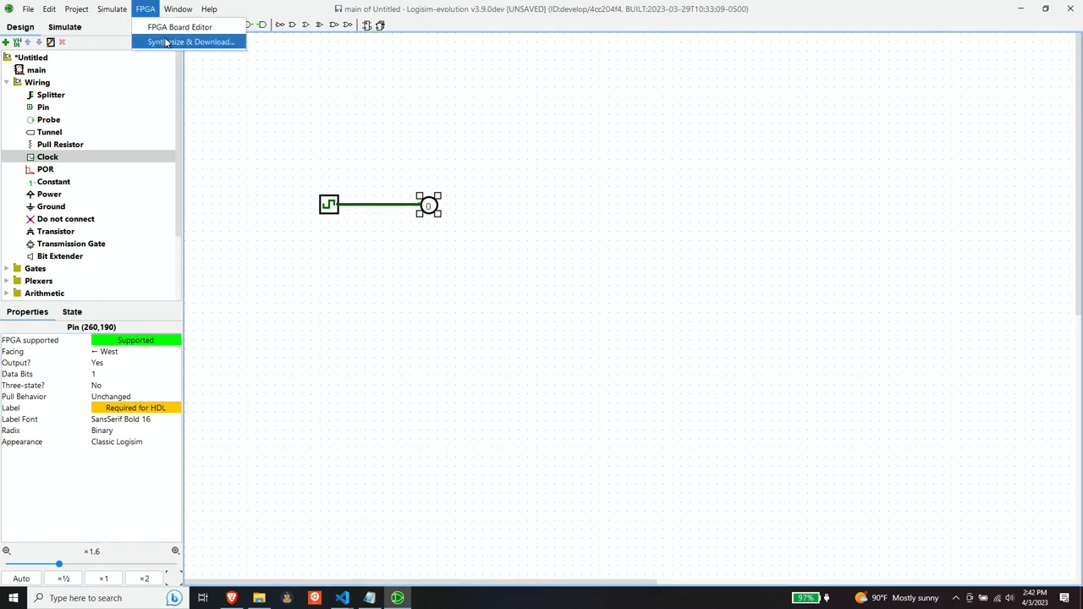
left_click(190, 42)
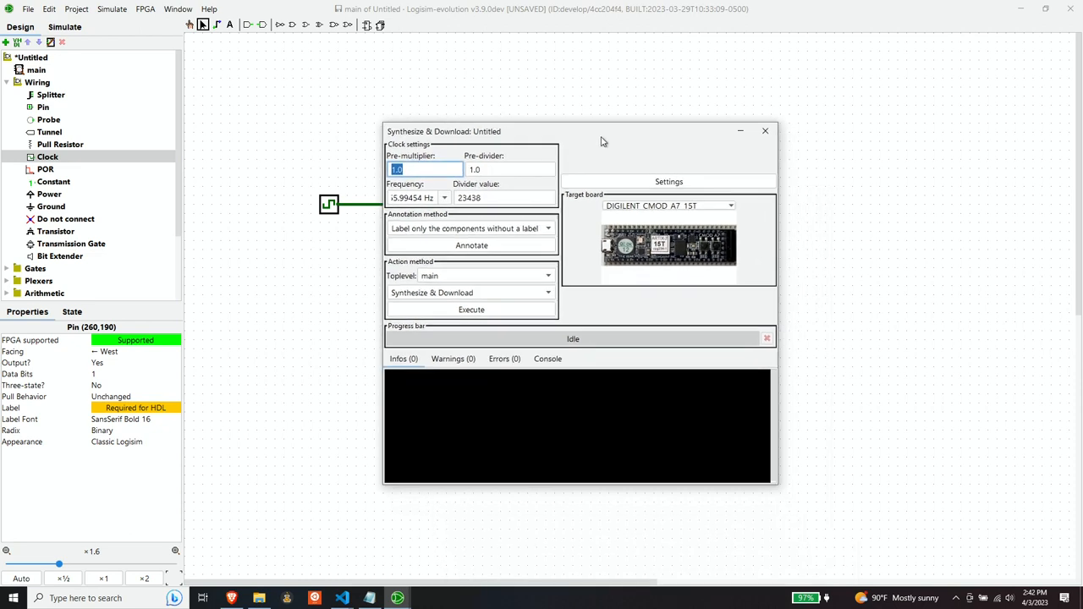
left_click_drag(445, 131, 428, 105)
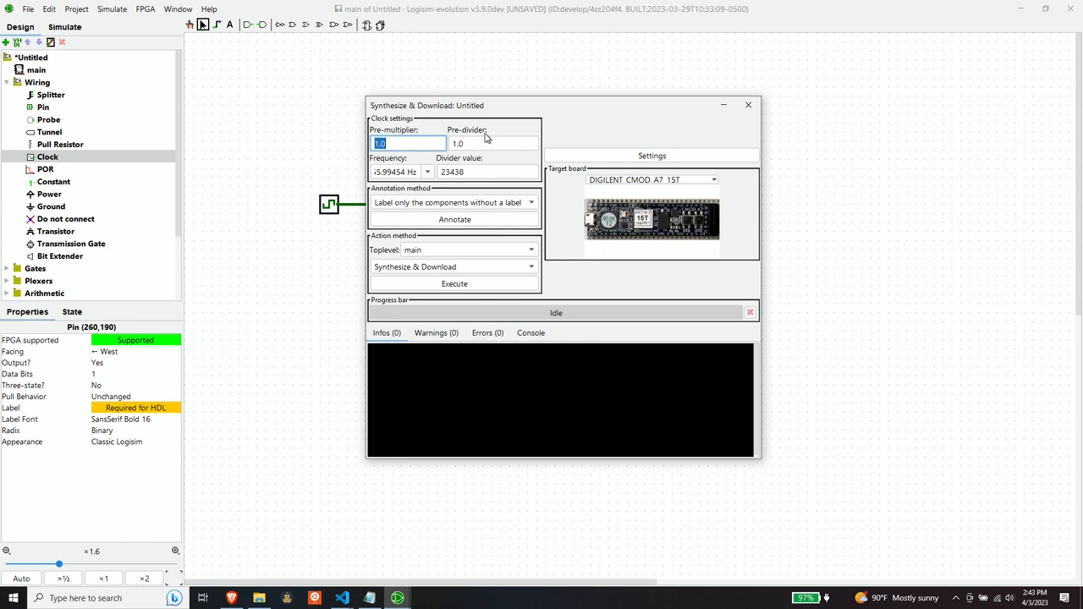
mouse_move(431, 159)
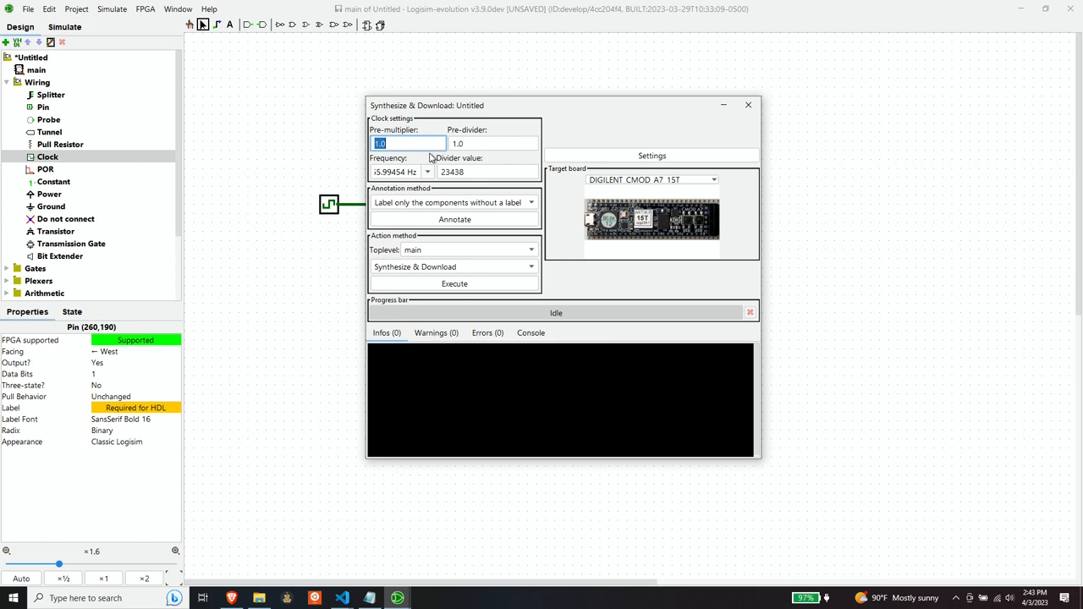
type("64")
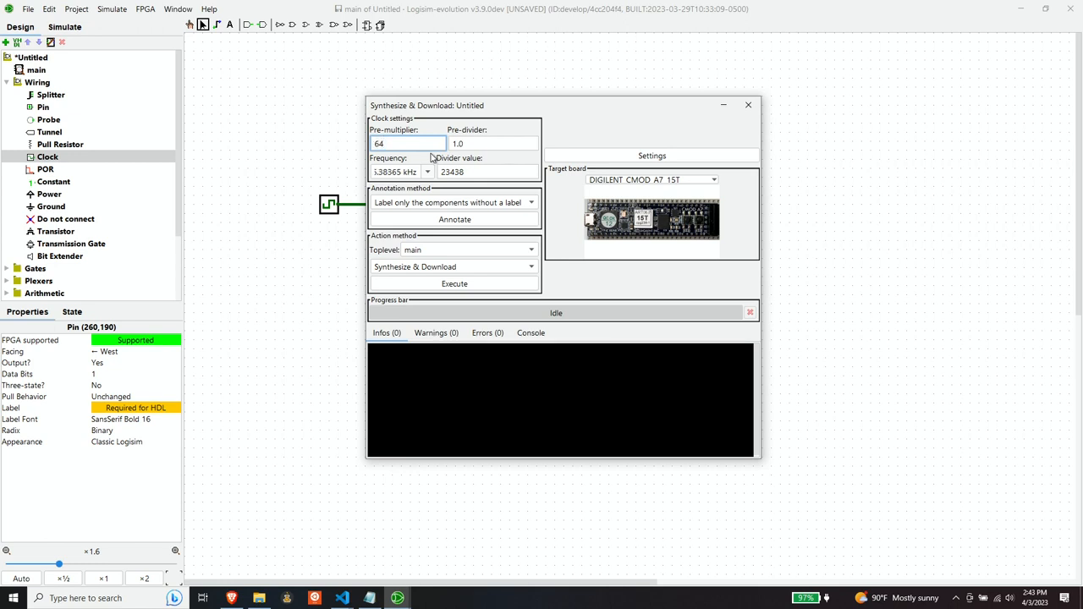
left_click(494, 143)
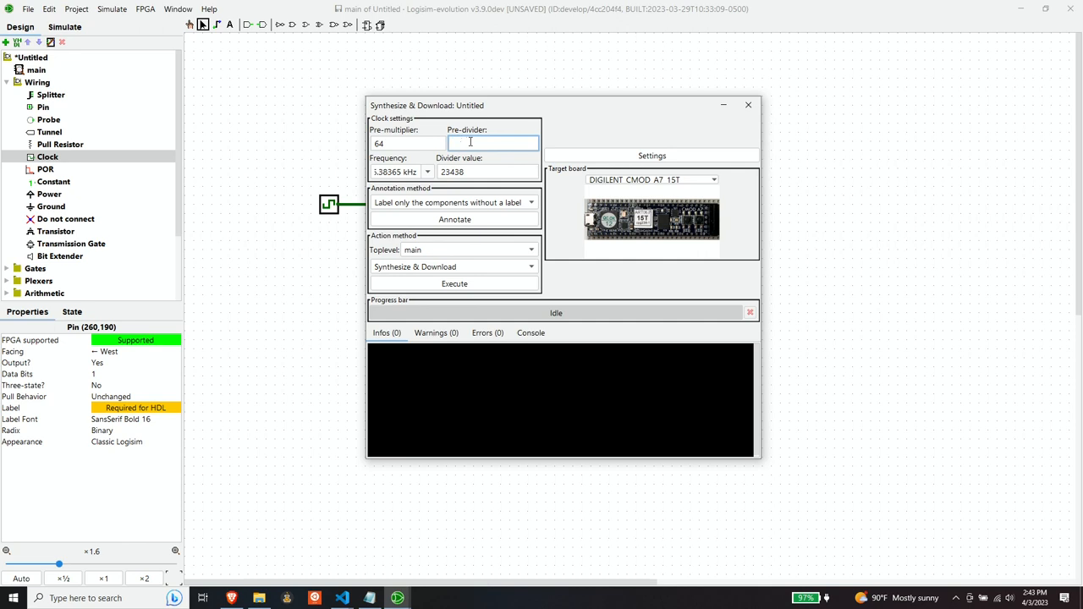
type("8")
left_click(487, 171)
type("1")
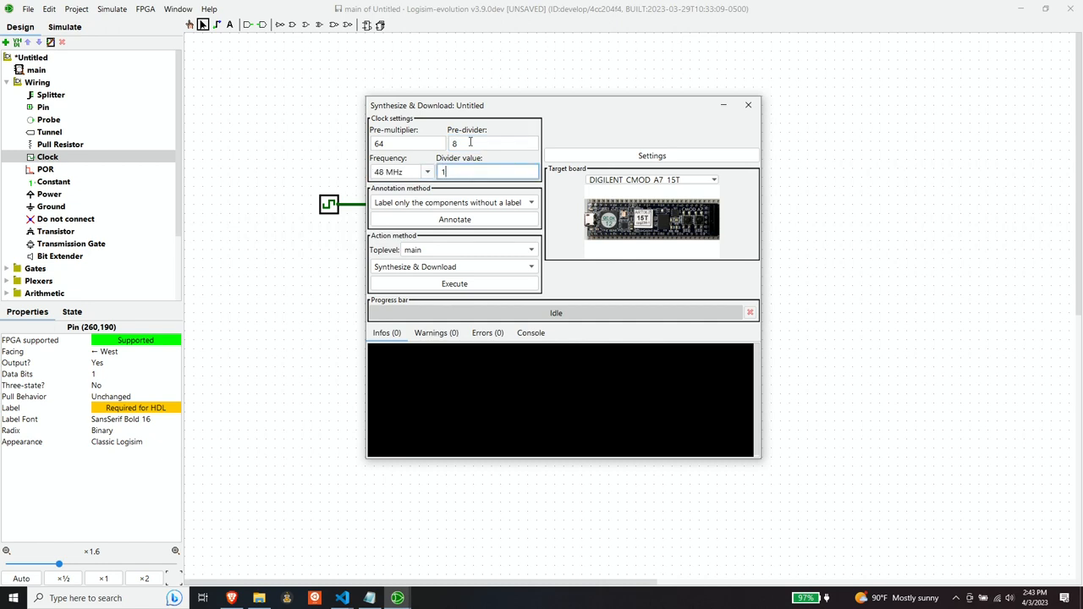
type("2")
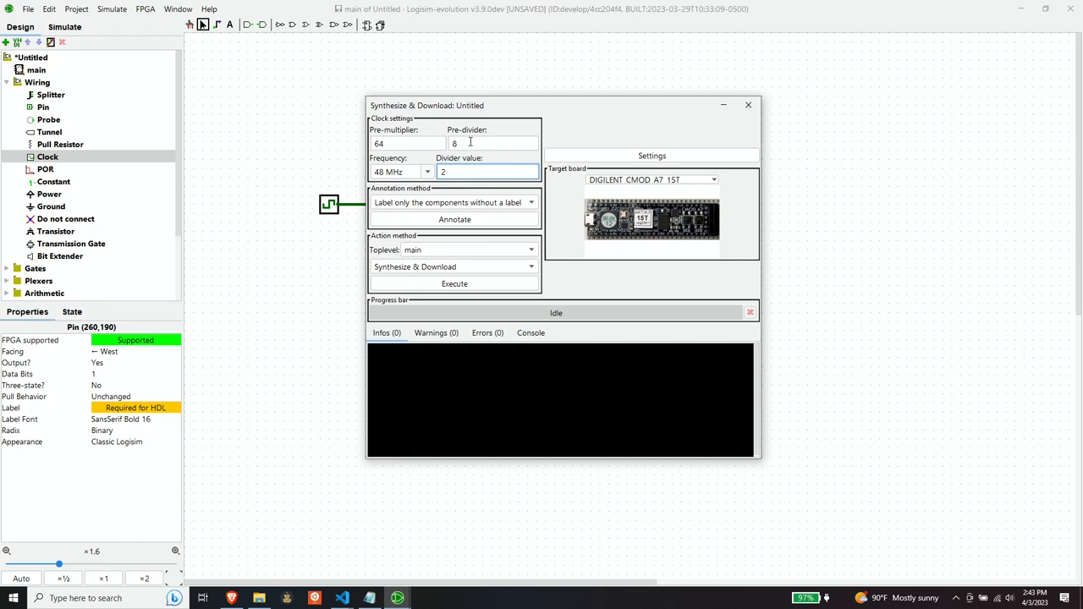
left_click(402, 172)
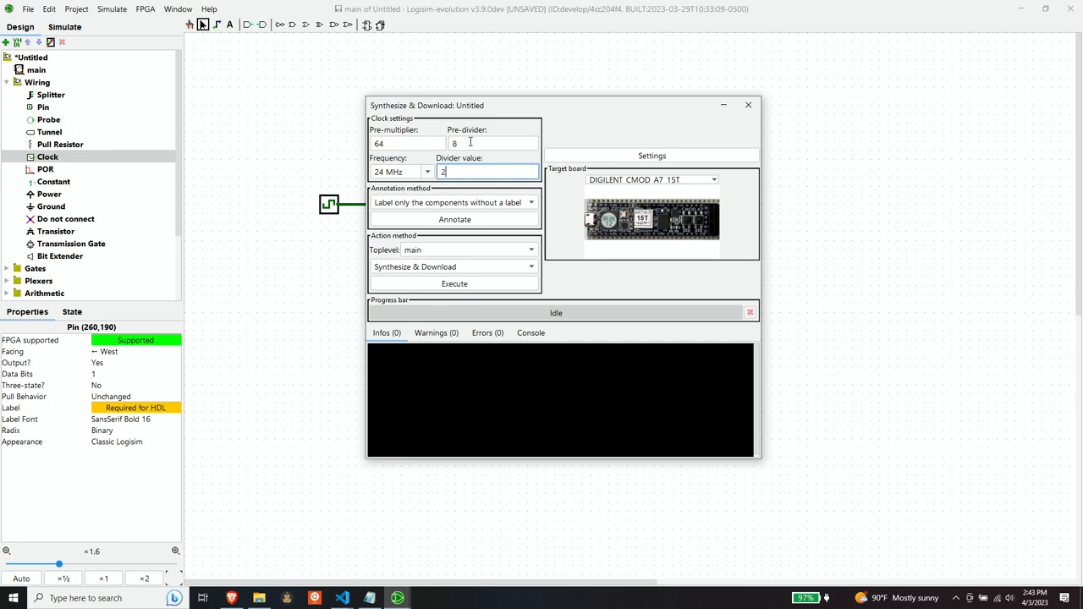
mouse_move(402, 182)
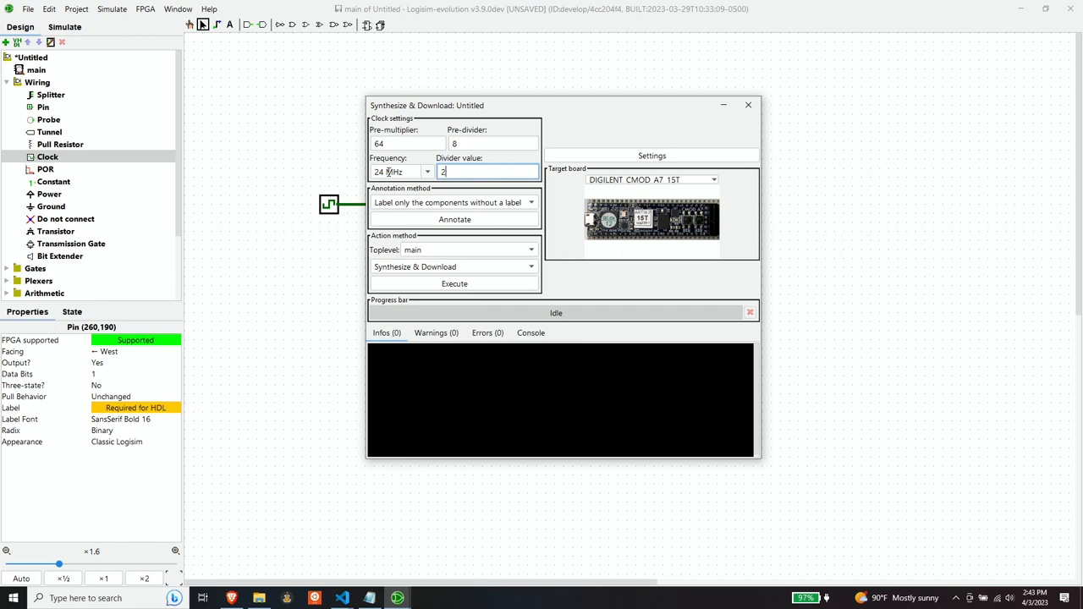
mouse_move(368, 117)
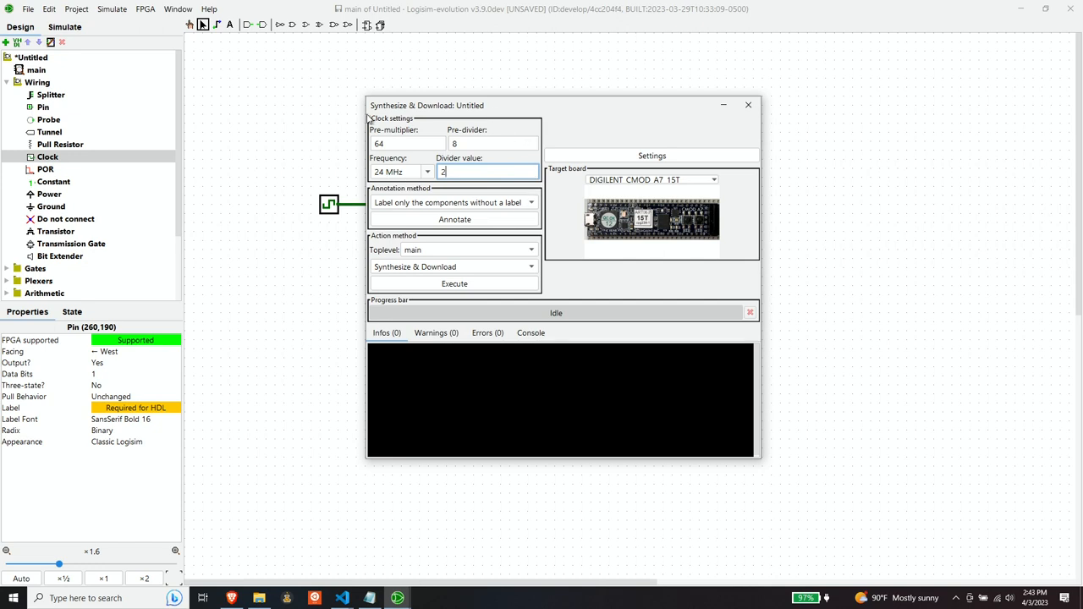
mouse_move(481, 213)
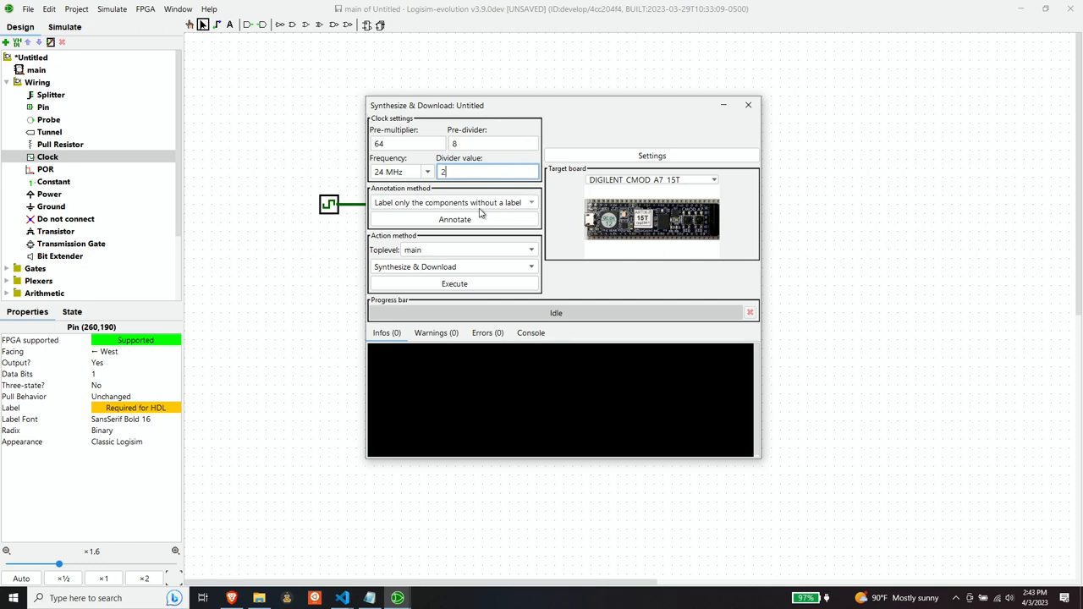
mouse_move(496, 152)
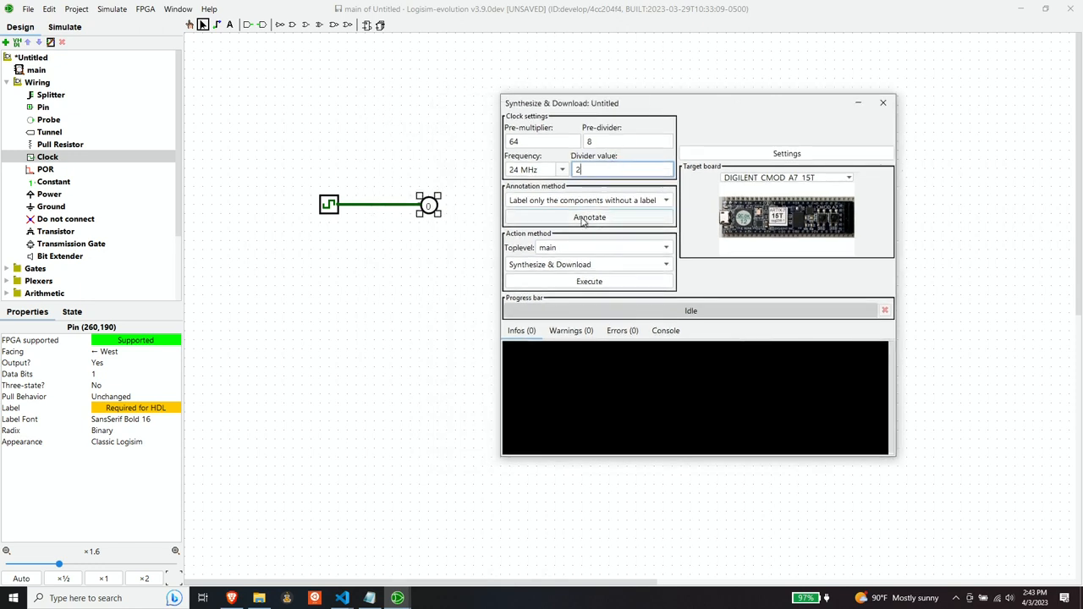
Annotate the unlabelled output pin as Output_1, run Execute, and accept the board pin mapping.
left_click(589, 218)
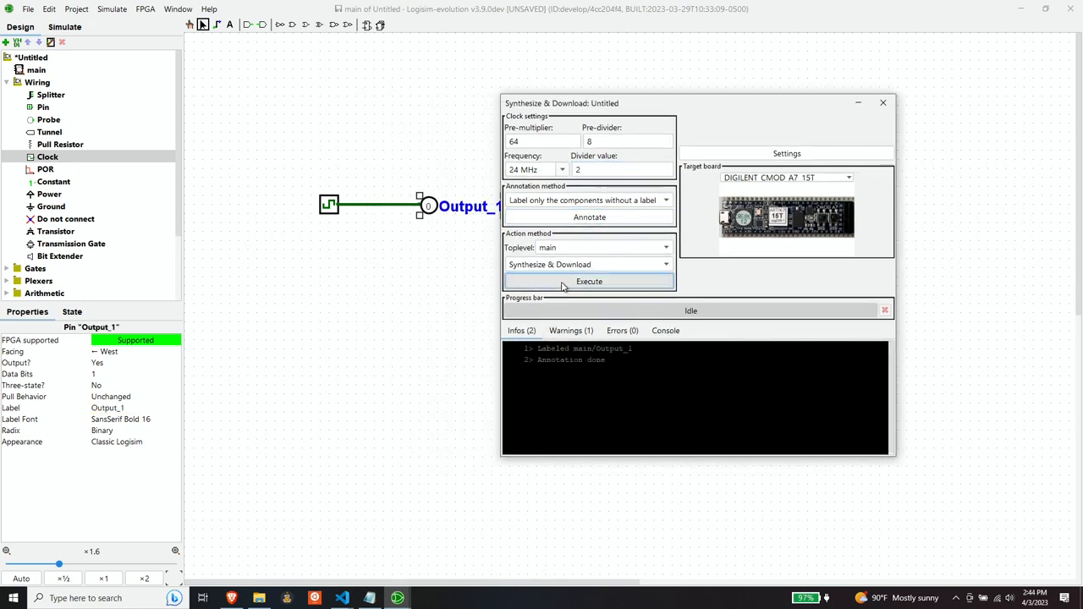
left_click(589, 281)
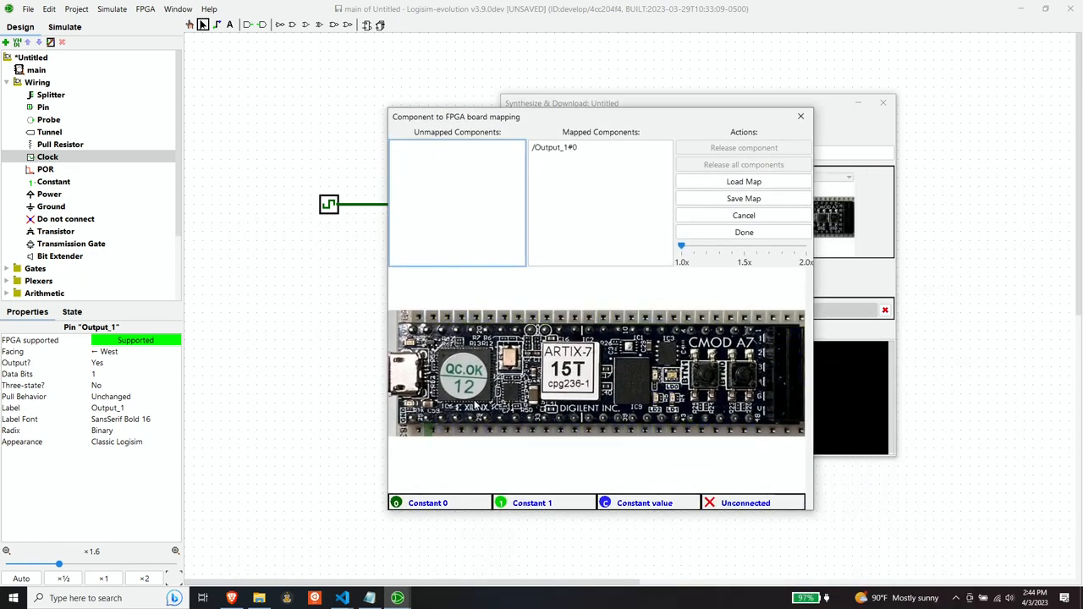
left_click(744, 232)
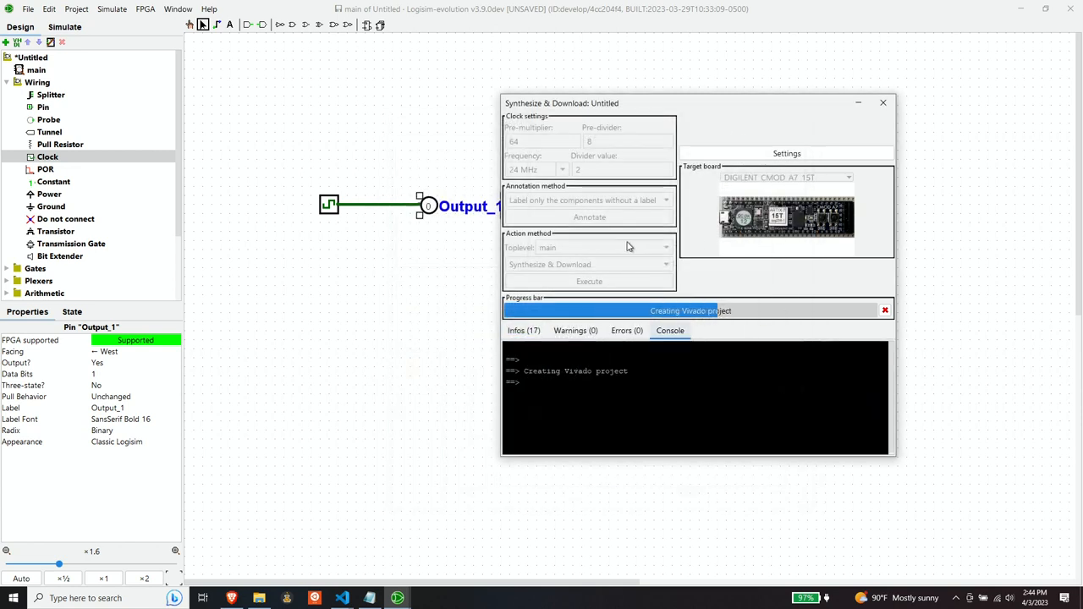
mouse_move(570, 511)
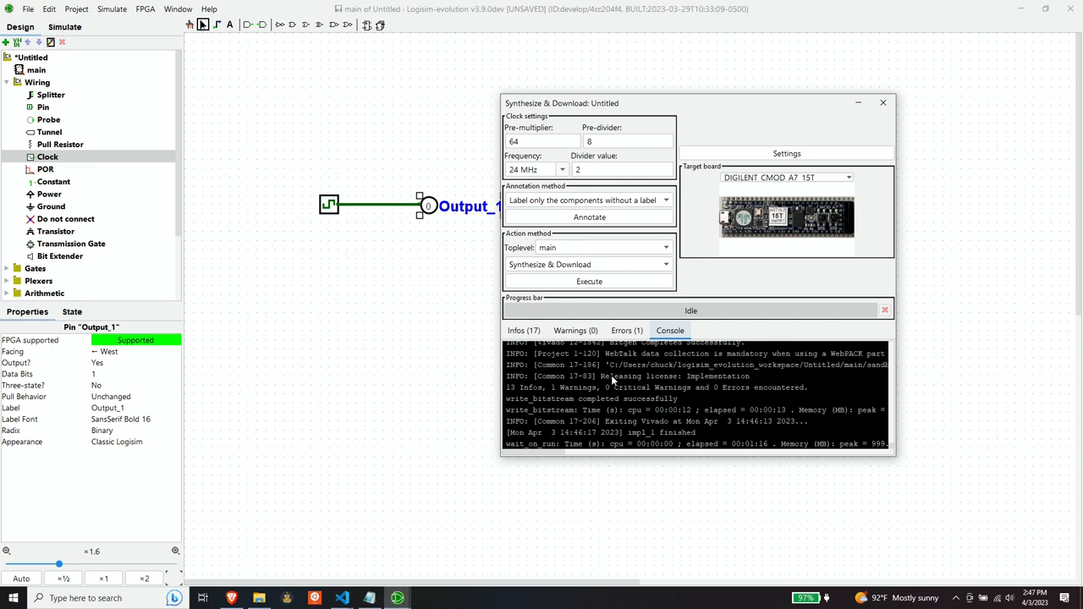
mouse_move(638, 397)
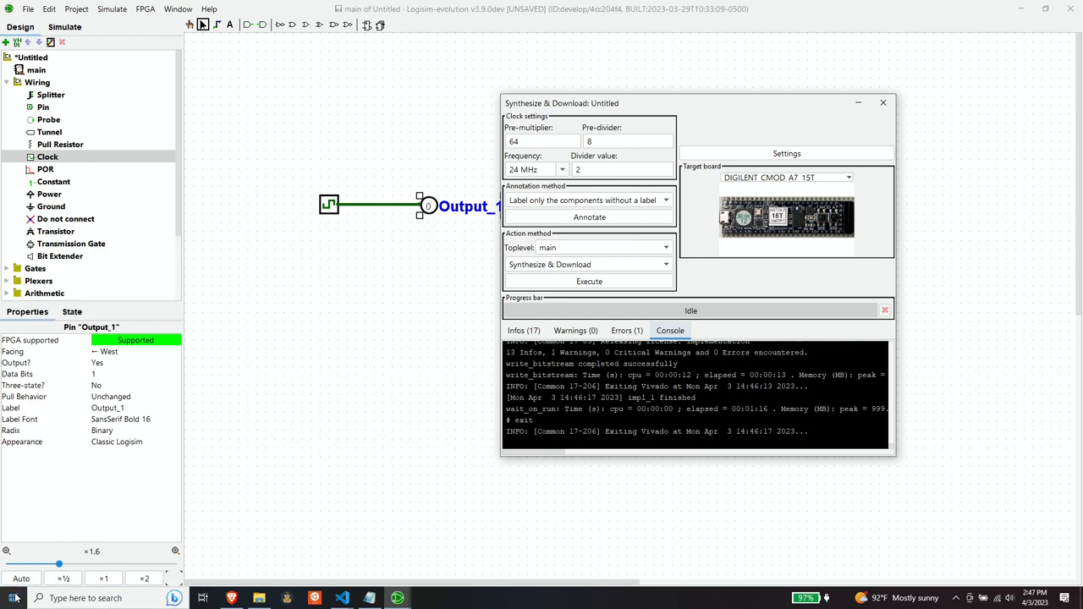
Launch Digilent Adept and choose the bitstream file to program onto the CmodA7 FPGA.
left_click(13, 598)
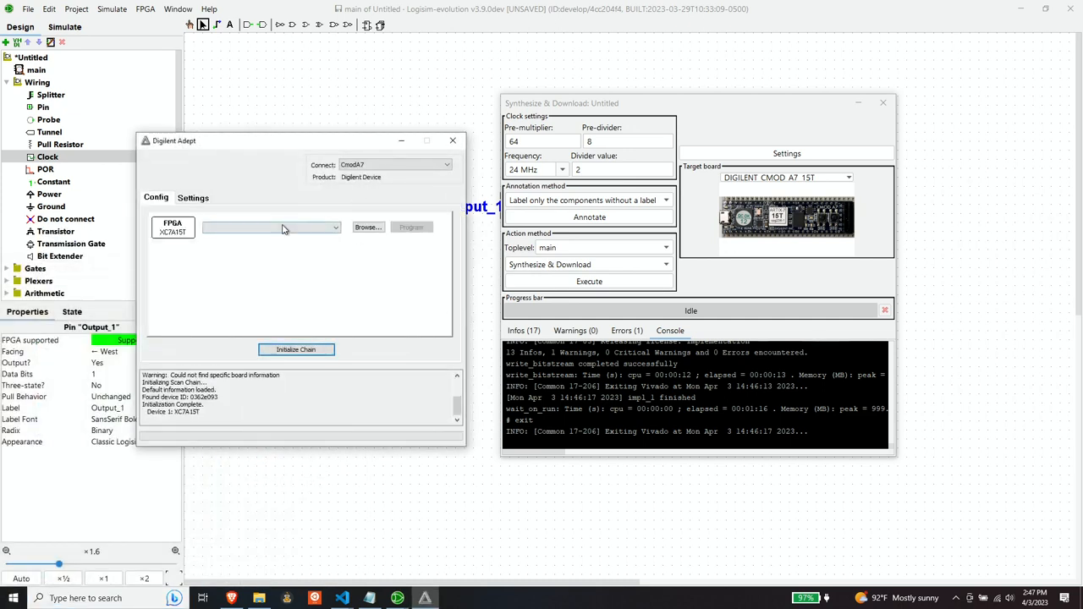
left_click(367, 227)
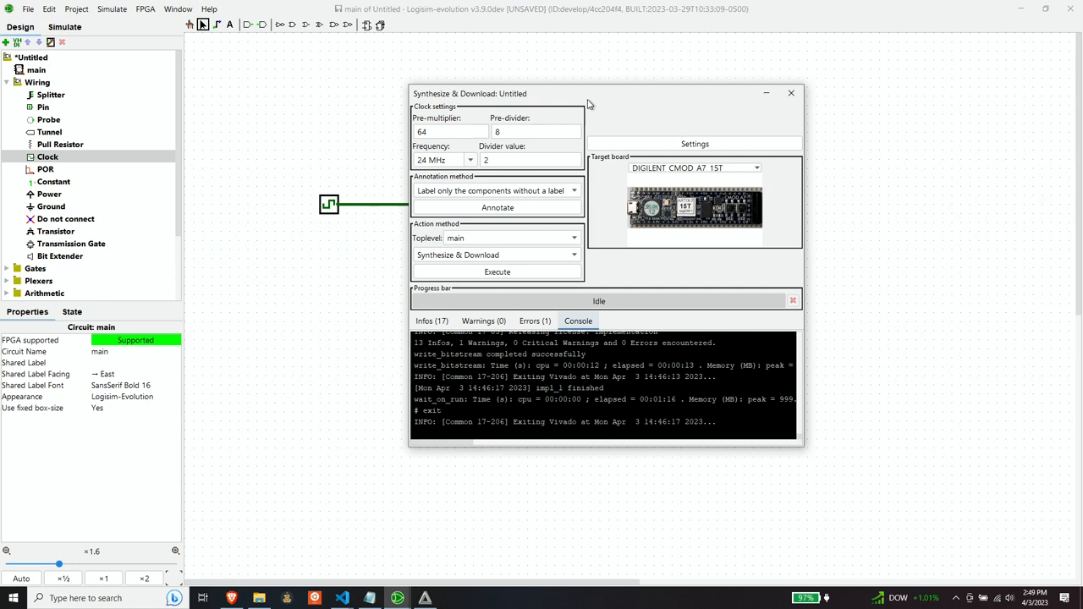
mouse_move(636, 99)
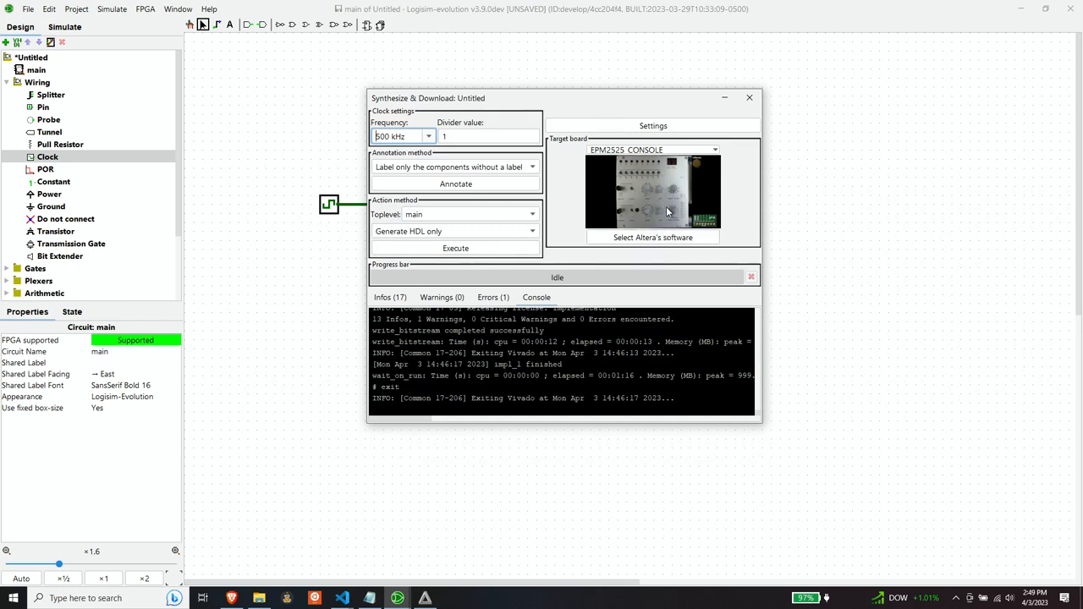
mouse_move(667, 210)
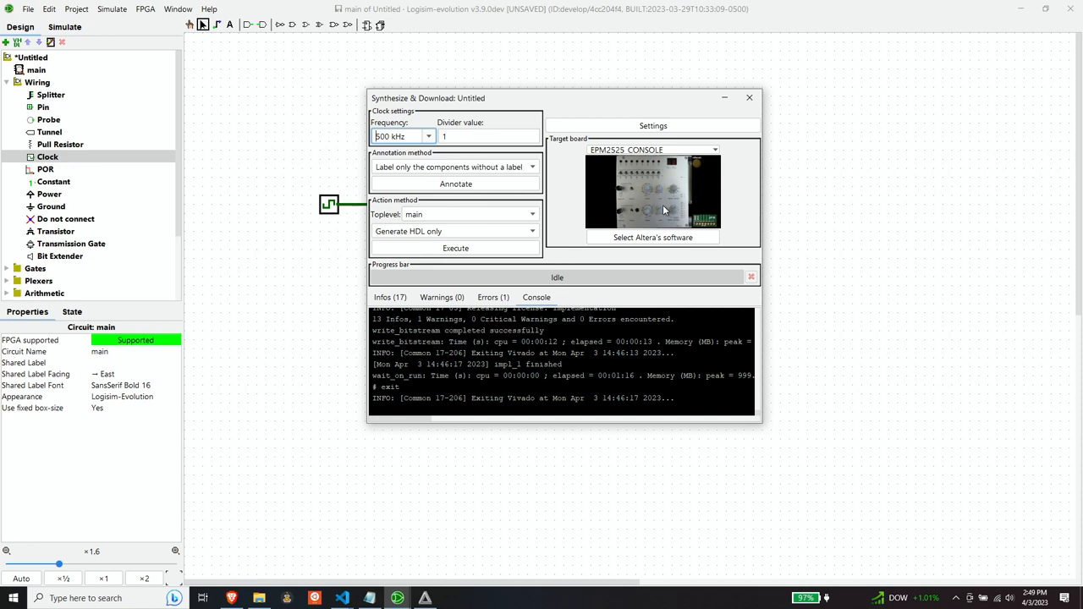
mouse_move(595, 167)
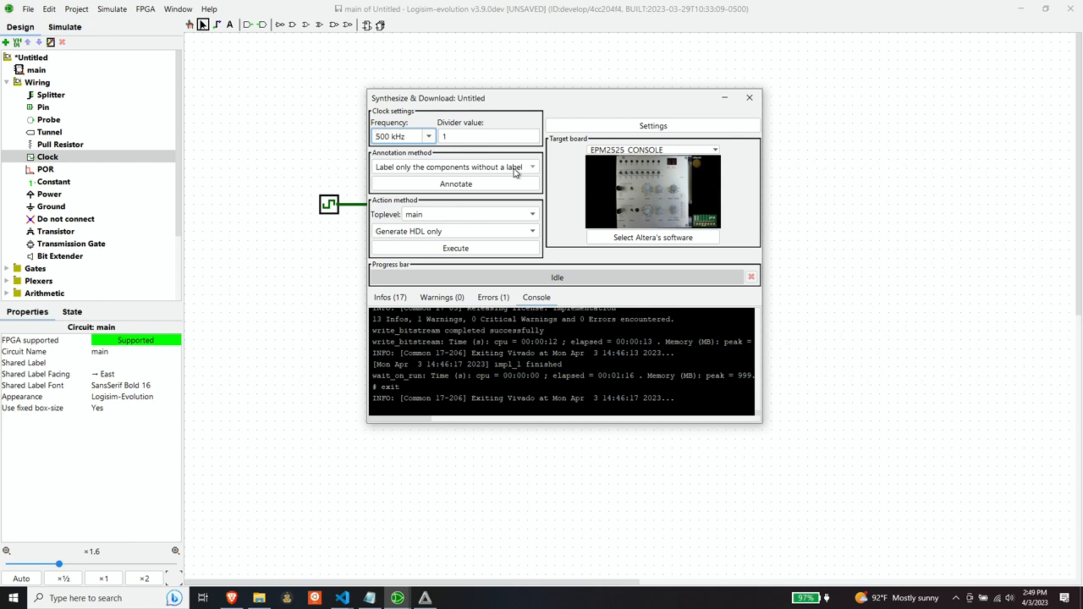
mouse_move(516, 172)
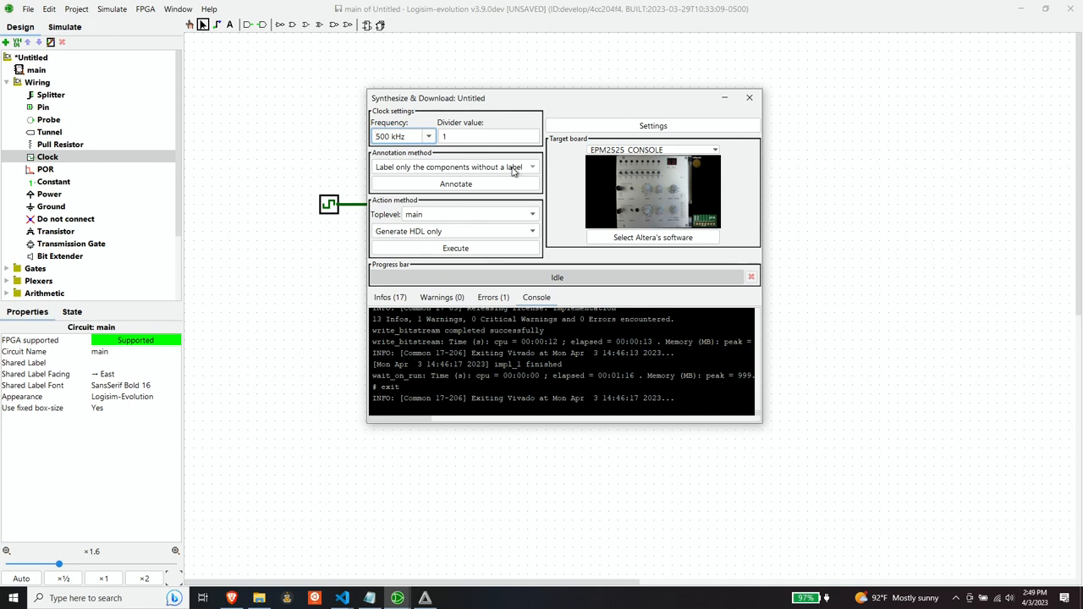
mouse_move(502, 225)
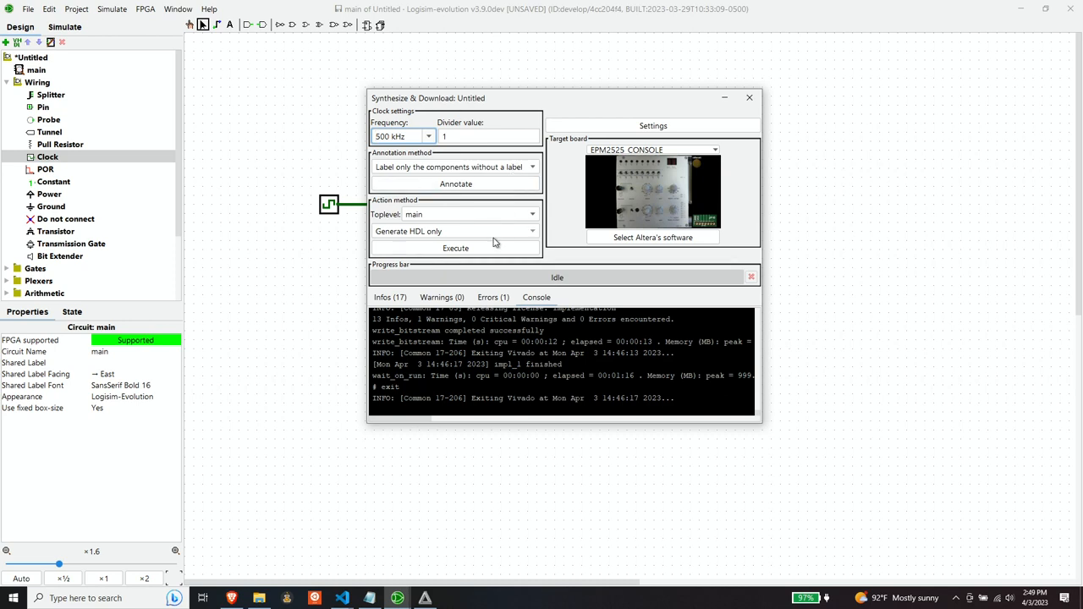
mouse_move(586, 235)
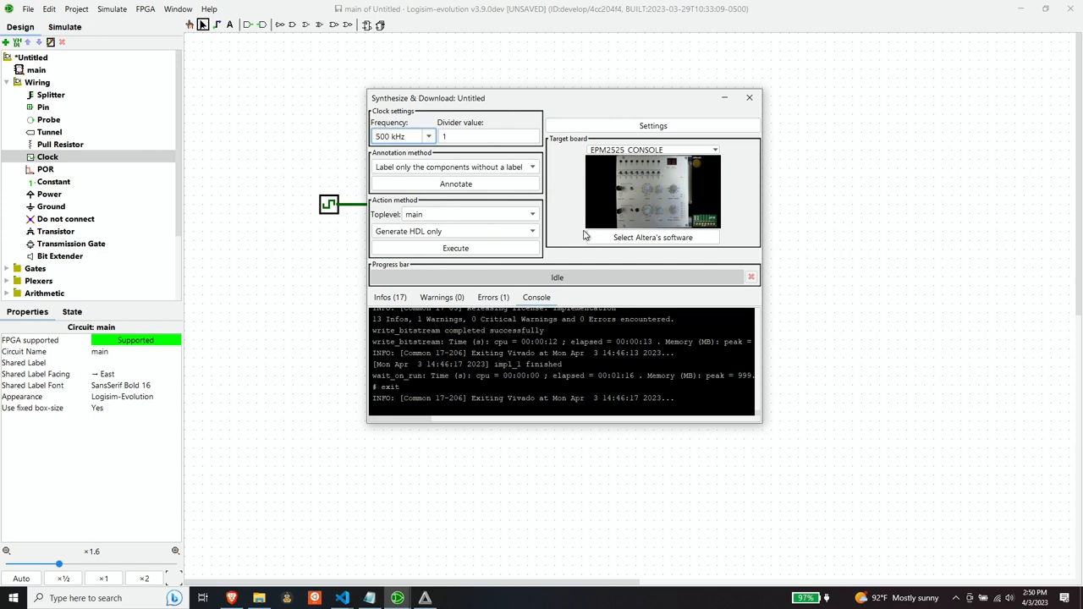
mouse_move(791, 225)
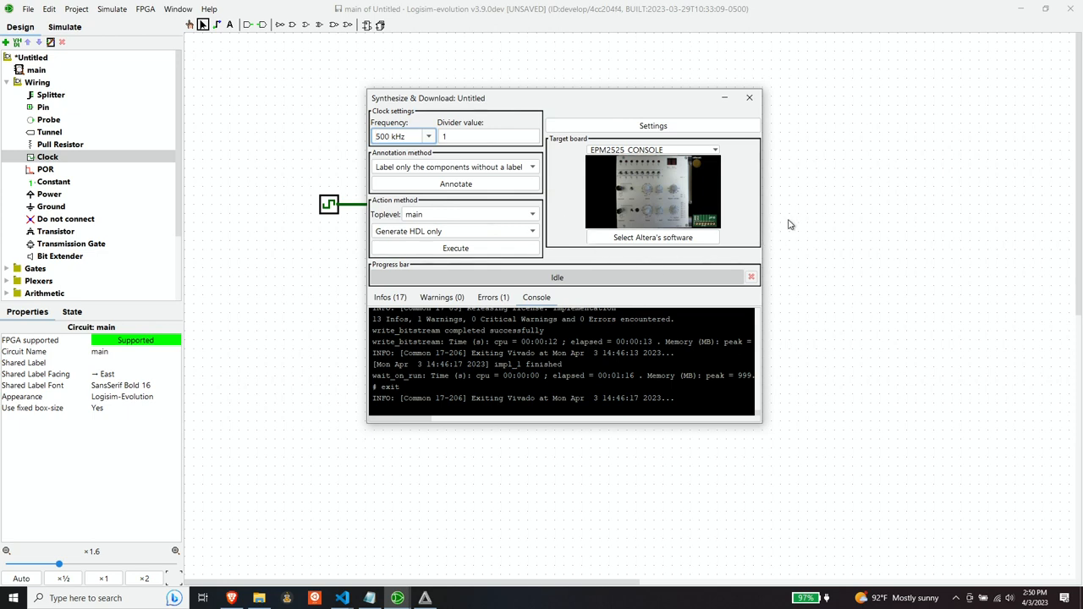
mouse_move(787, 216)
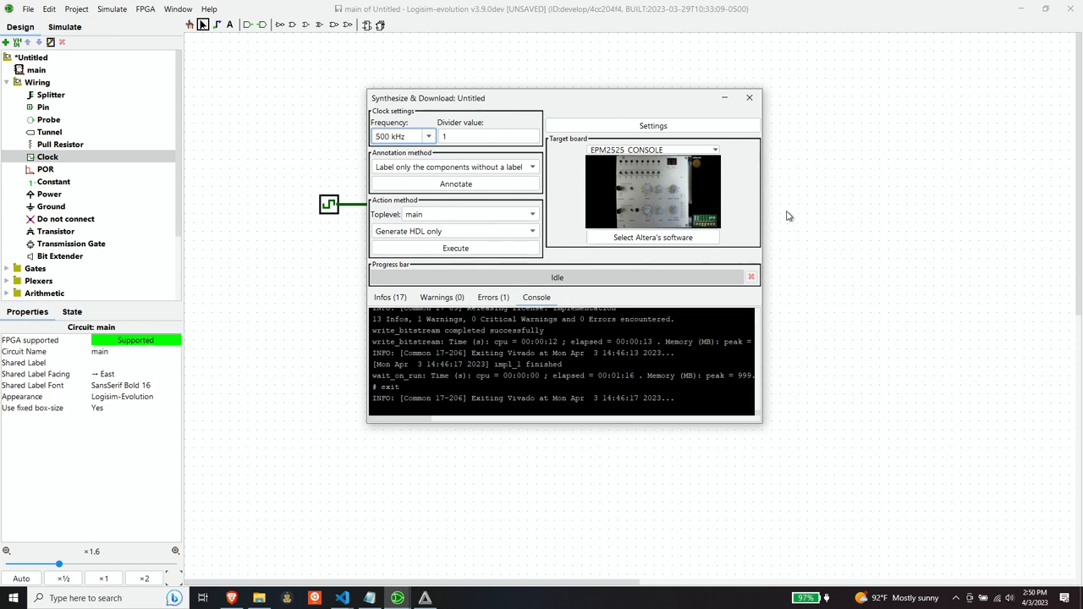
mouse_move(656, 224)
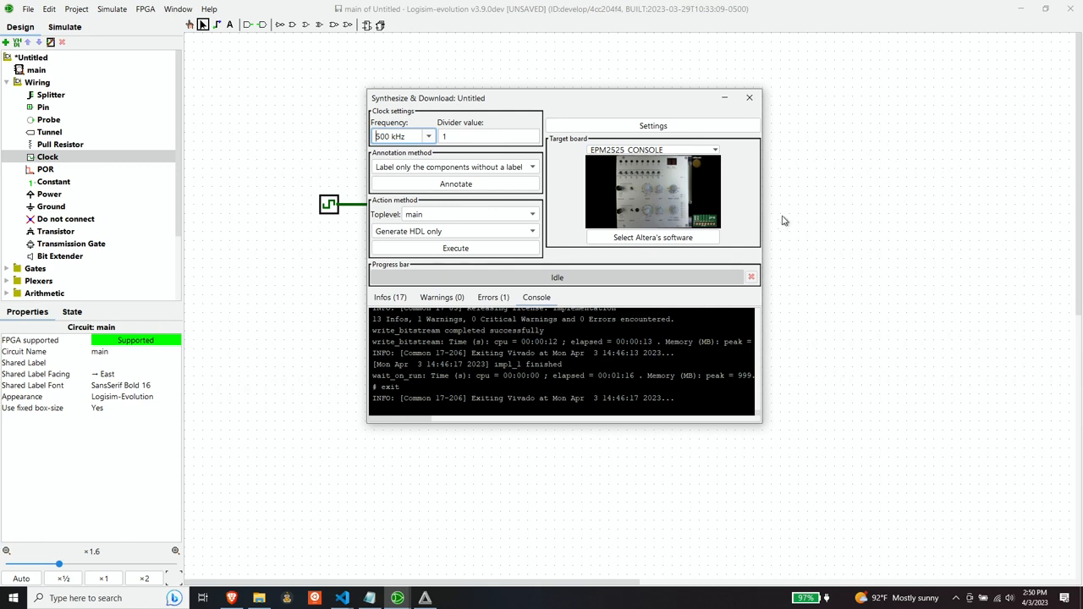
mouse_move(802, 376)
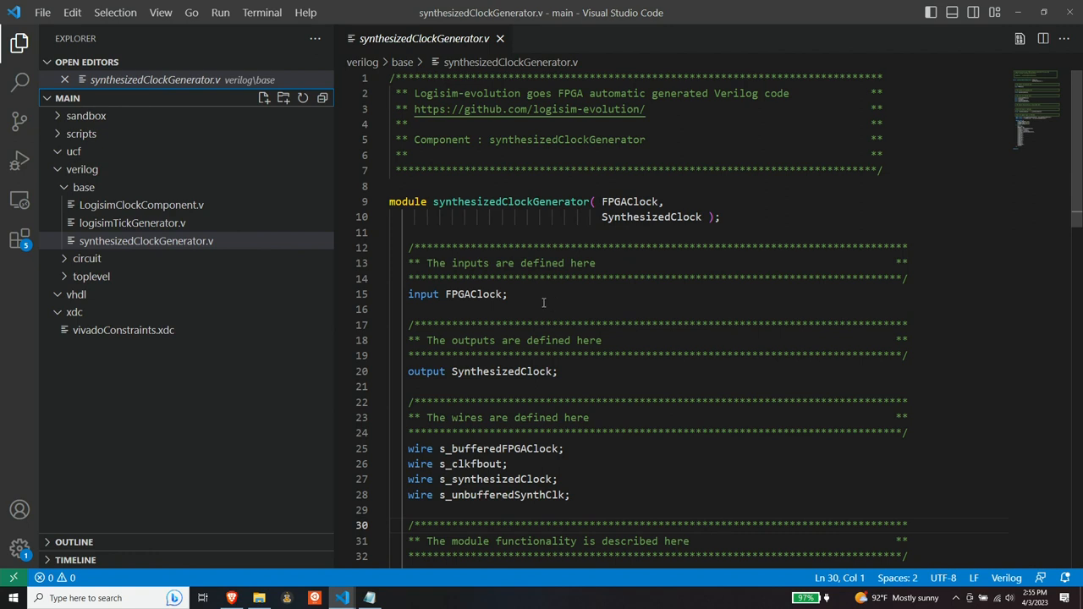
mouse_move(570, 303)
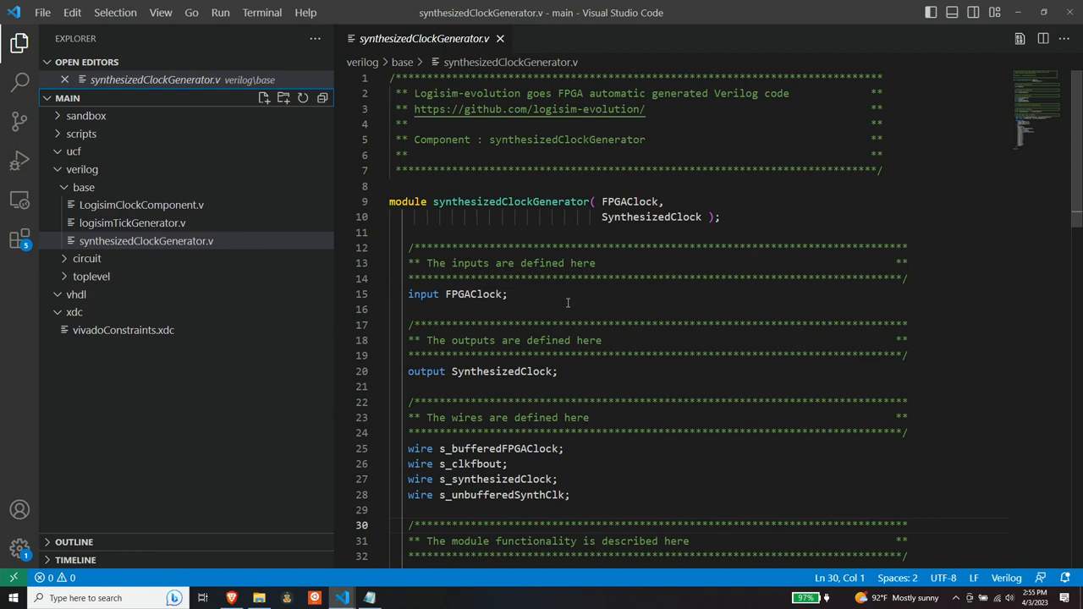
mouse_move(561, 294)
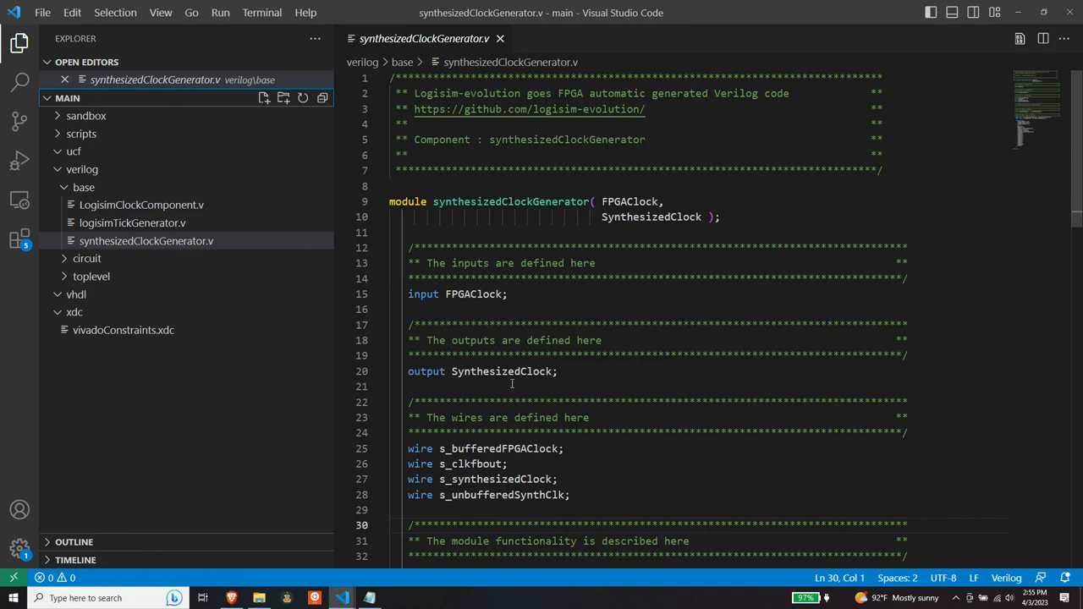
Scroll synthesizedClockGenerator.v to reveal wire declarations such as s_clkfbout.
scroll("down", 3)
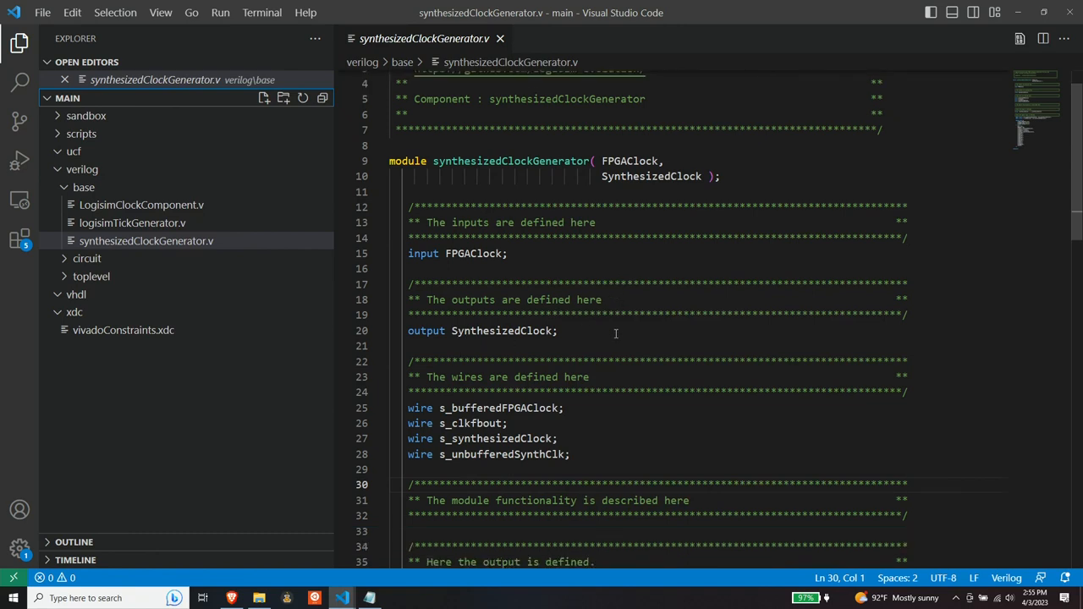
mouse_move(612, 324)
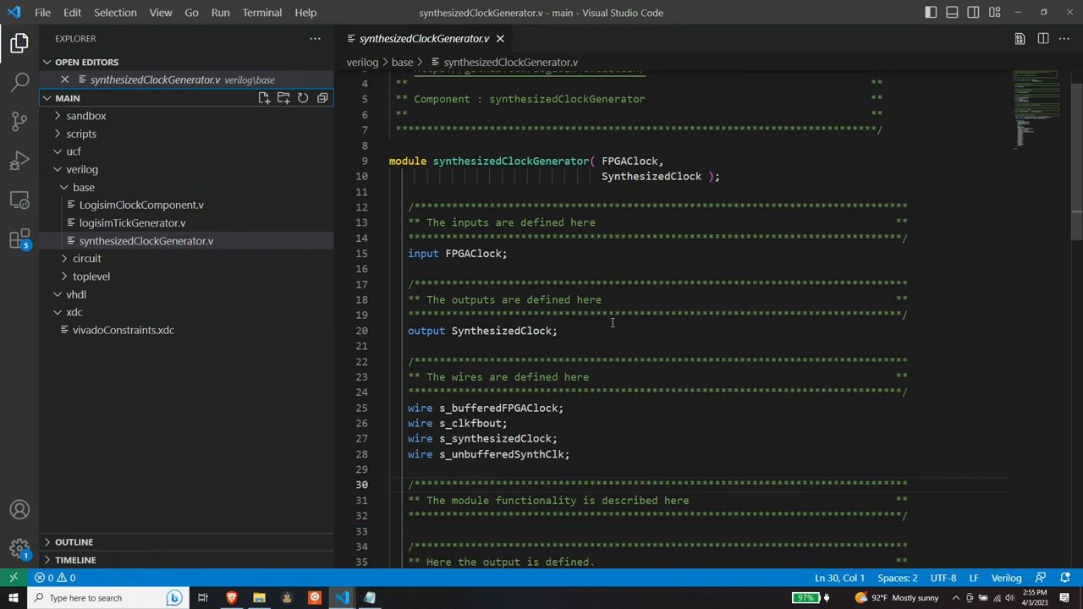
Scroll to the update logic and highlight the MMCME2_BASE primitive name on line 45.
scroll("down", 3)
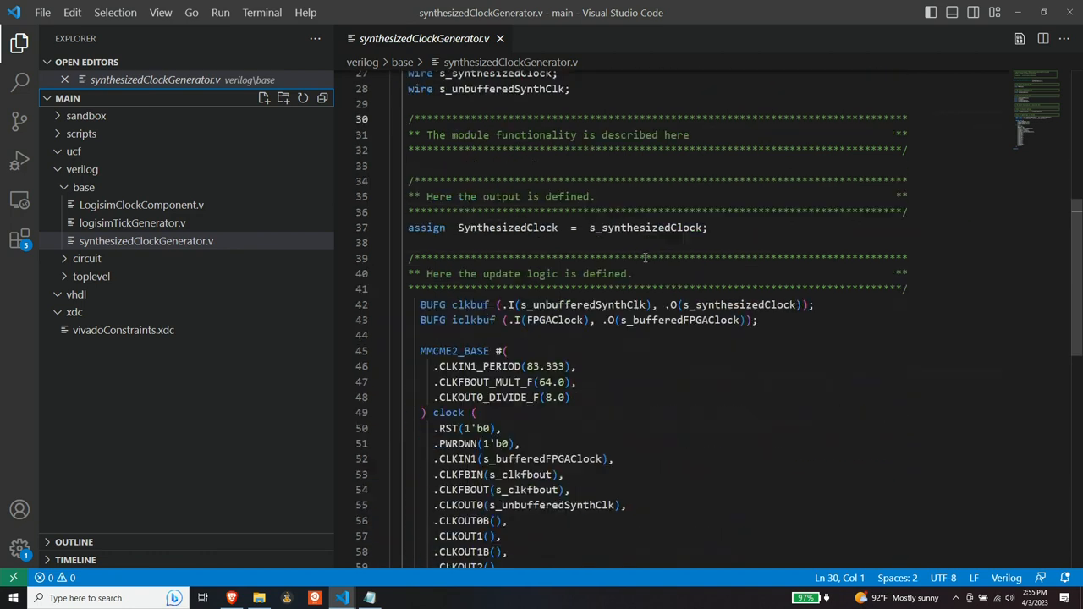
scroll("down", 3)
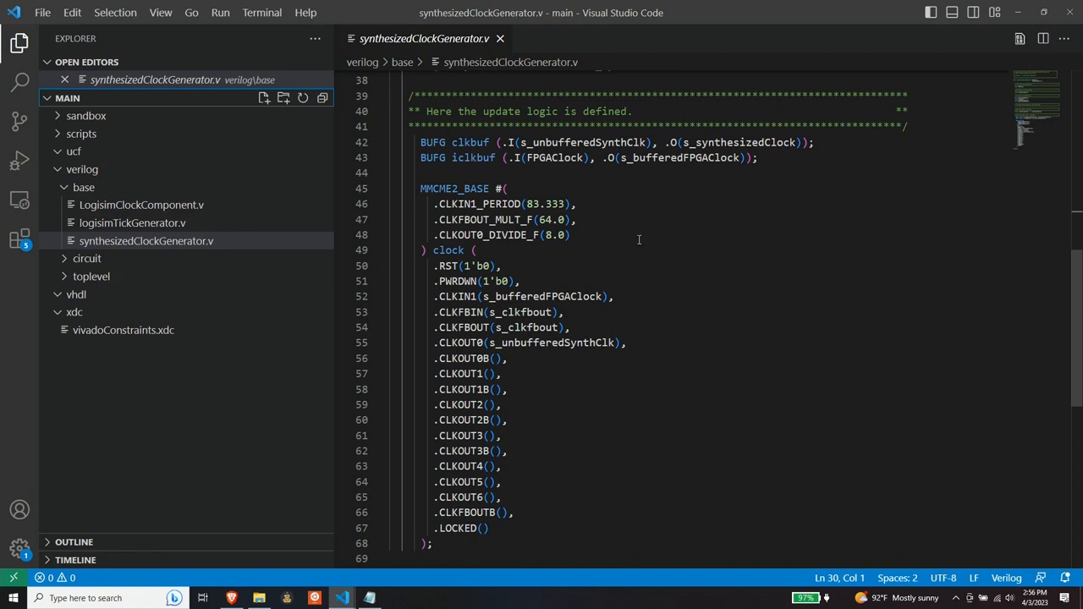
mouse_move(547, 210)
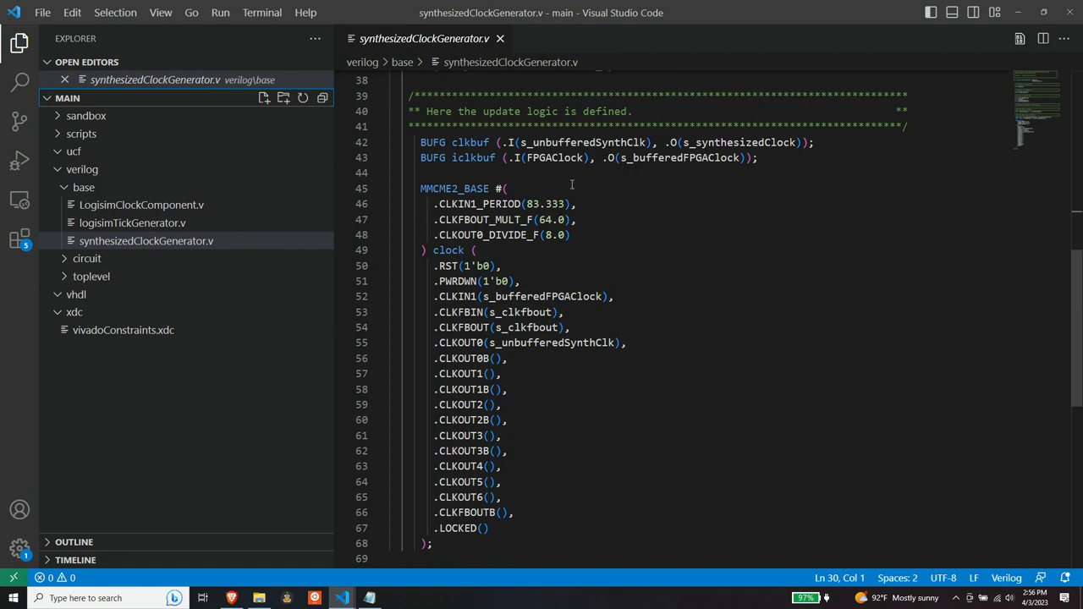
double_click(455, 188)
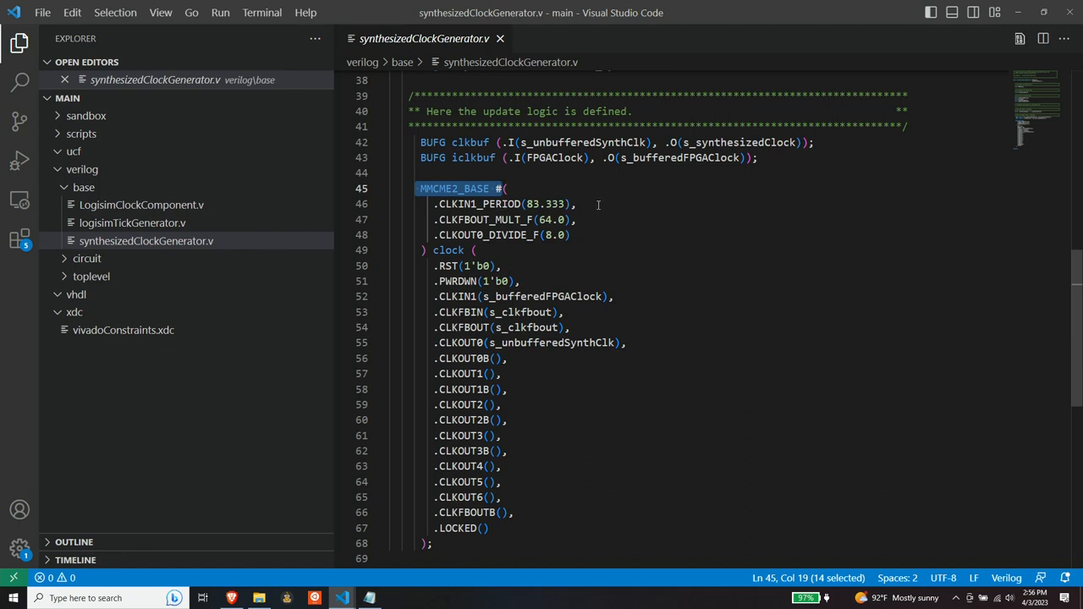
mouse_move(501, 219)
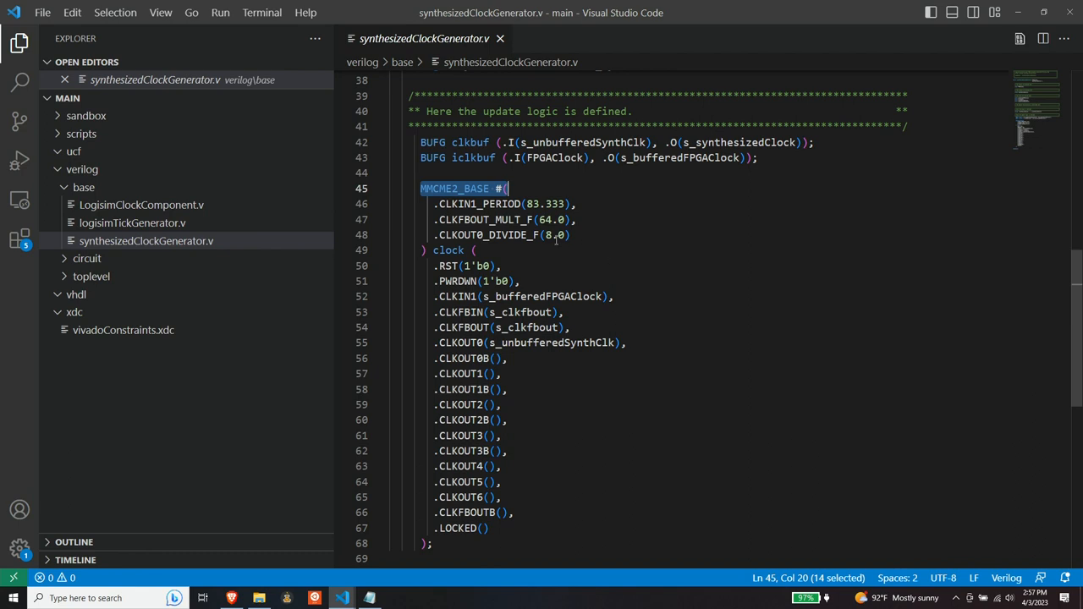
scroll("down", 3)
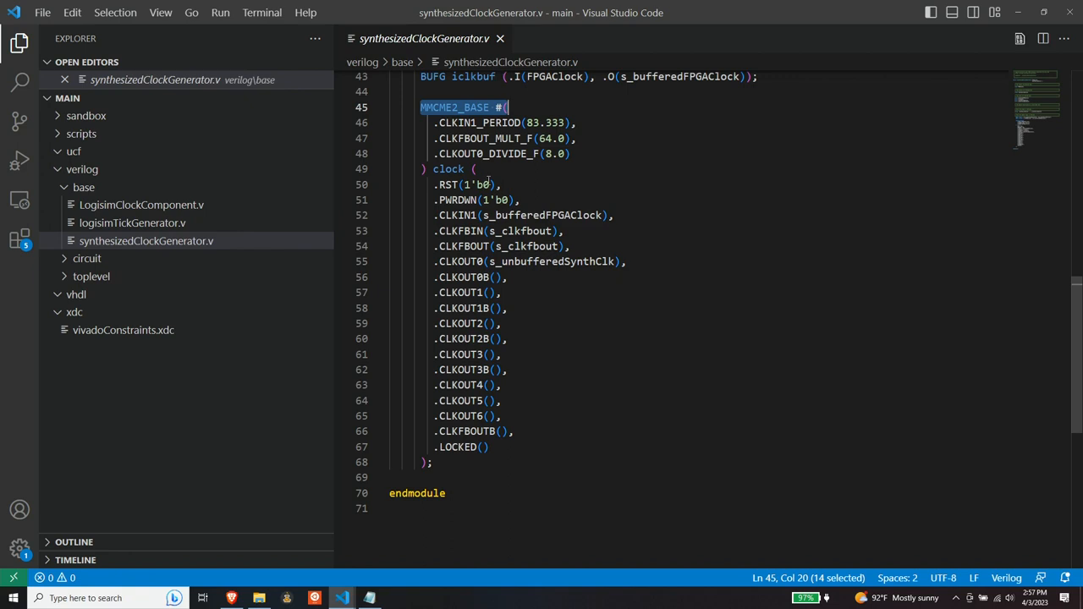
mouse_move(538, 203)
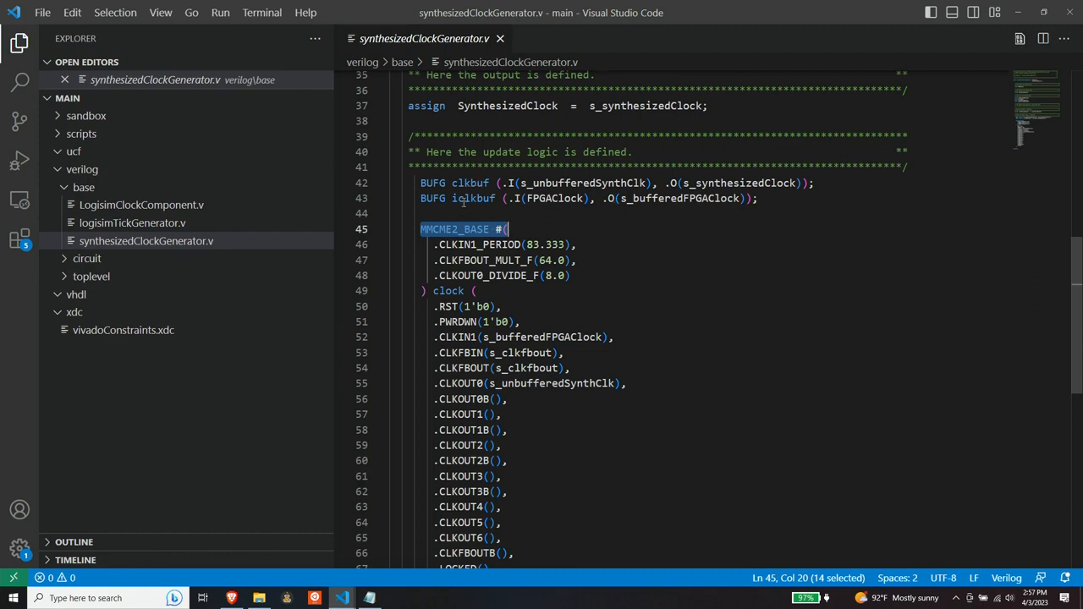
mouse_move(662, 207)
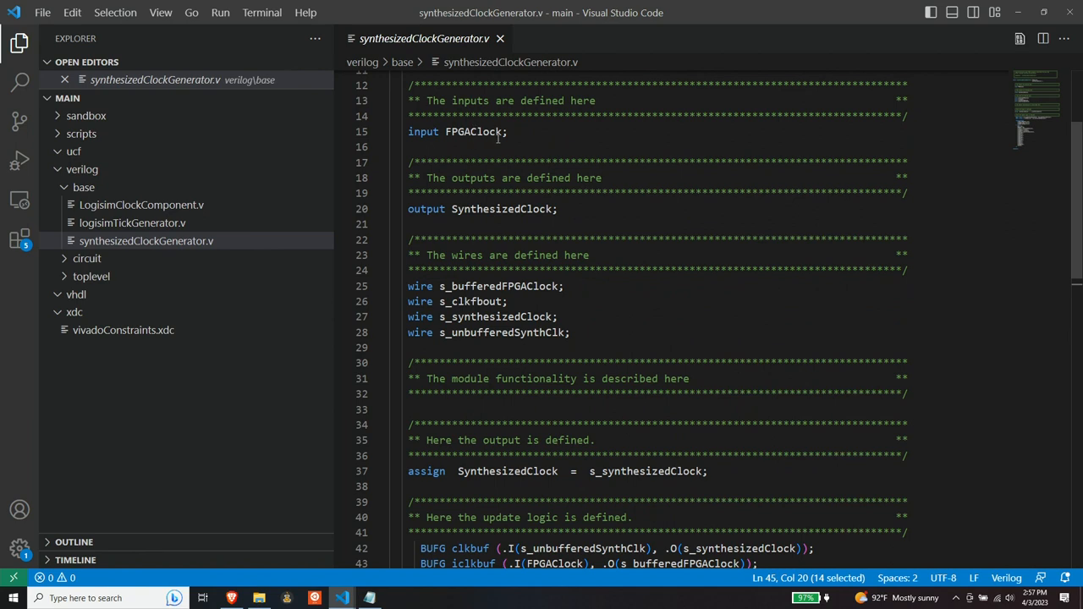
scroll("down", 3)
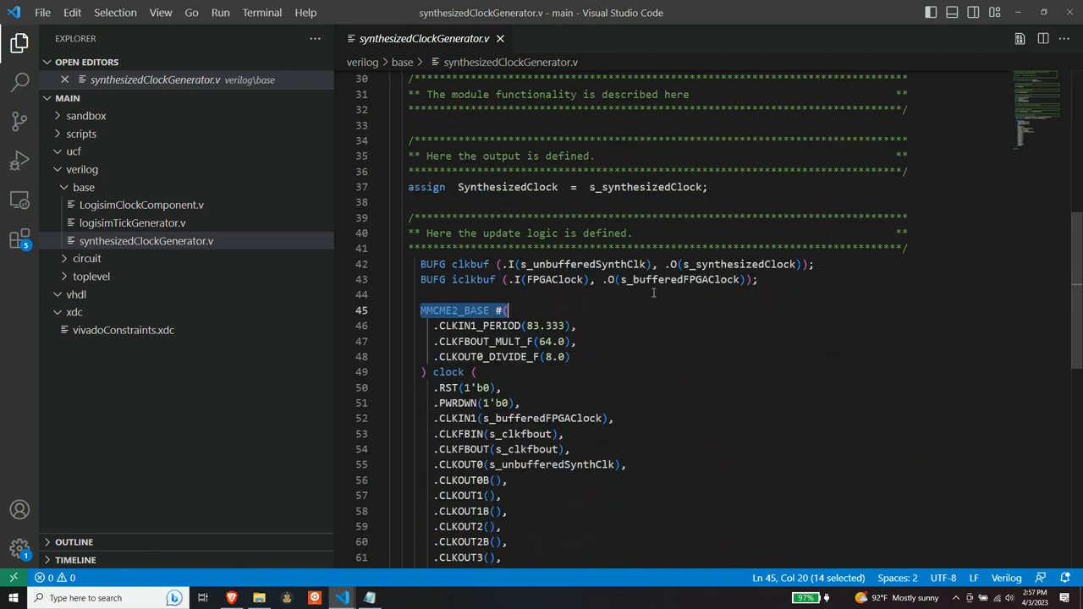
scroll("down", 3)
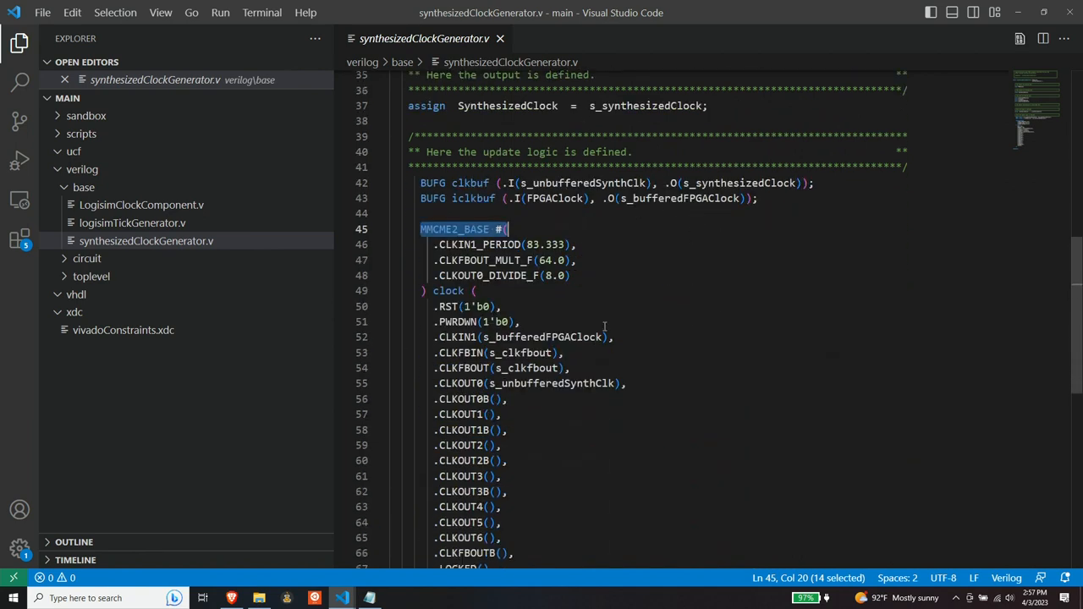
double_click(539, 337)
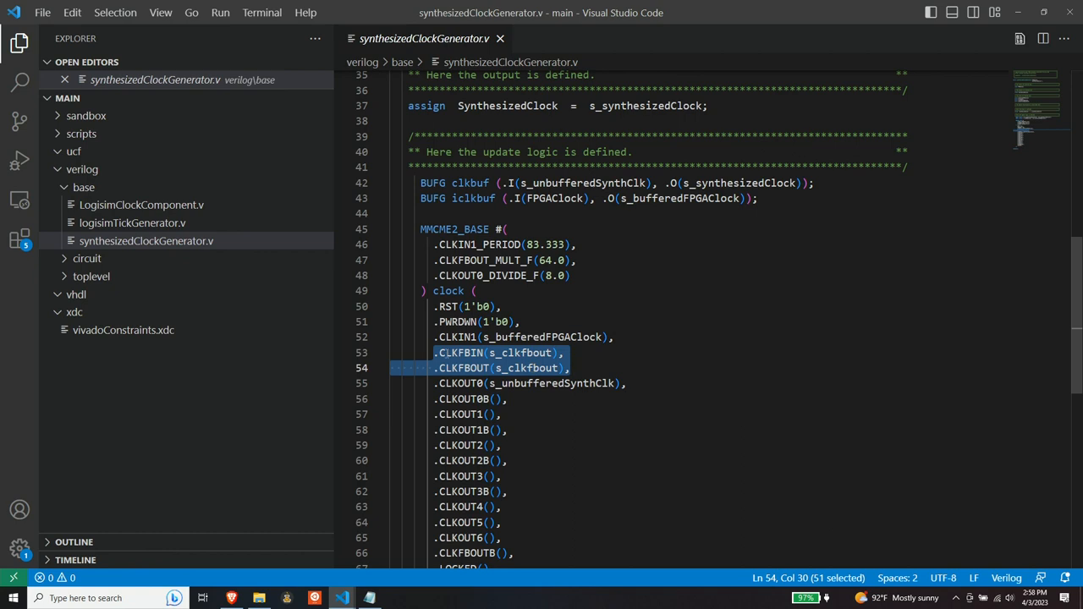
mouse_move(617, 372)
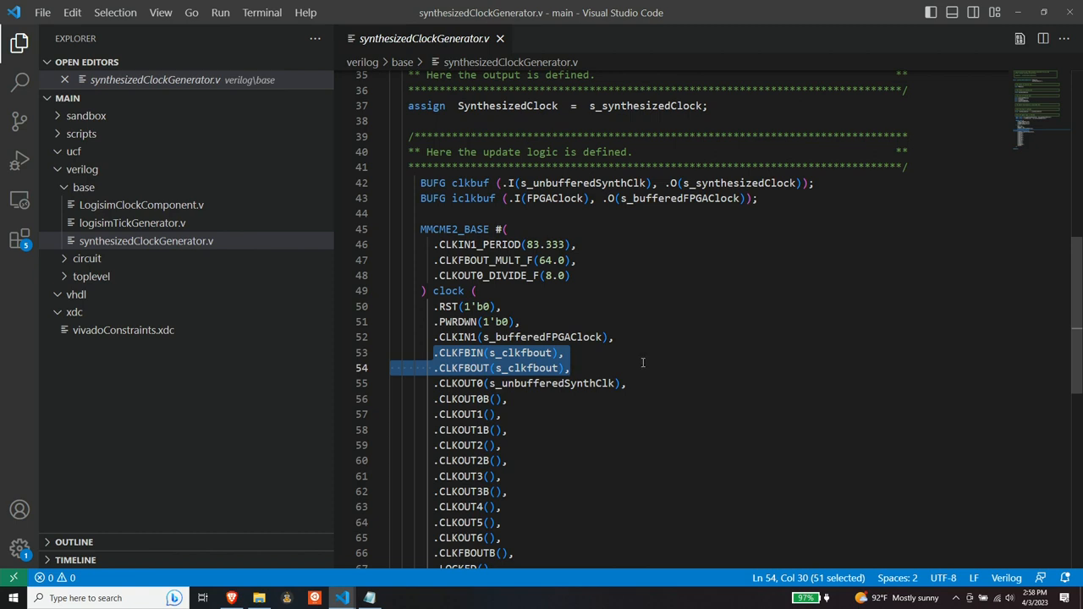
mouse_move(643, 359)
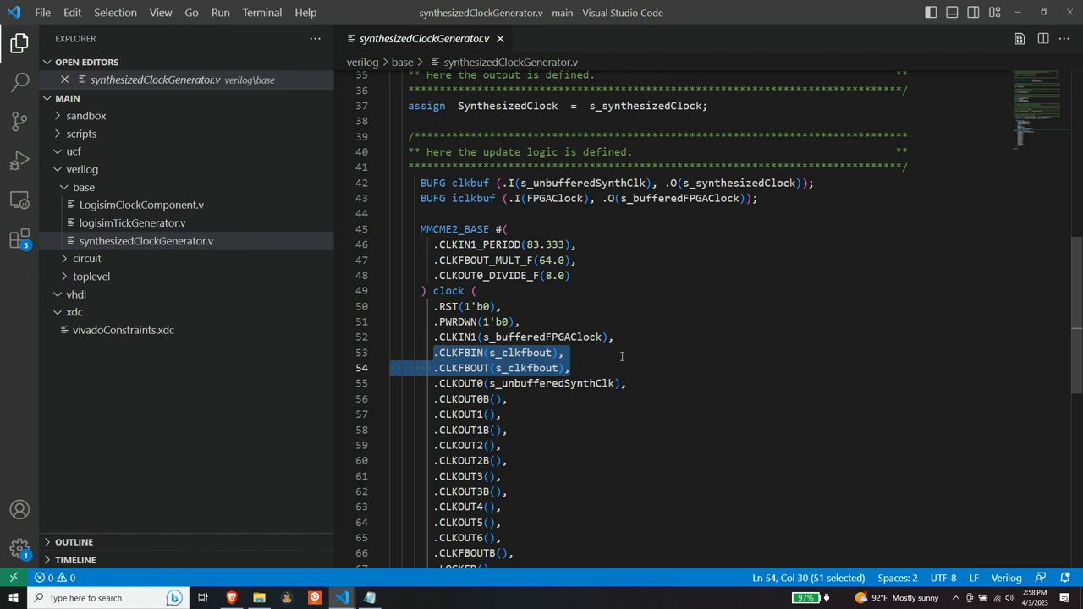
mouse_move(618, 362)
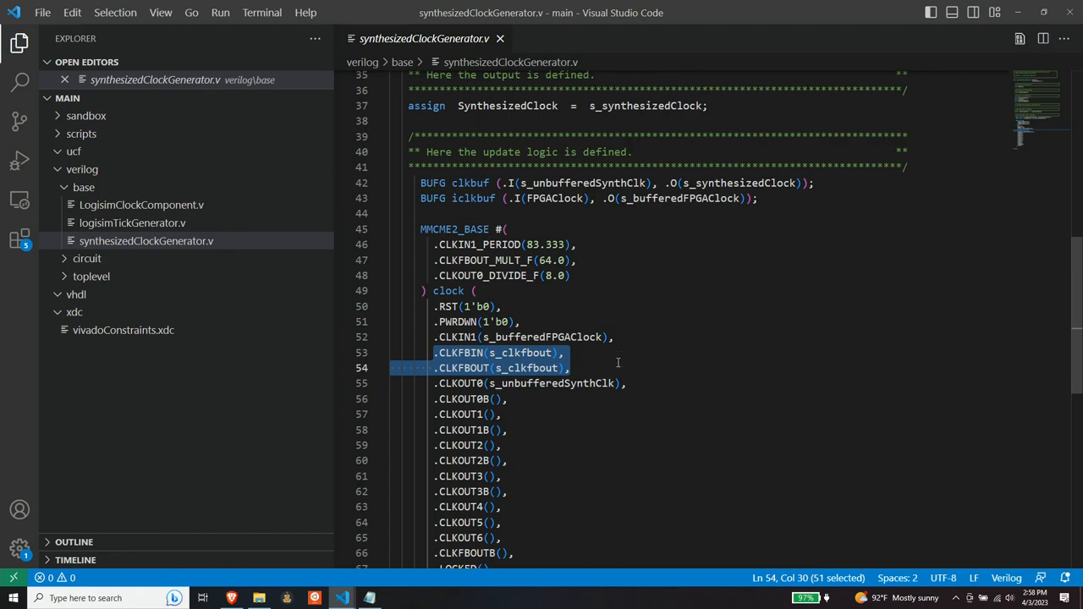
mouse_move(619, 357)
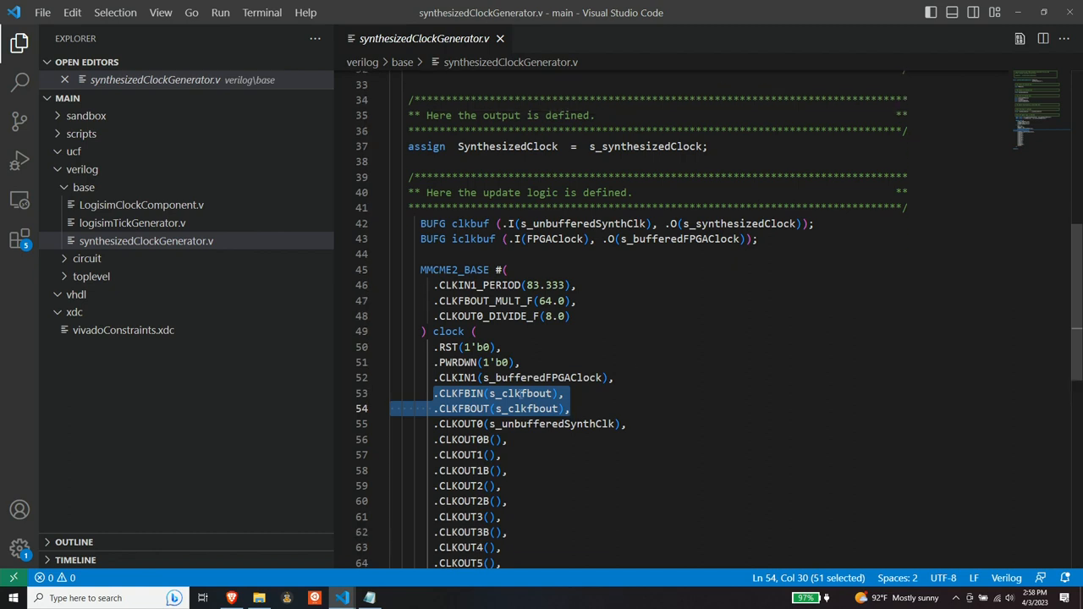
Scroll the MMCME2_BASE port connections down toward the CLKOUT0 port.
scroll("down", 3)
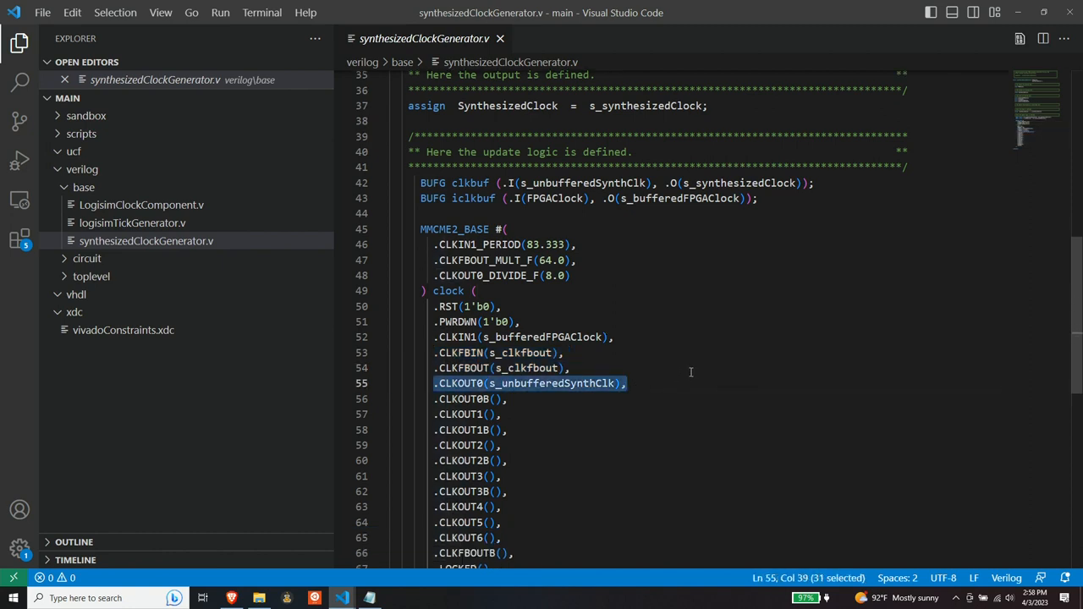
Scroll through the remaining MMCME2_BASE ports to the unconnected LOCKED port and endmodule.
scroll("down", 3)
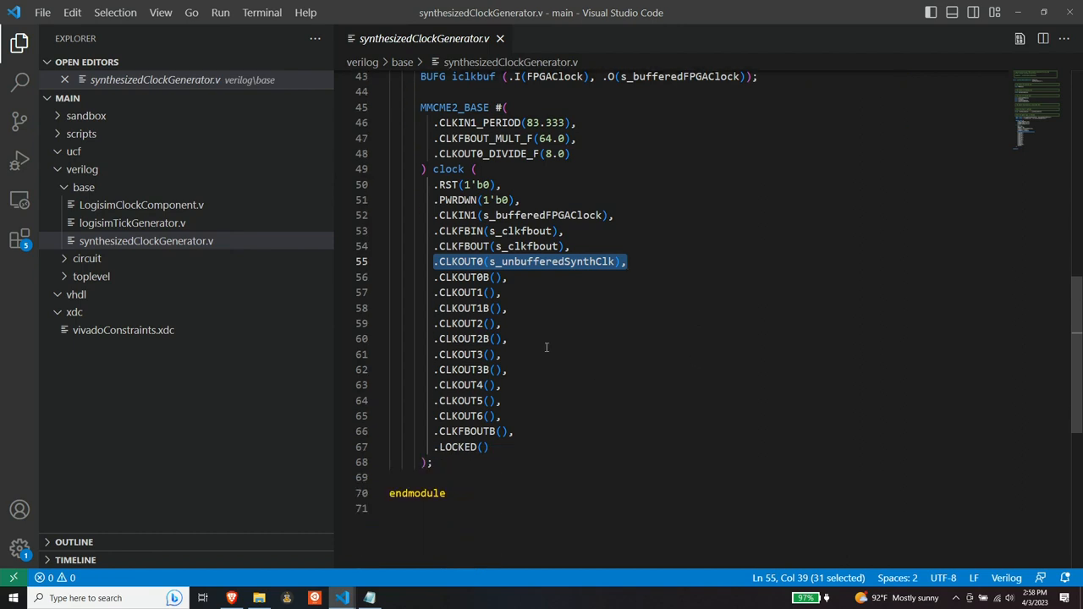
mouse_move(547, 335)
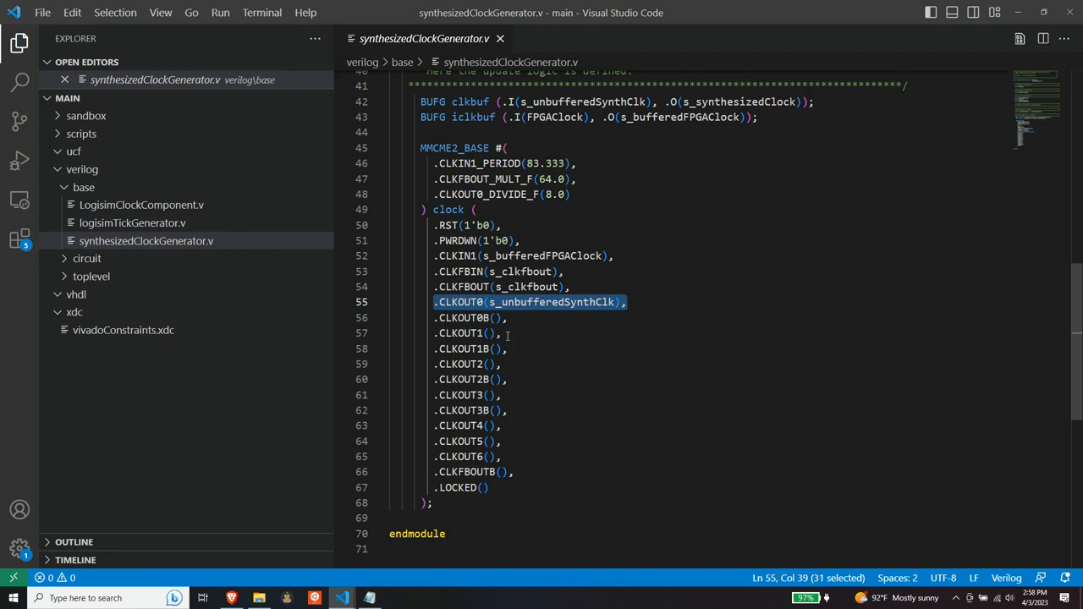
mouse_move(598, 424)
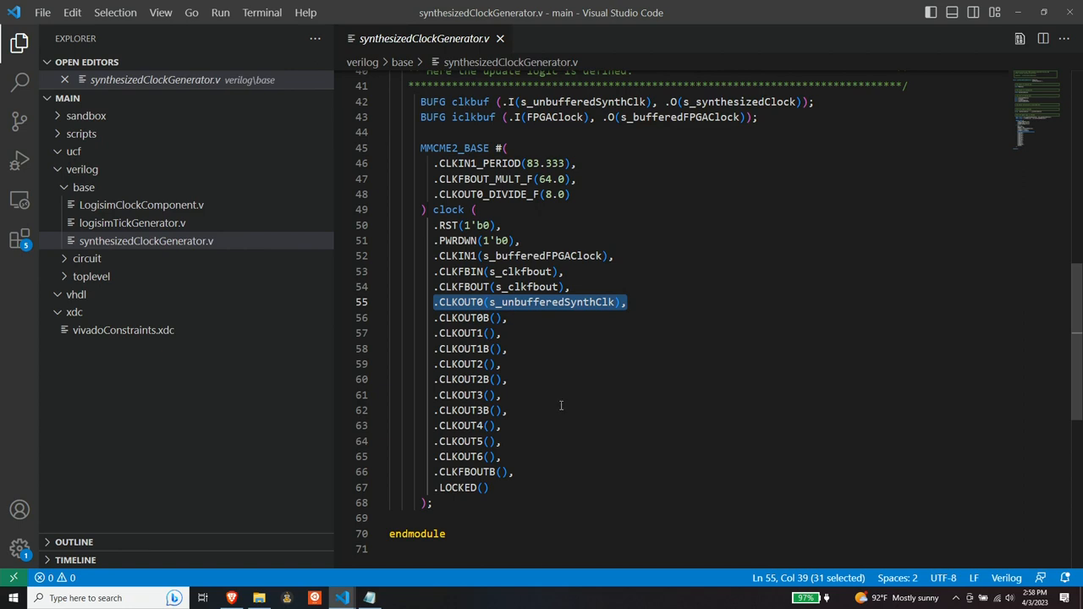
mouse_move(523, 317)
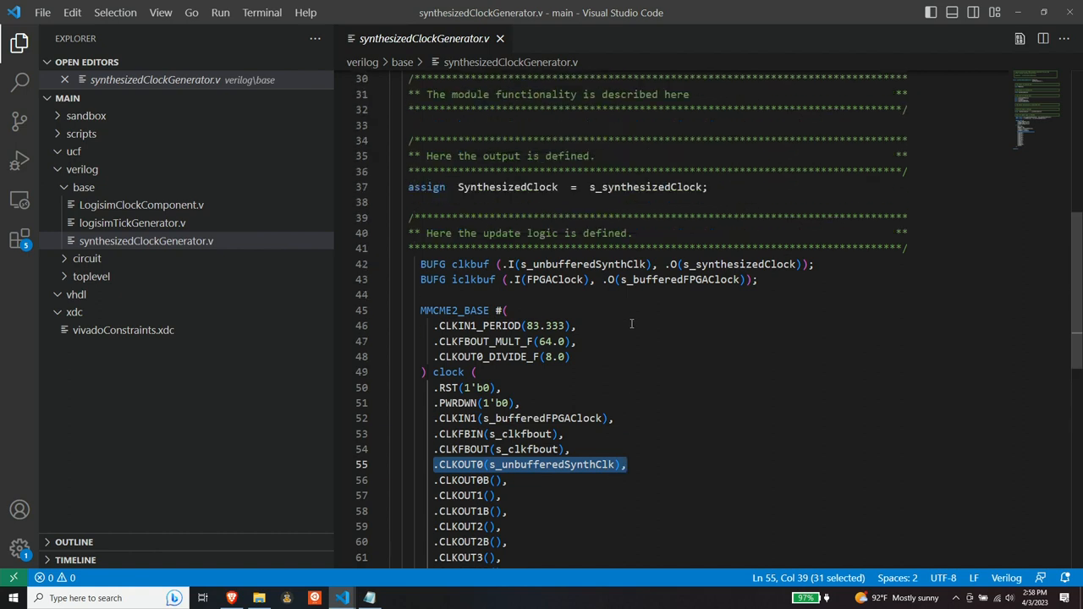
mouse_move(489, 256)
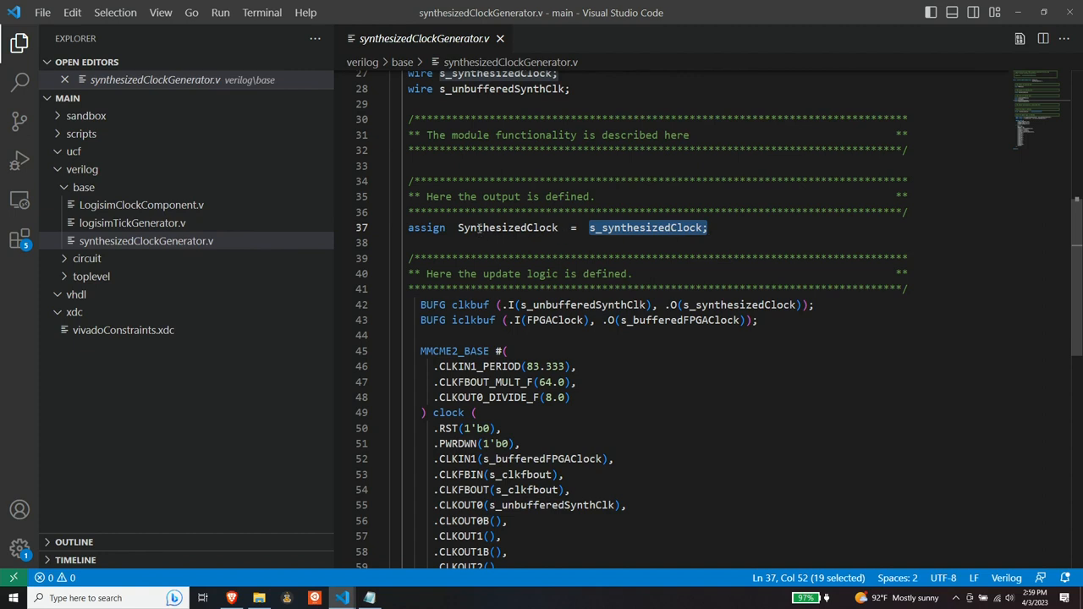
Highlight the SynthesizedClock output in the assign statement, then scroll further down.
double_click(506, 227)
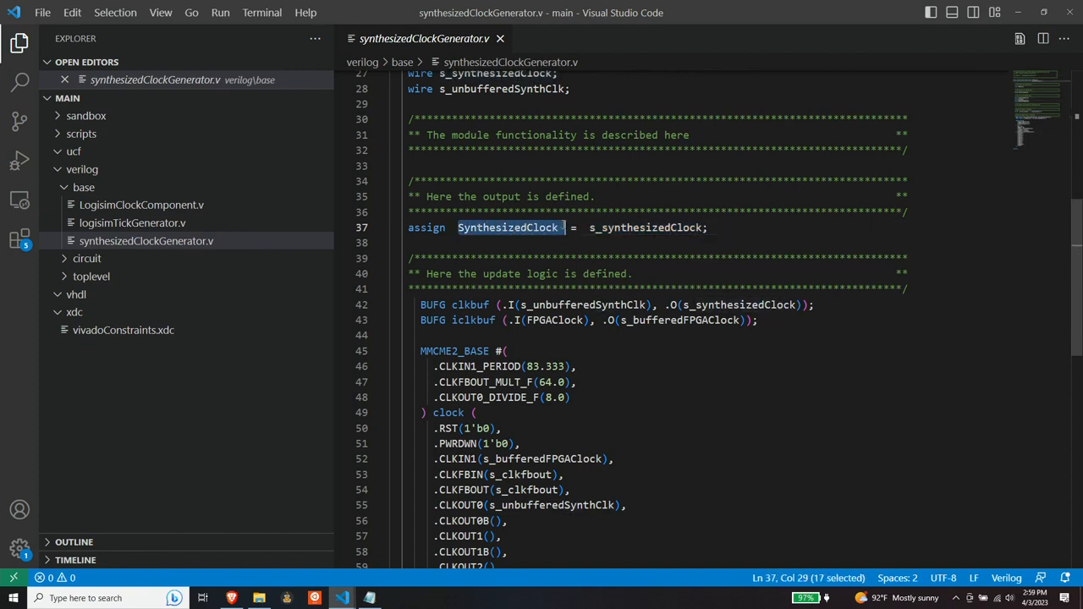
scroll("down", 3)
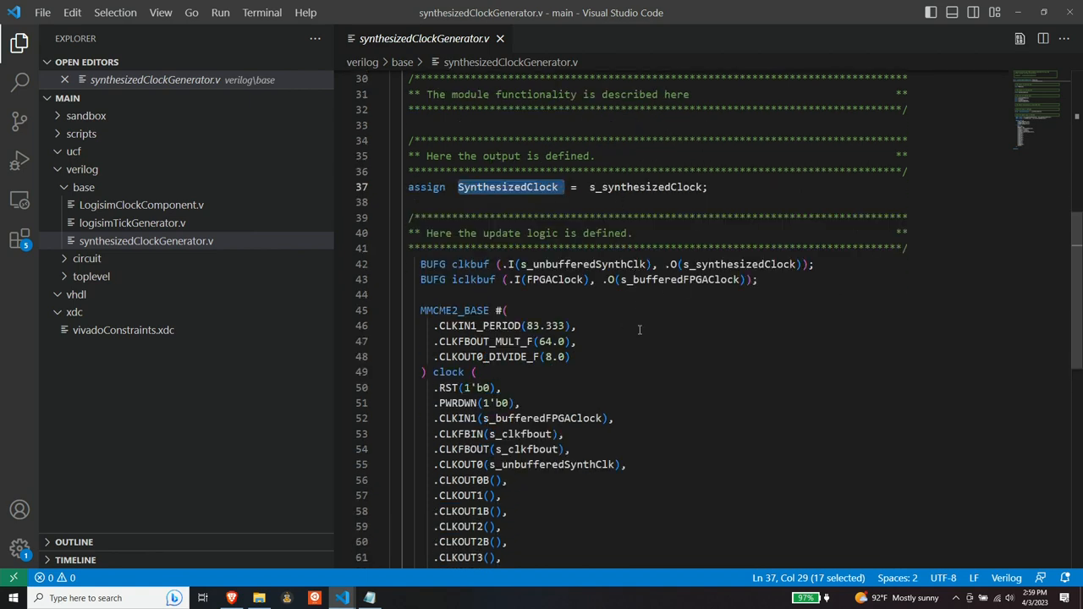
mouse_move(613, 300)
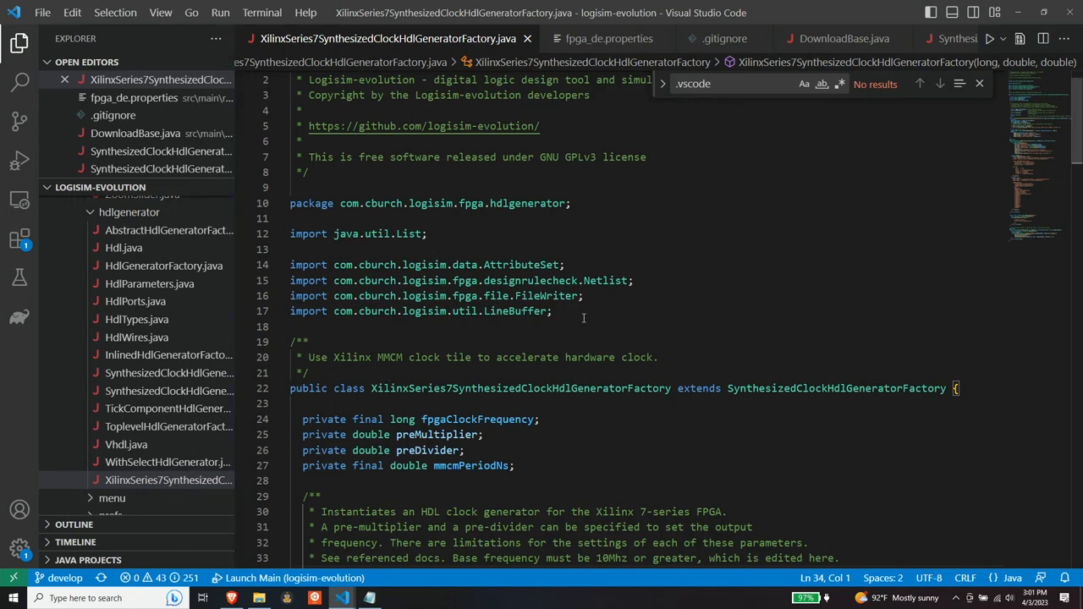
scroll("down", 3)
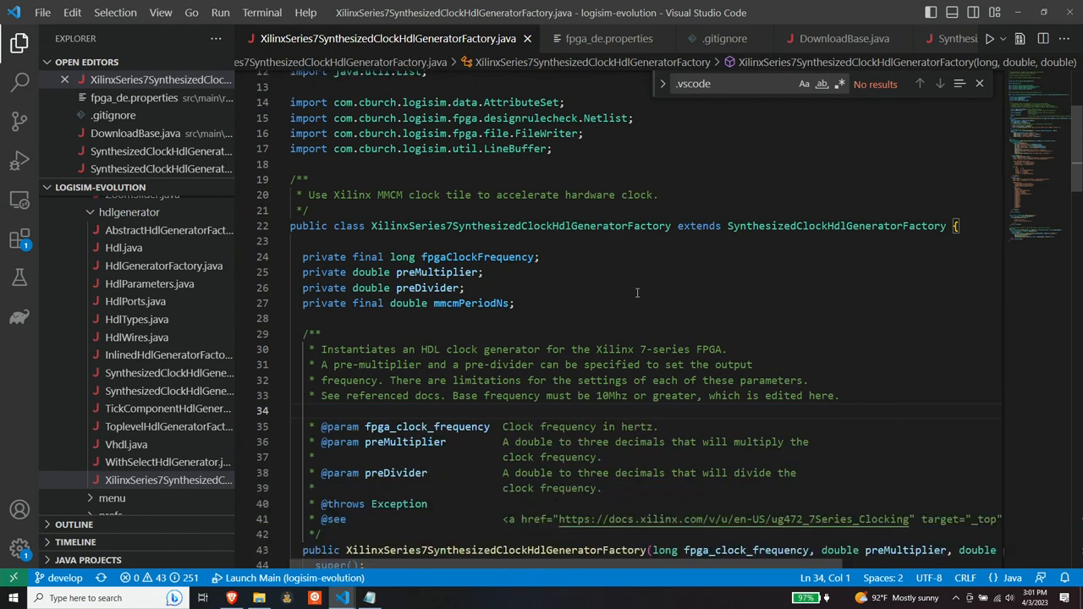
scroll("down", 3)
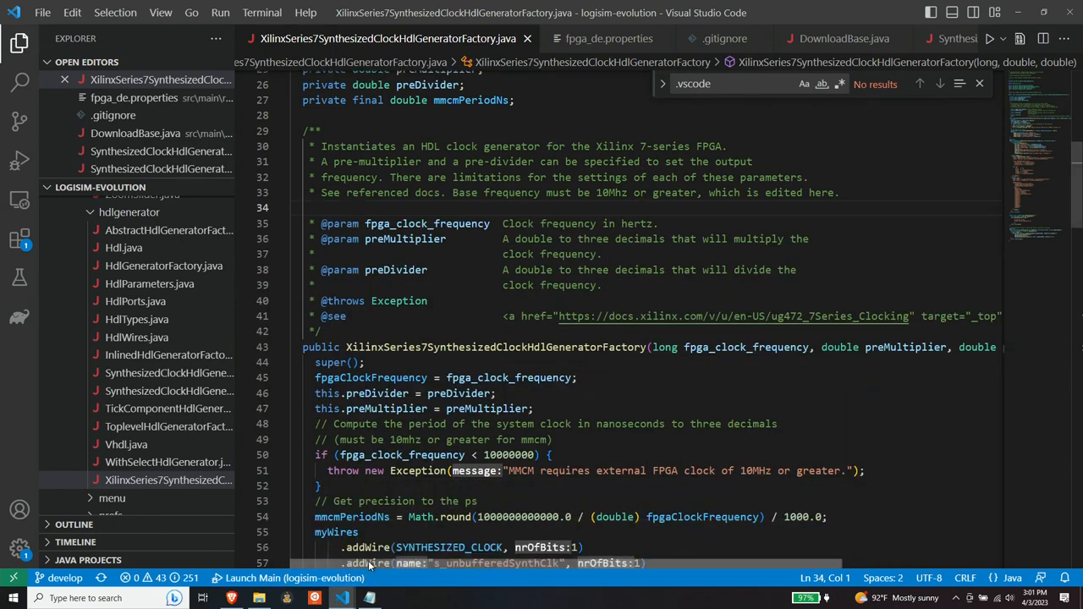
scroll("right", 3)
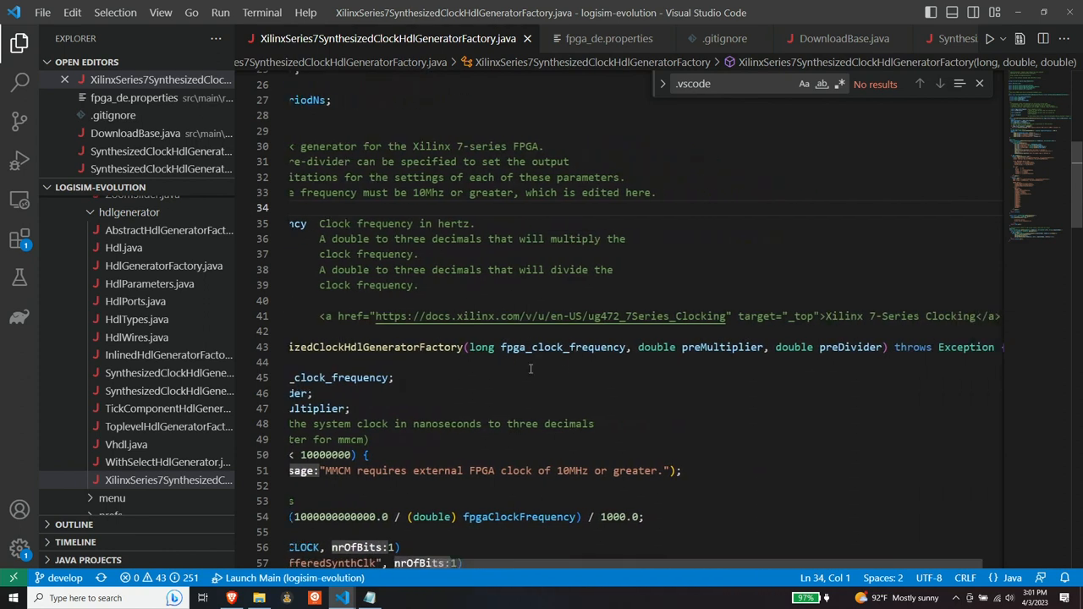
mouse_move(710, 338)
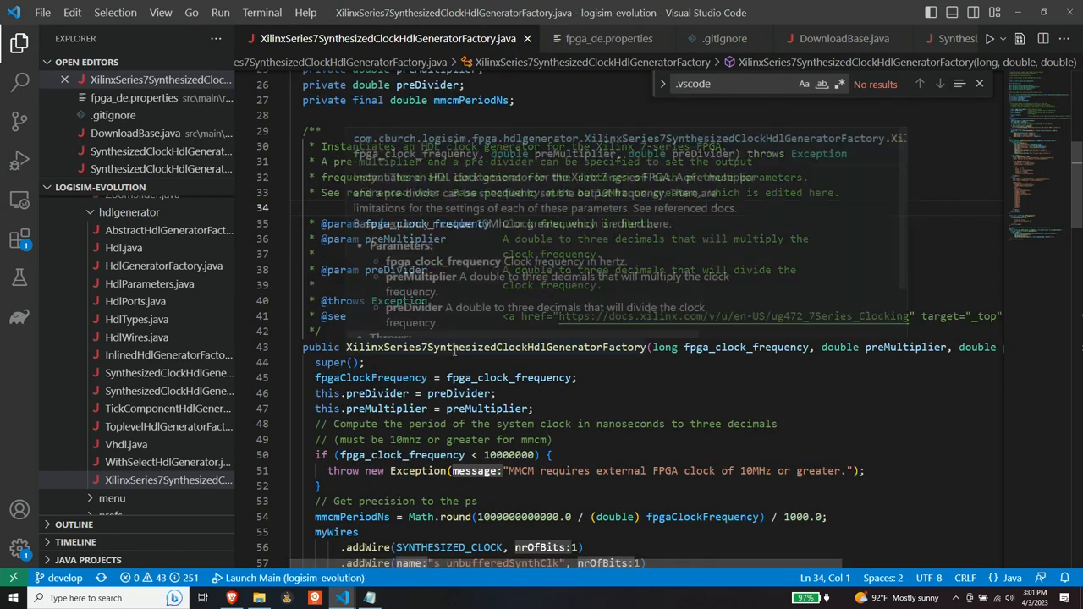
mouse_move(671, 398)
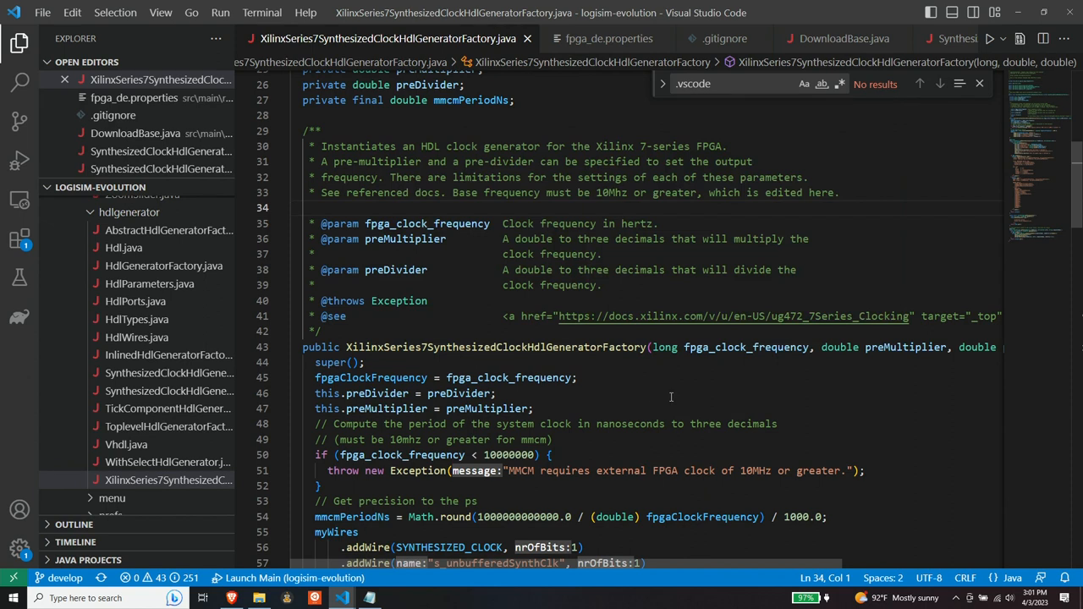
mouse_move(635, 391)
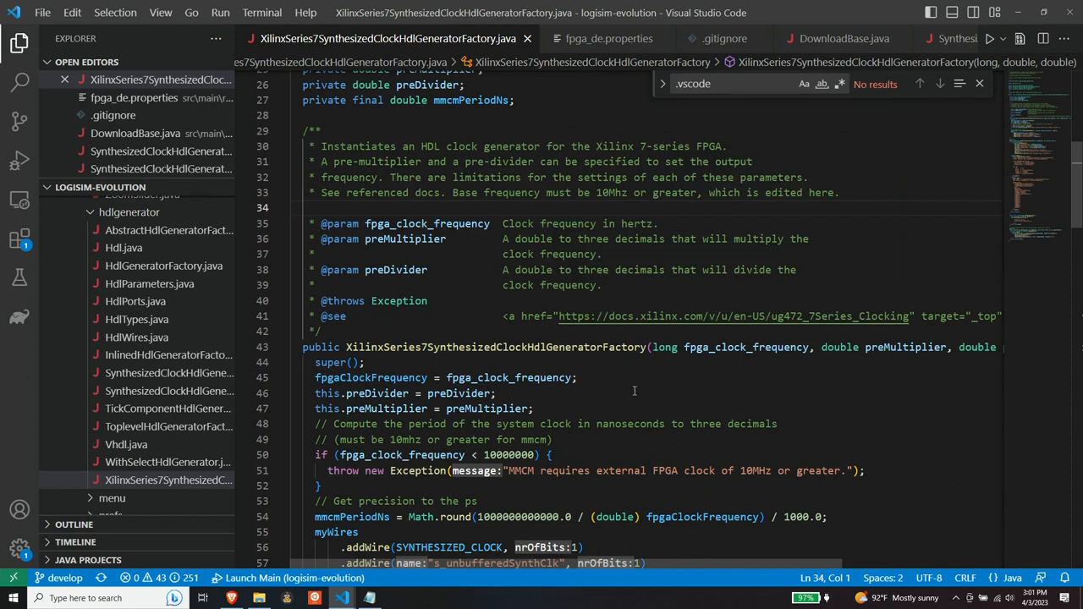
mouse_move(629, 401)
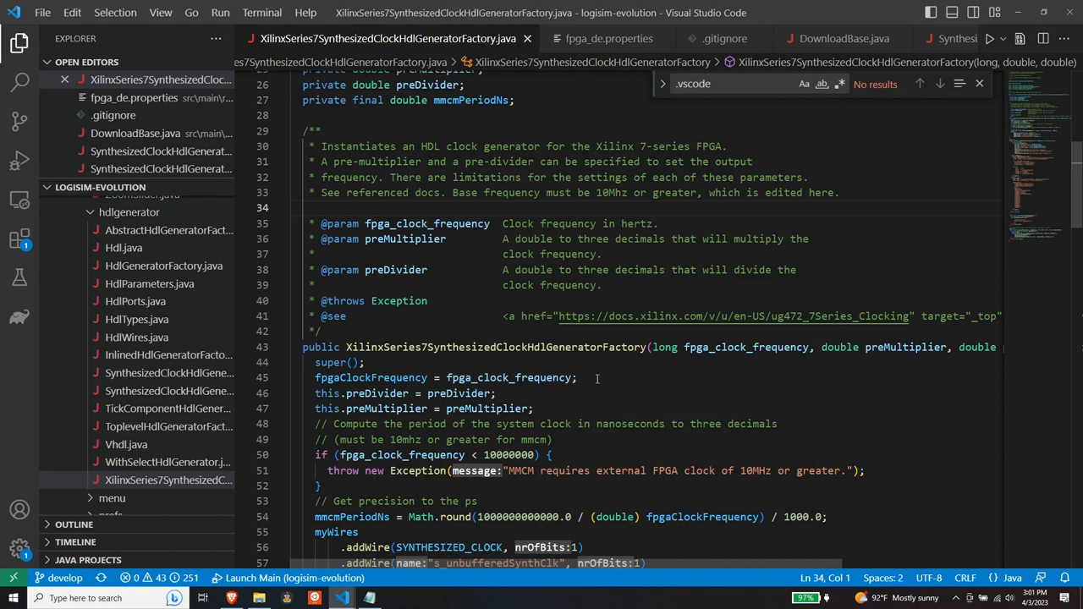
scroll("down", 3)
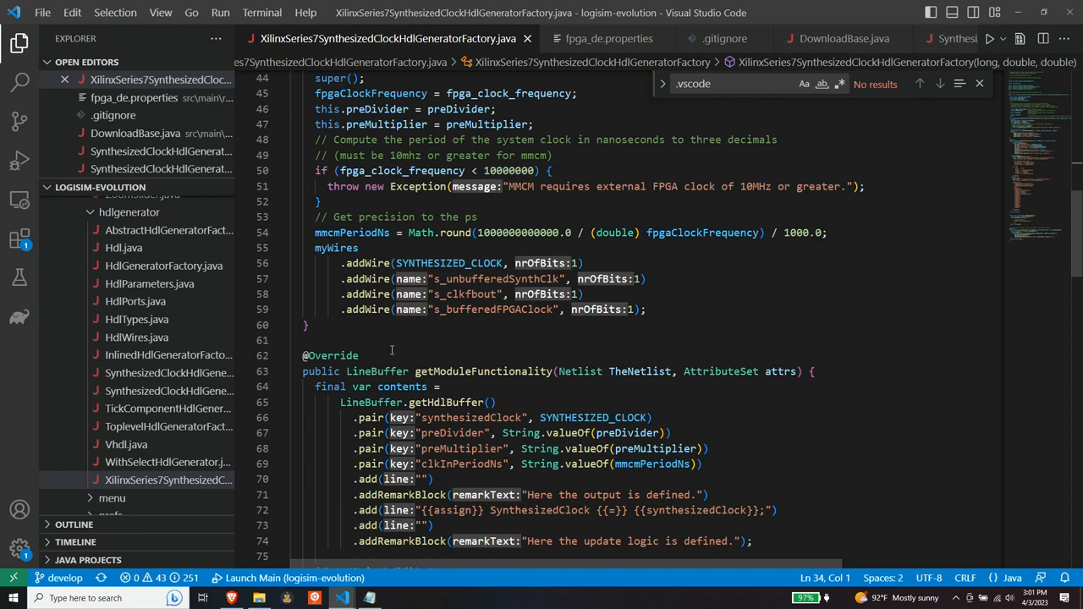
scroll("down", 3)
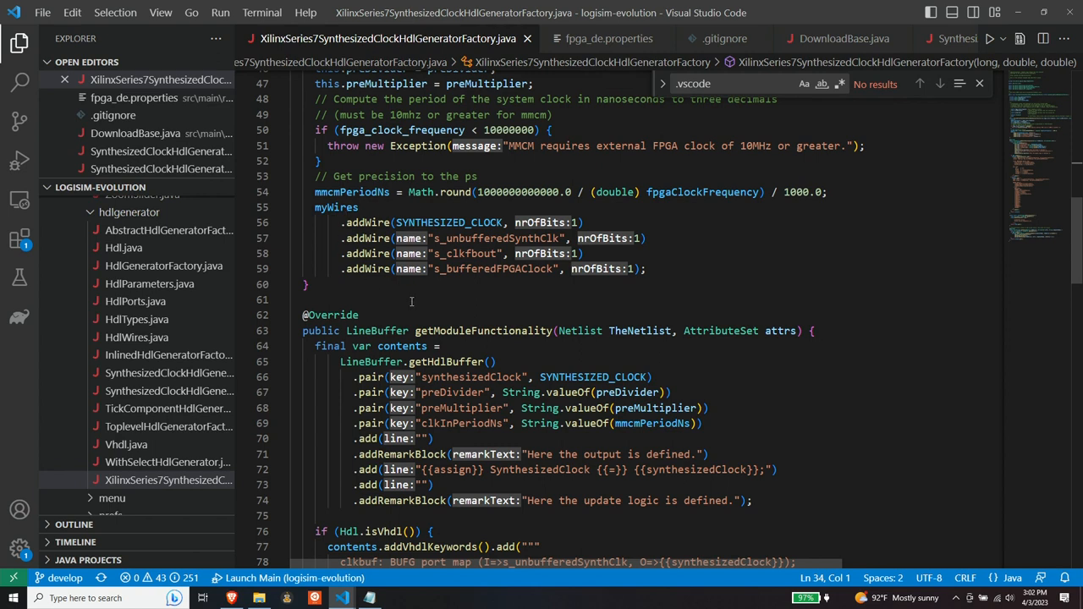
mouse_move(466, 292)
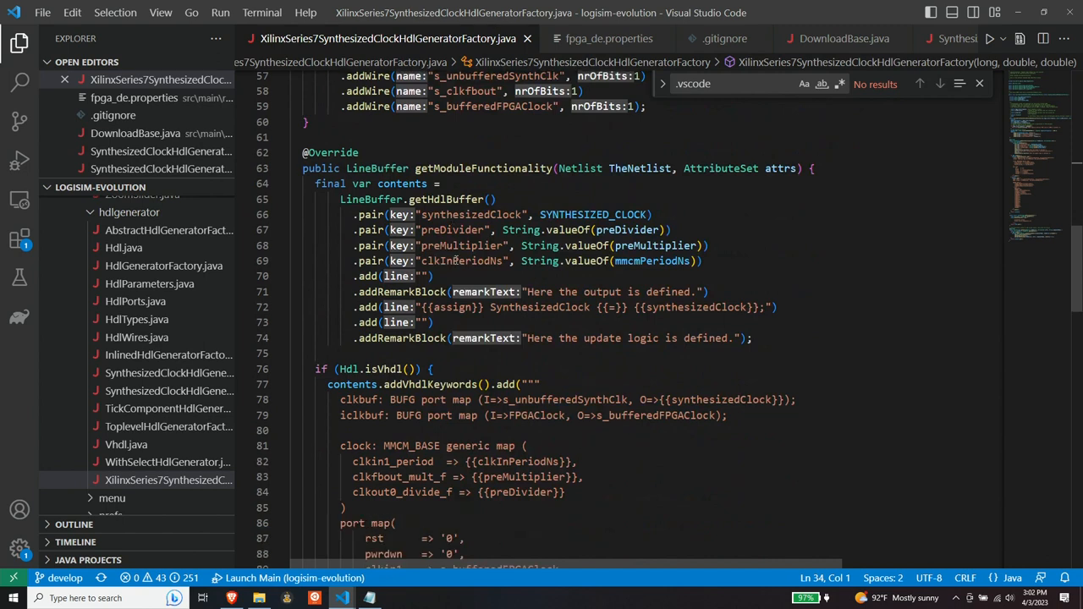
scroll("down", 3)
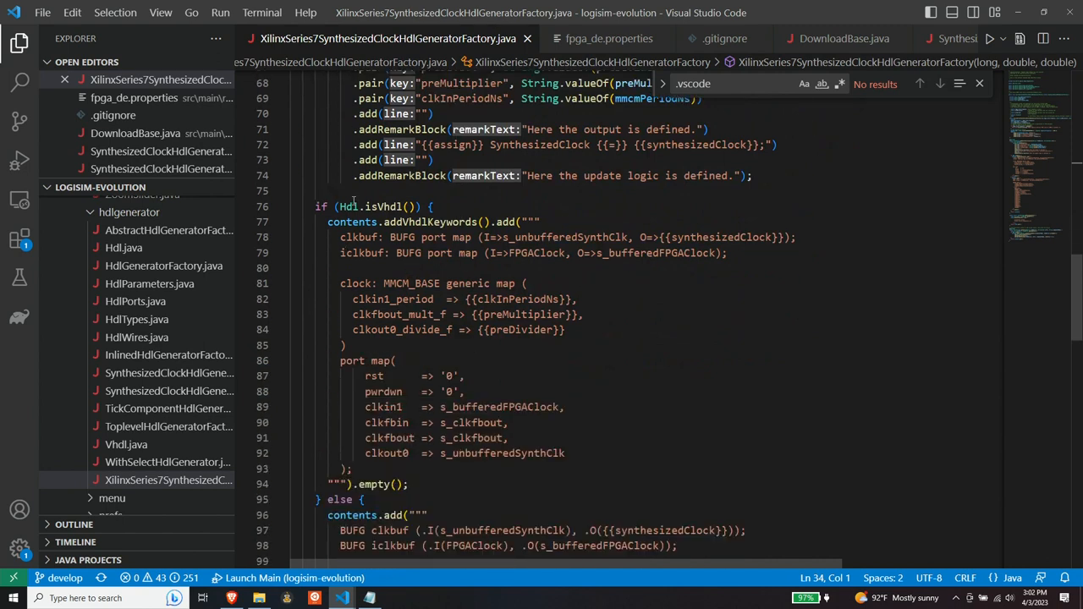
double_click(377, 206)
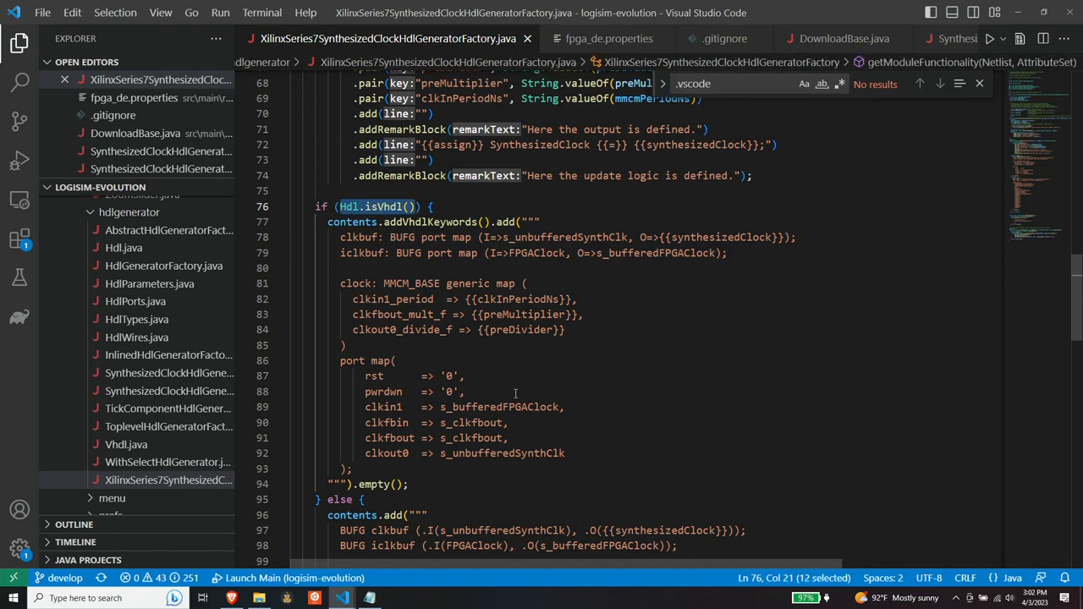
mouse_move(538, 390)
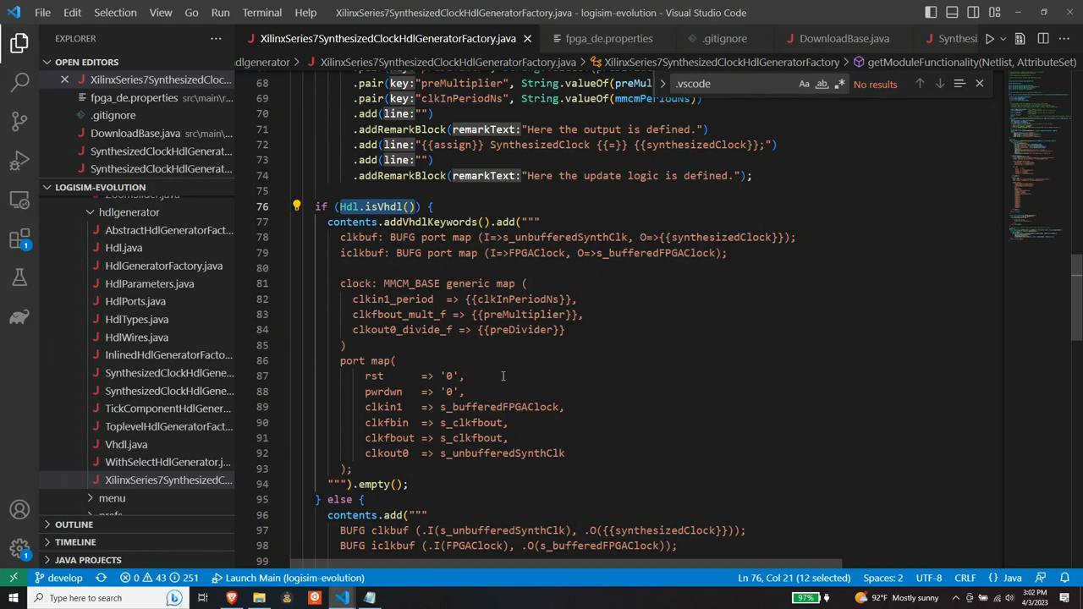
mouse_move(582, 357)
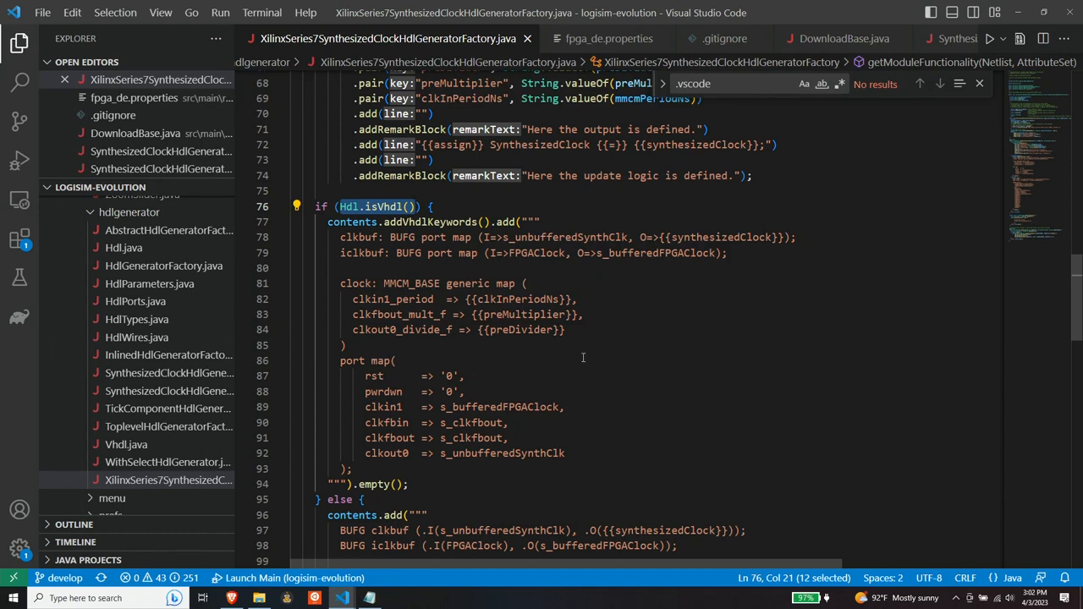
mouse_move(600, 372)
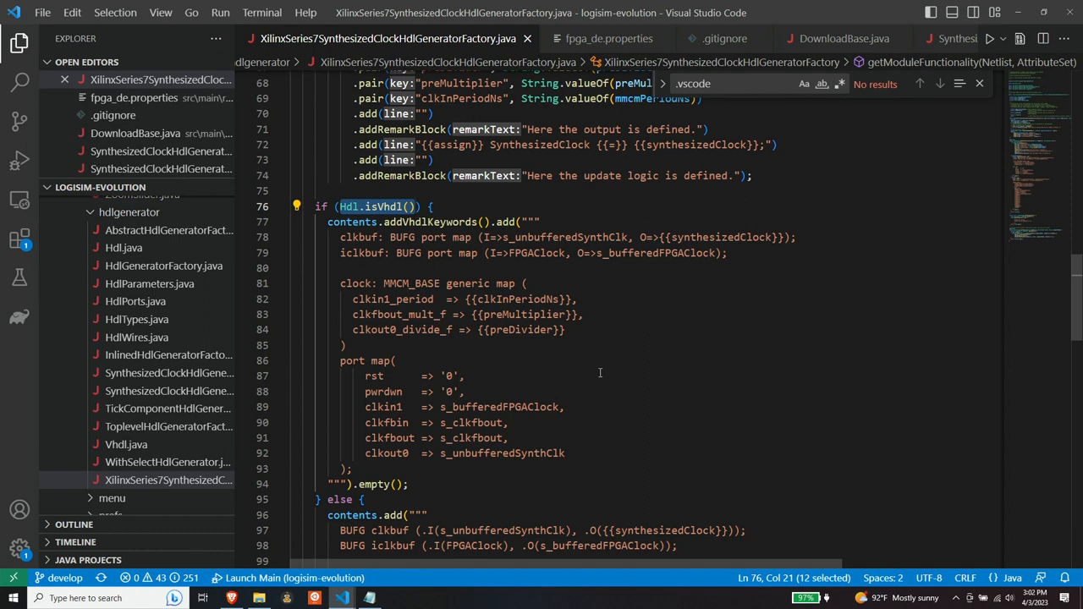
mouse_move(598, 373)
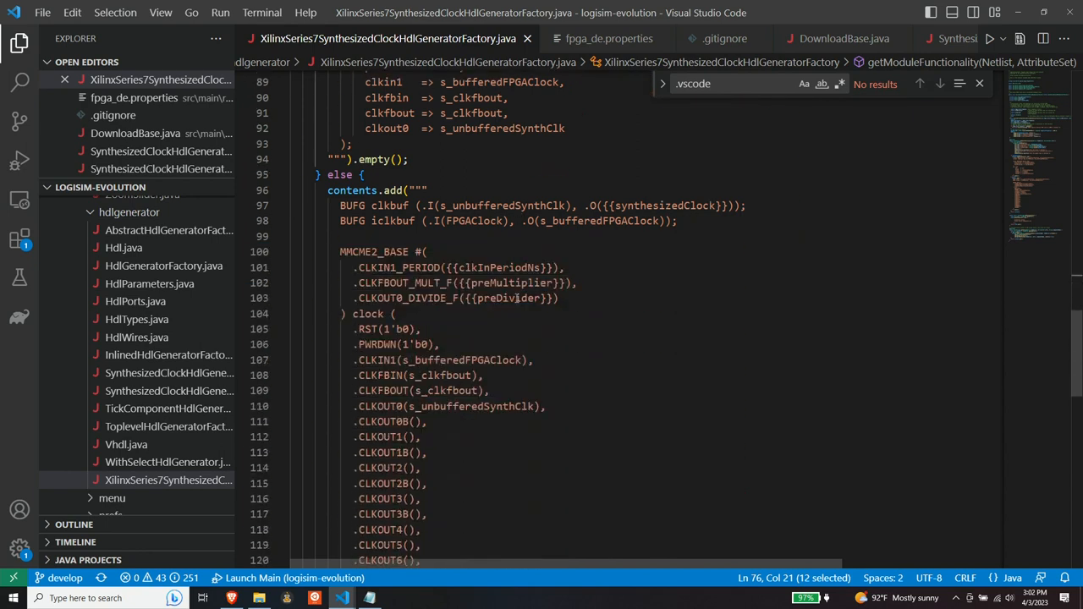
scroll("down", 3)
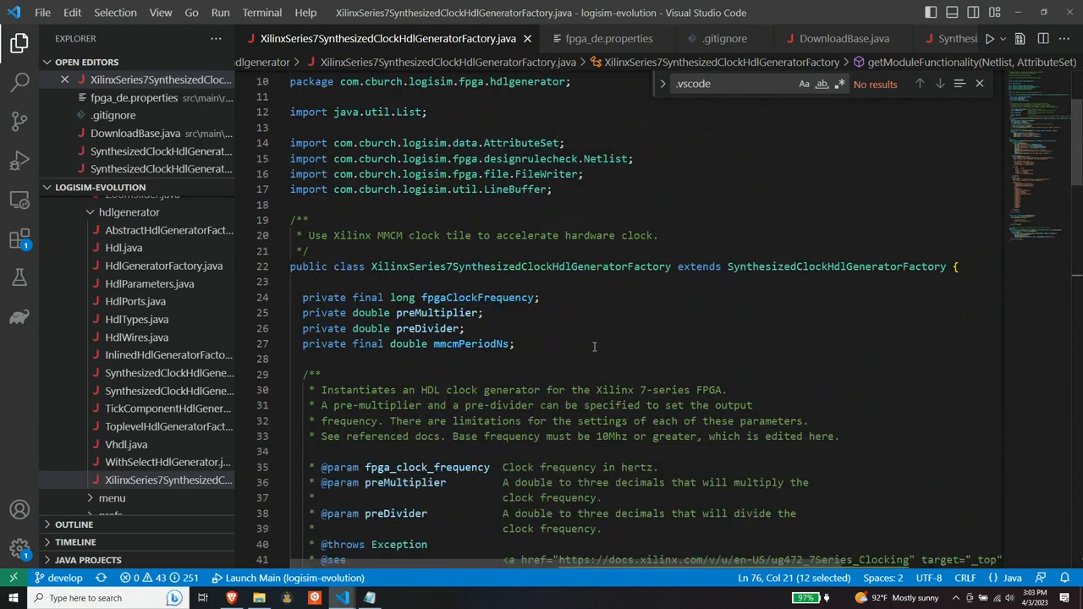
mouse_move(590, 354)
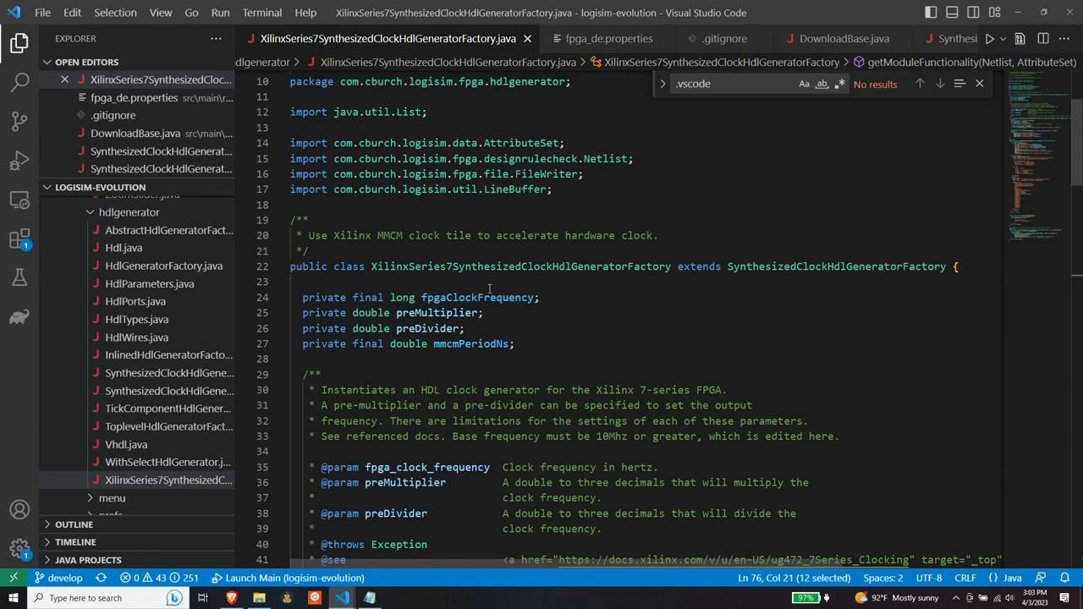
mouse_move(520, 266)
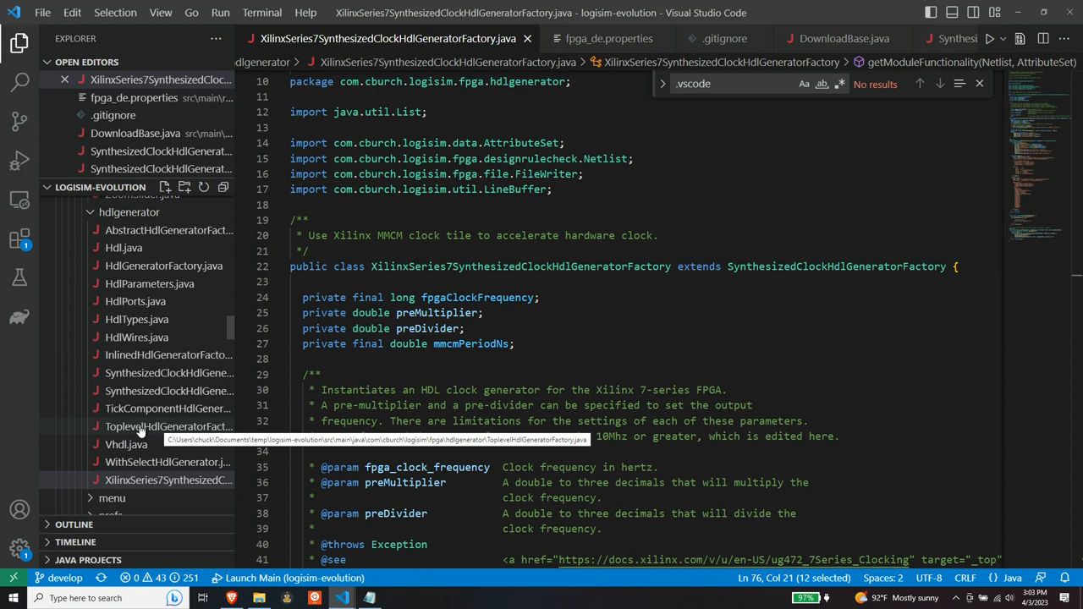
Open ToplevelHdlGeneratorFactory.java and scroll through it to the mySynthesizedClockHdlGeneratorFactory field.
left_click(168, 427)
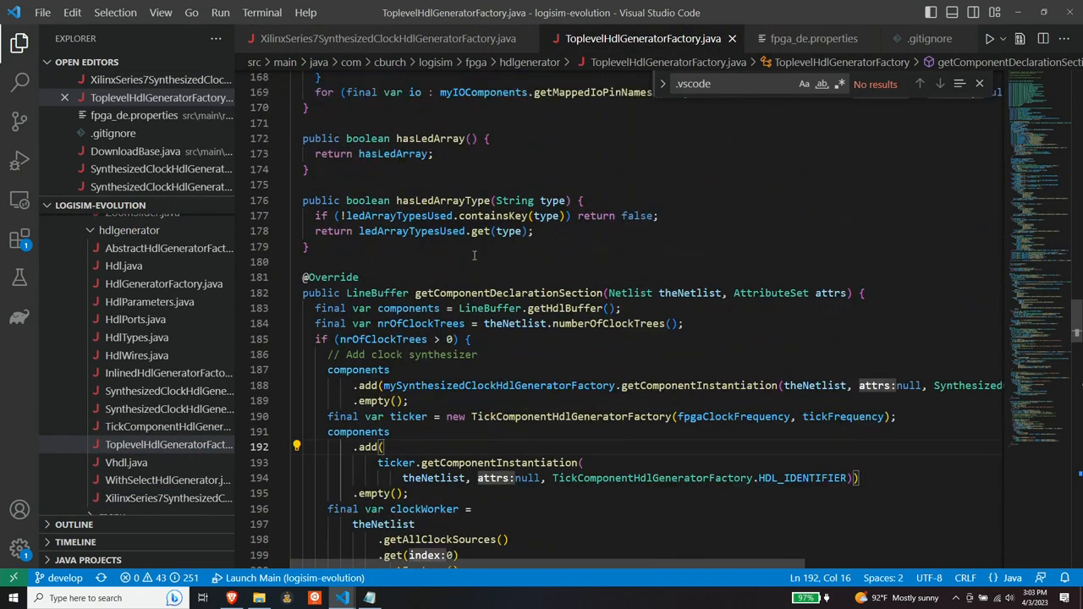
scroll("down", 3)
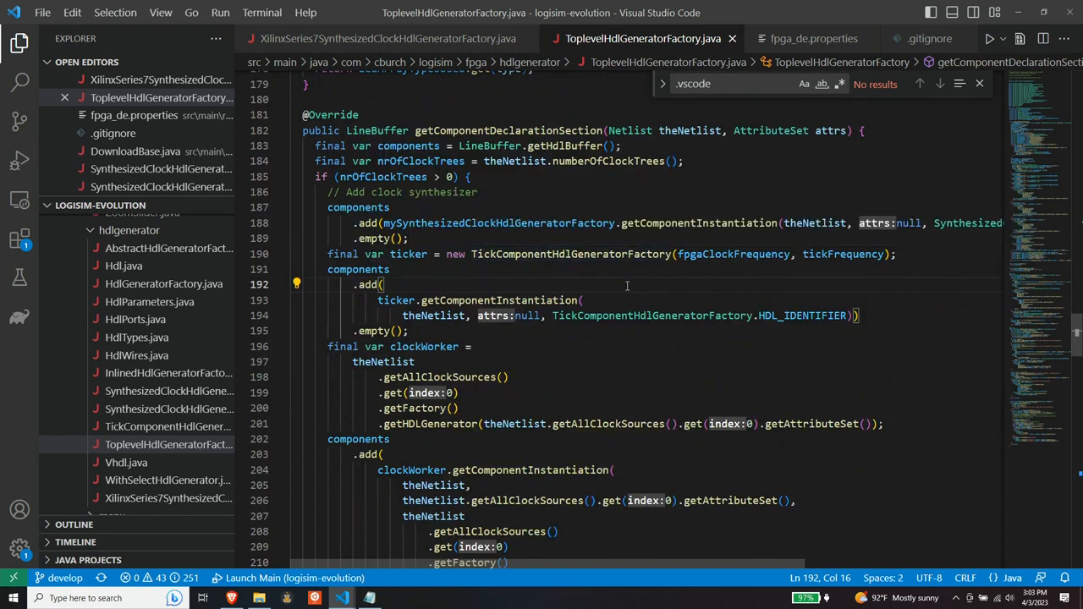
mouse_move(602, 303)
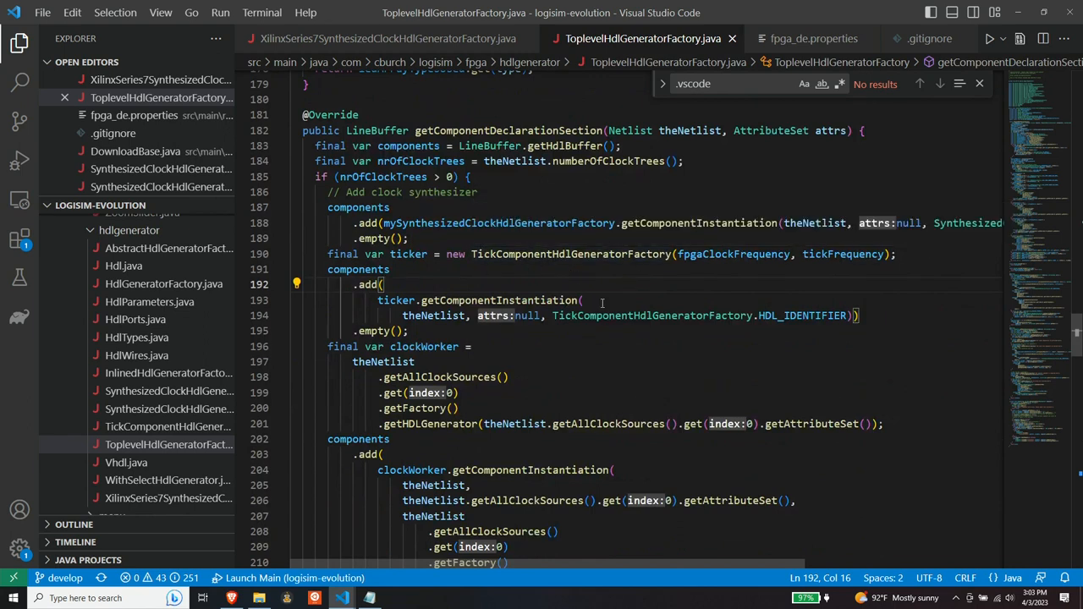
scroll("down", 3)
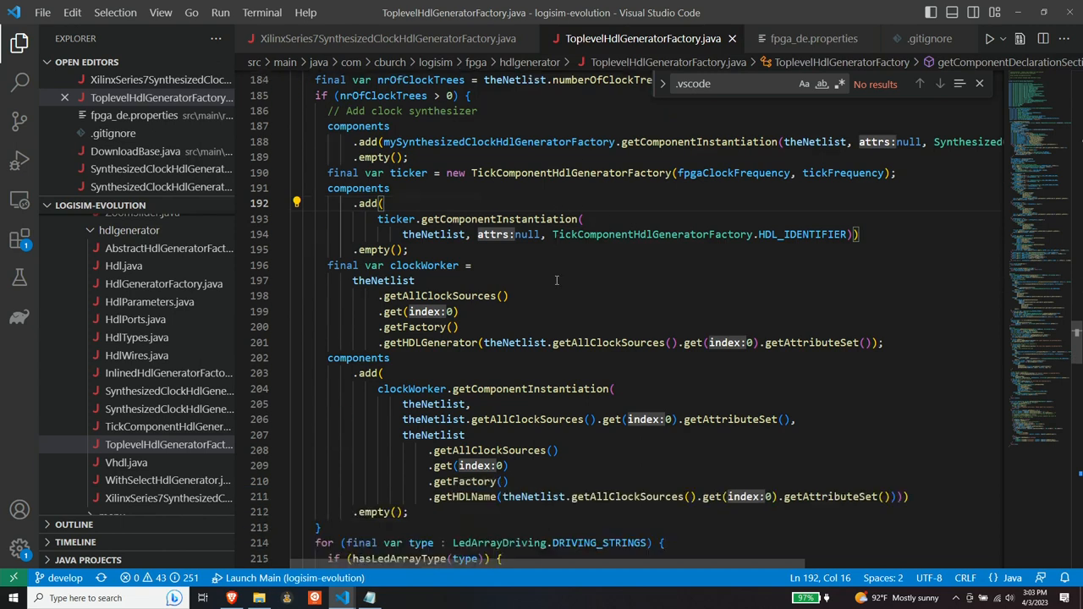
scroll("down", 3)
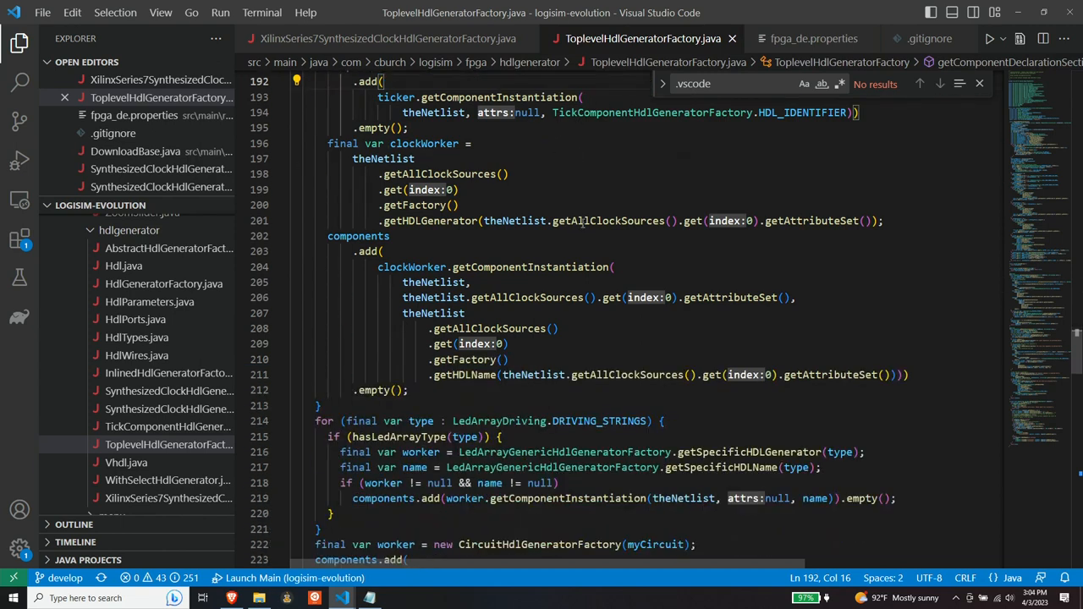
scroll("down", 3)
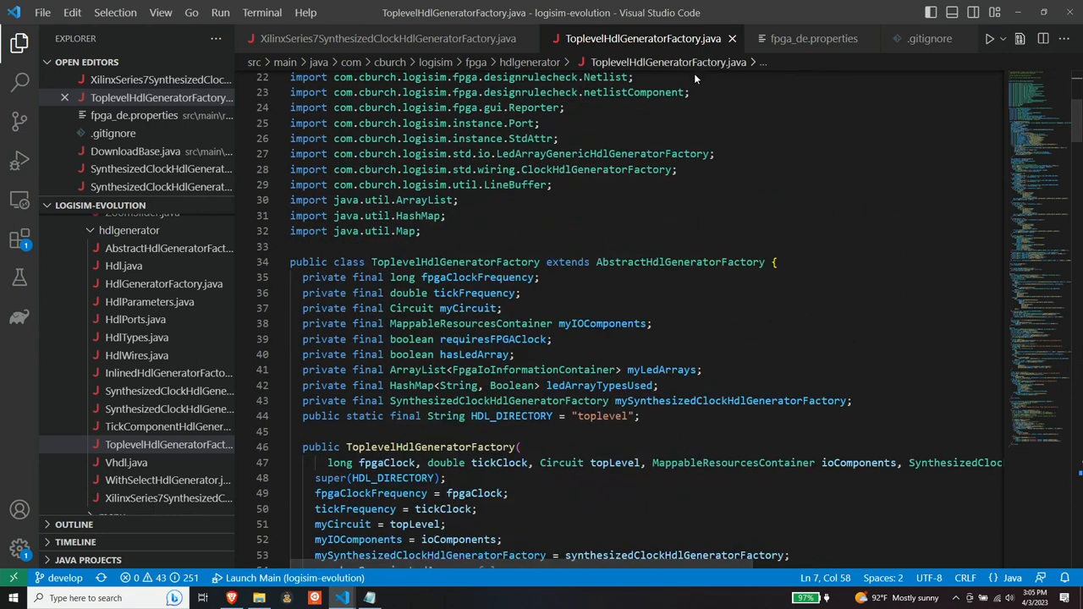
scroll("down", 3)
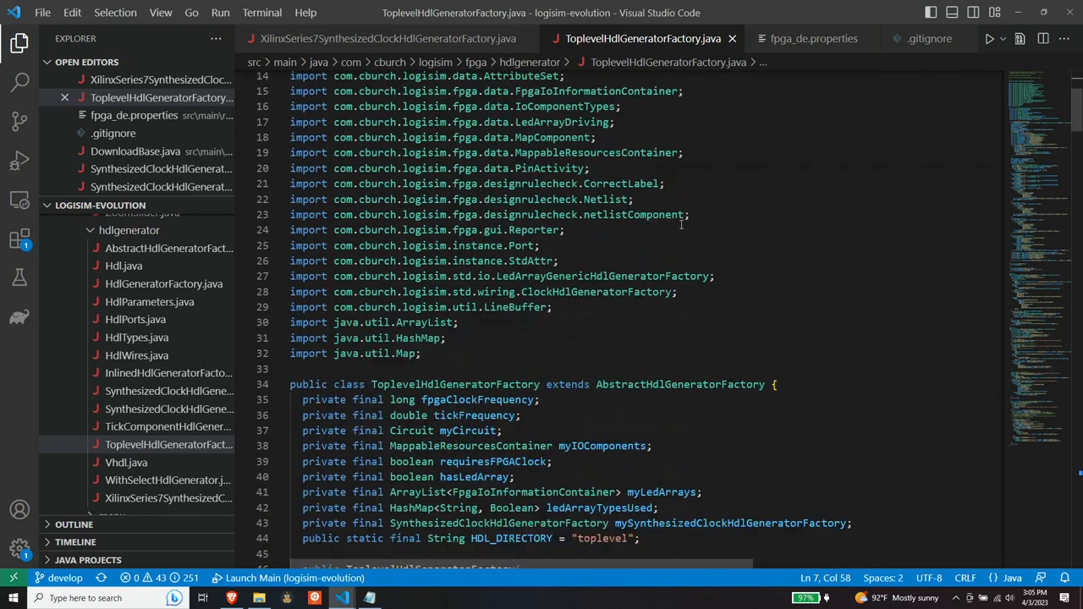
scroll("down", 3)
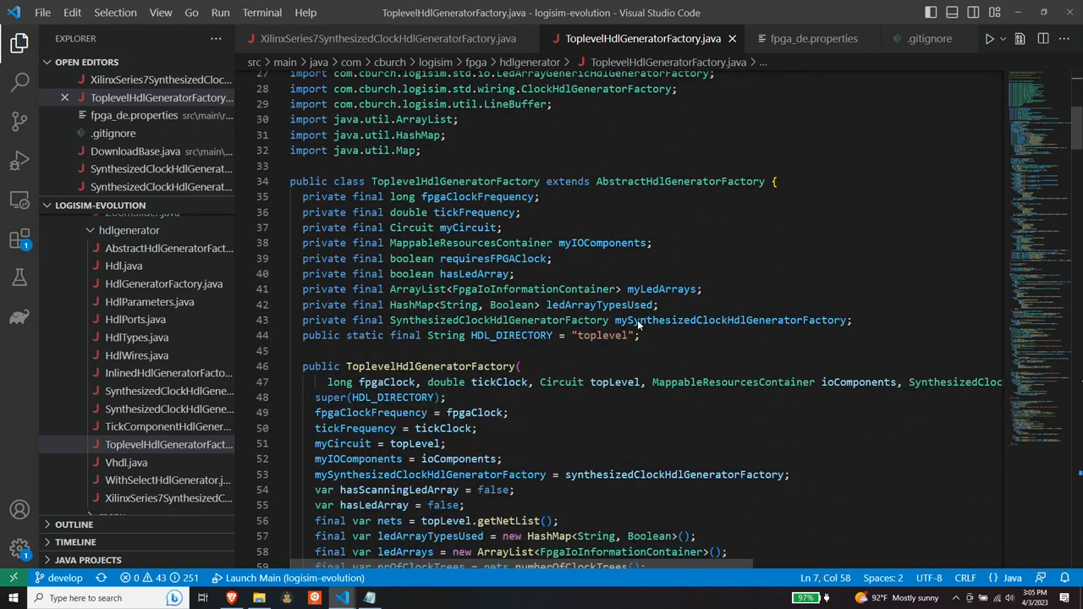
mouse_move(749, 329)
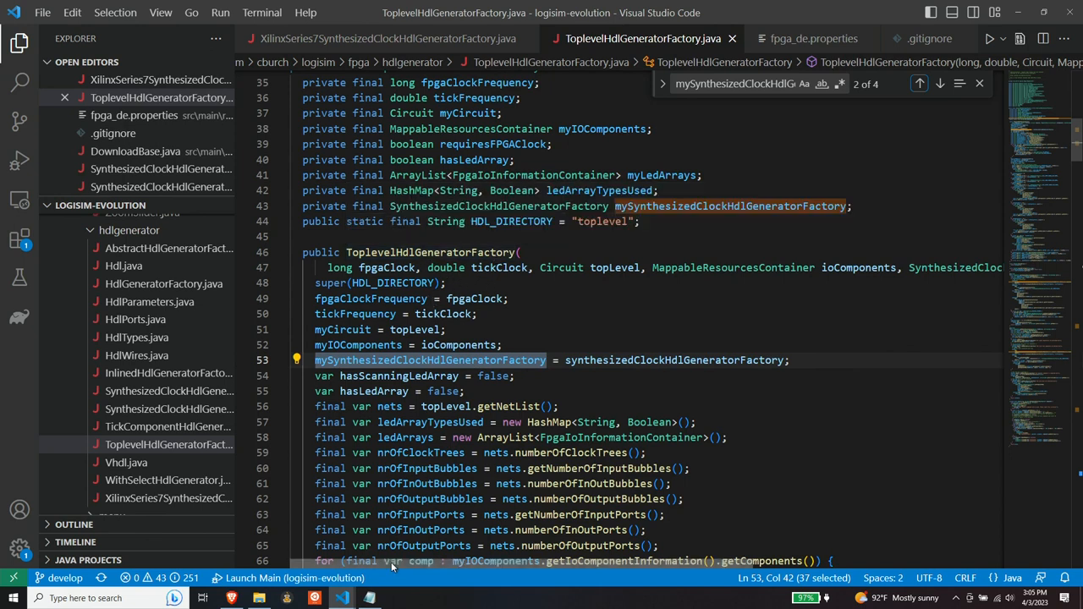
scroll("right", 3)
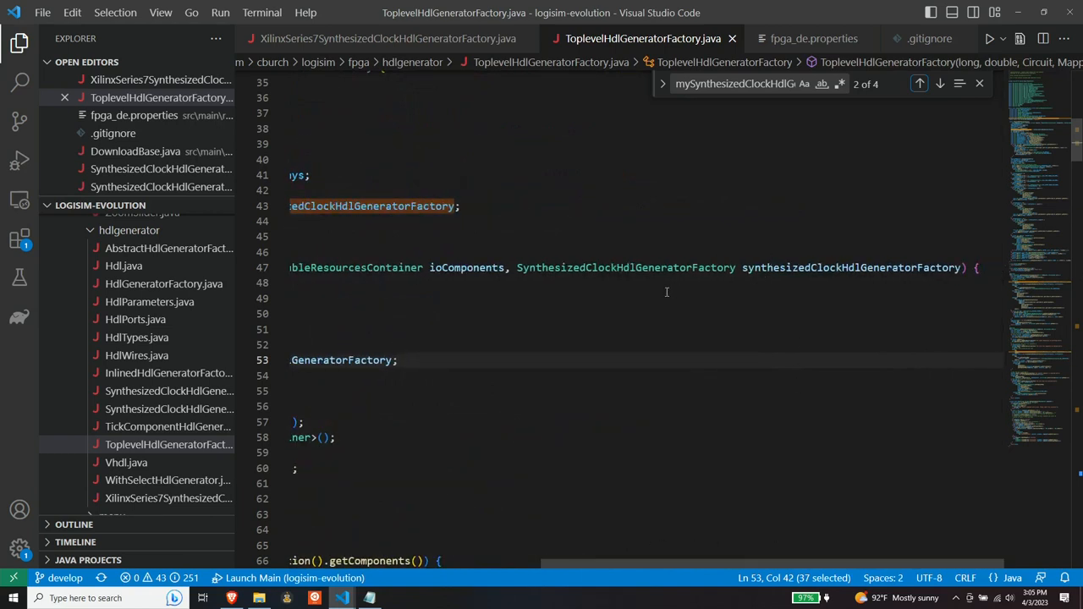
mouse_move(690, 320)
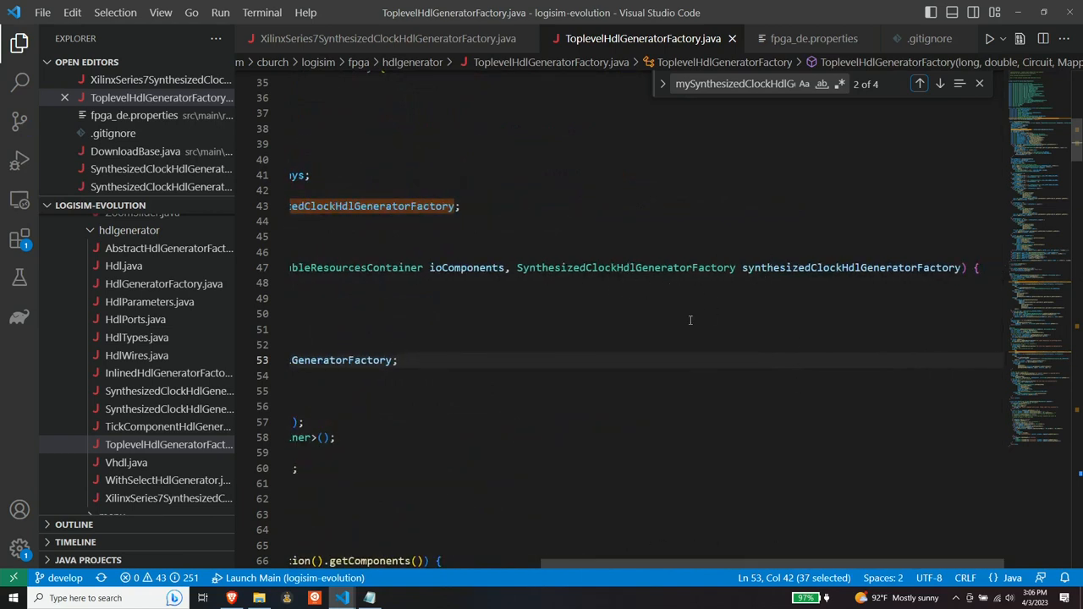
mouse_move(703, 540)
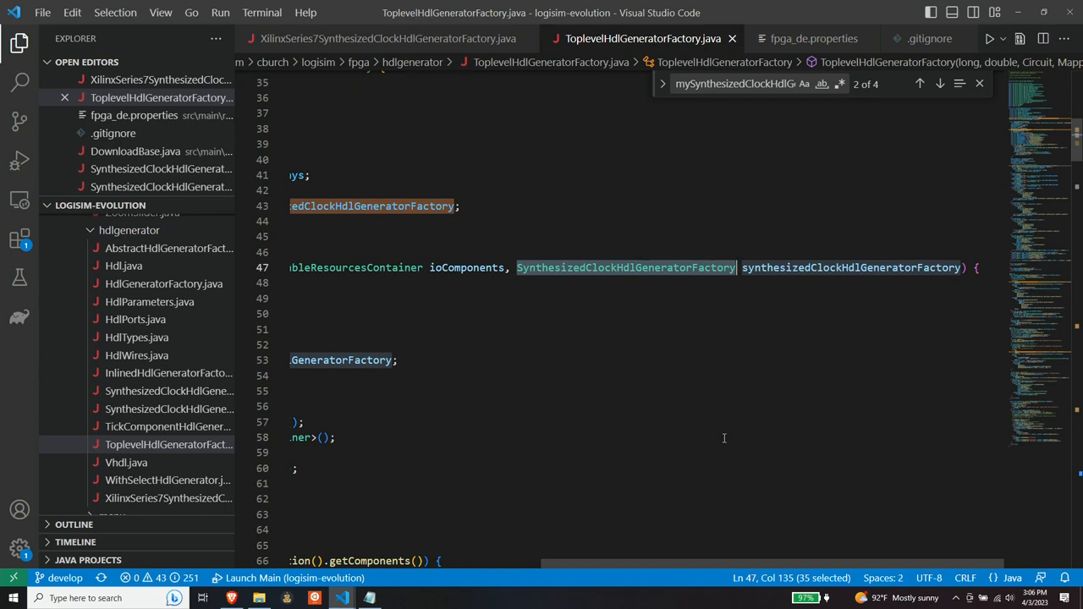
mouse_move(616, 409)
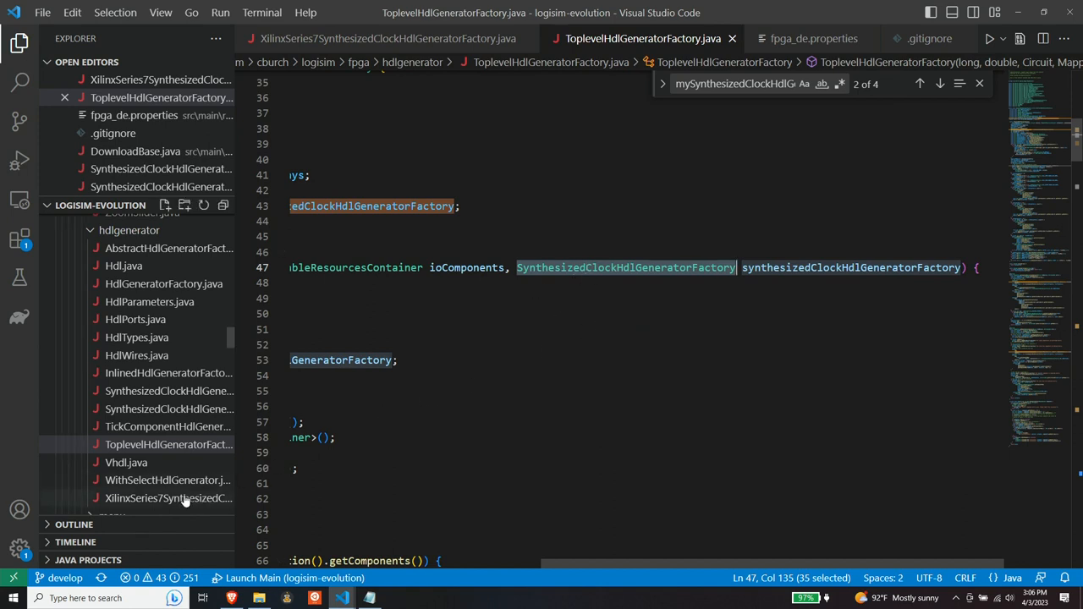
left_click(169, 498)
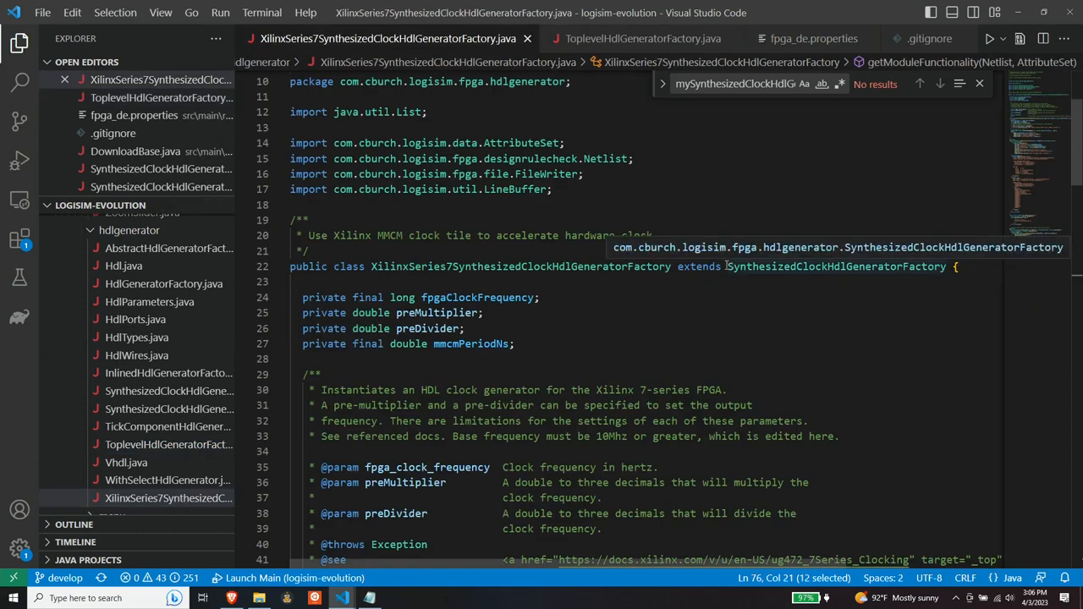
double_click(838, 266)
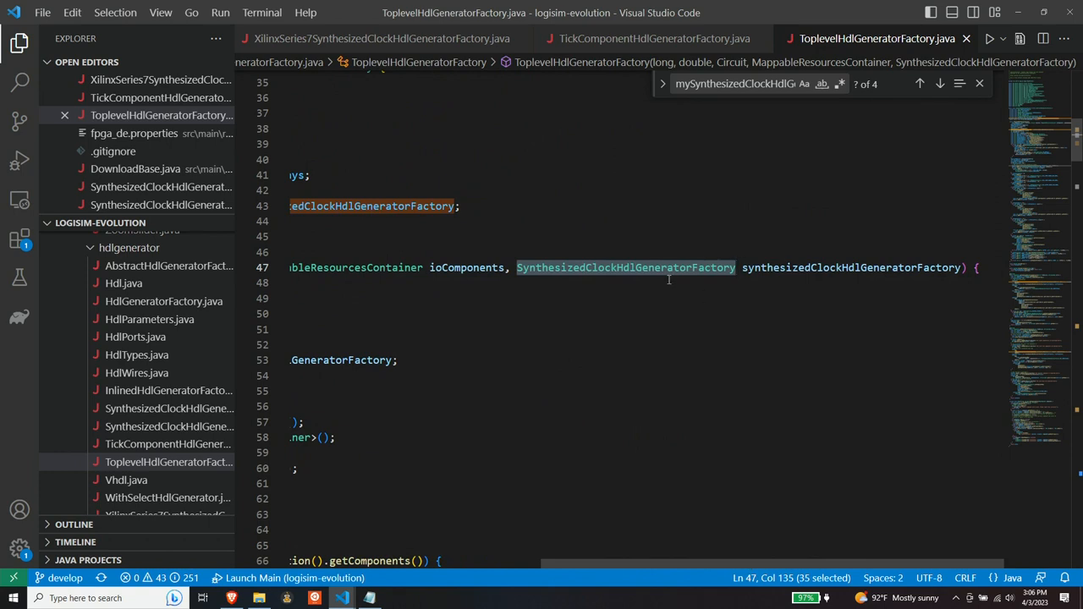
mouse_move(641, 376)
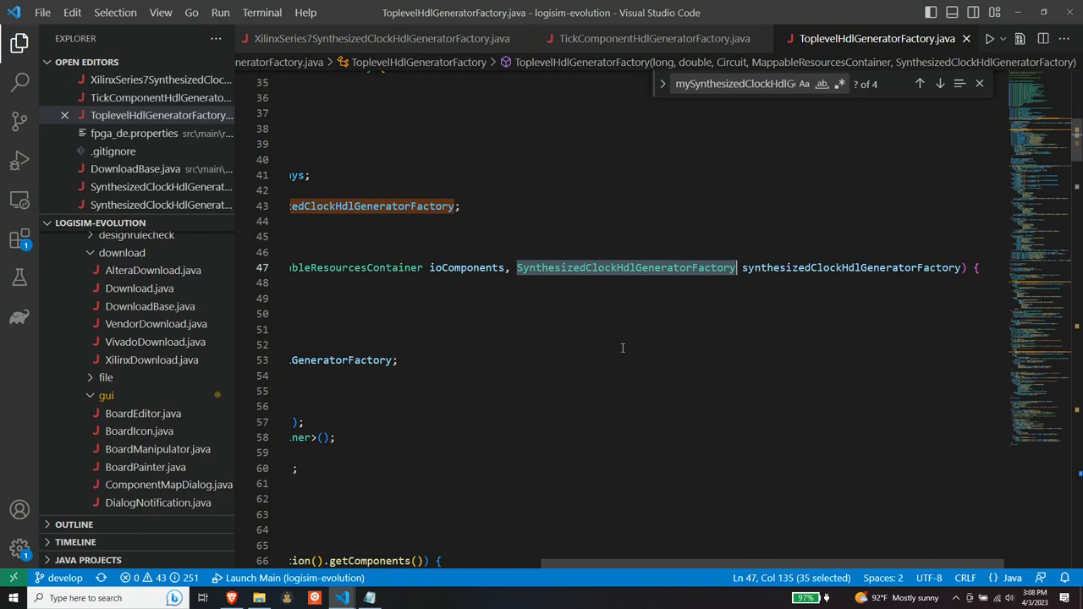
mouse_move(601, 334)
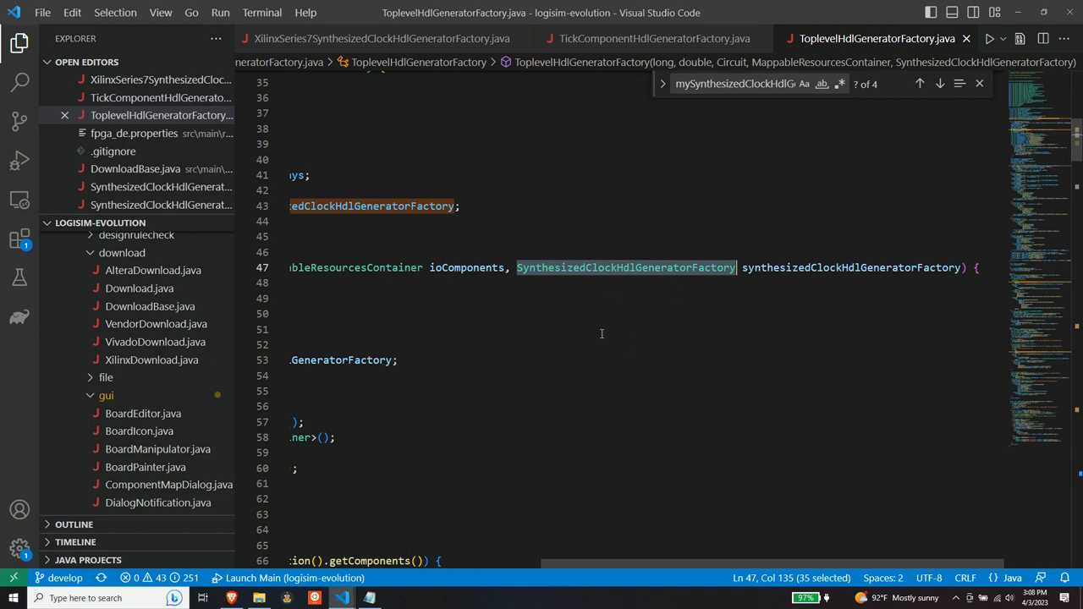
mouse_move(634, 333)
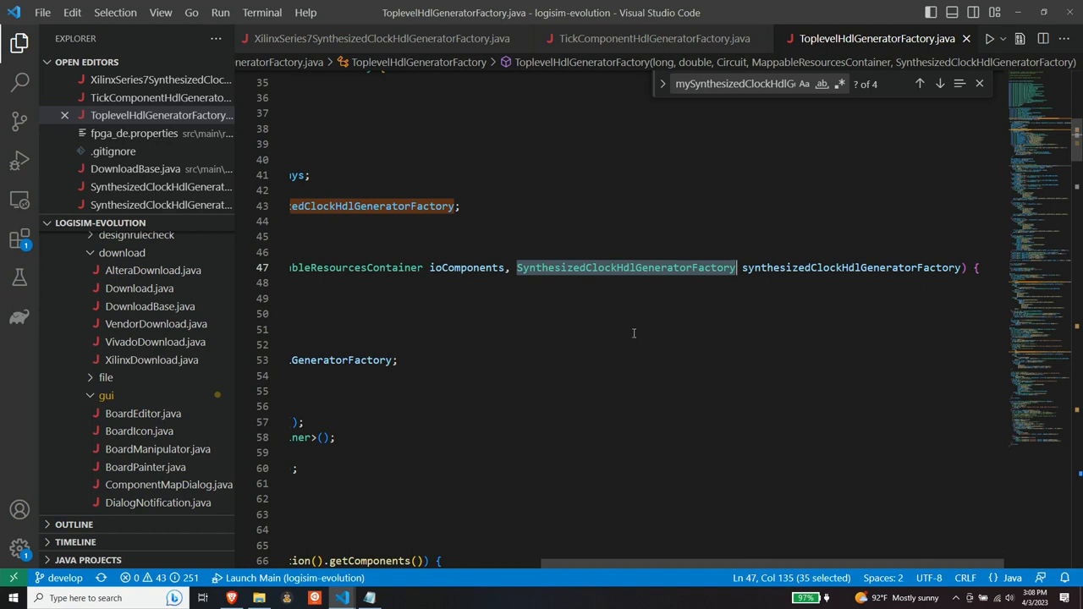
mouse_move(715, 519)
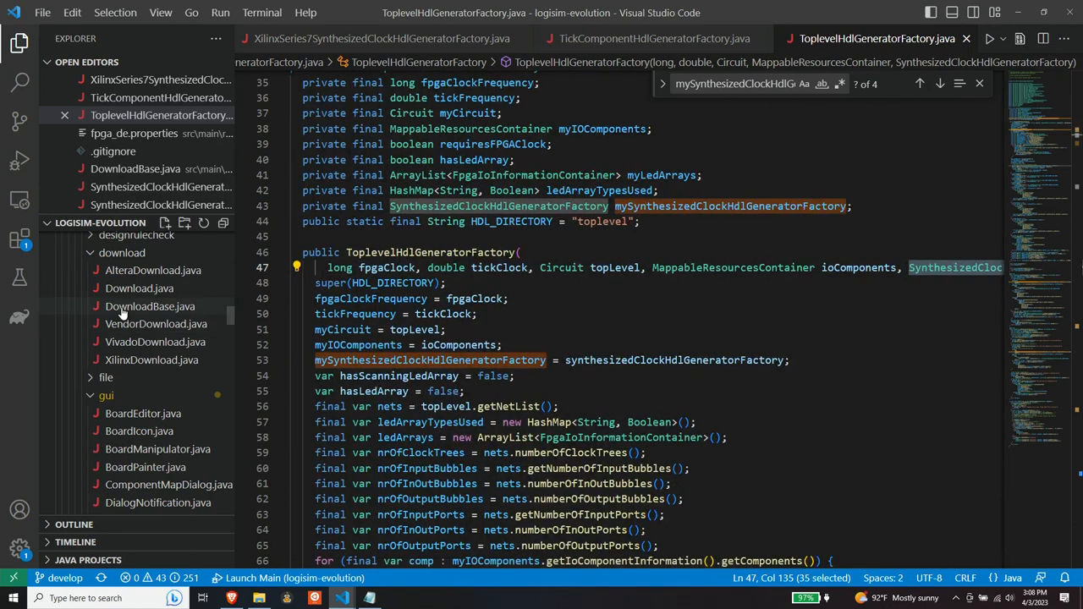
Open DownloadBase.java and select lines 191–199 that instantiate the clock synthesizer.
left_click(149, 306)
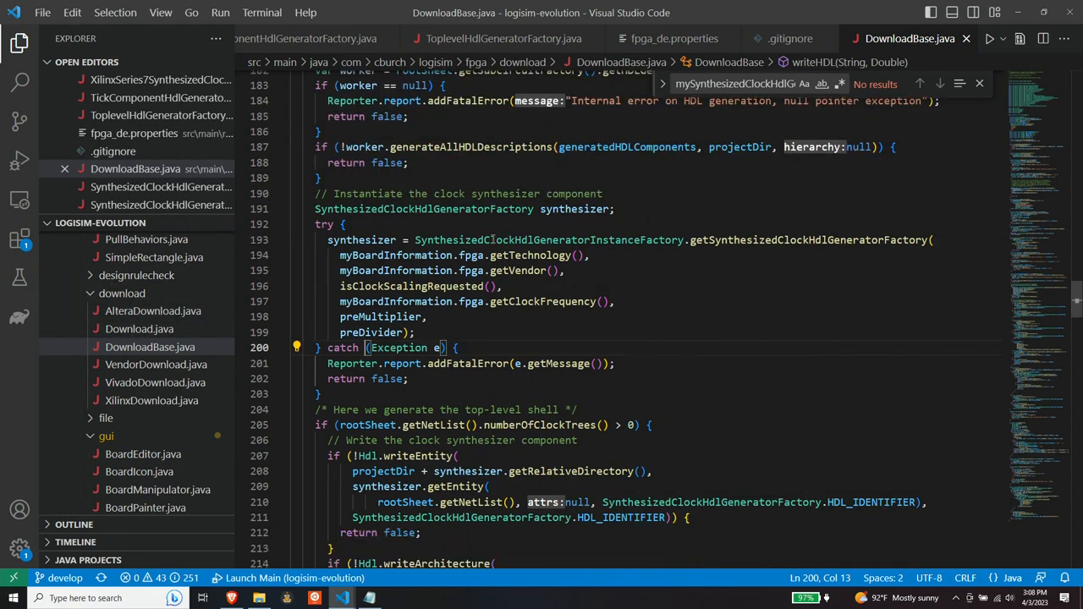
scroll("down", 3)
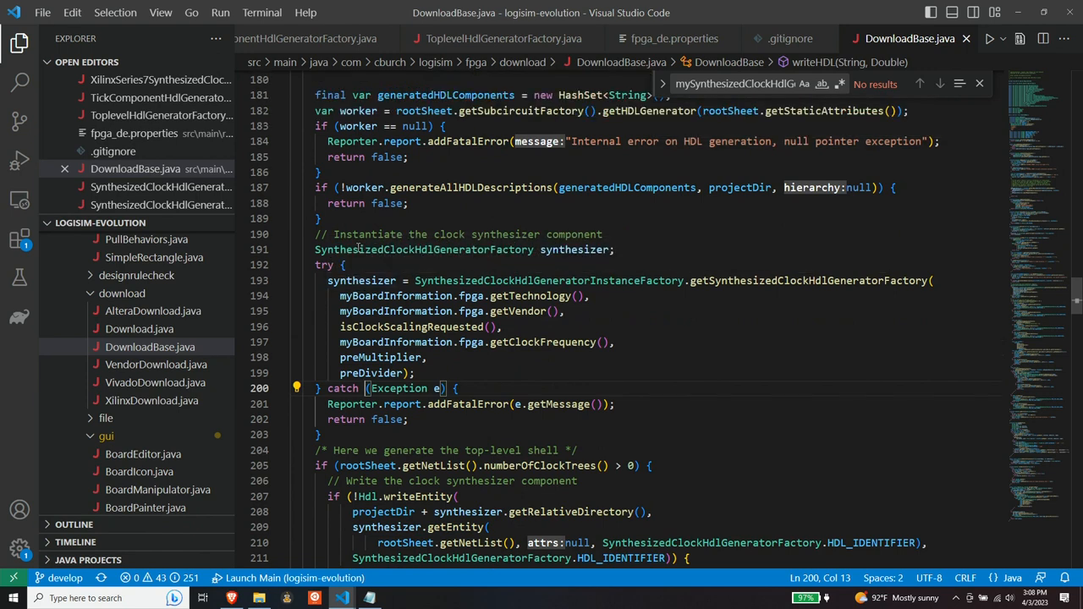
scroll("down", 3)
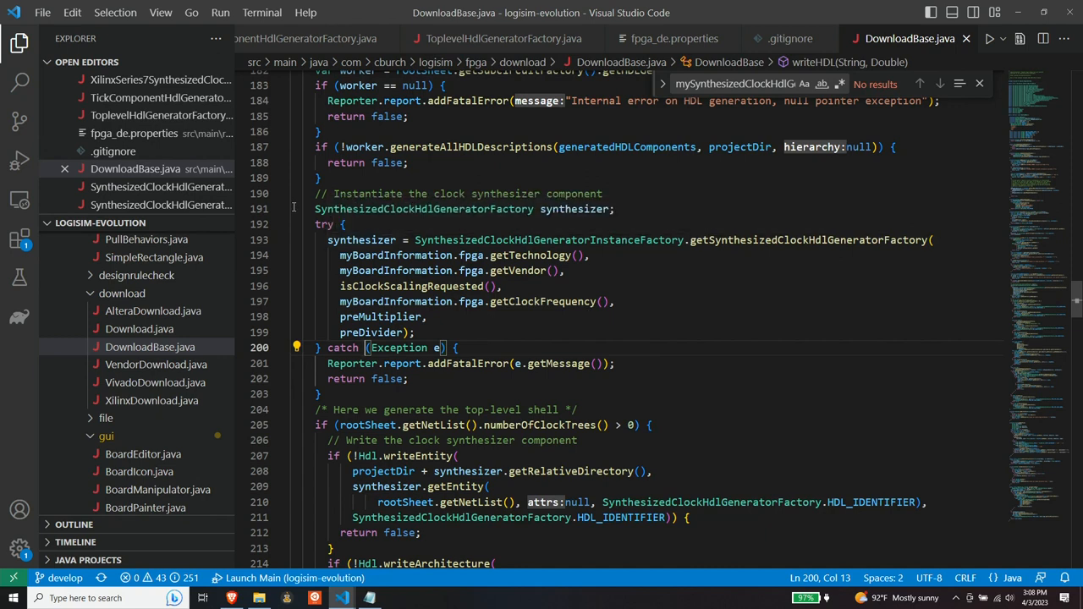
left_click_drag(315, 209, 415, 332)
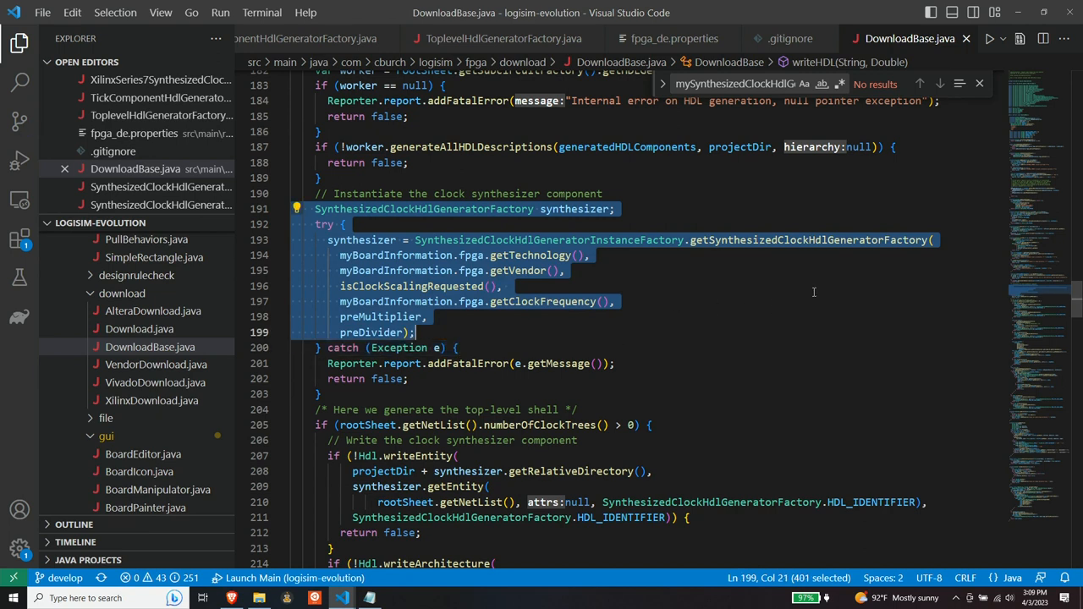
mouse_move(821, 284)
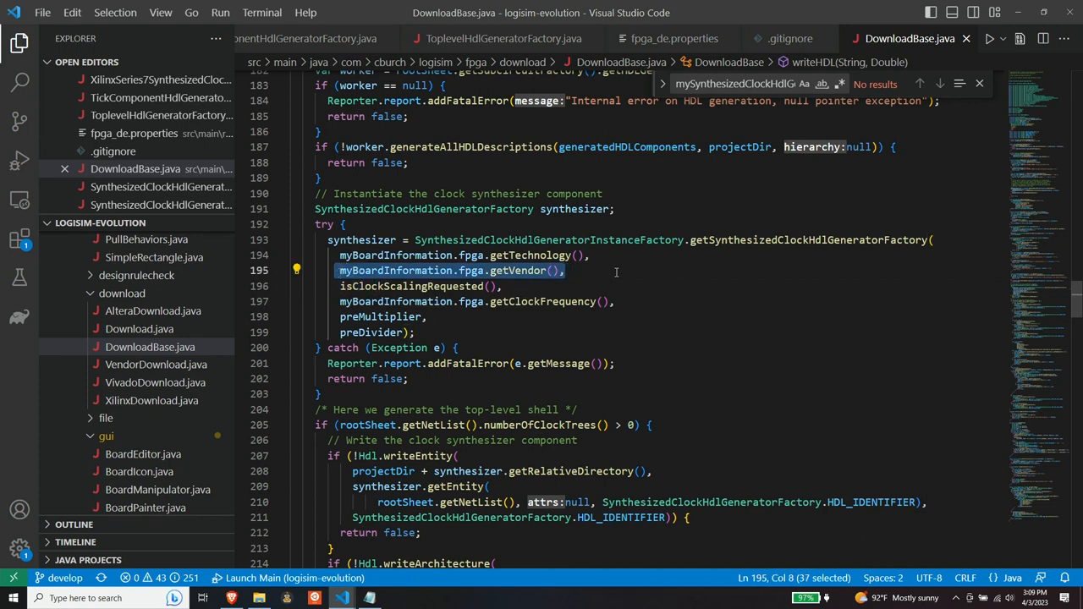
mouse_move(755, 249)
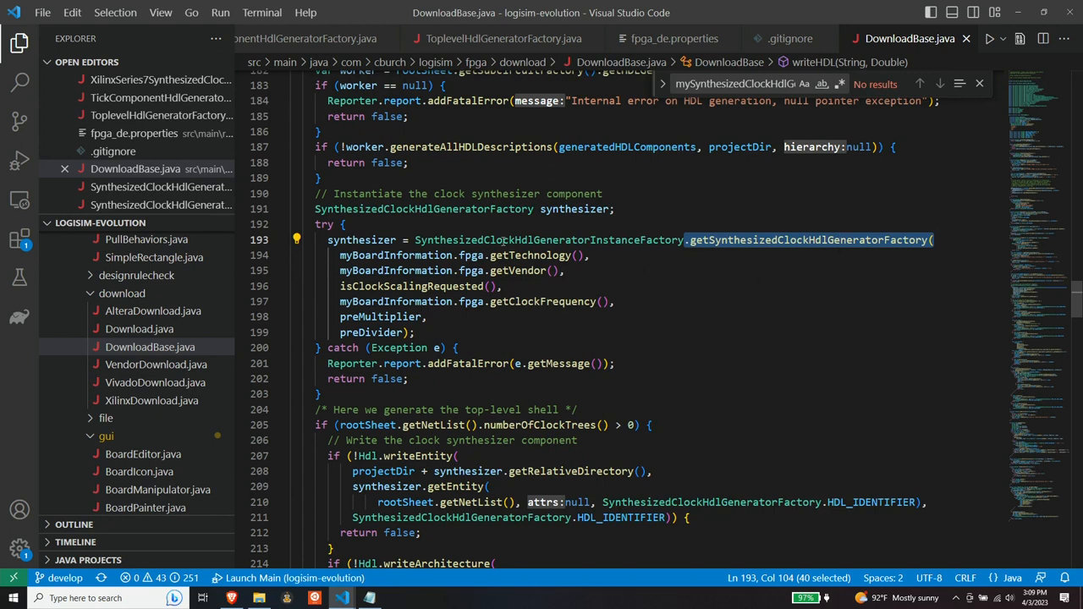
mouse_move(700, 342)
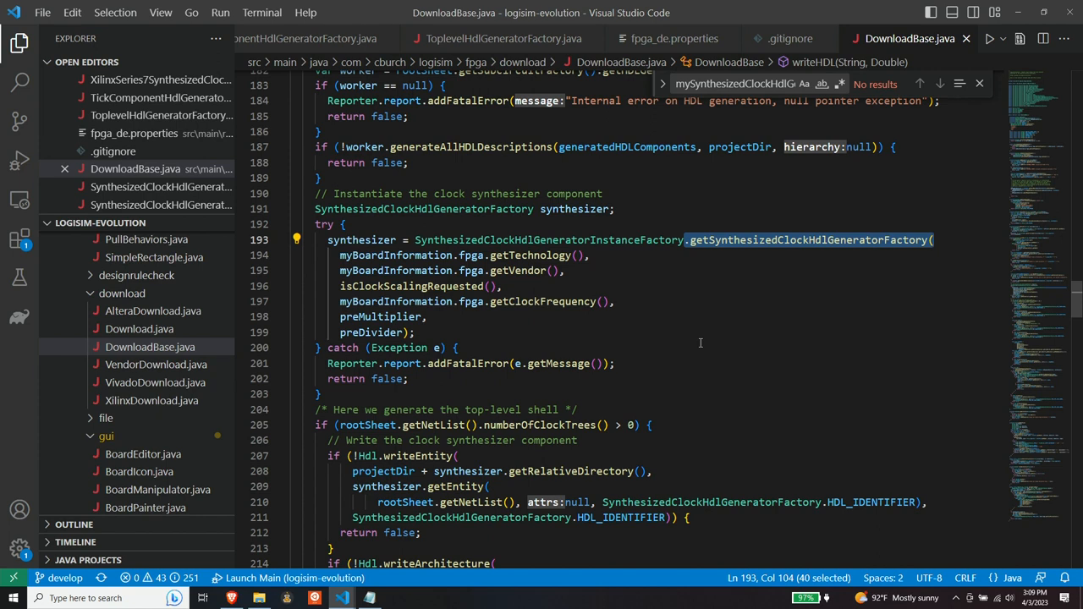
mouse_move(674, 289)
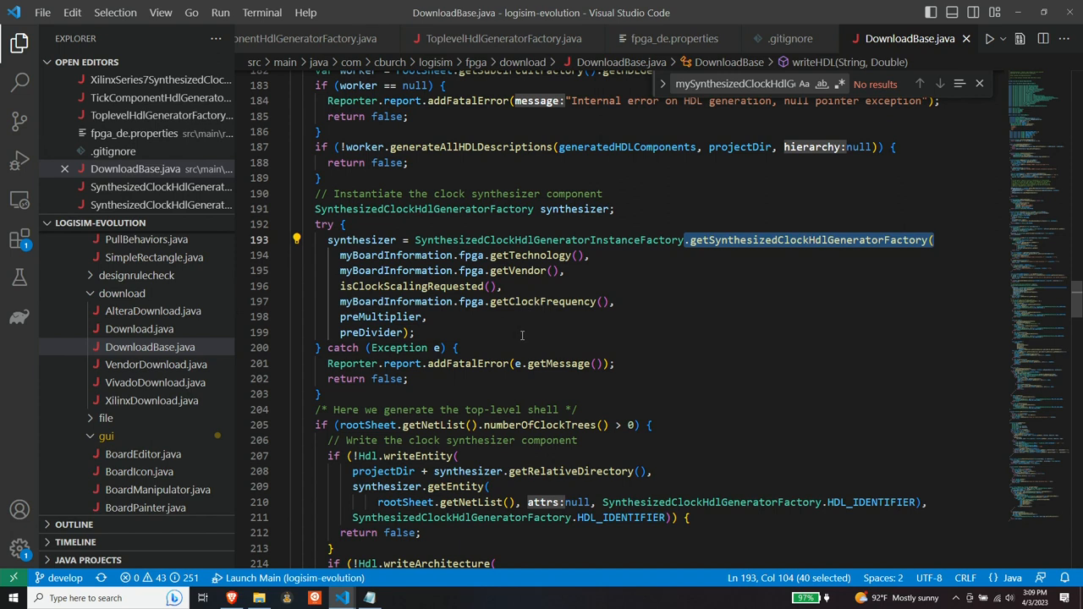
mouse_move(561, 328)
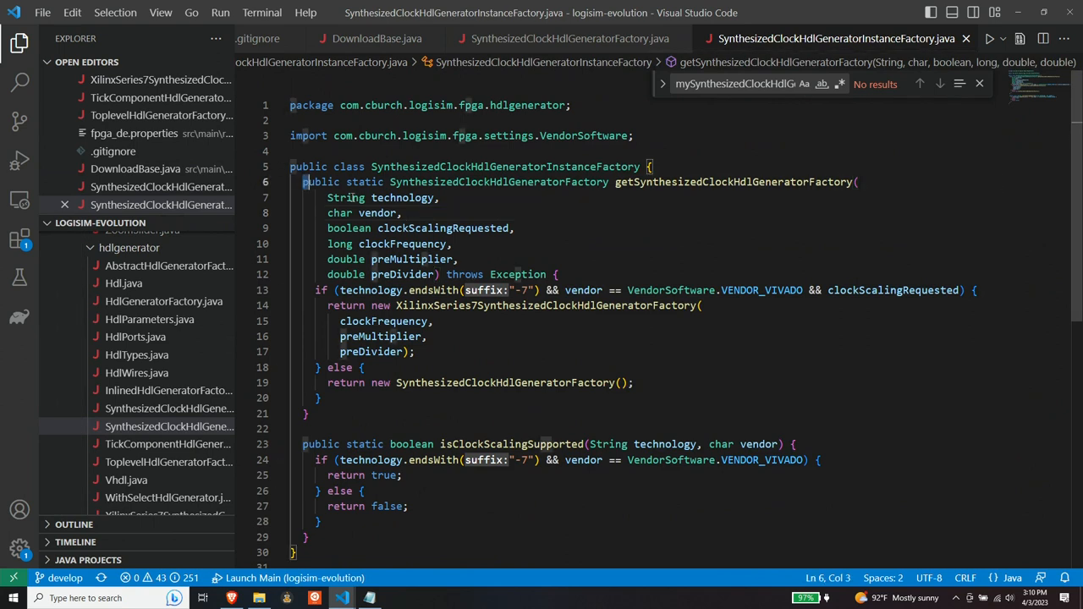
Select the getSynthesizedClockHdlGeneratorFactory method, then deselect it to examine the vendor condition.
left_click_drag(303, 182, 320, 398)
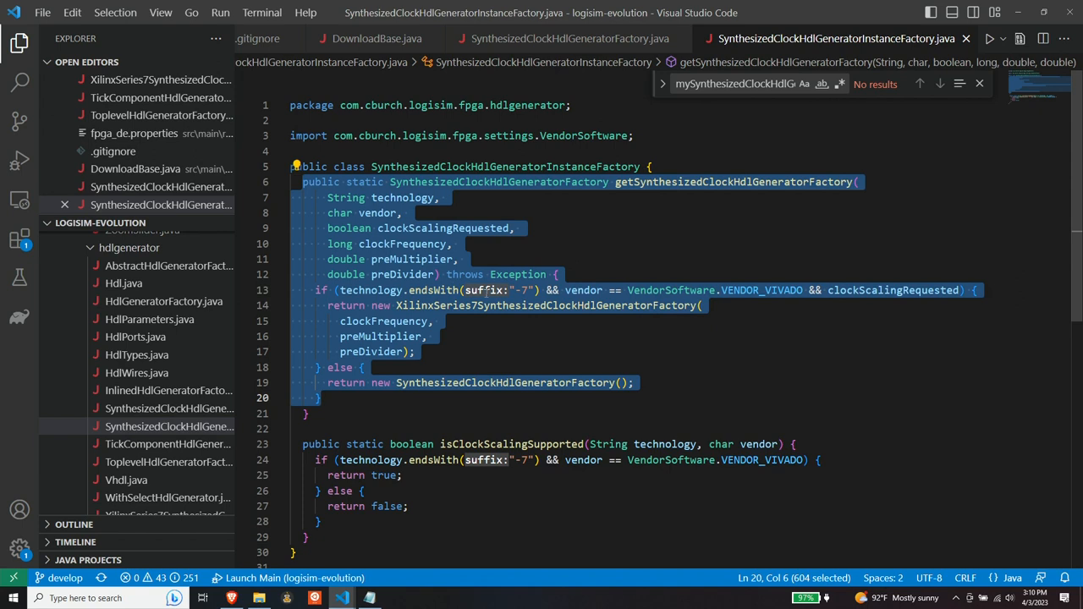
left_click(525, 290)
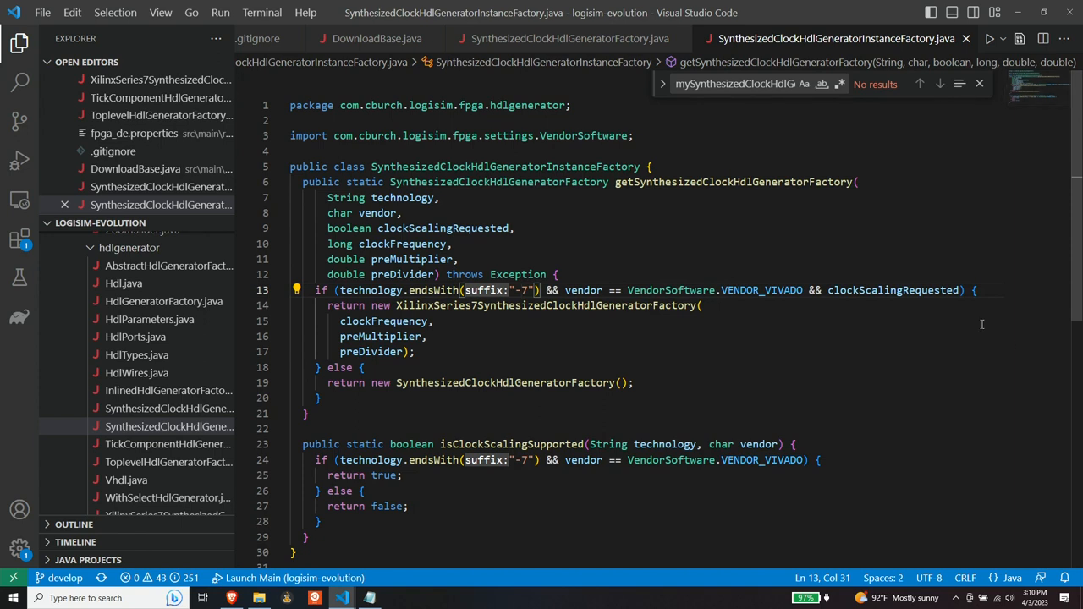
mouse_move(685, 361)
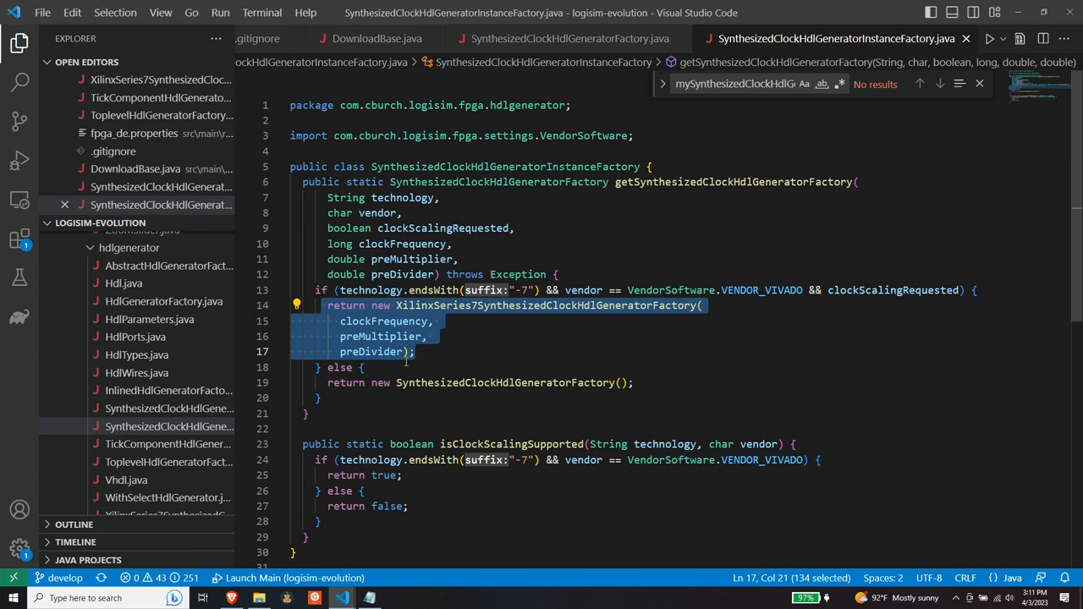
mouse_move(445, 356)
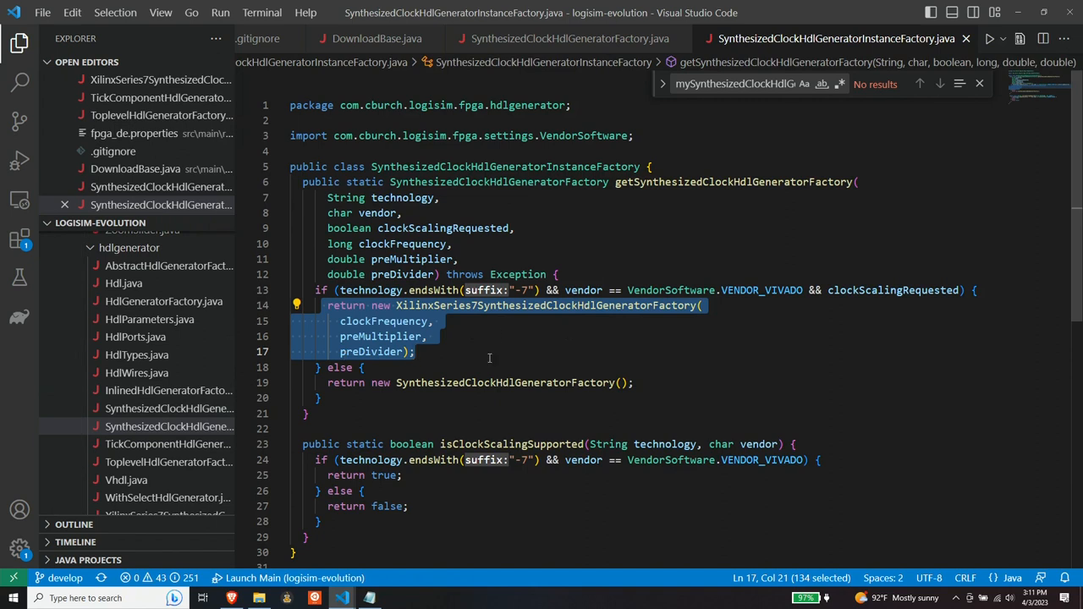
mouse_move(486, 354)
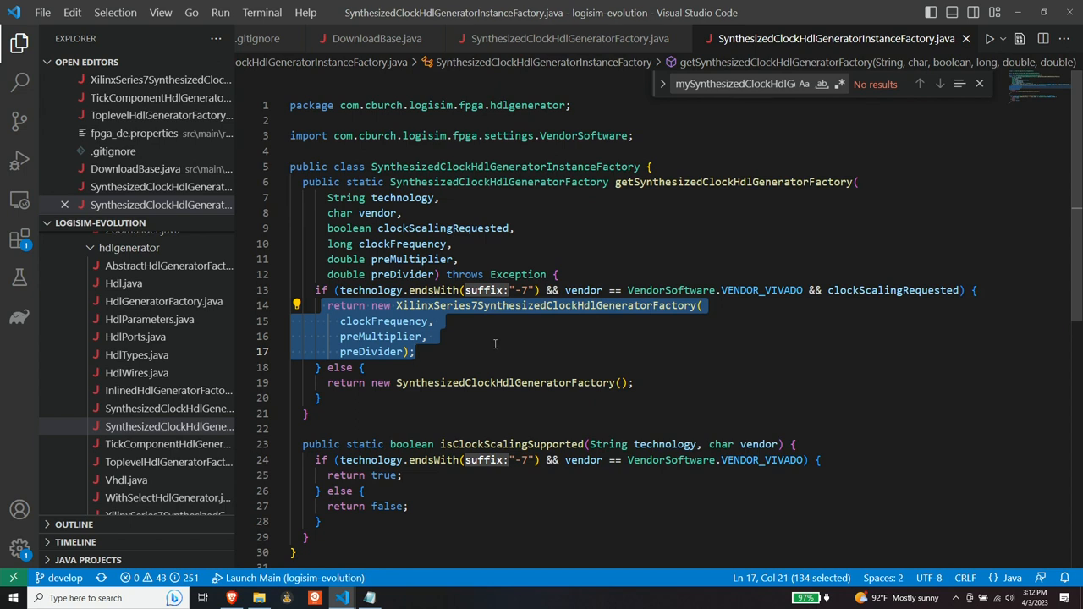
mouse_move(501, 334)
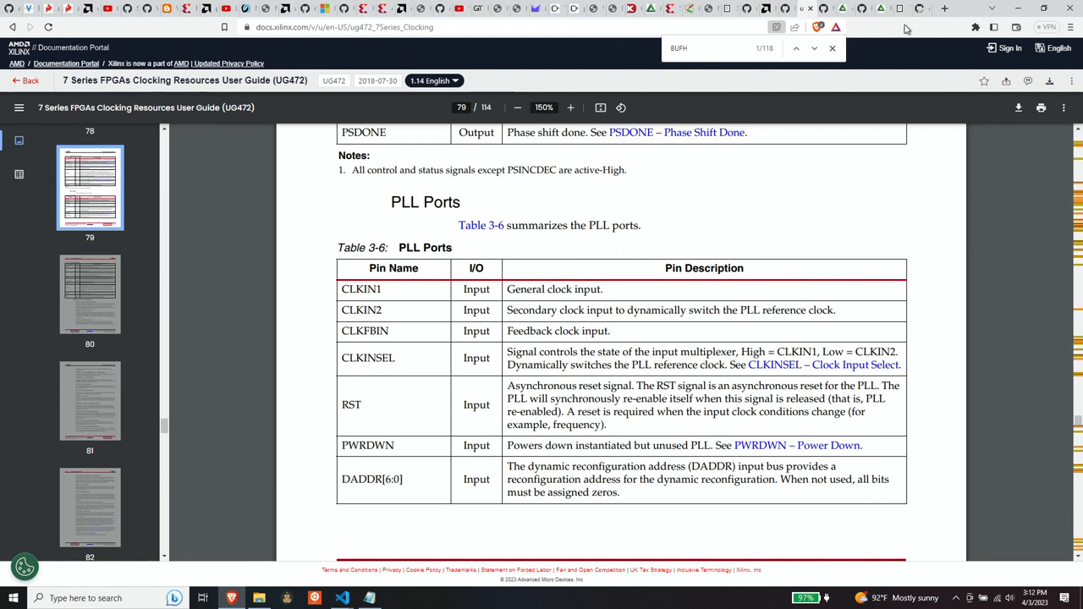
mouse_move(922, 9)
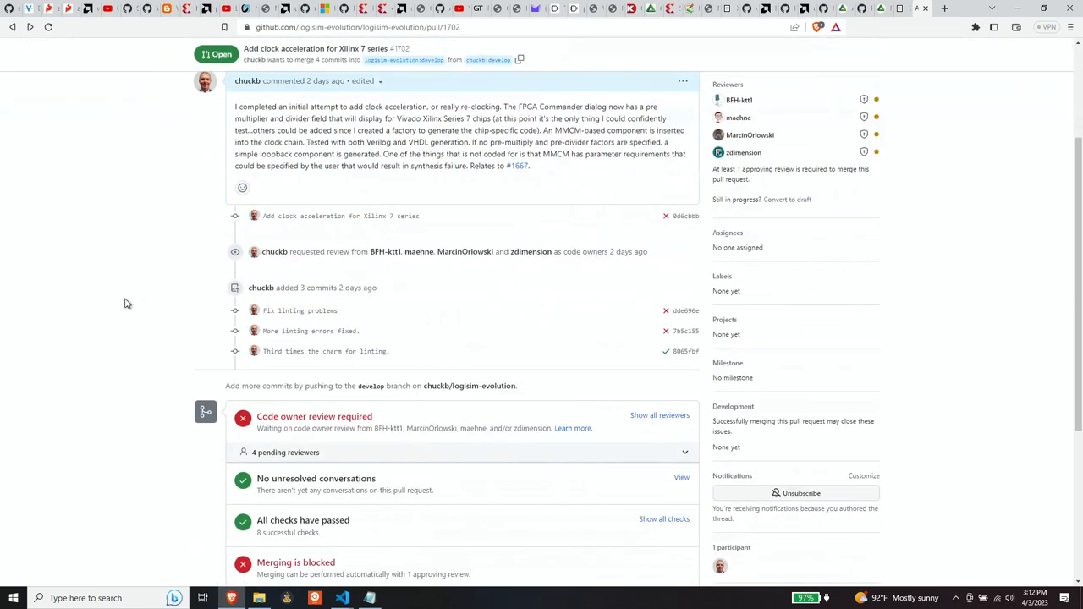
Scroll through pull request #1702's Conversation tab showing its description, commits and reviewers.
scroll("down", 3)
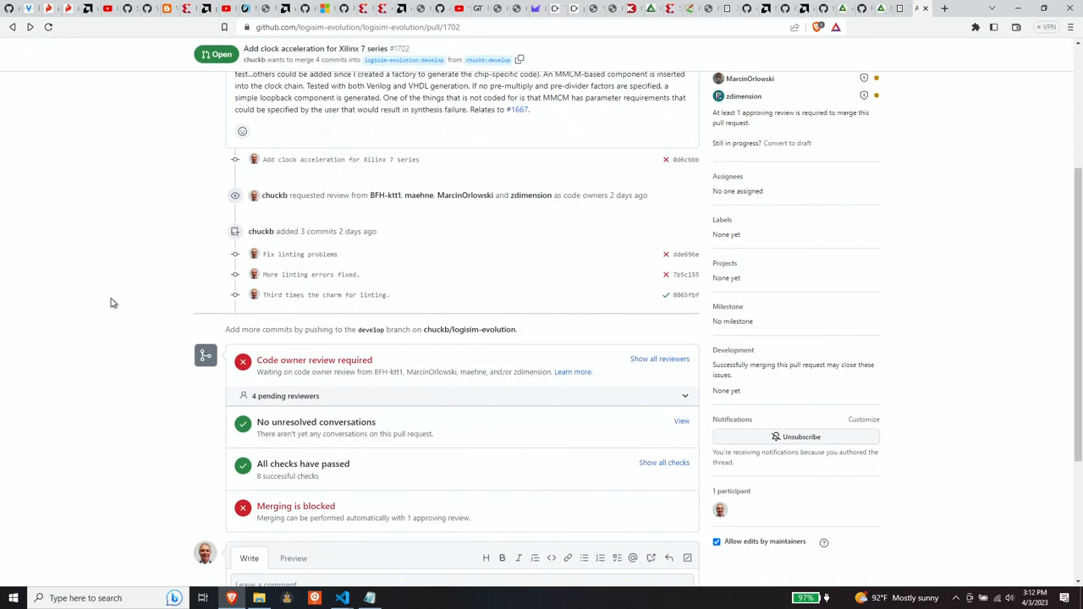
scroll("down", 3)
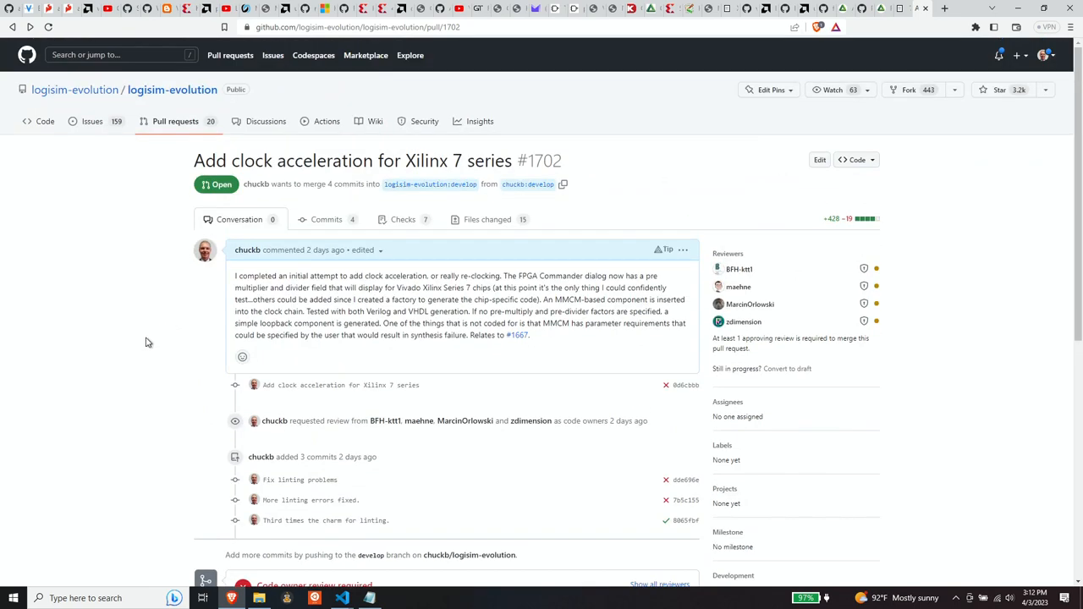
mouse_move(527, 185)
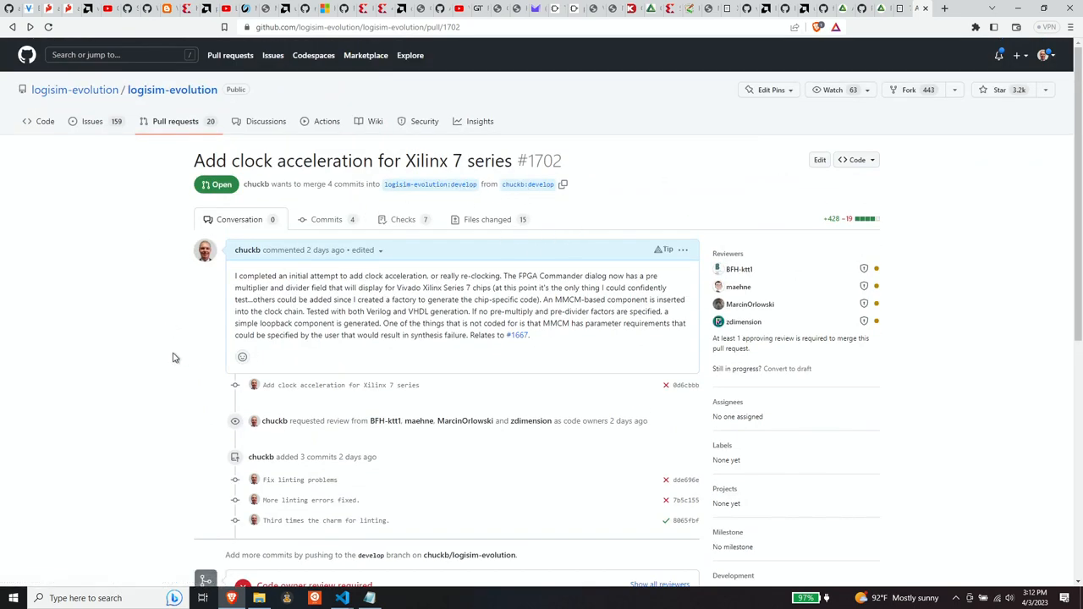
mouse_move(313, 202)
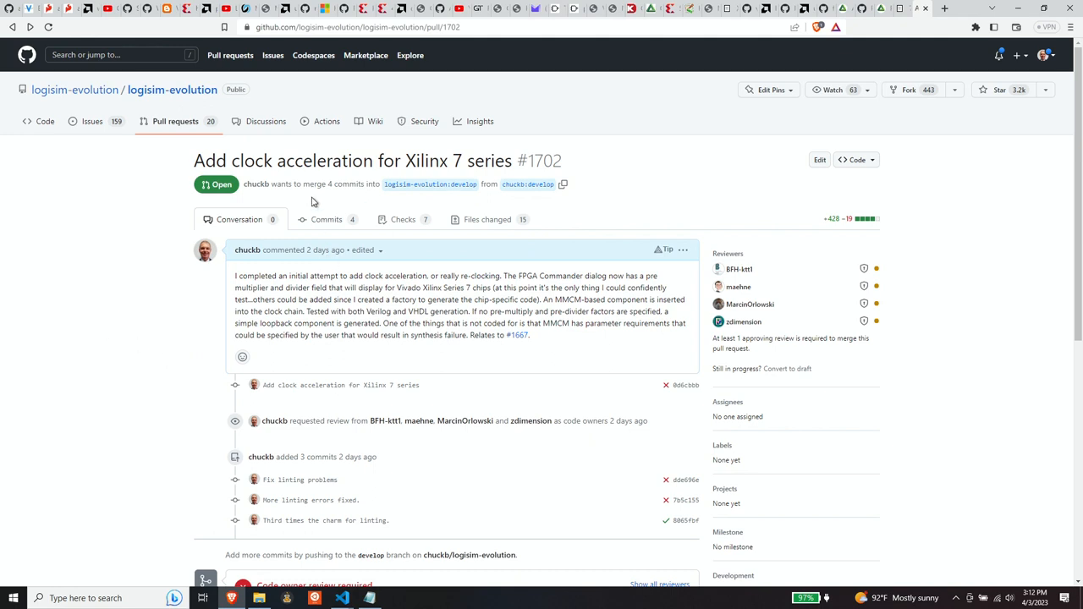
mouse_move(173, 387)
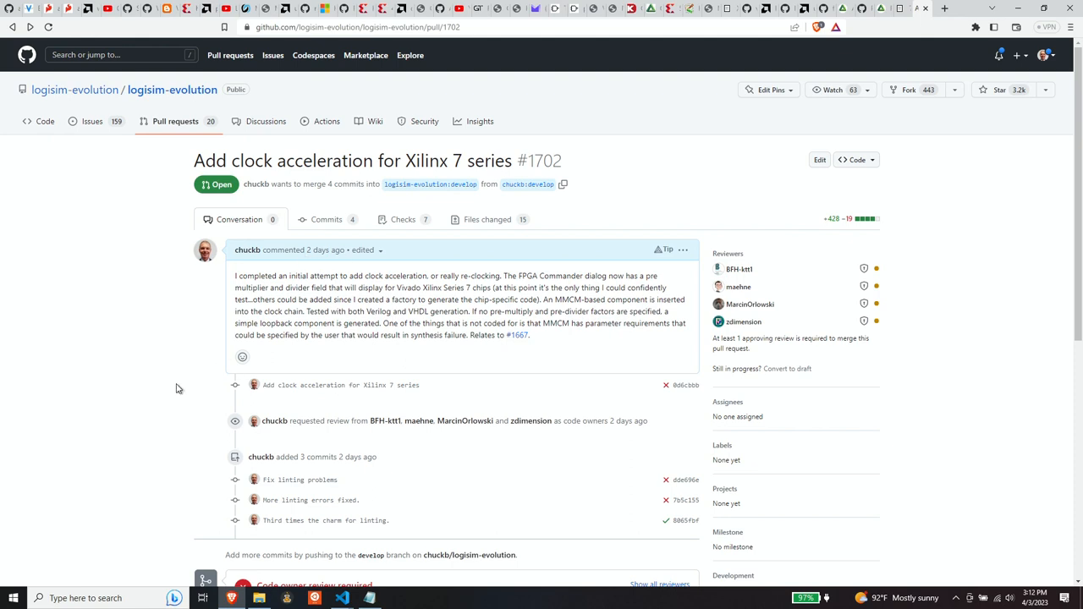
mouse_move(108, 391)
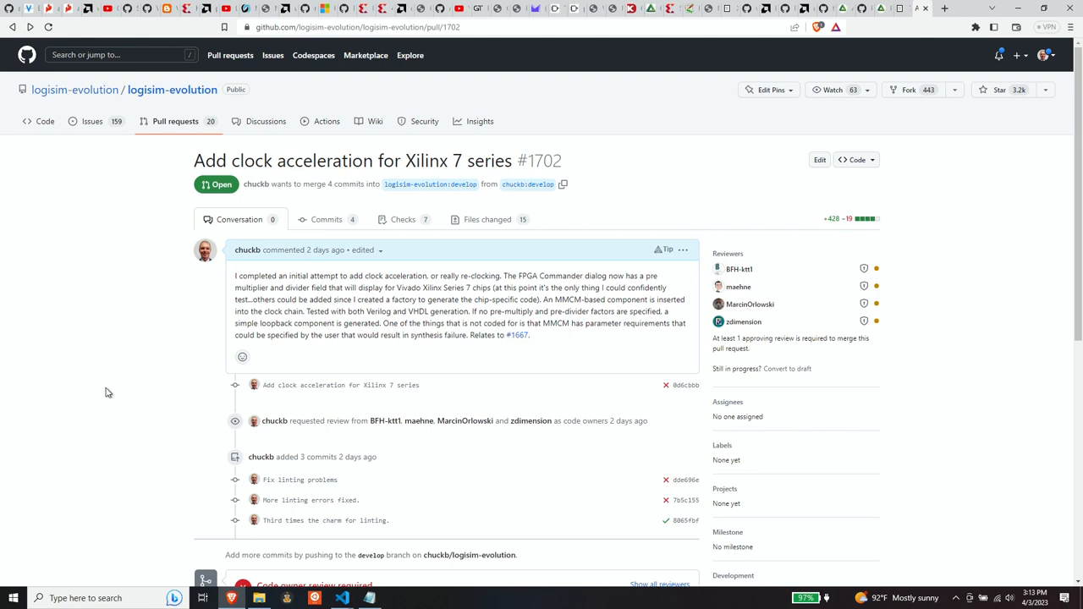
mouse_move(106, 387)
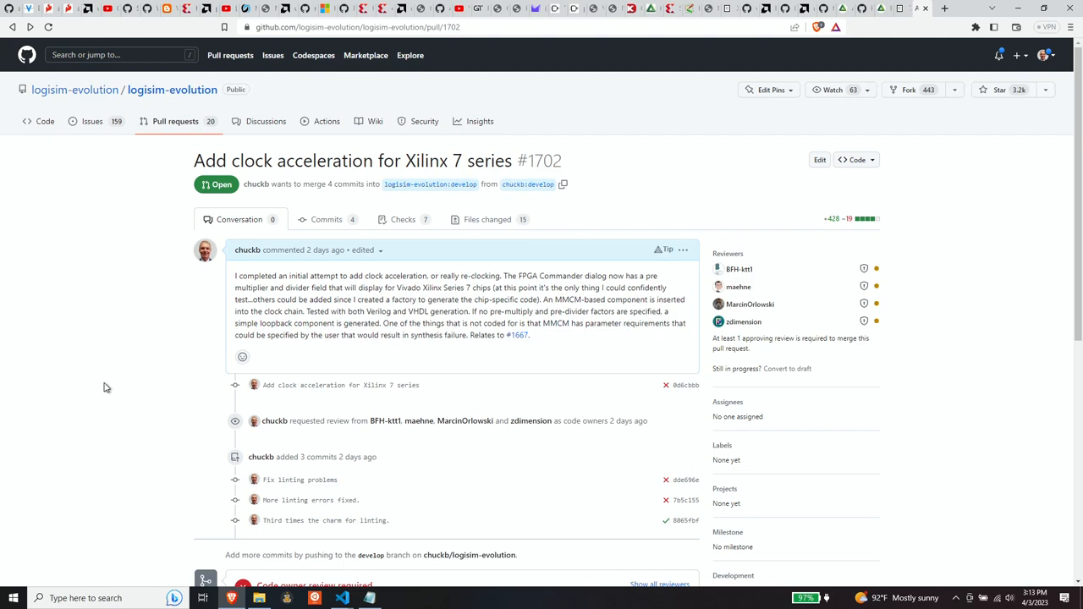
mouse_move(107, 386)
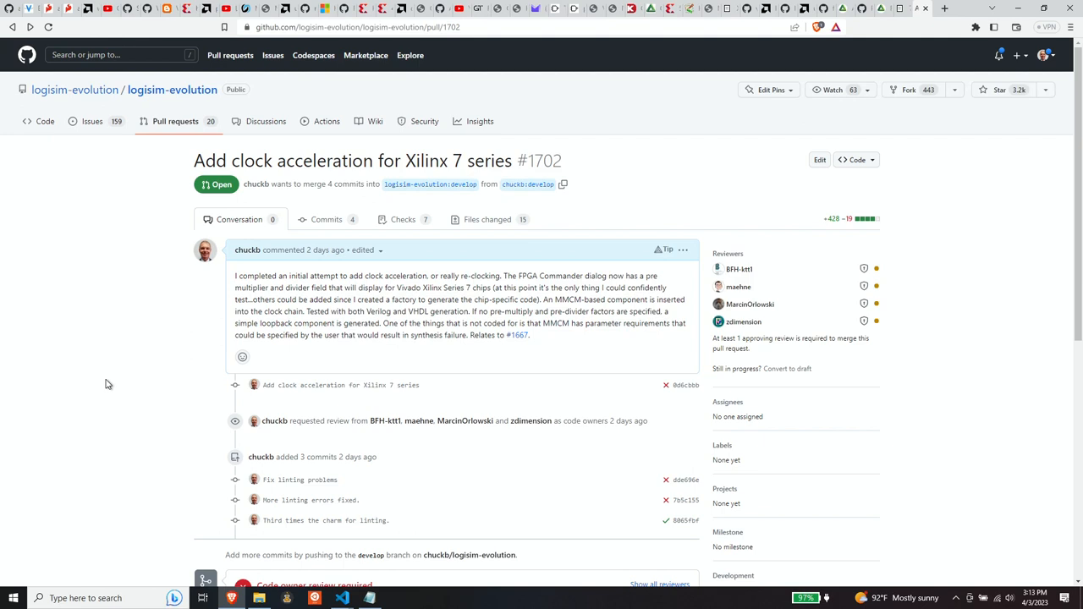
mouse_move(108, 384)
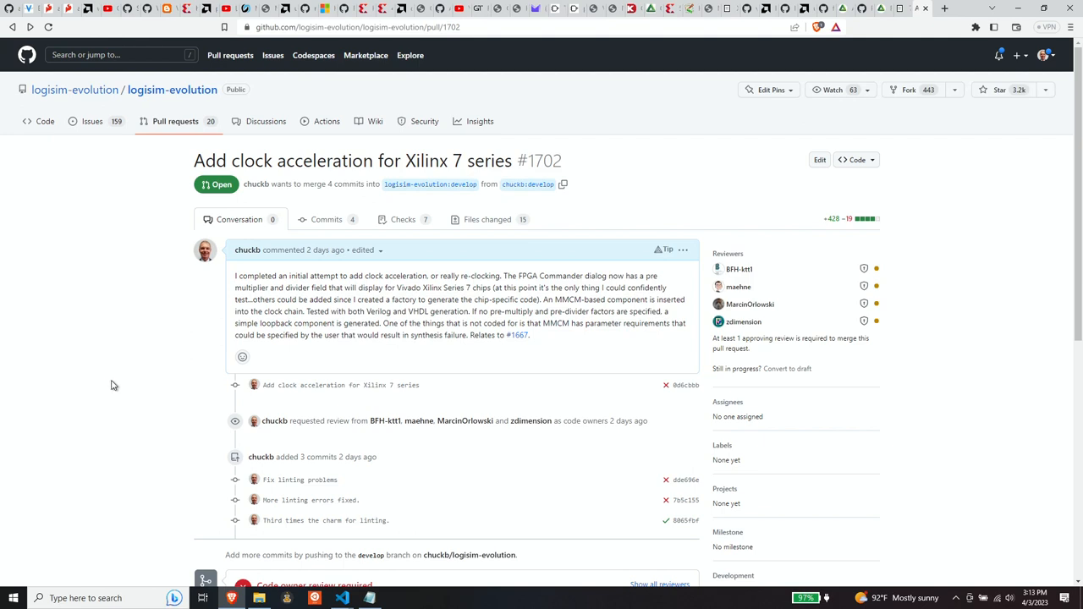
mouse_move(199, 359)
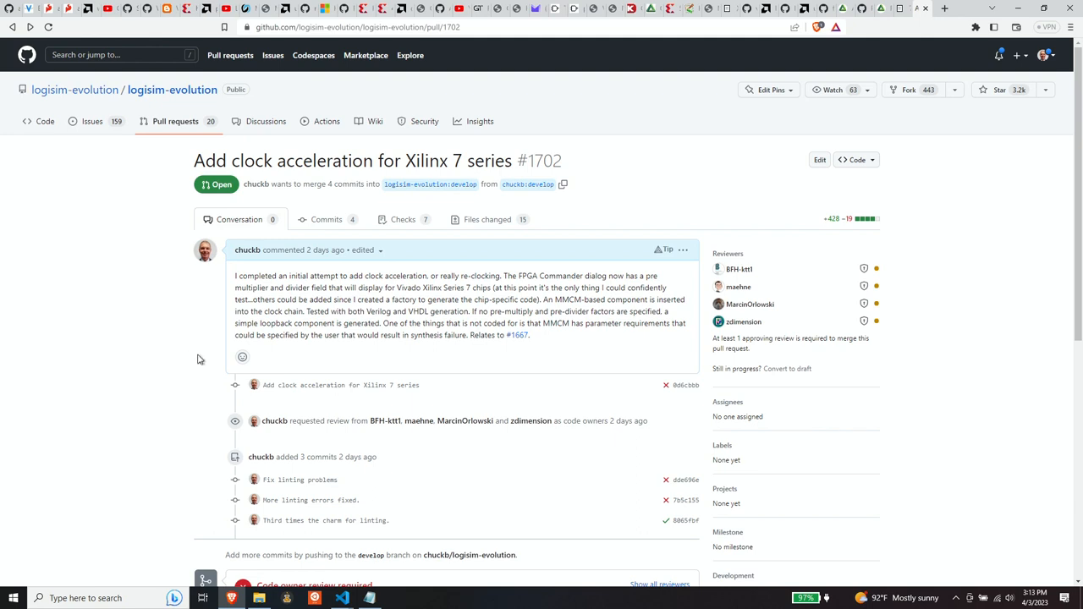